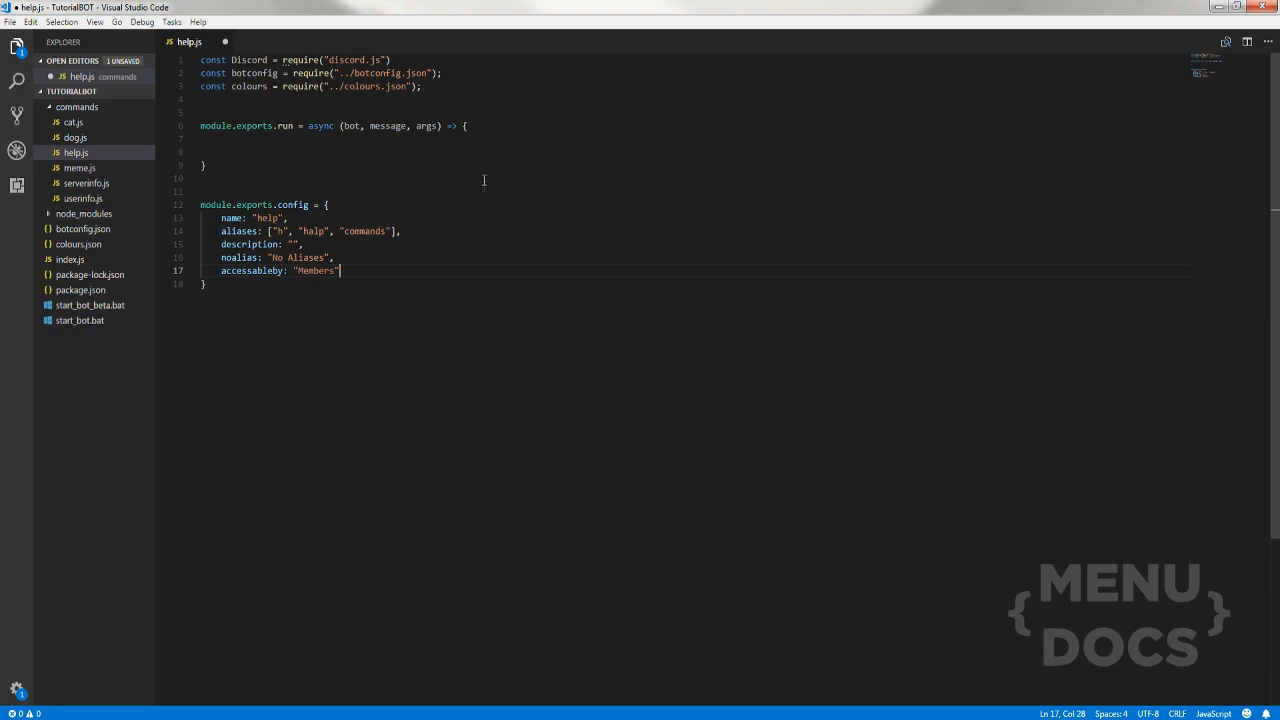
mouse_move(480, 200)
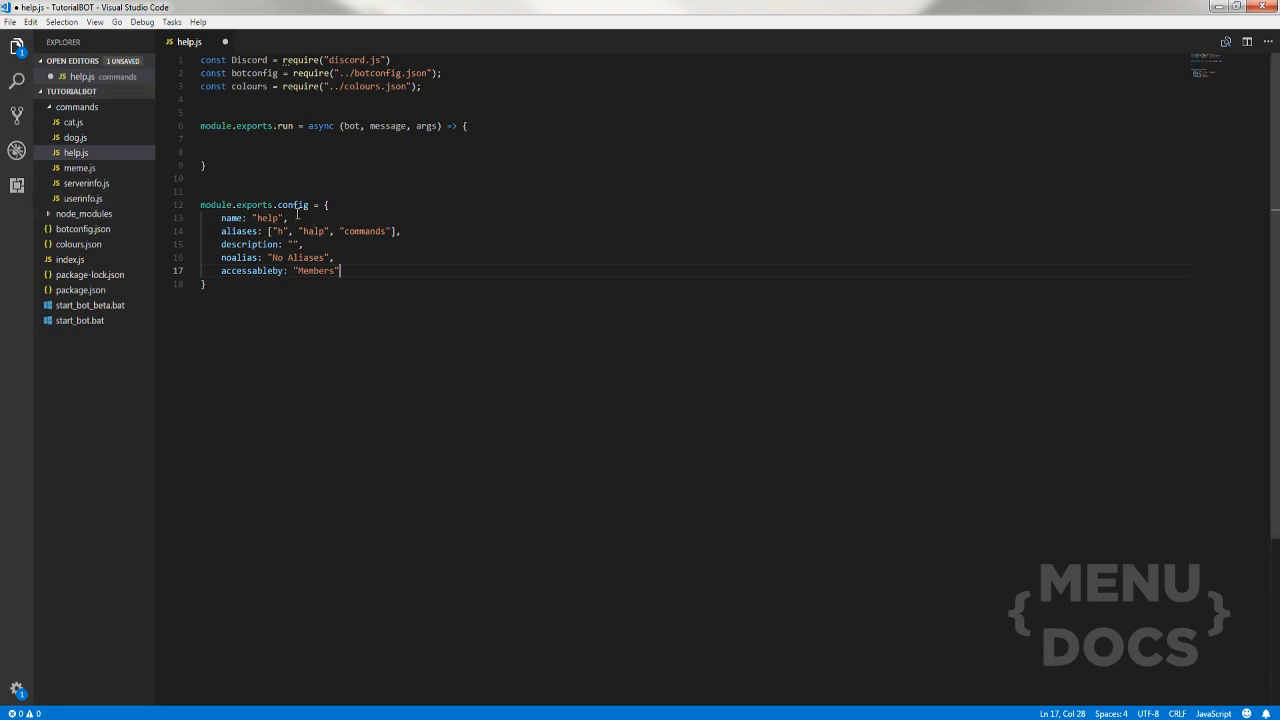
mouse_move(279, 334)
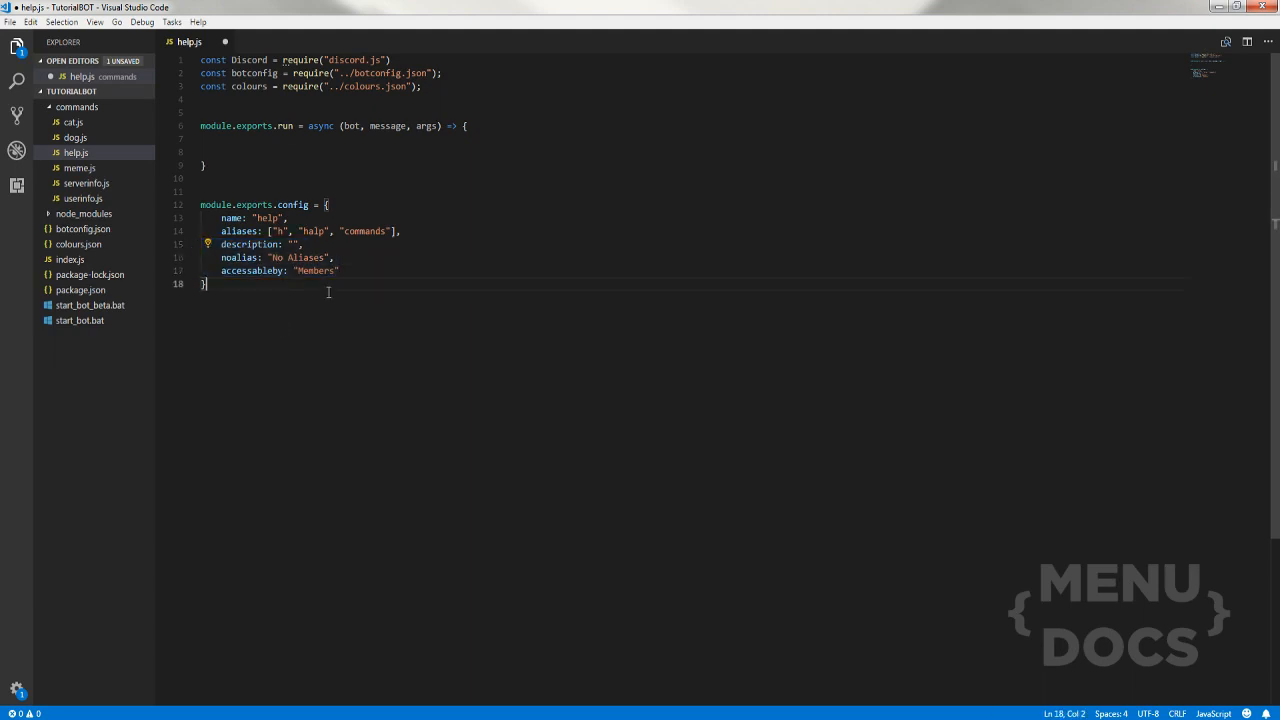
Start an if on arg[0] in help.js after checking how index.js builds args
left_click(573, 132)
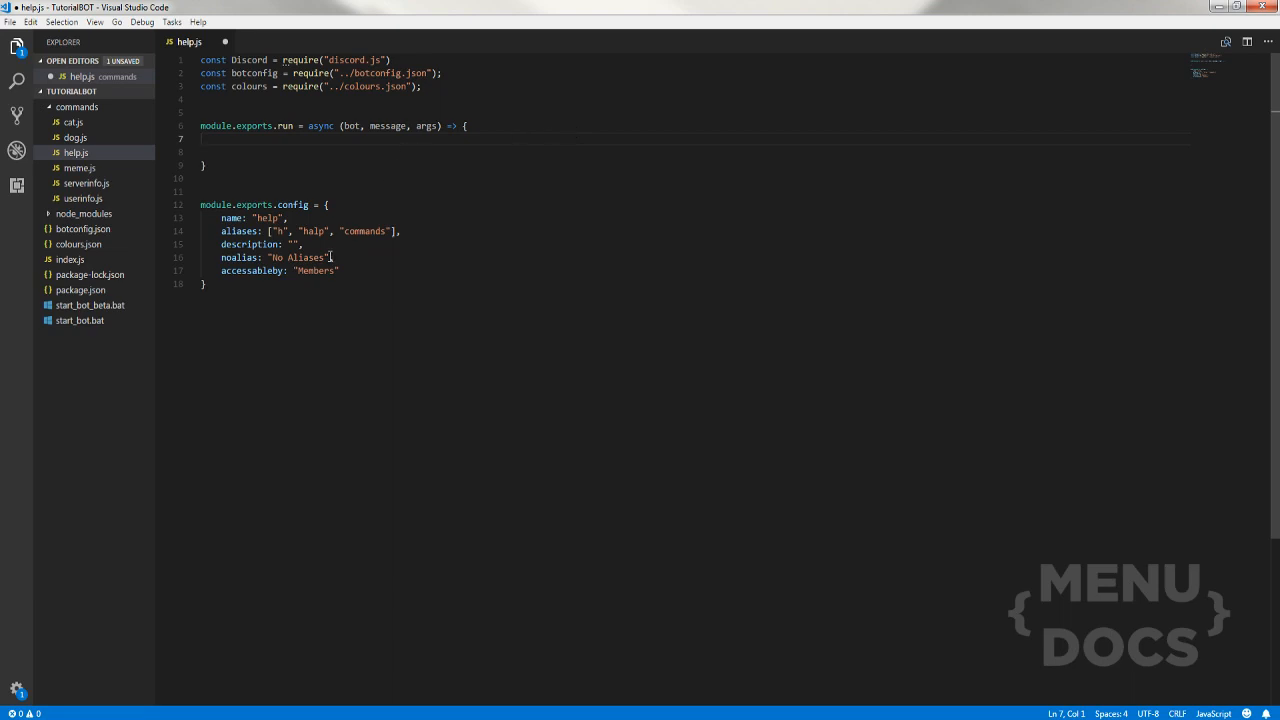
mouse_move(253, 270)
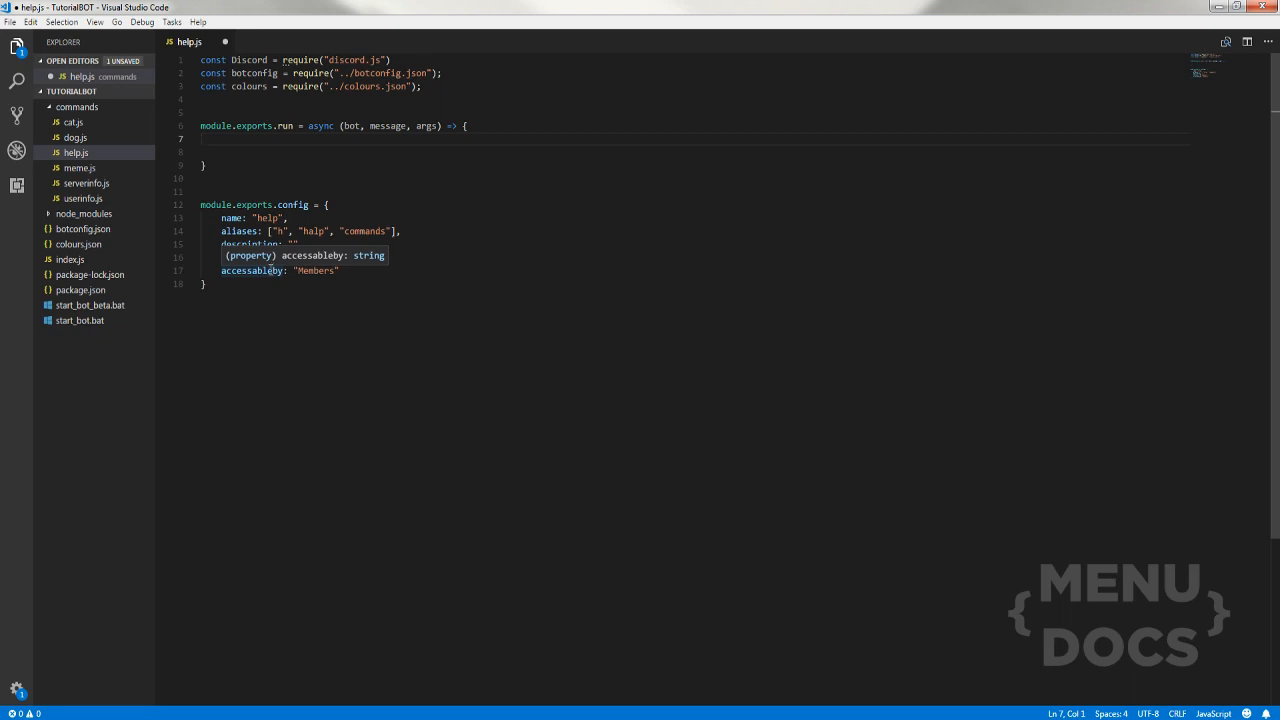
type("if(arg")
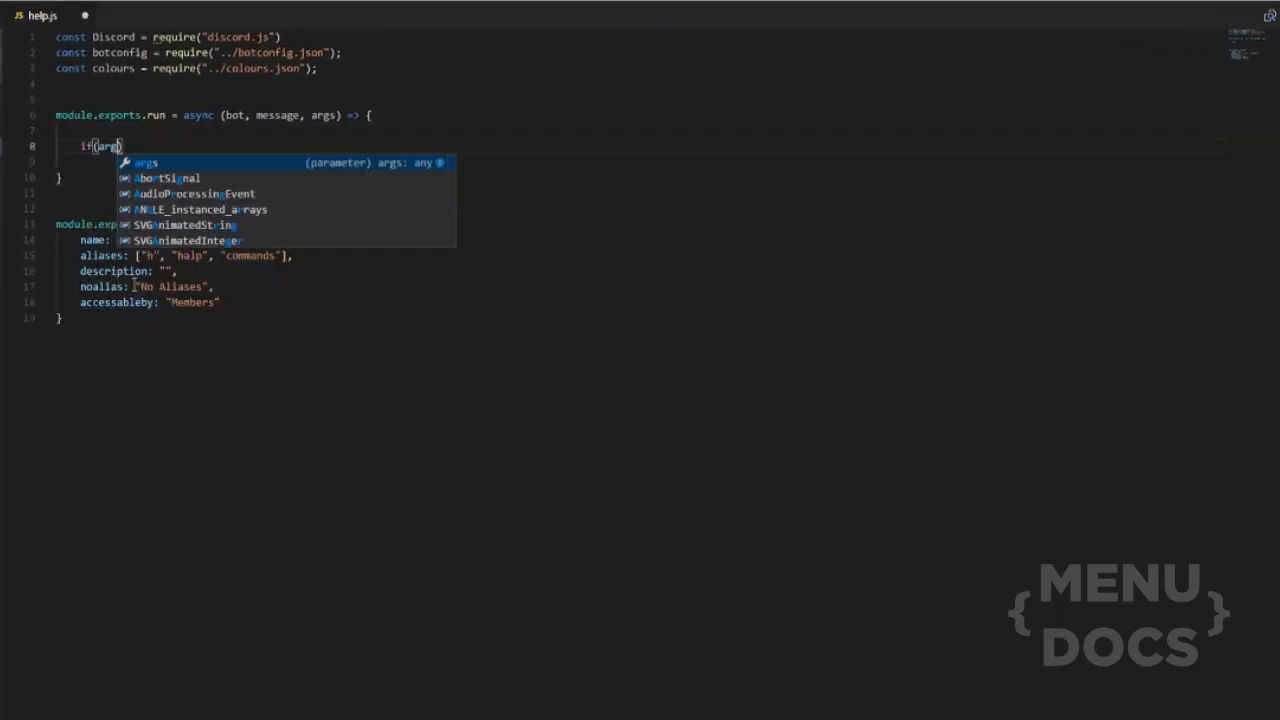
type("[0]")
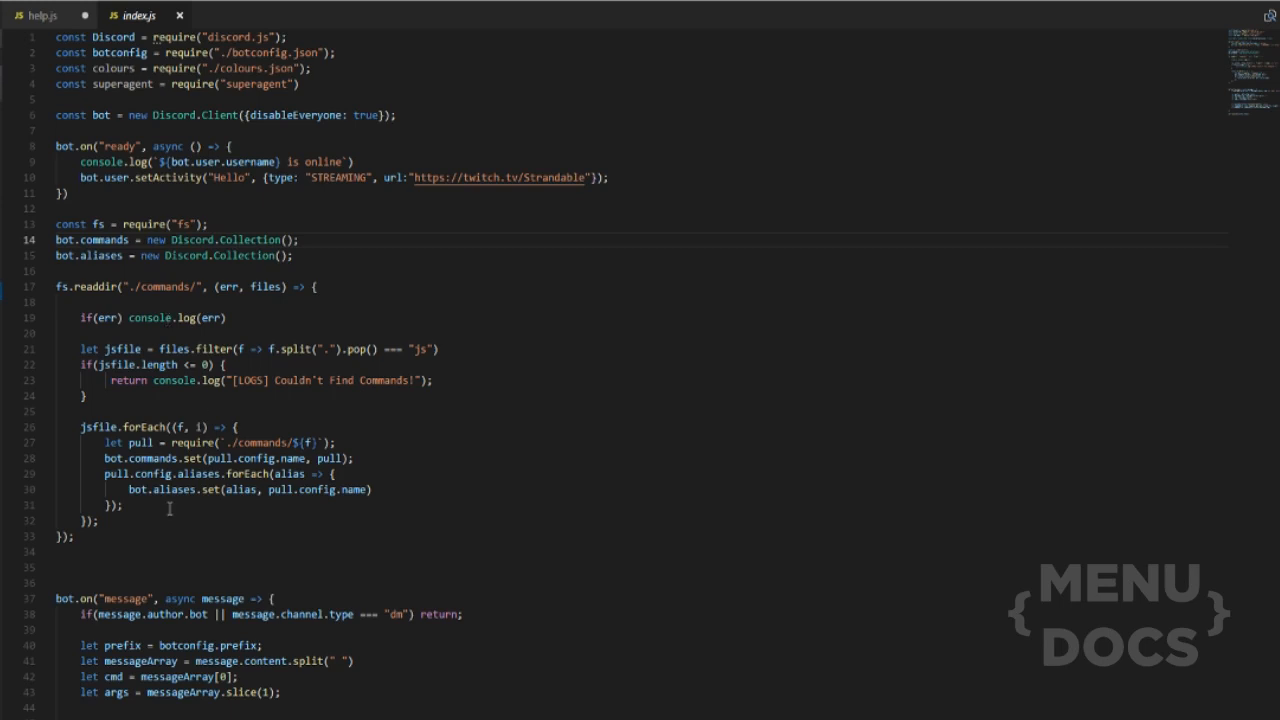
scroll("down", 3)
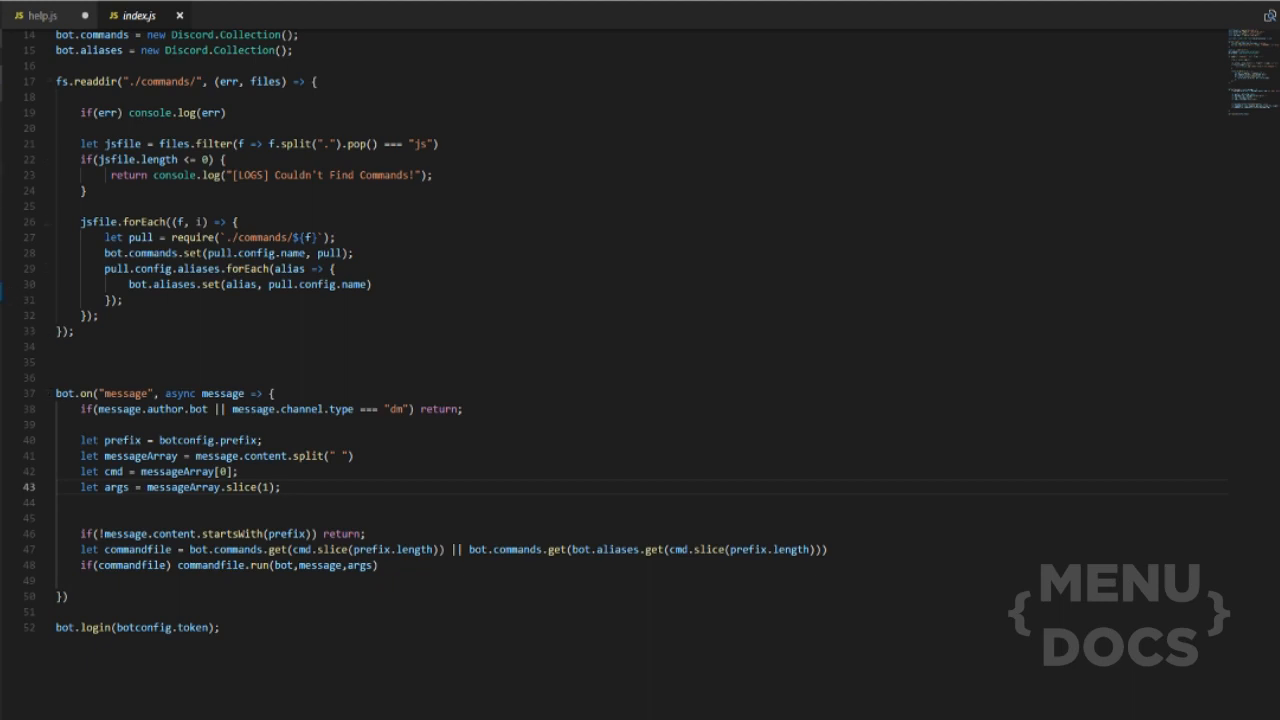
left_click(40, 15)
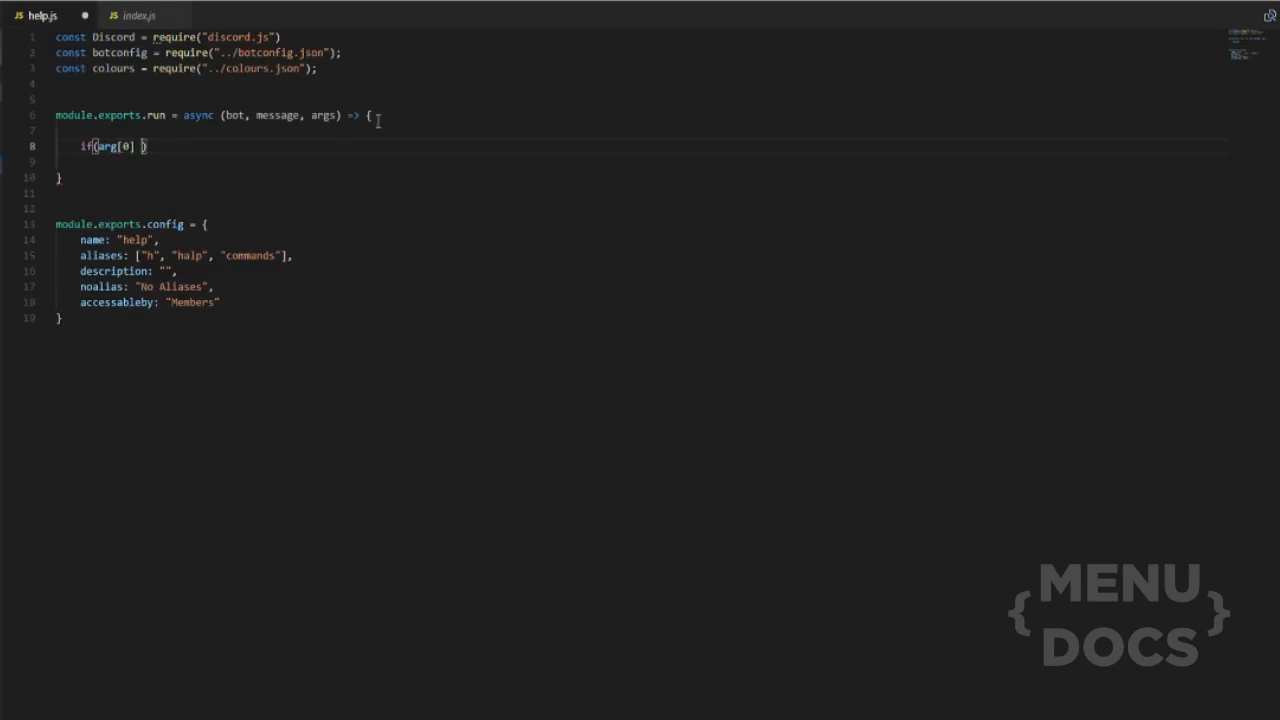
When arg[0] == "help", return `Just do ${prefix}help instead.` to the channel
type("== \"help\"")
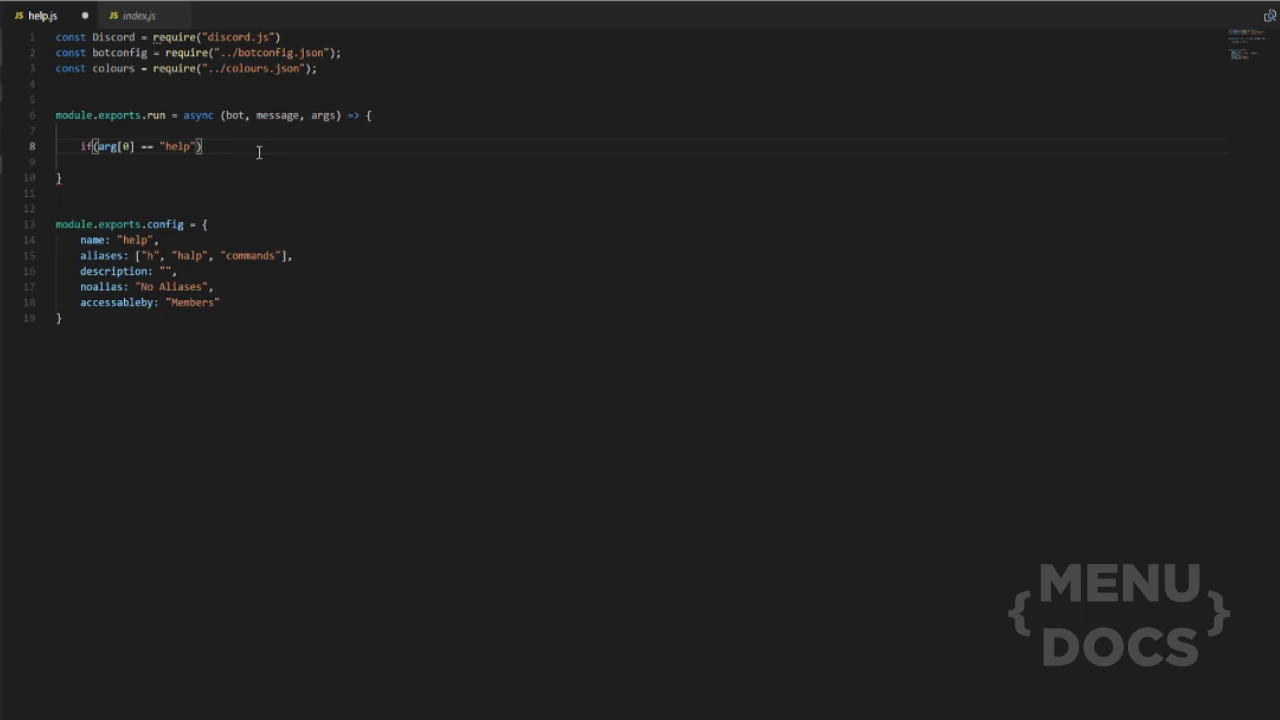
type("return message.channel.send*(")
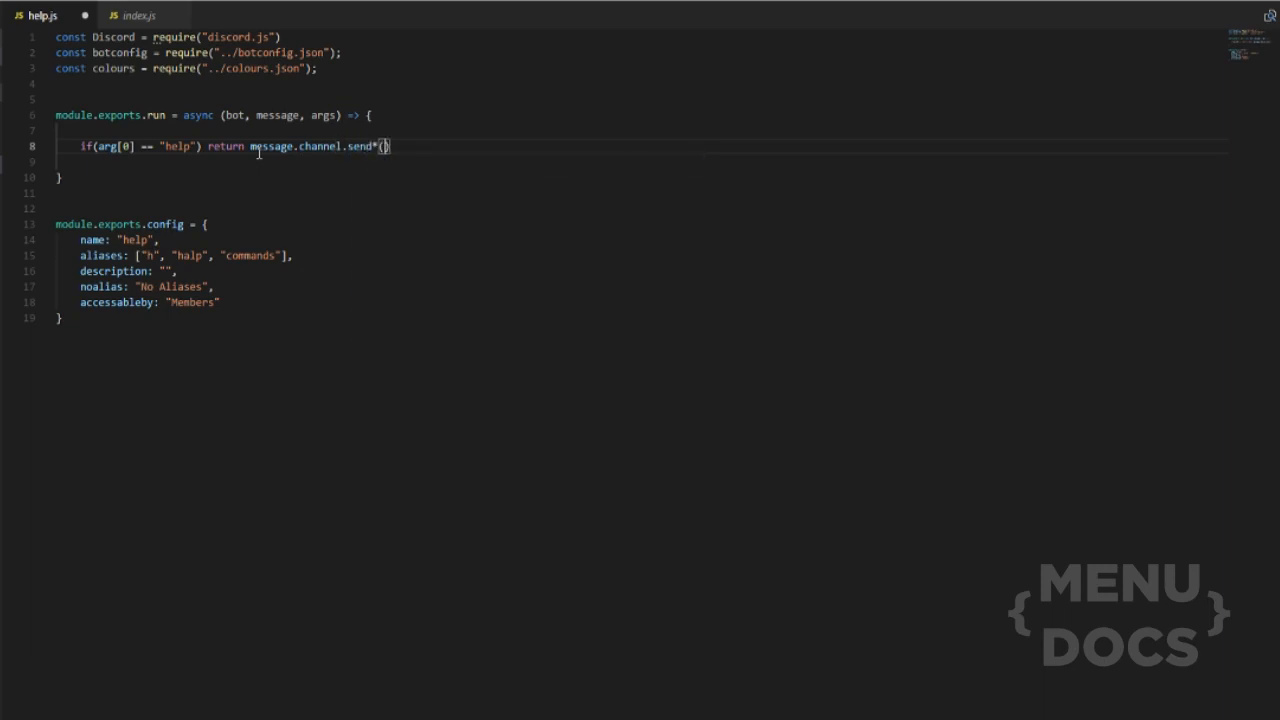
type("\"")
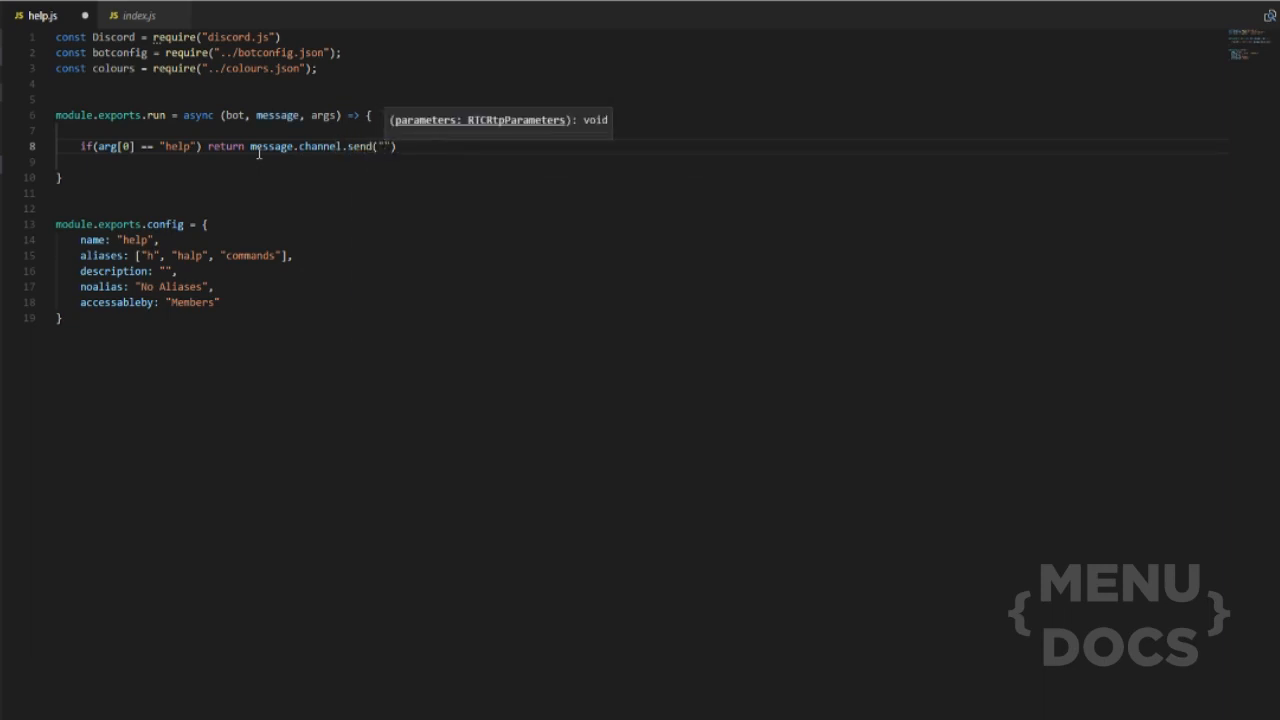
type("Just")
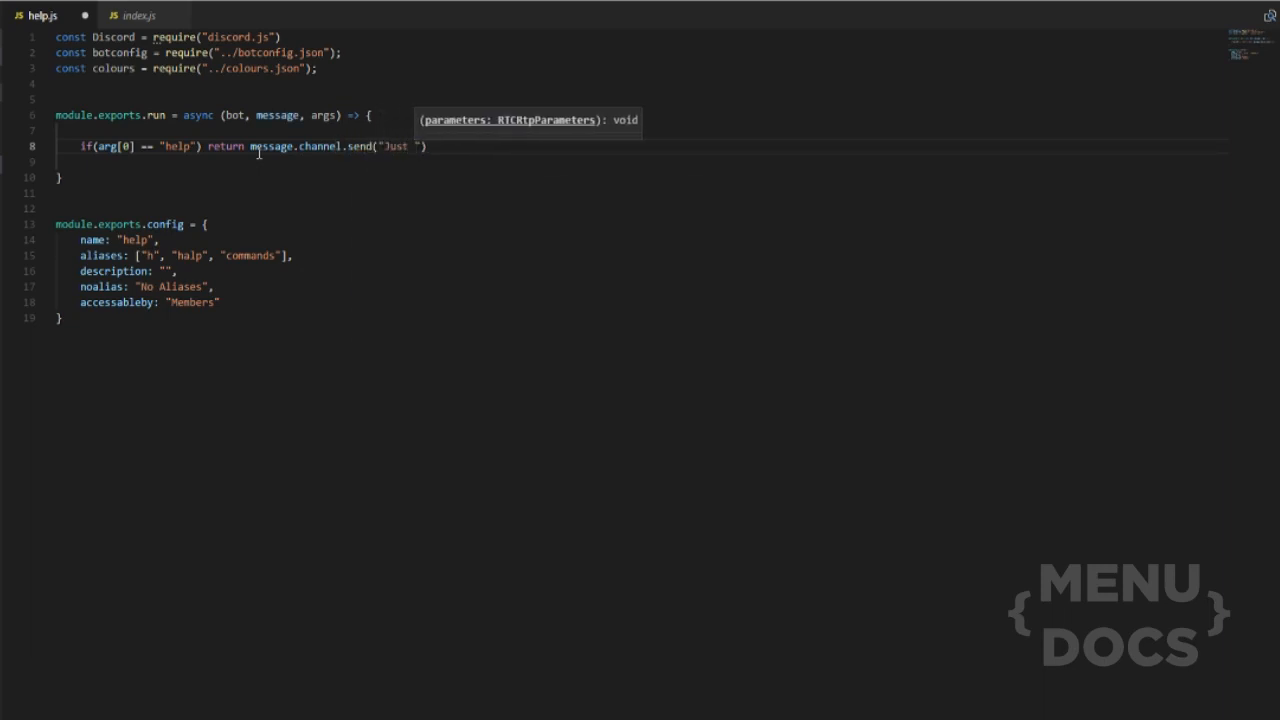
type("d")
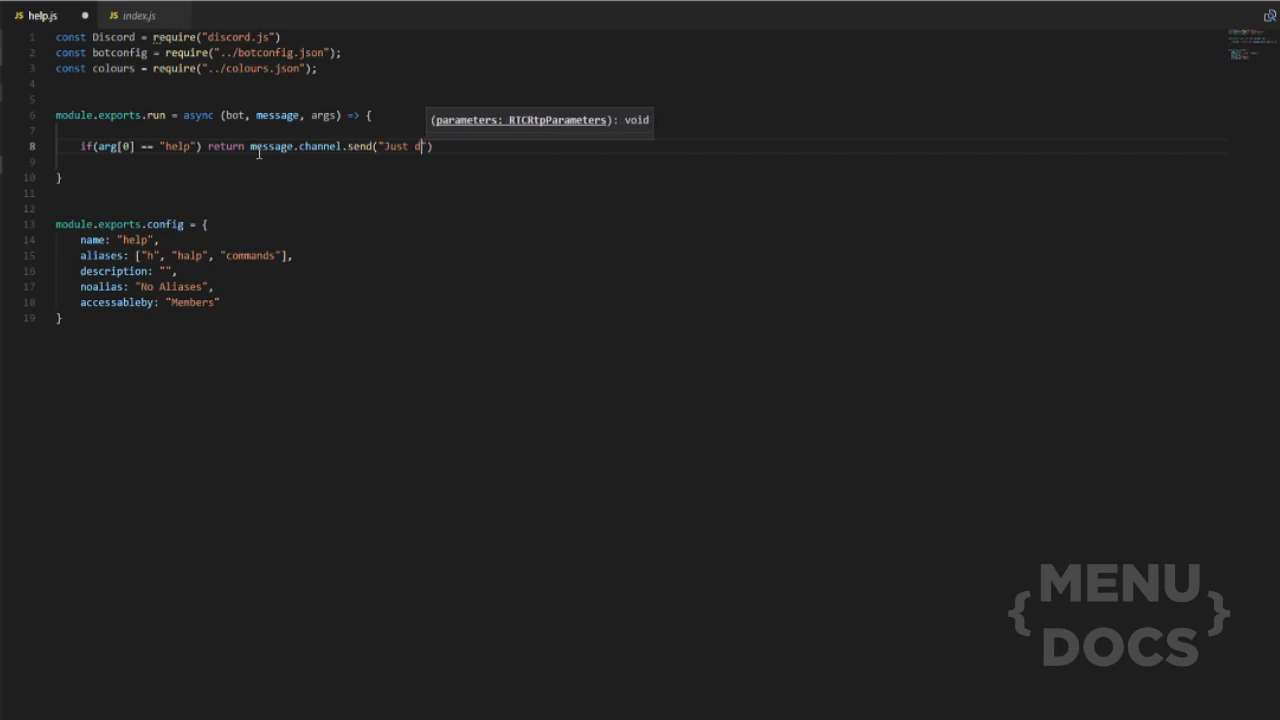
key("Backspace")
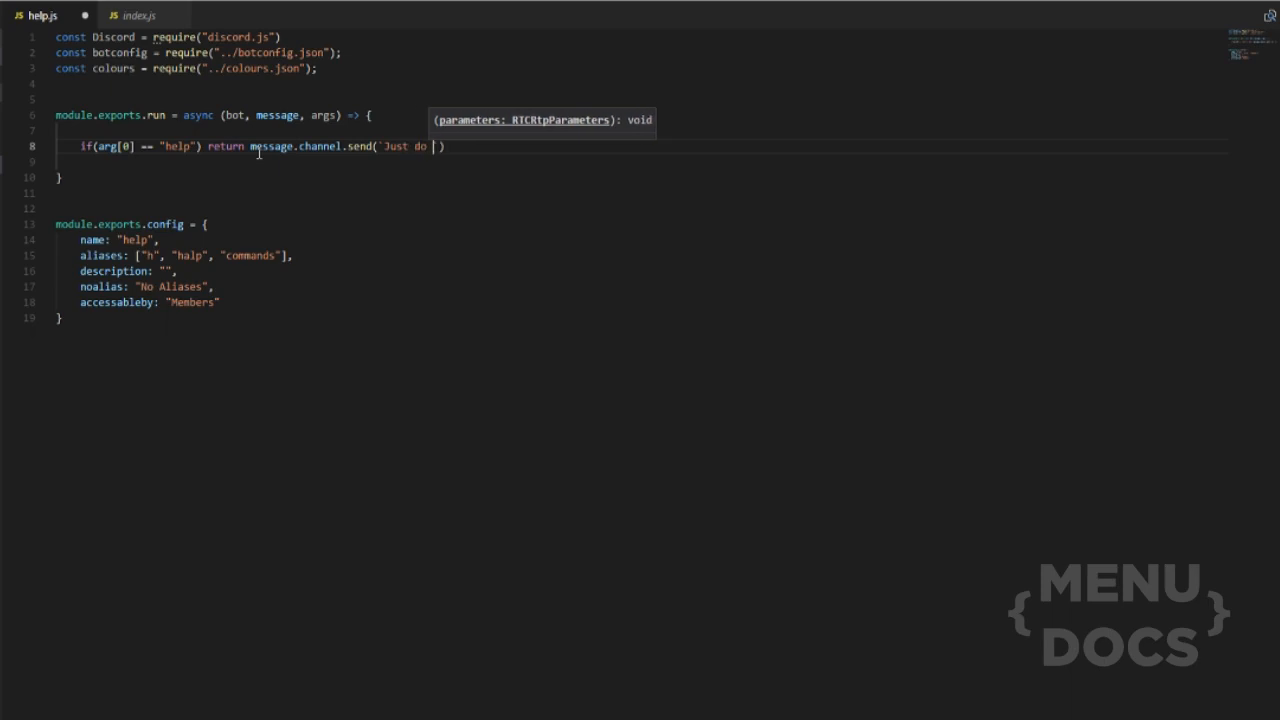
type("${}")
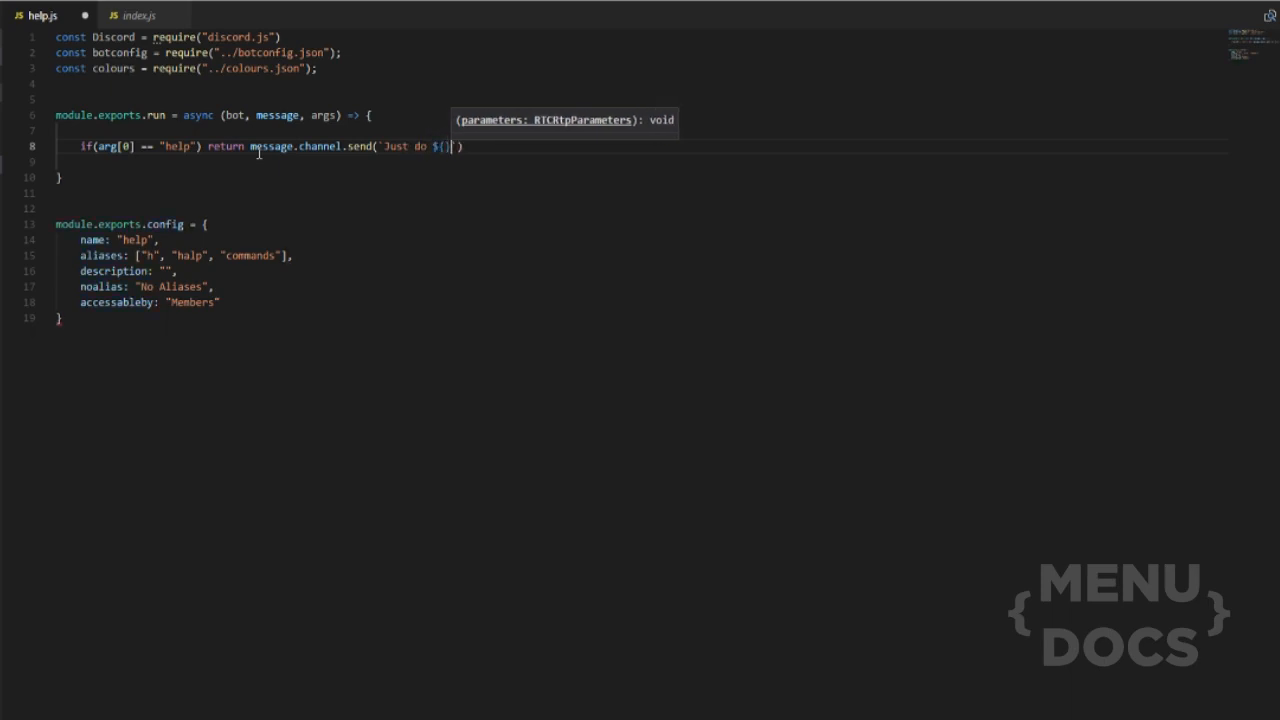
type("prefix")
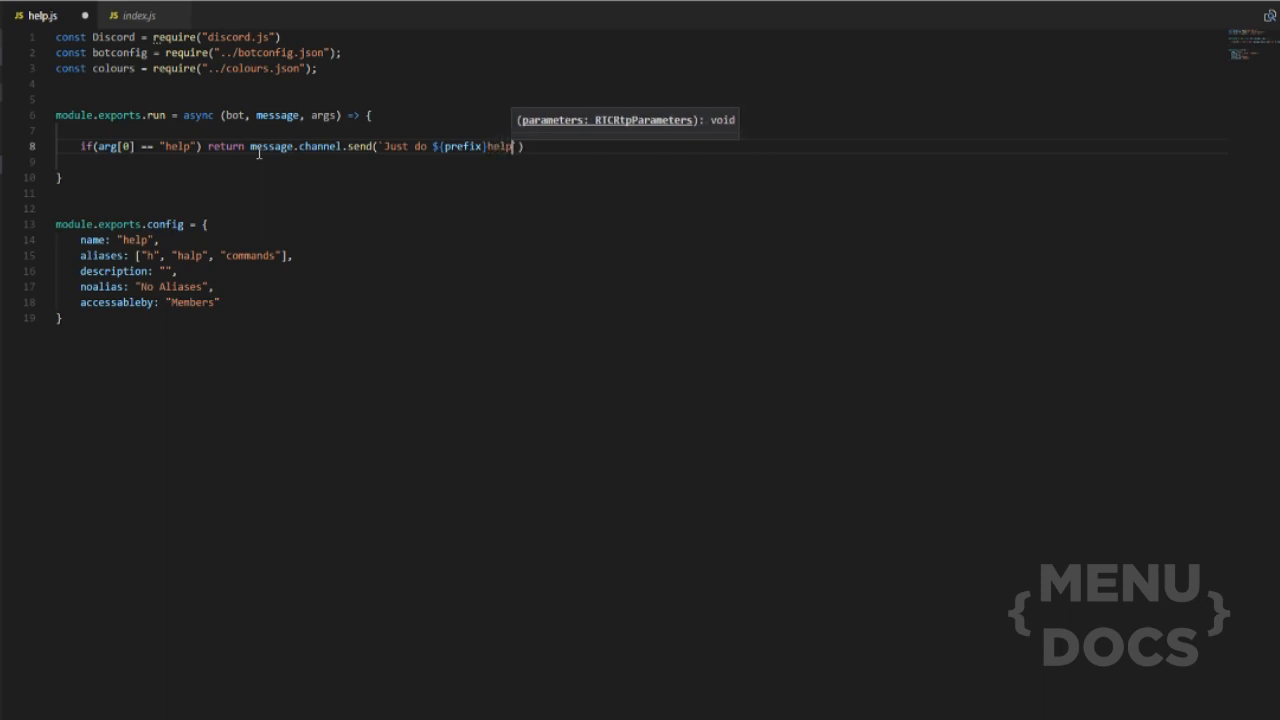
type("instead.")
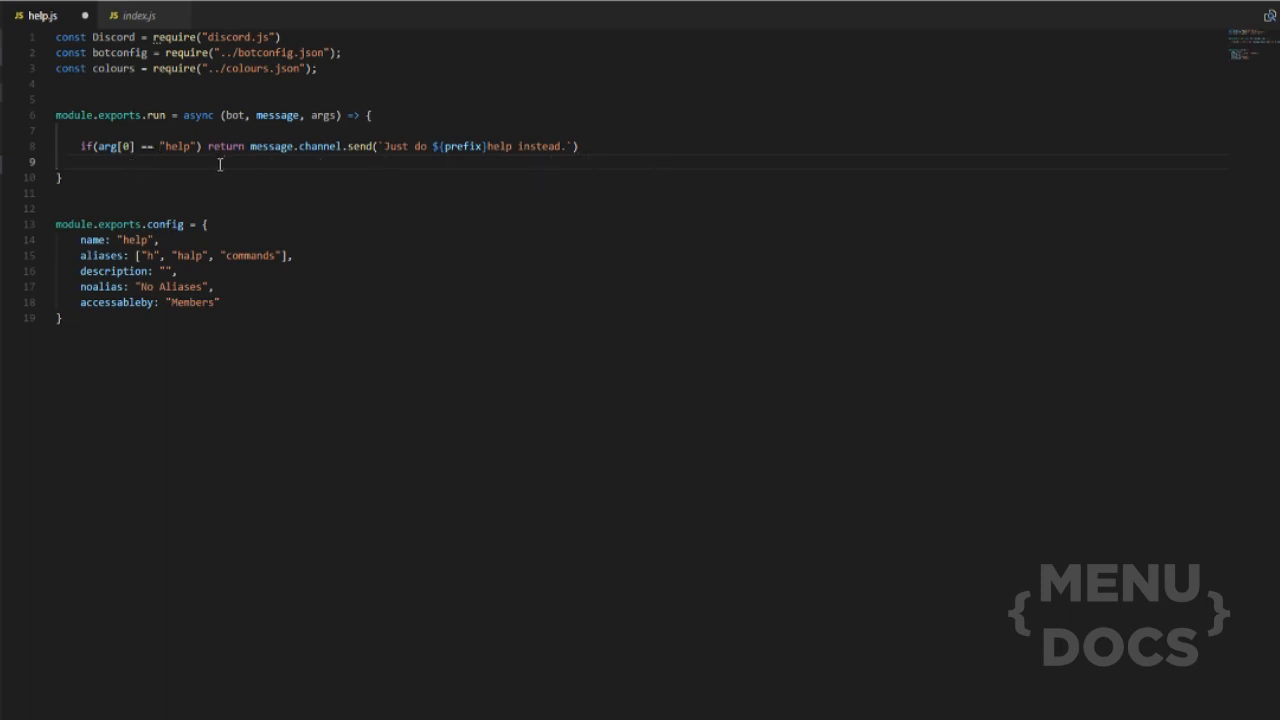
Add an if(args[0]) block storing args[0] in let command
key("Enter")
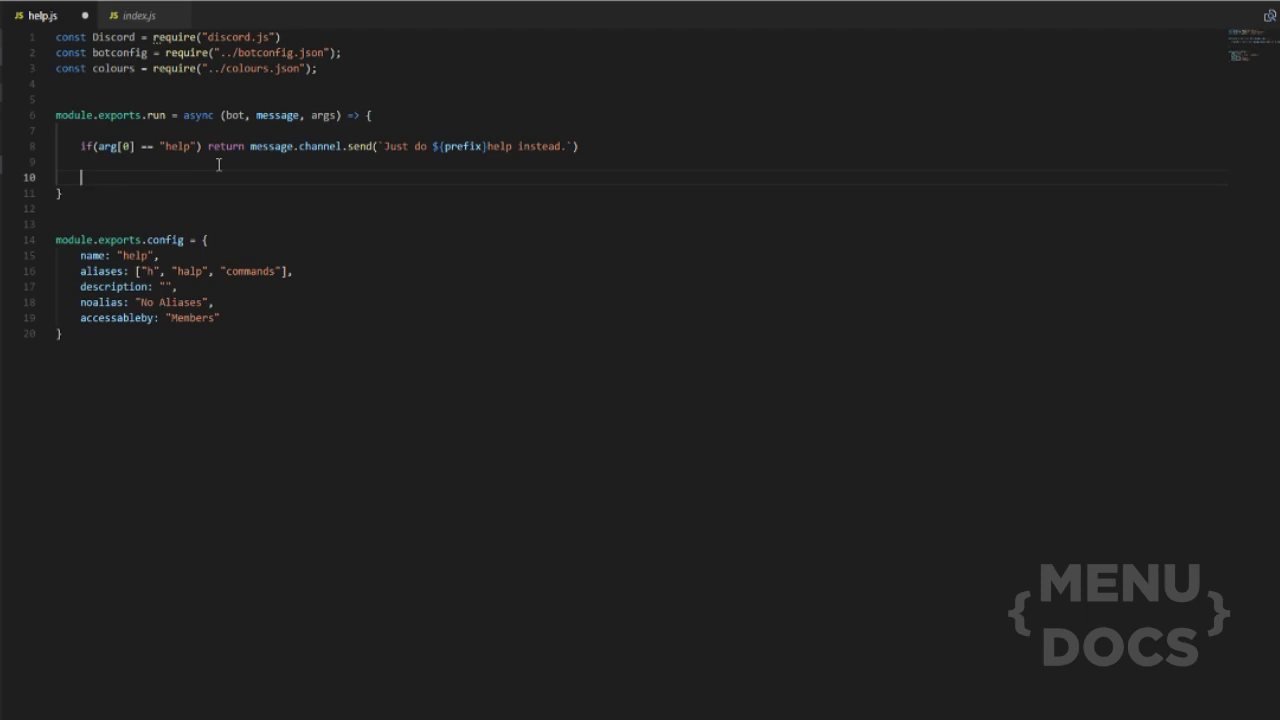
type("if(args[")
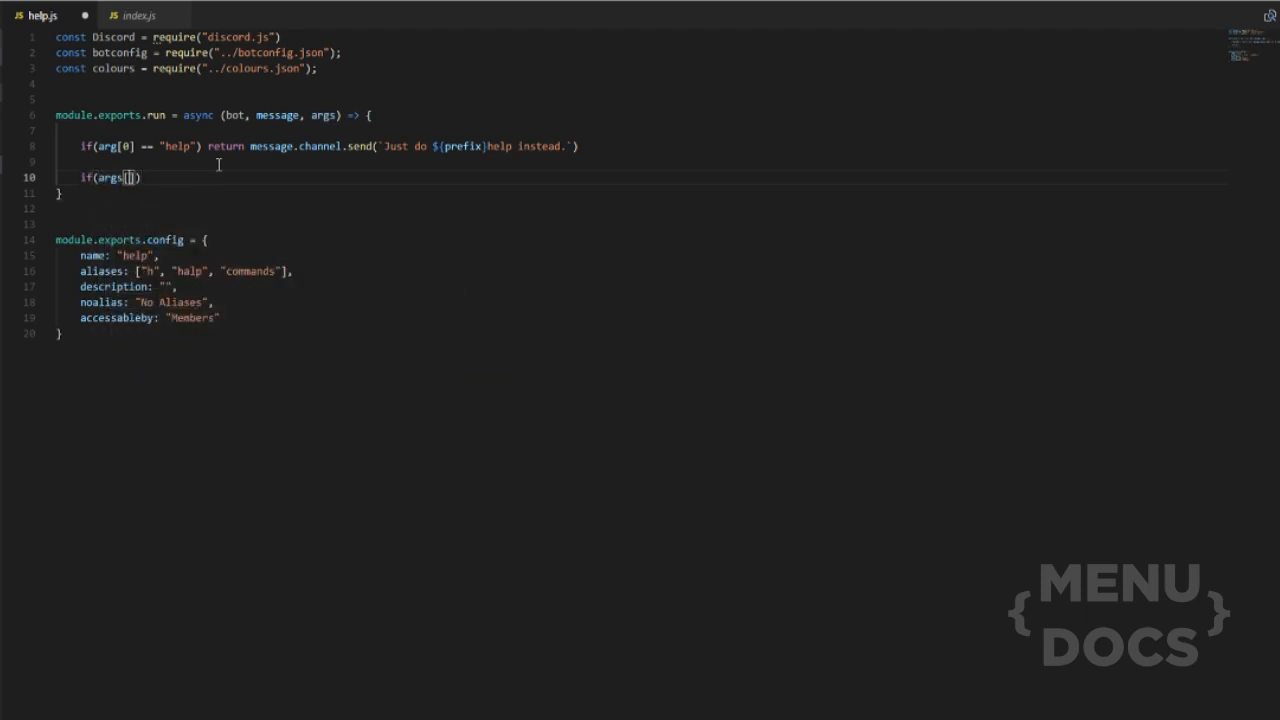
type("0]")
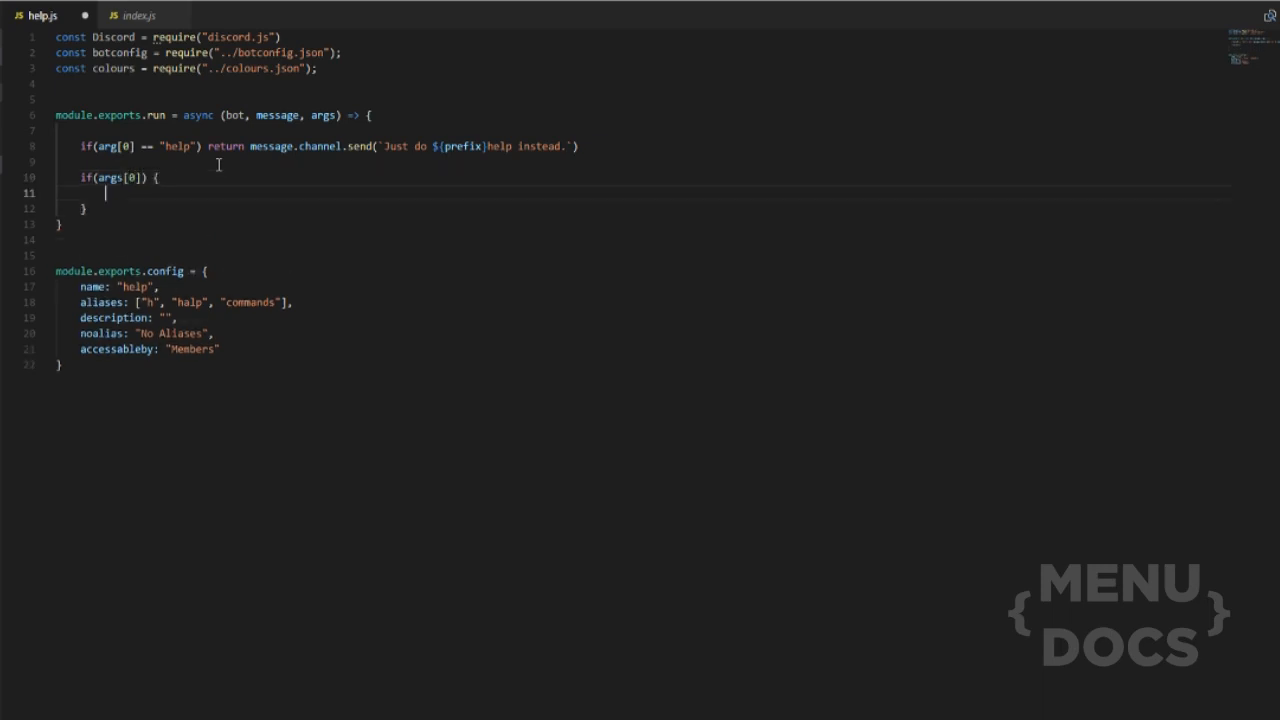
mouse_move(325, 115)
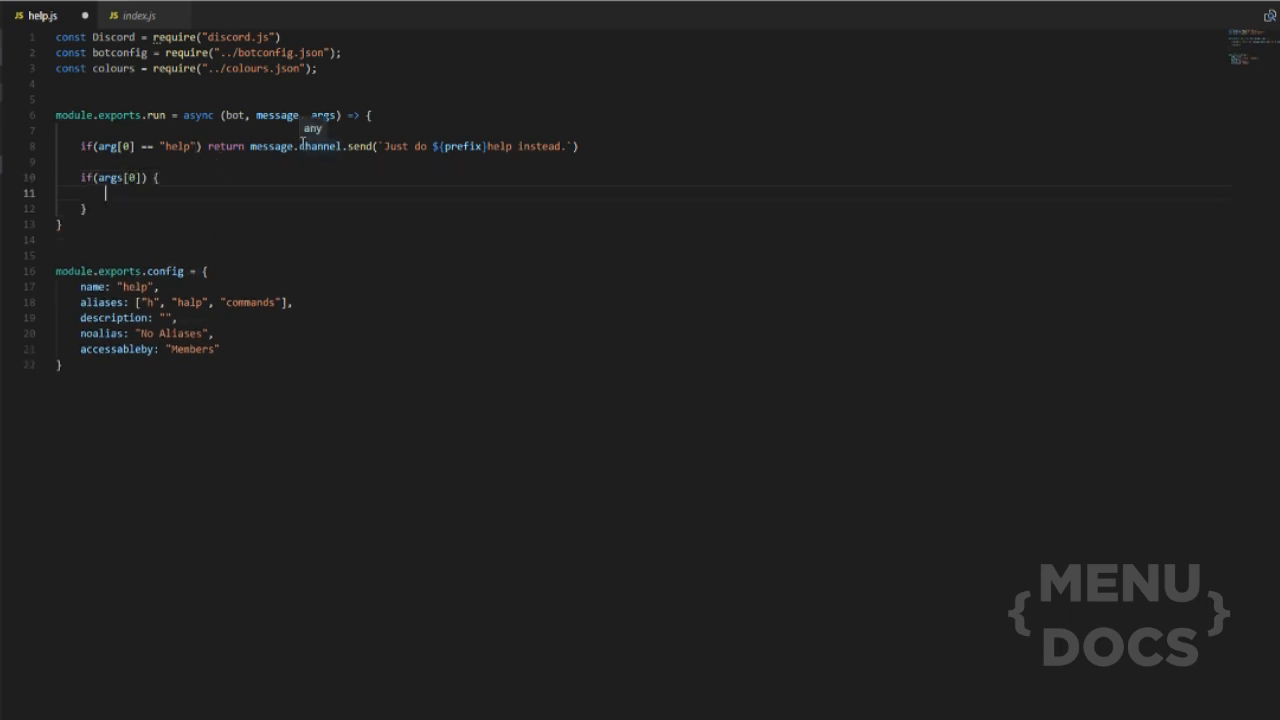
type("let command = args")
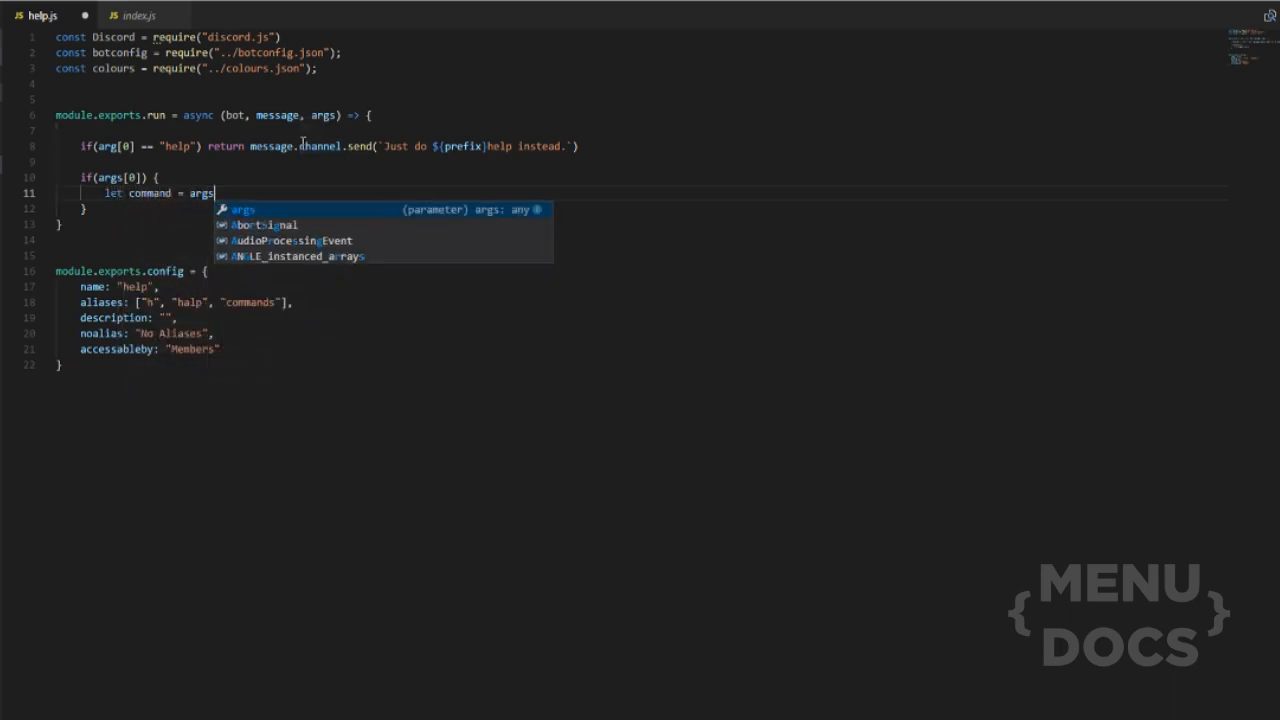
type("[0];")
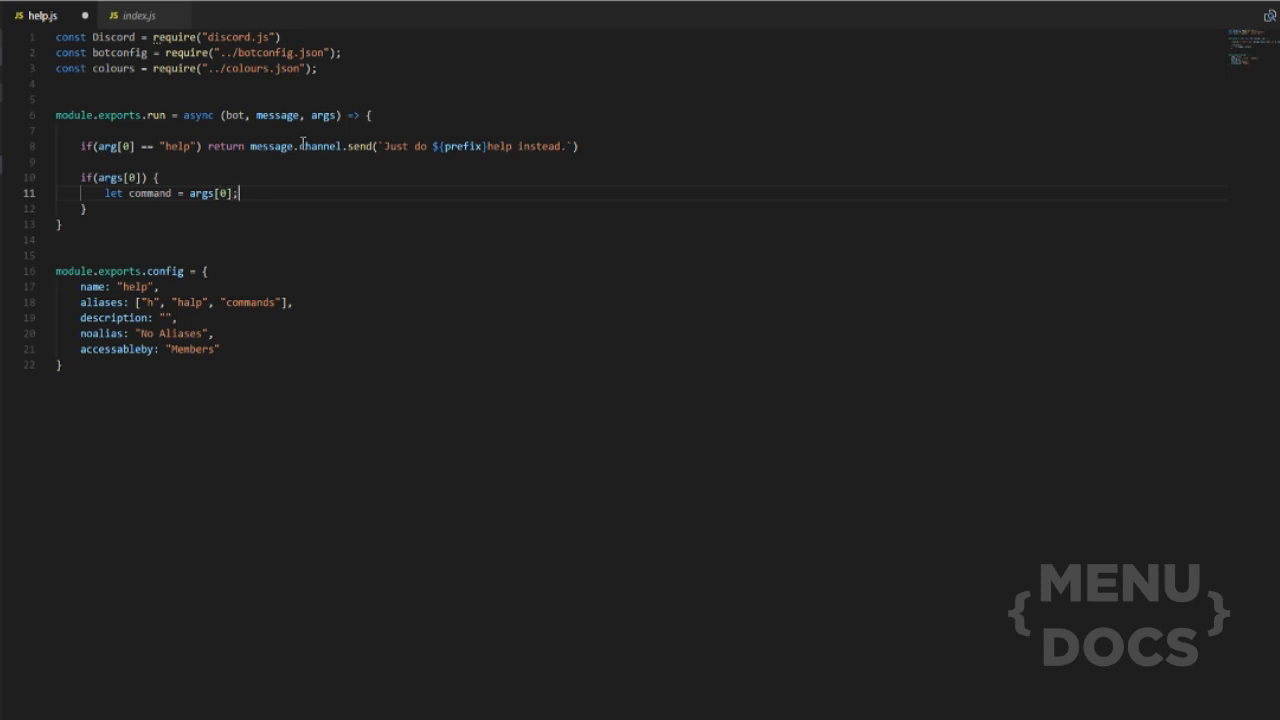
If bot.commands has the command, set command = bot.commands.get(command)
key("Enter")
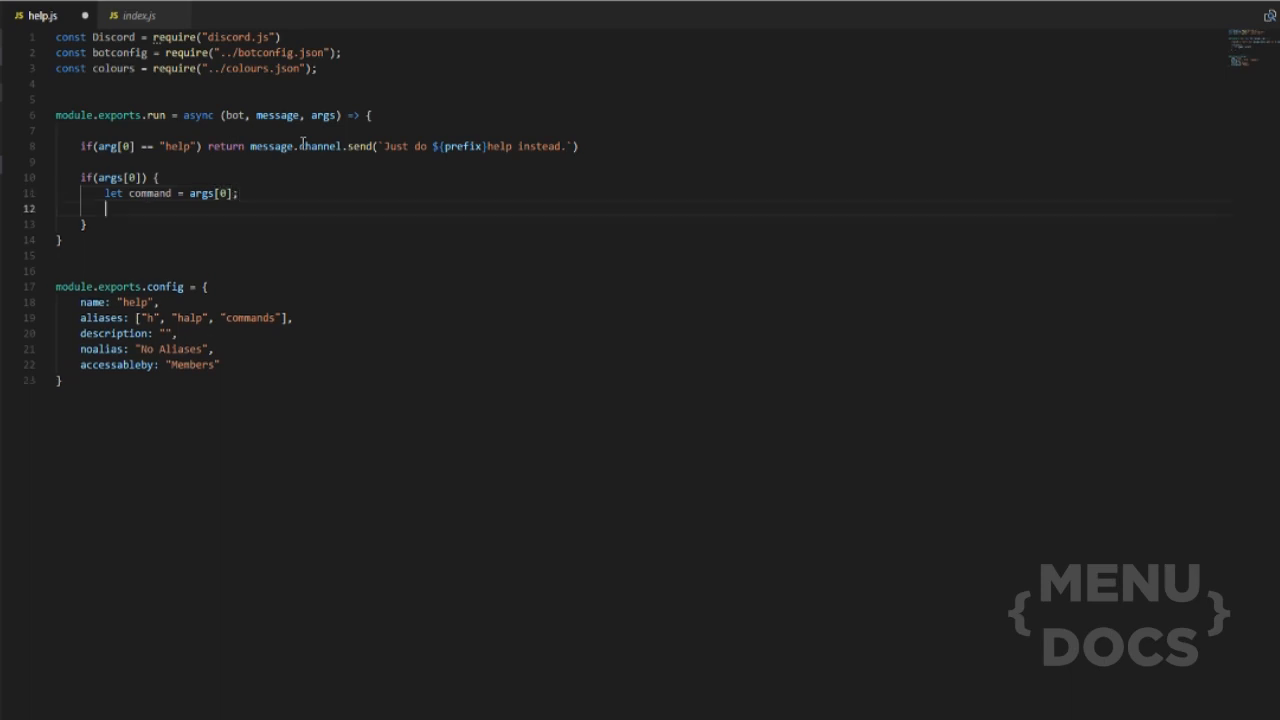
type("if(o")
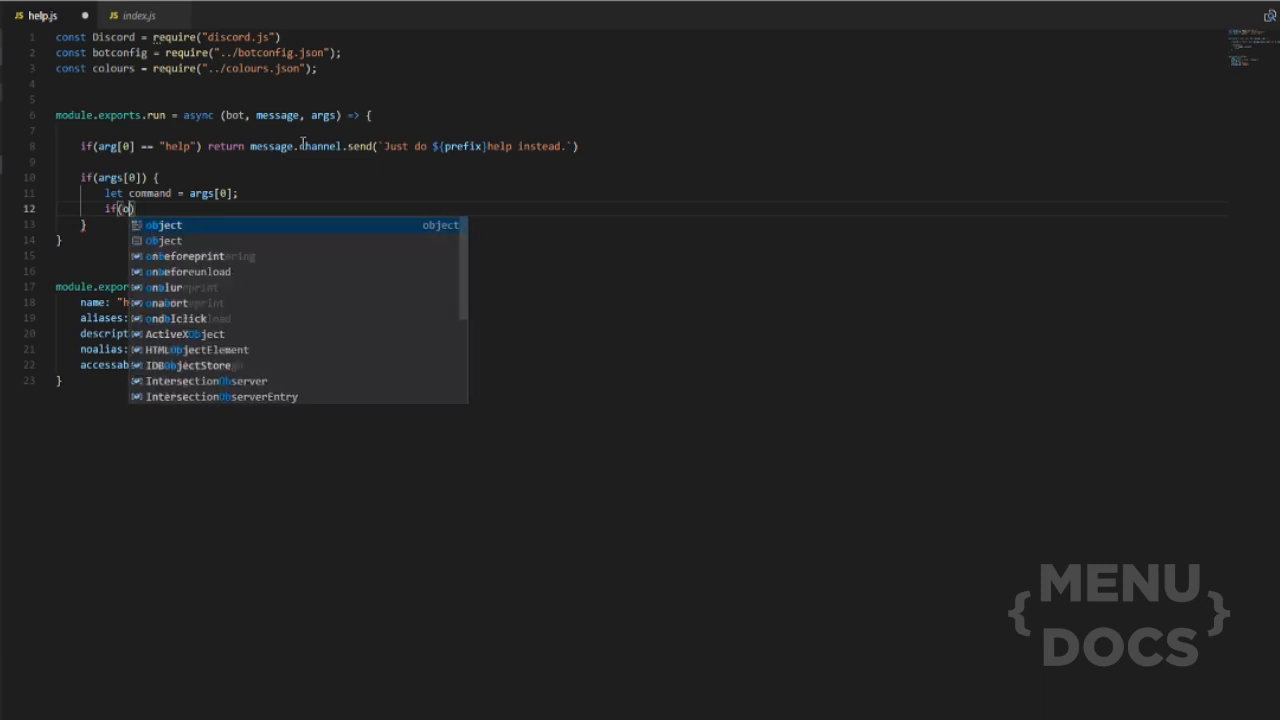
type("bot.commands.has(command")
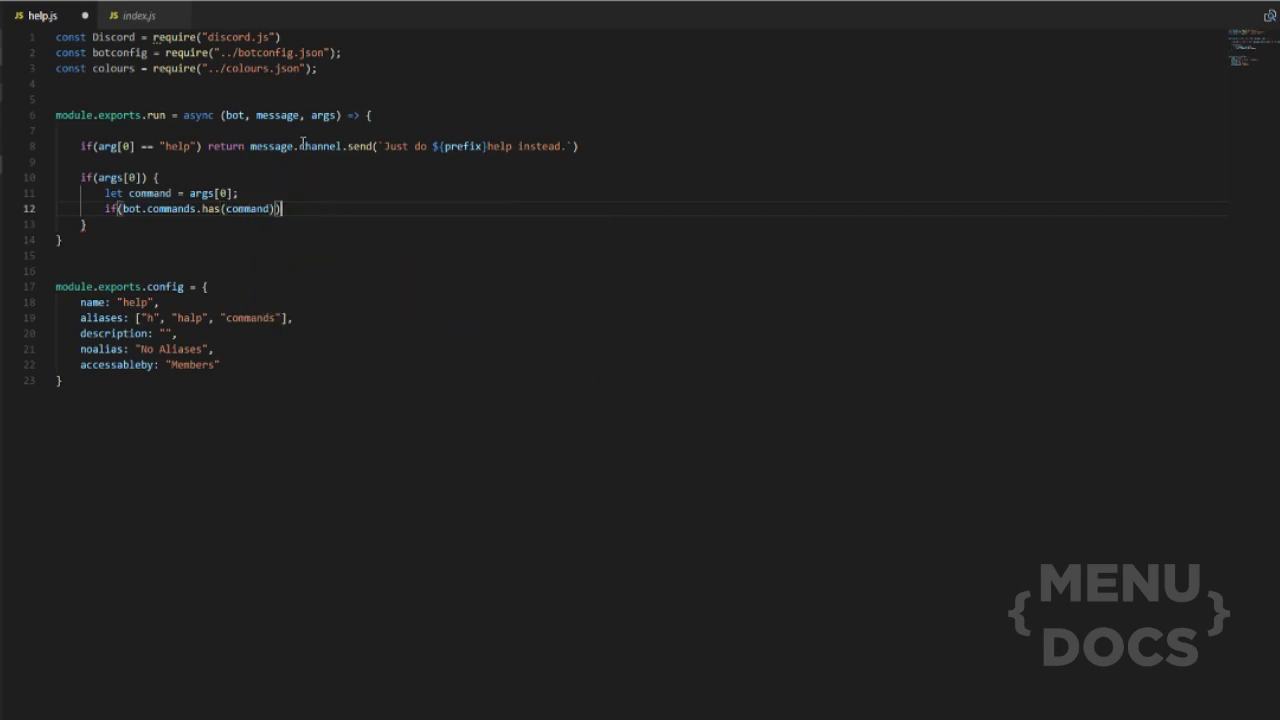
type("{")
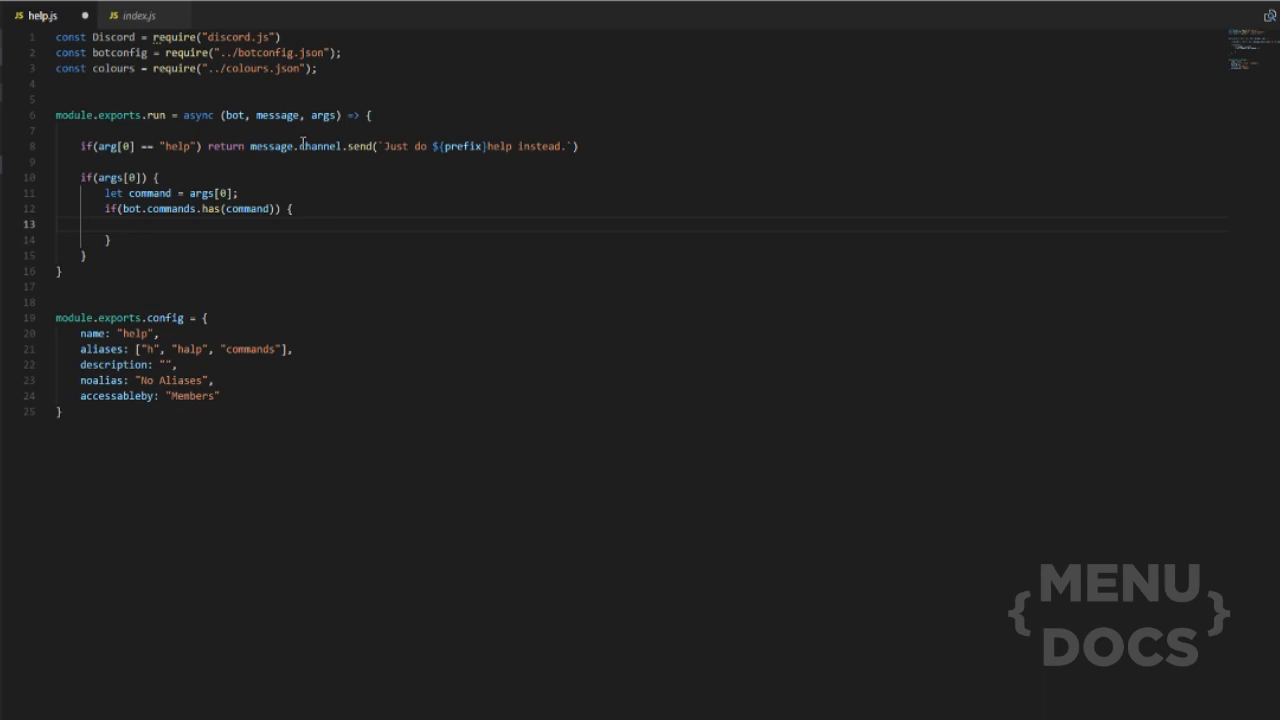
type("command =")
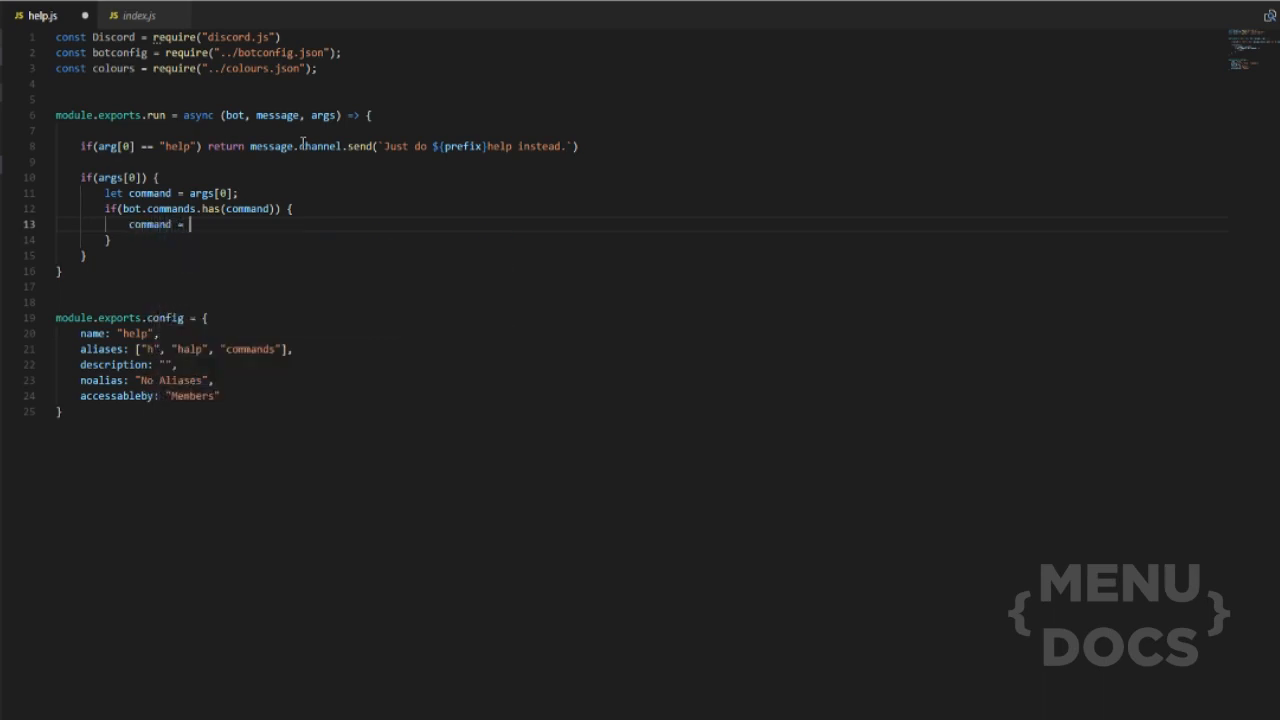
type("bot.commands.get(command);")
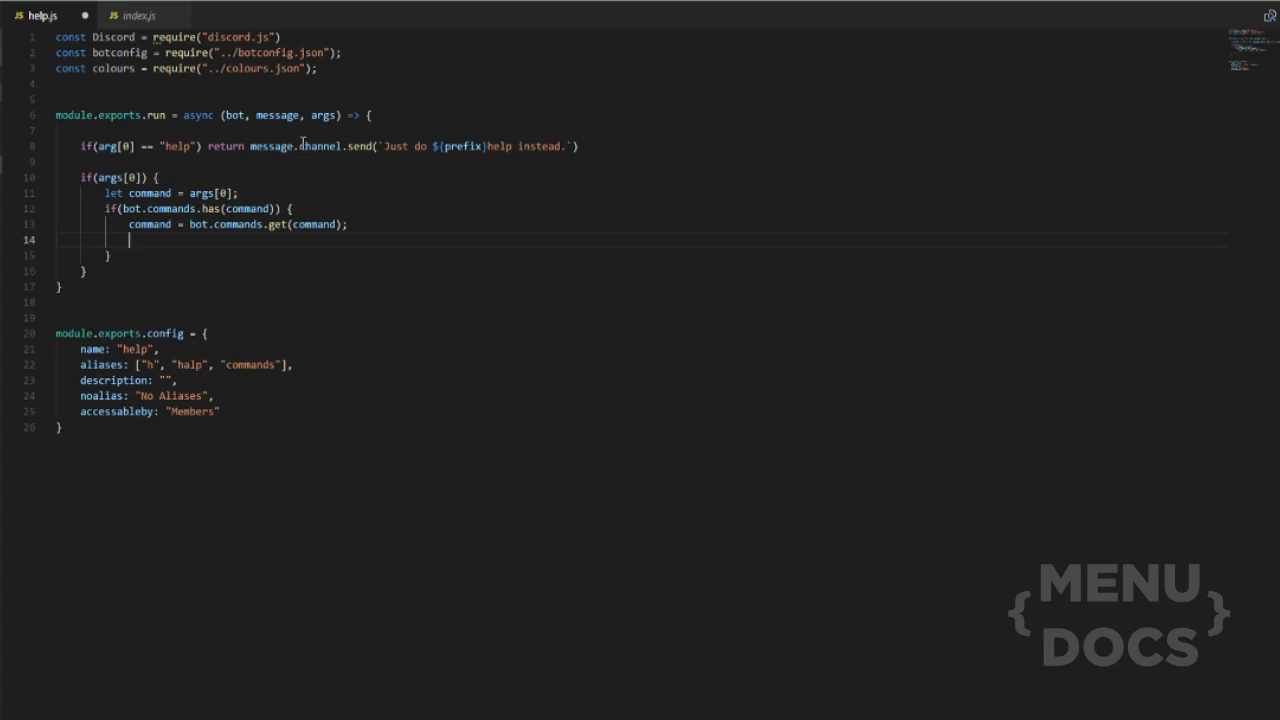
Declare var SHembed as a new Discord.RichEmbed() inside the command block
type("var")
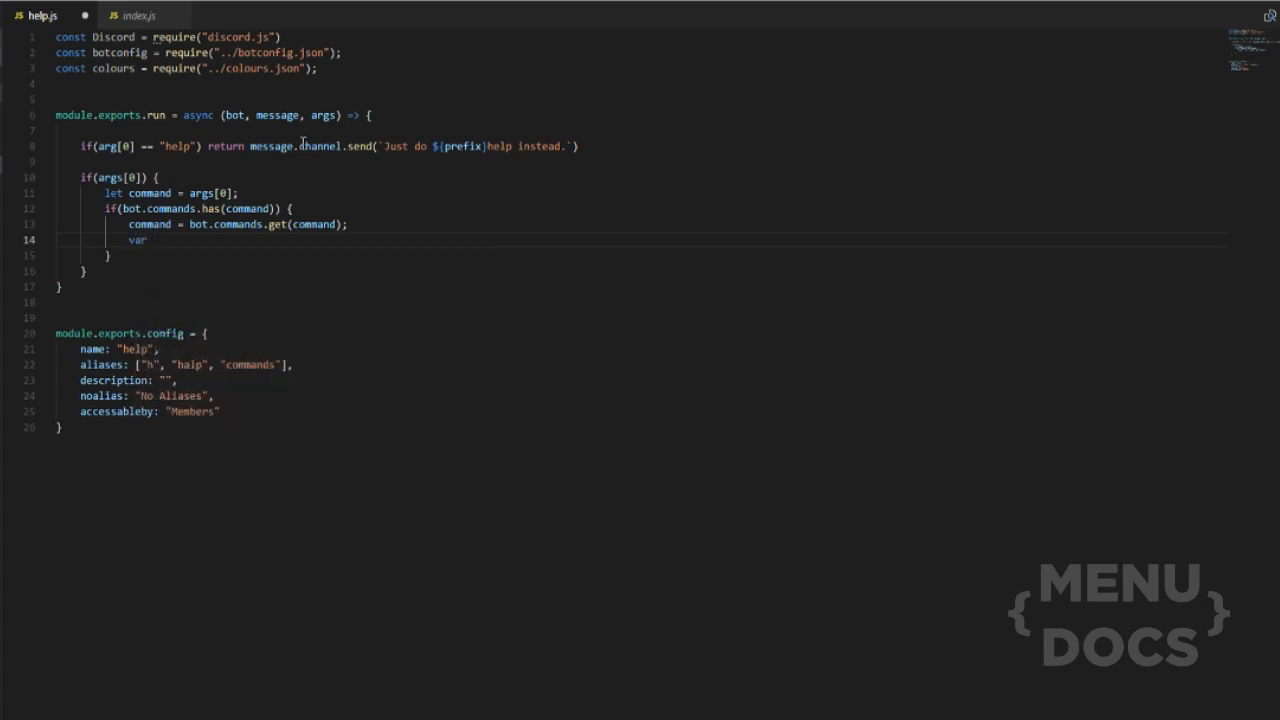
type("s")
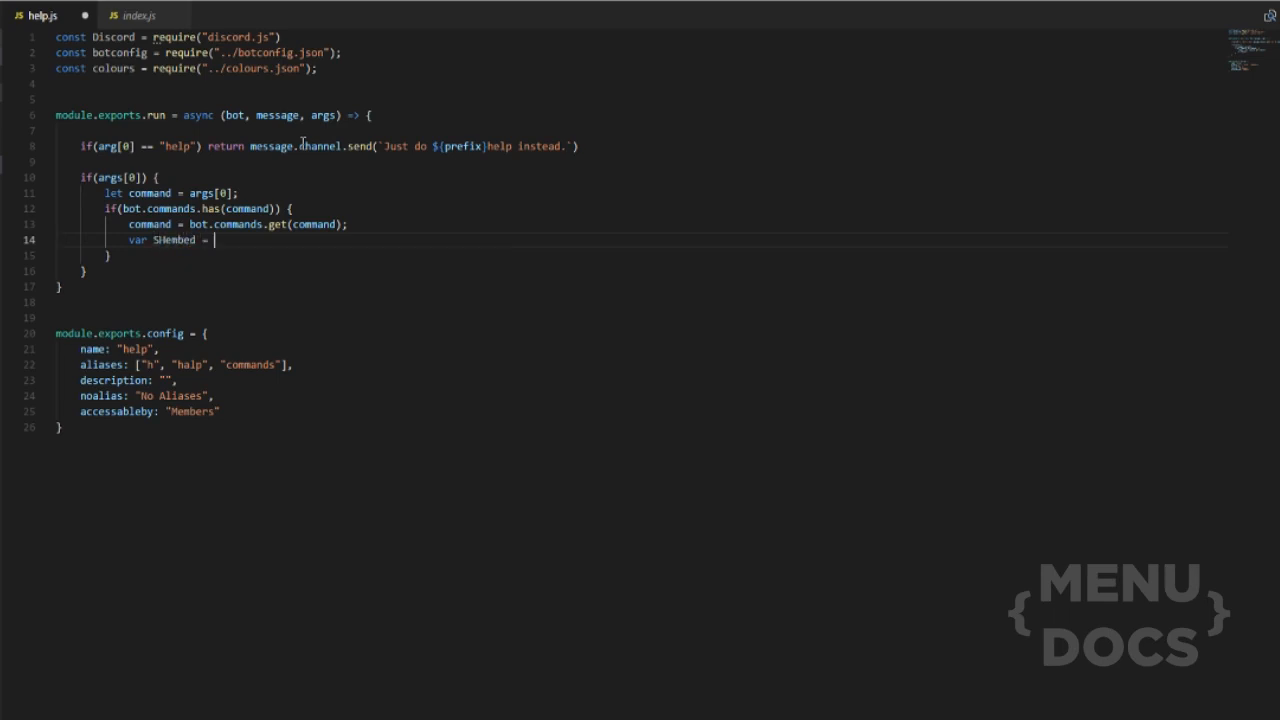
type("new Discord.RichEmbed(")
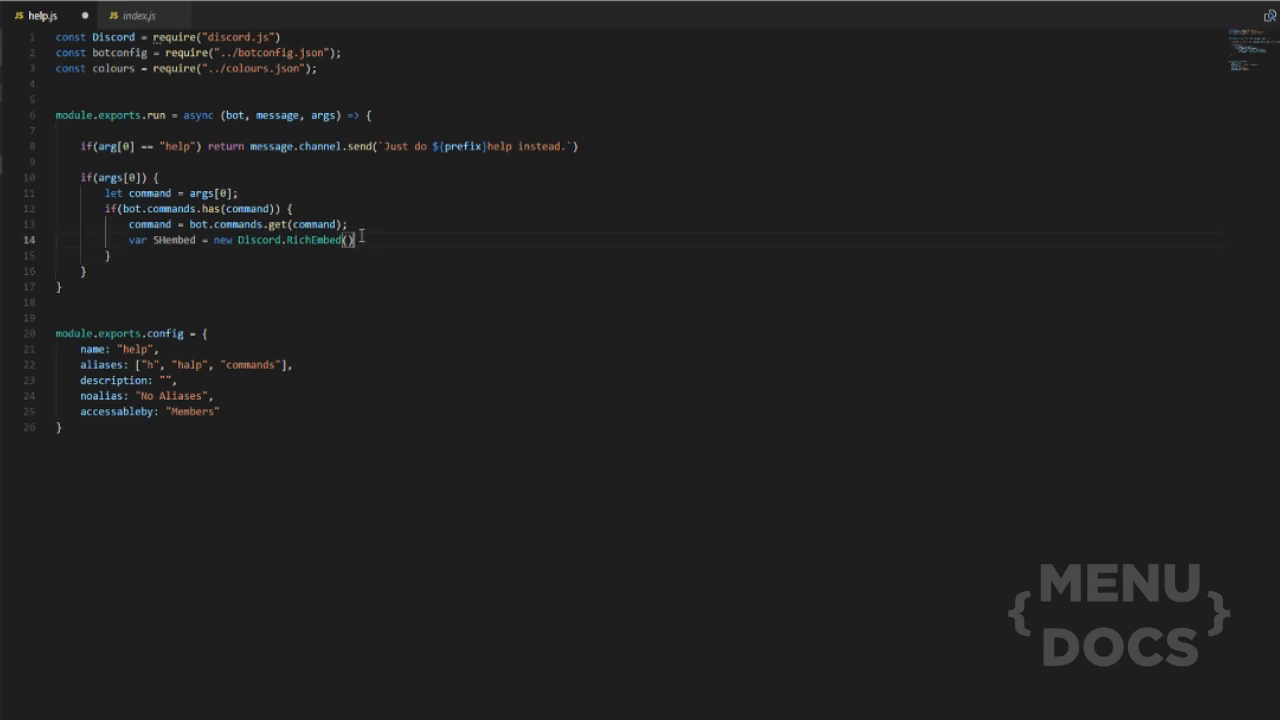
type(",set")
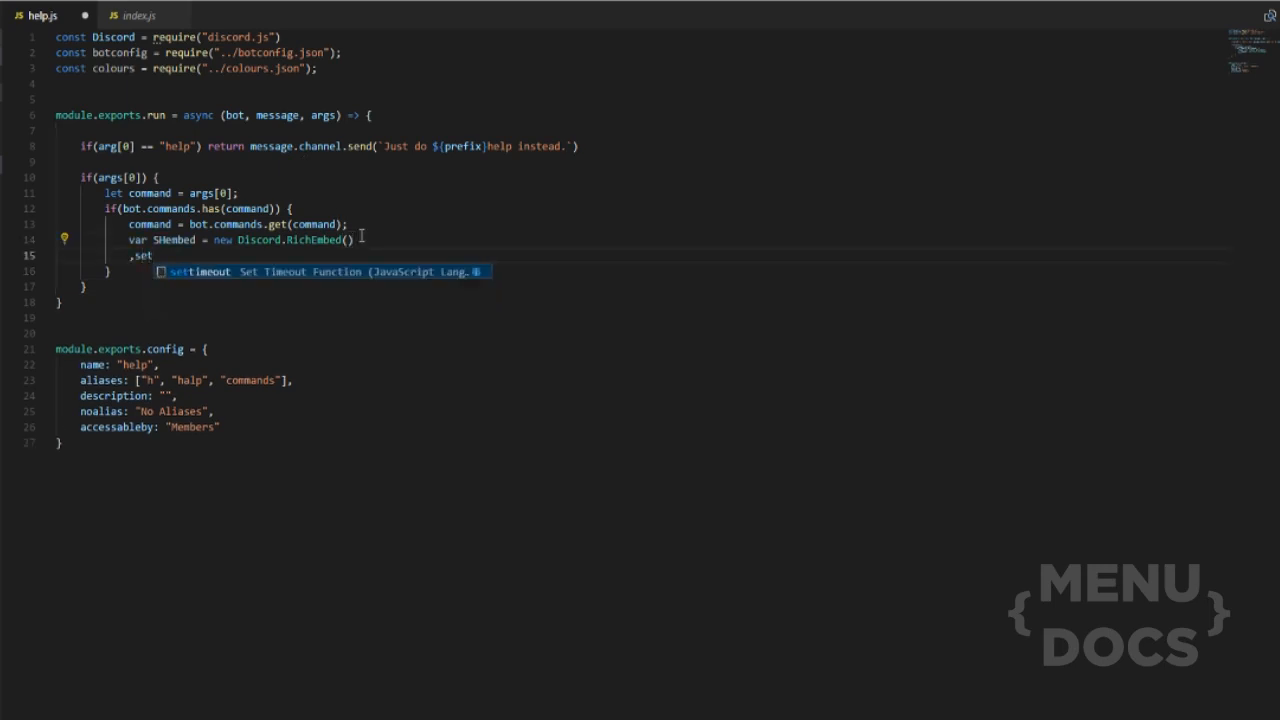
type("e")
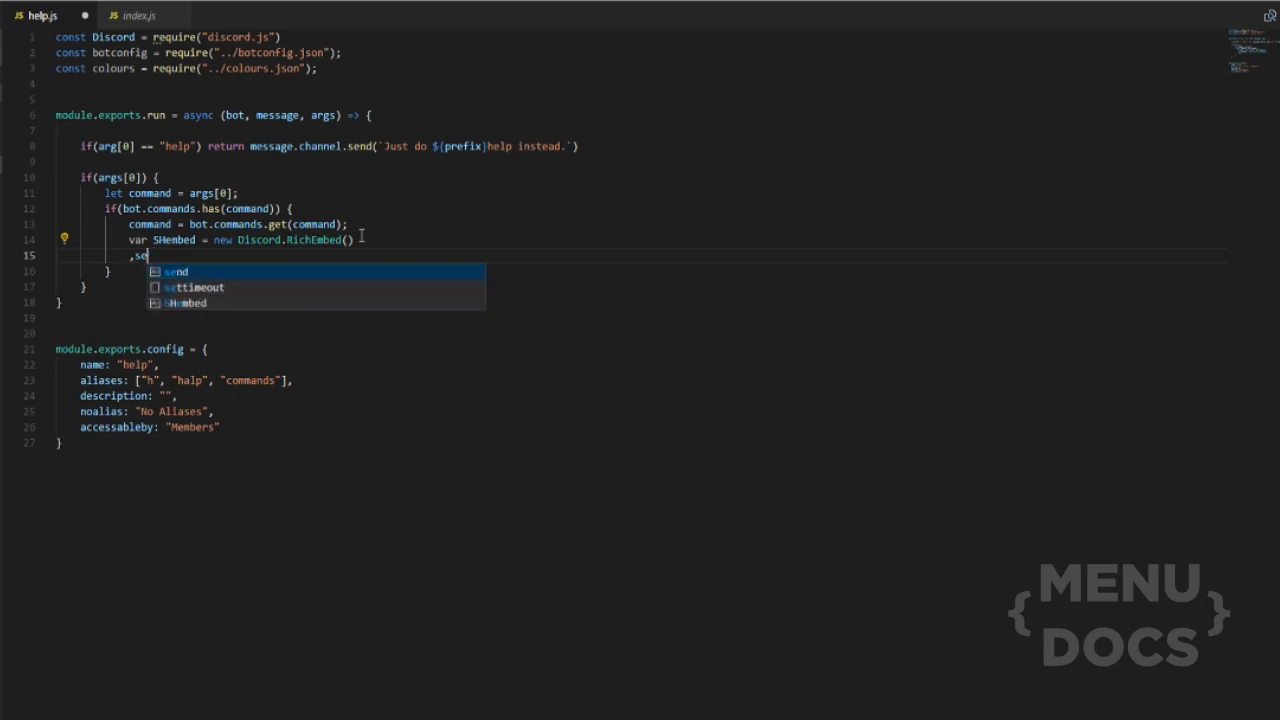
Set SHembed colour to colours.cyan and author `TestBOT HELP` with message.guild.iconURL
type(".setColor(colours.cyan")
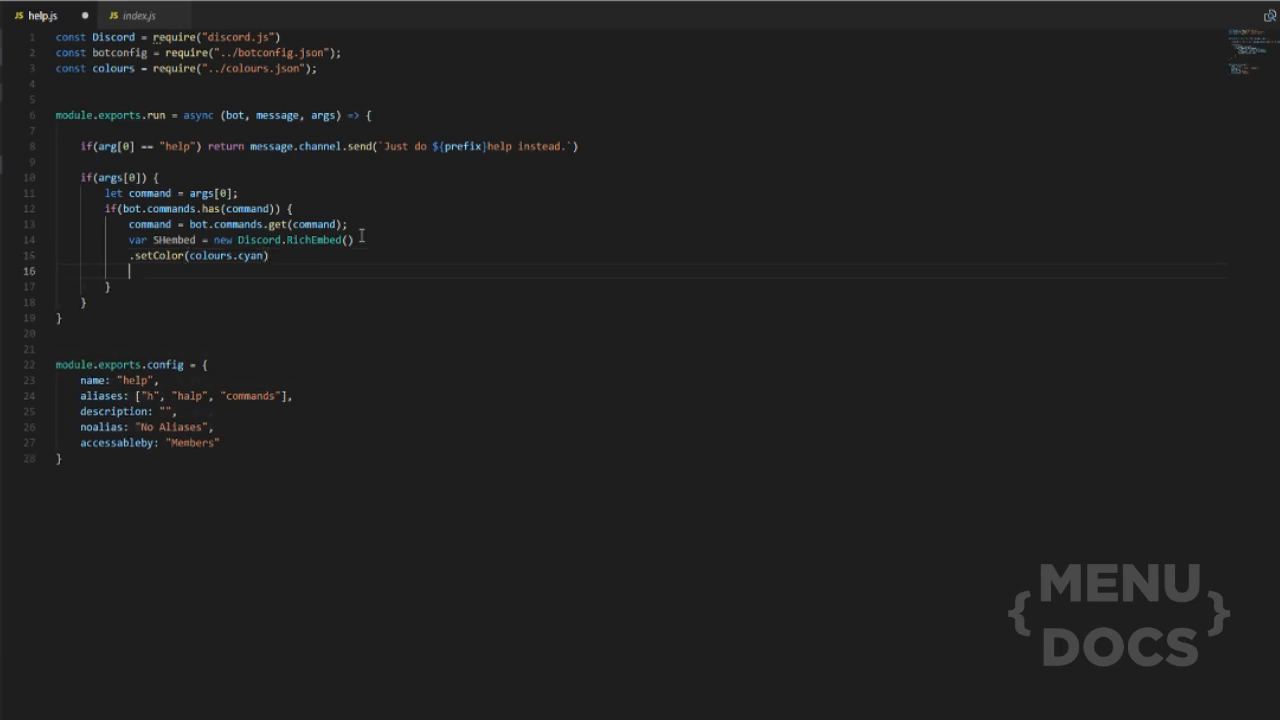
type(".setAuthor(`")
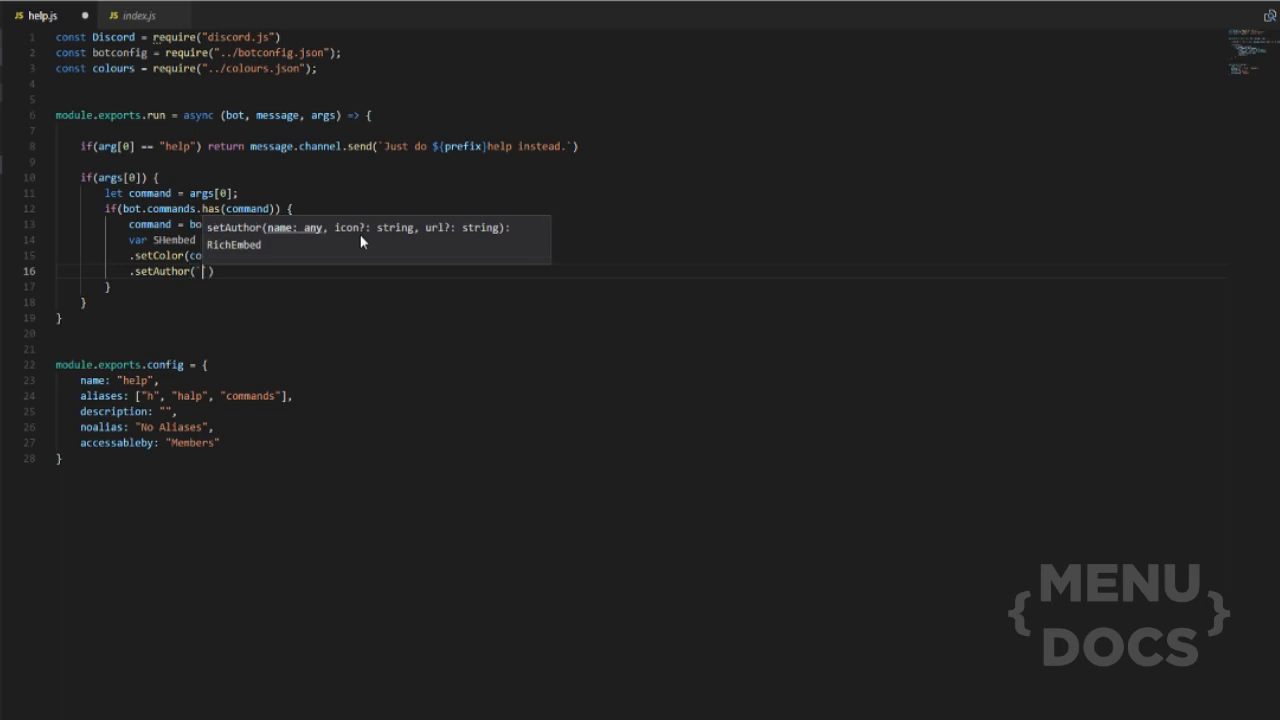
type("TestBOT HELP")
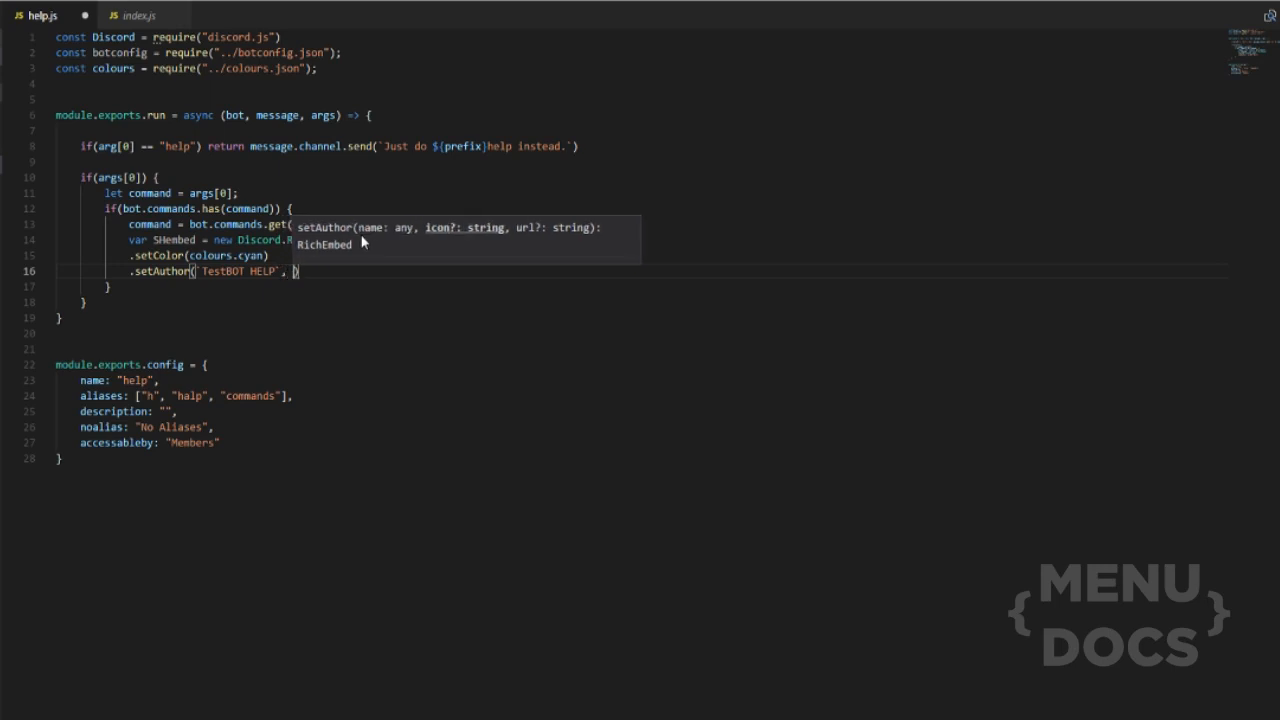
type("messager.")
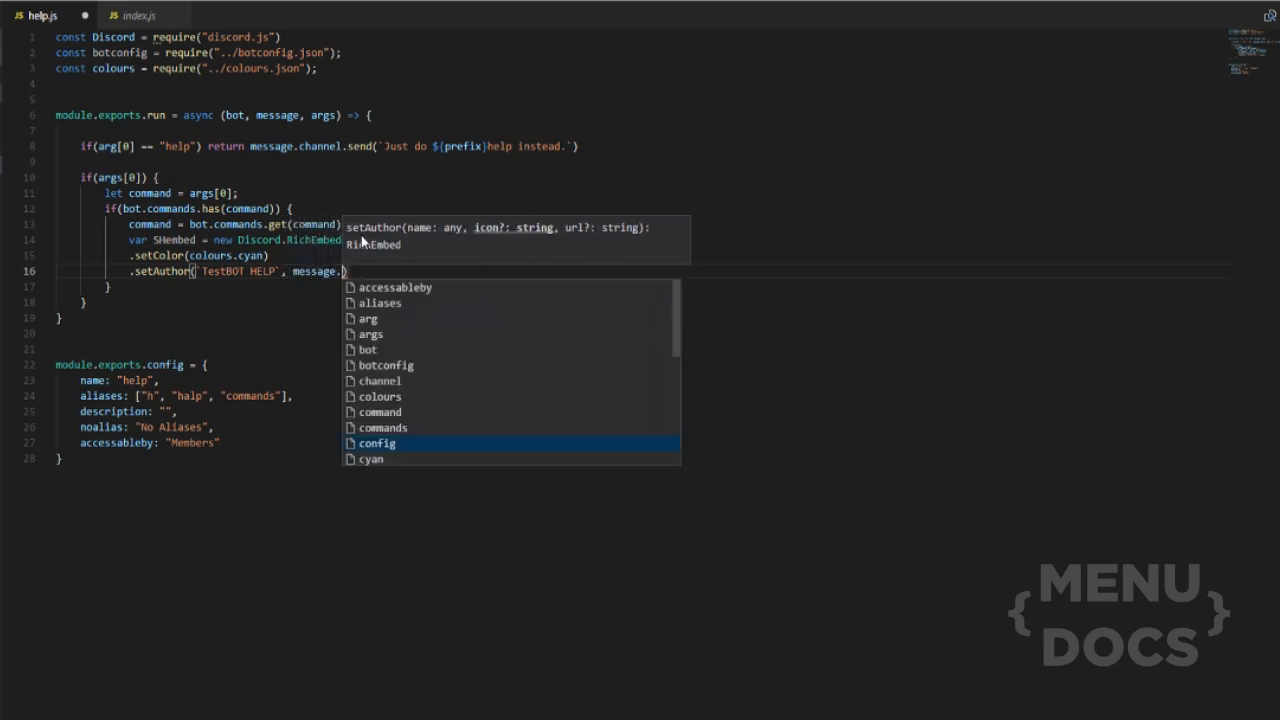
type("guild.icon")
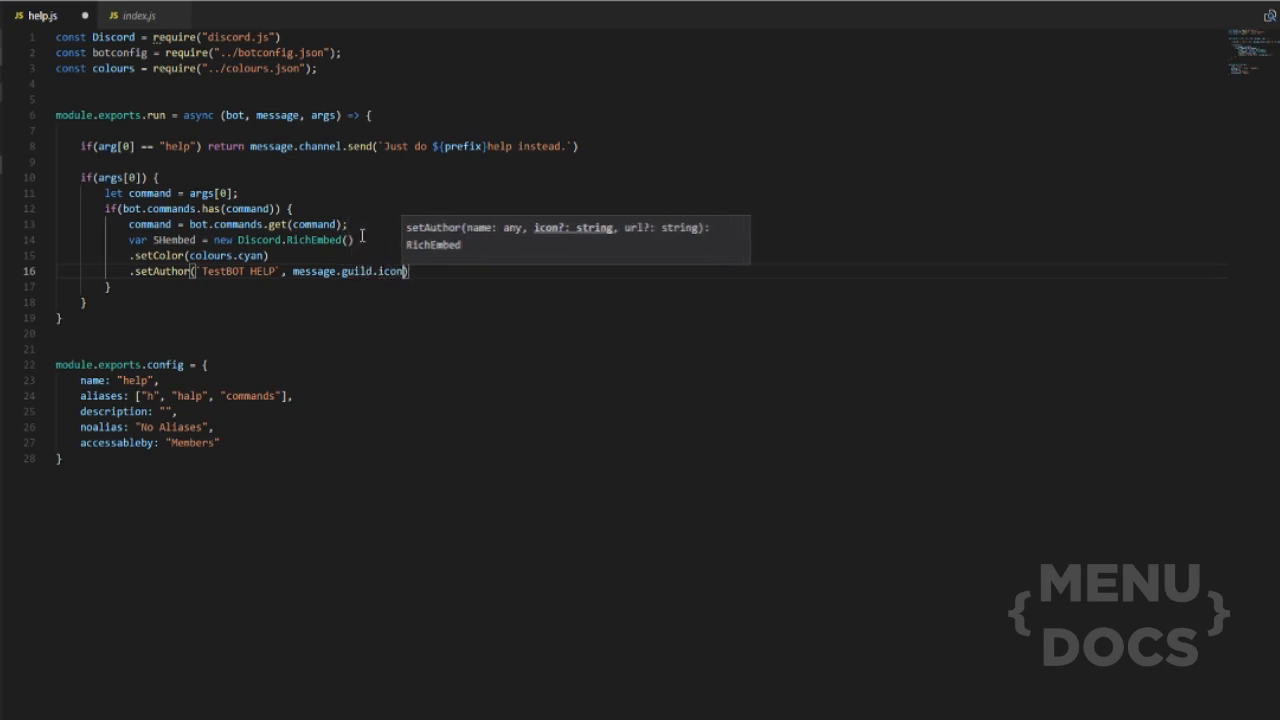
type("URL")
type(".")
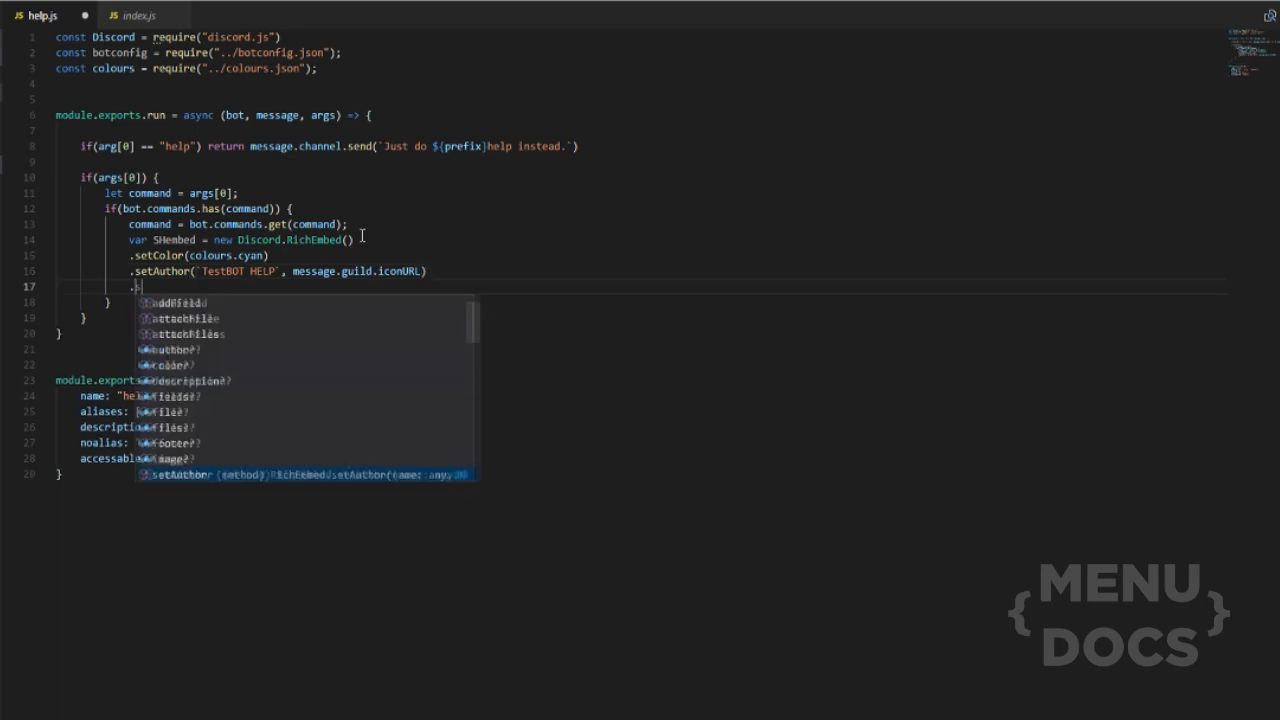
Add .setDescription() opening with a line showing the bot prefix
type("setDescription")
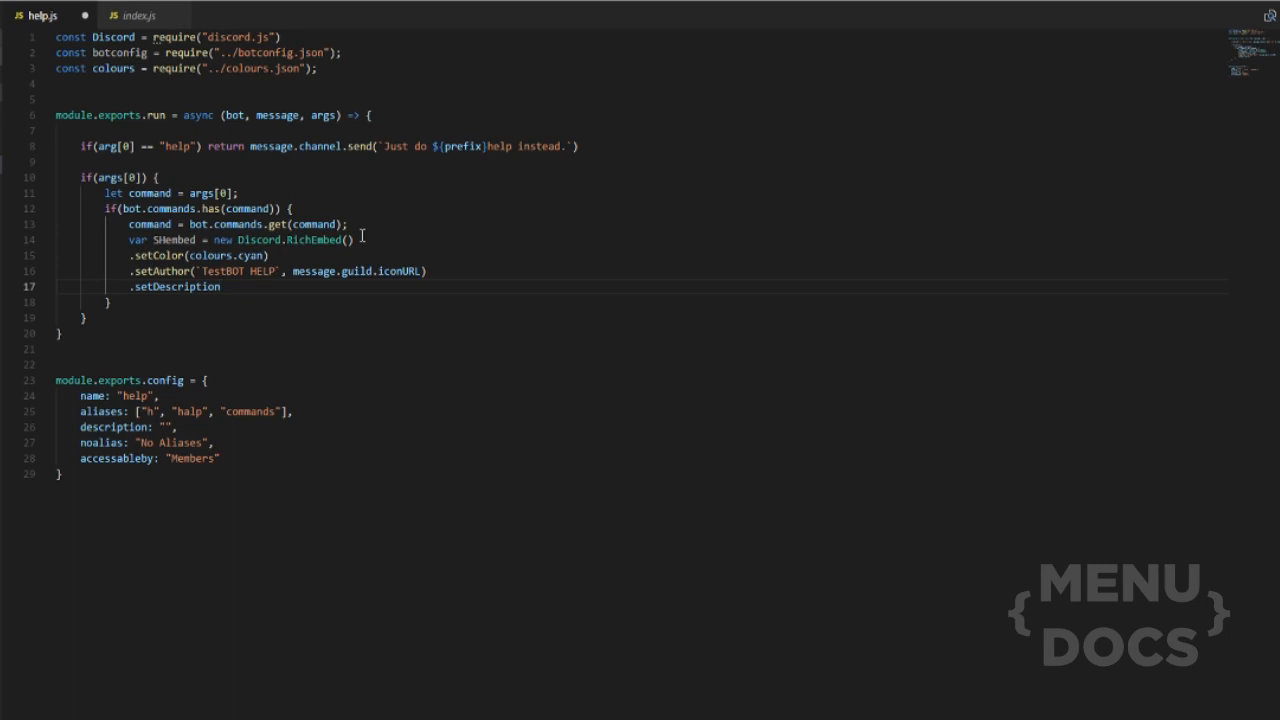
type("('')")
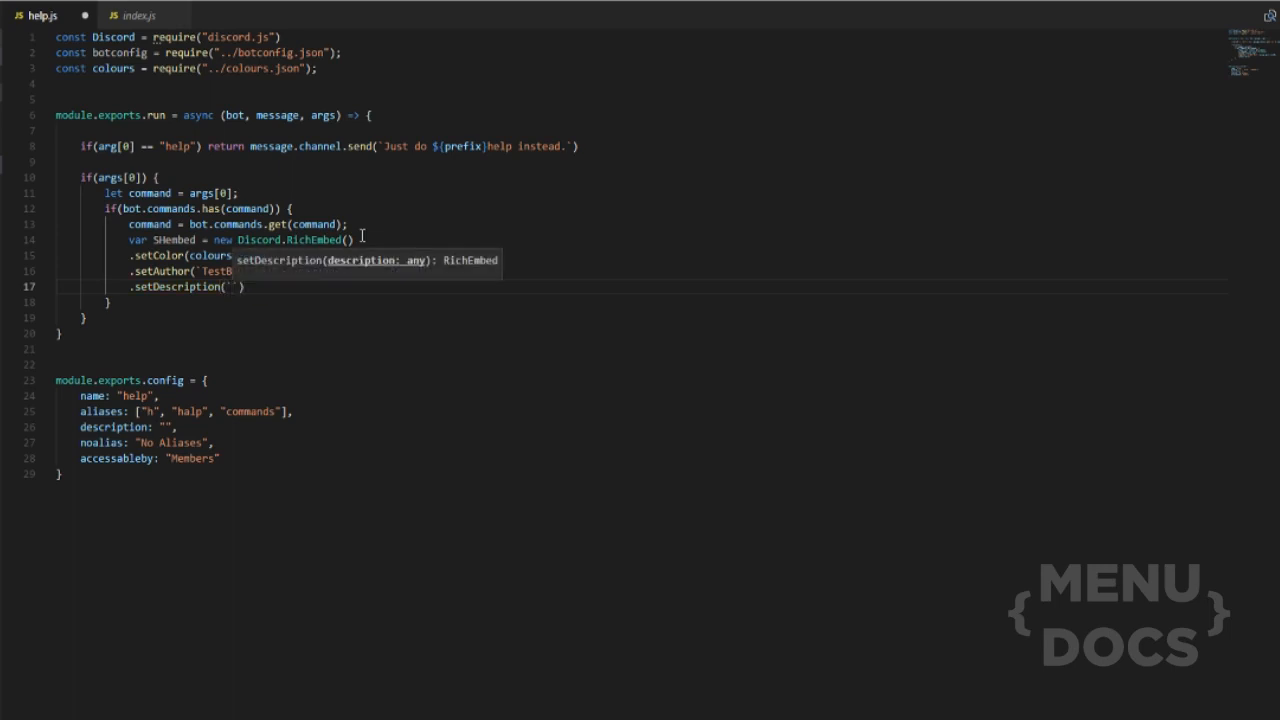
type("The bot prefix")
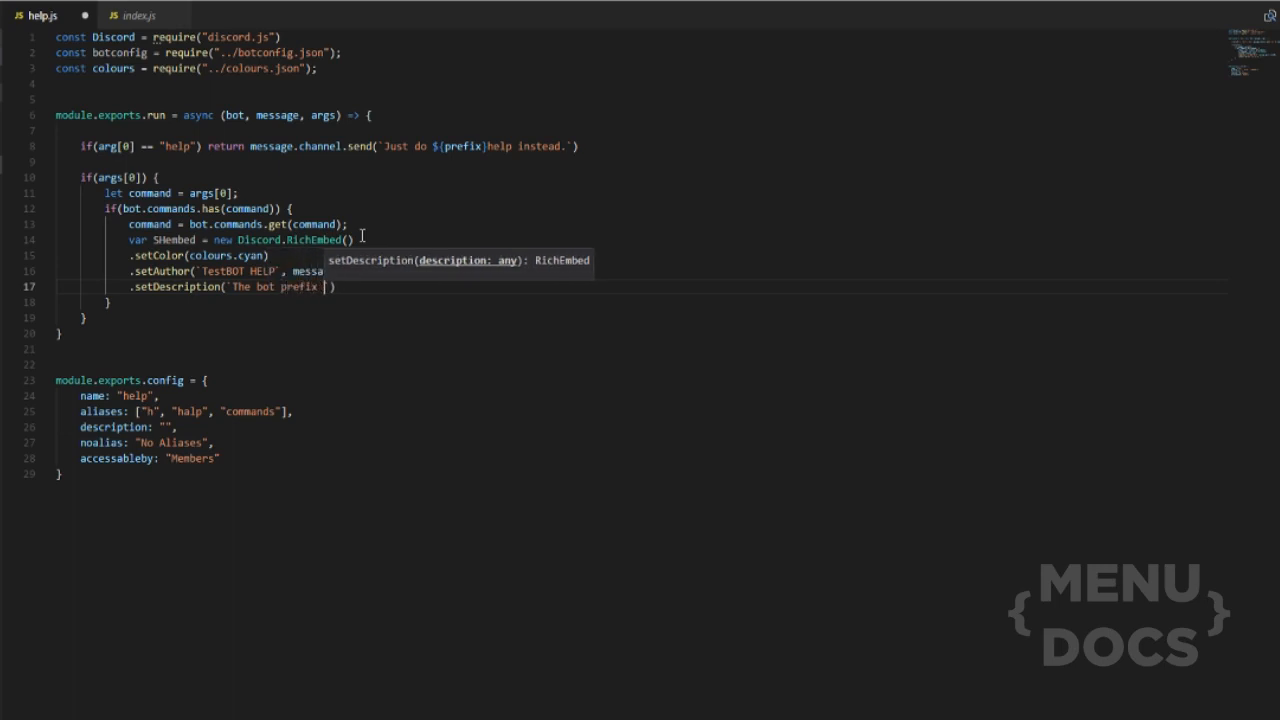
type("is:")
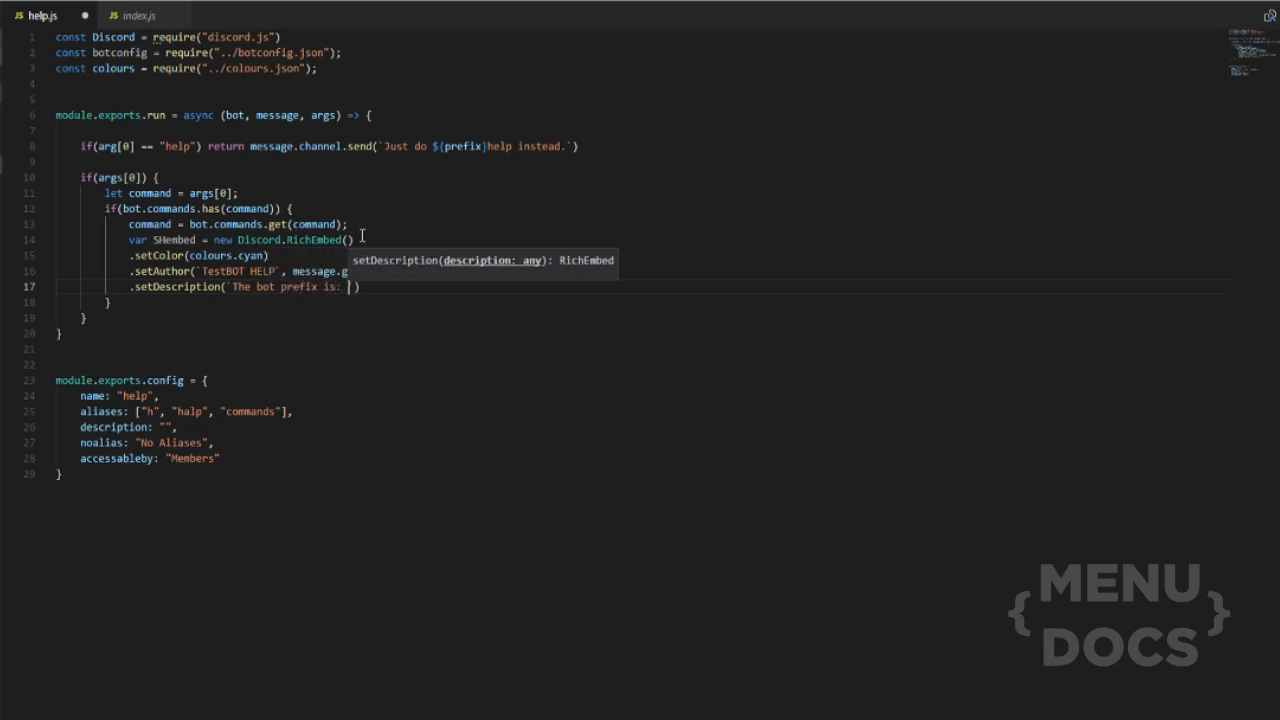
type("${")
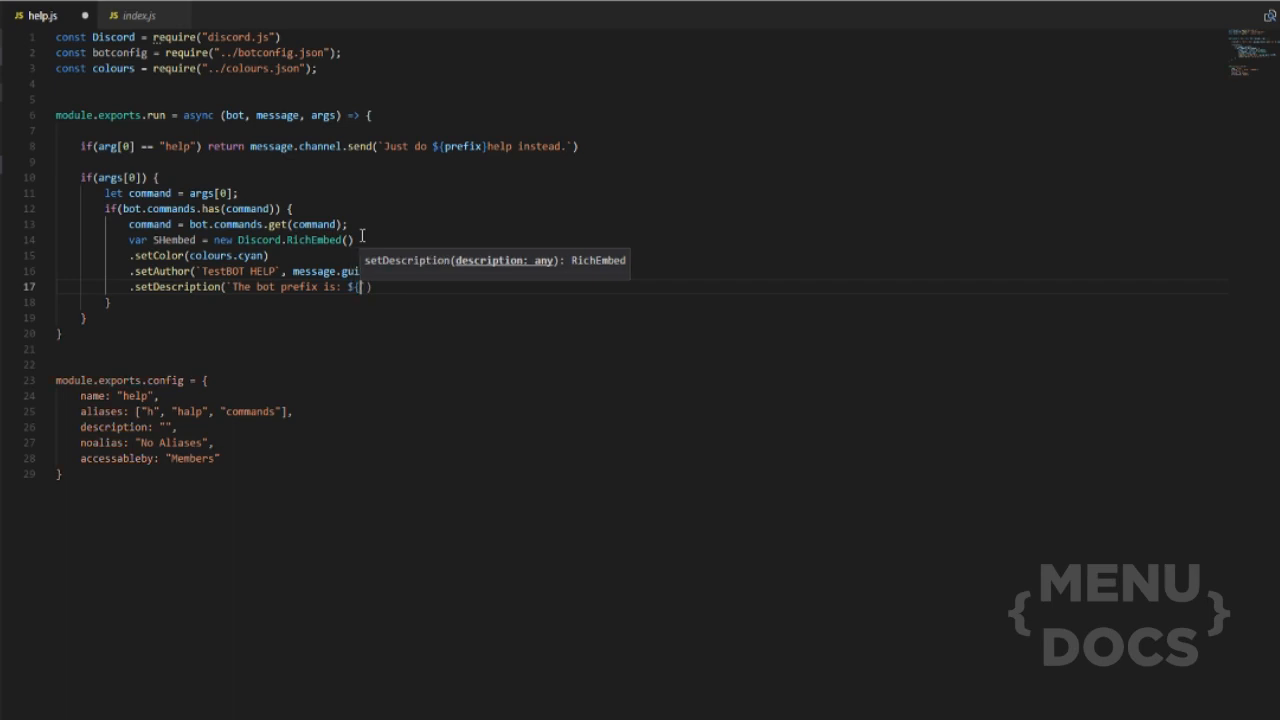
type("prefix")
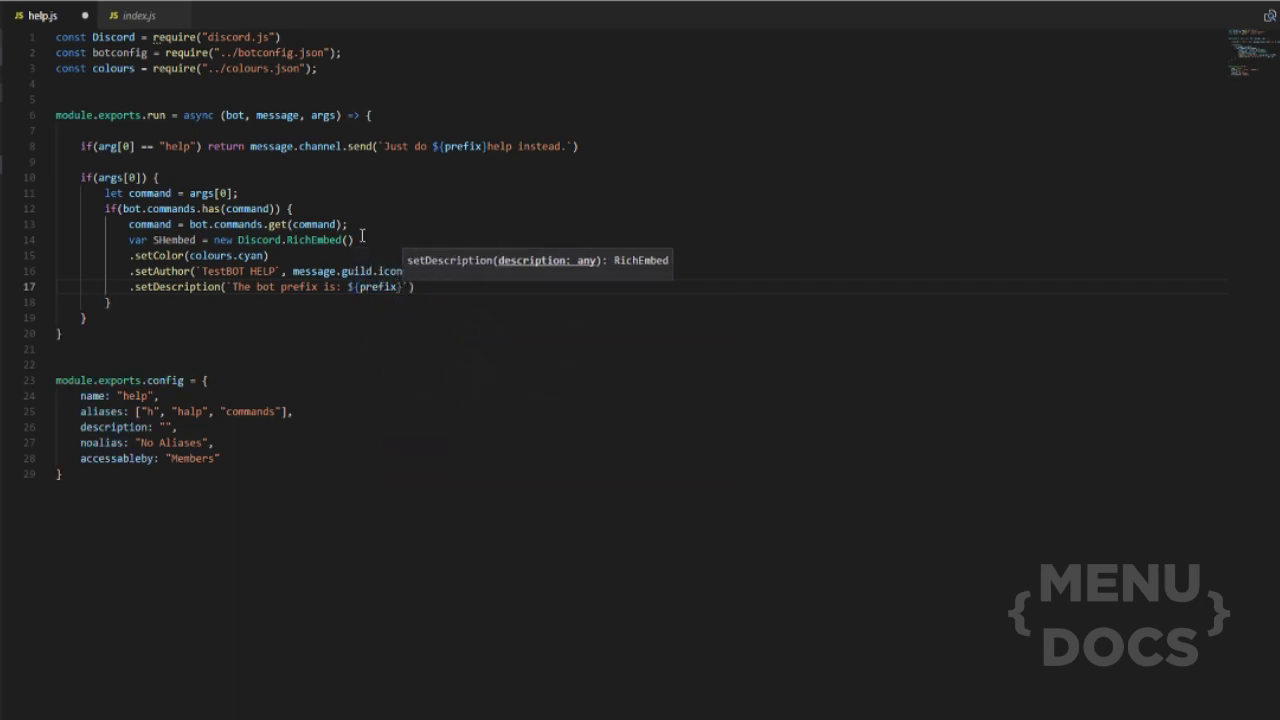
type("\\n")
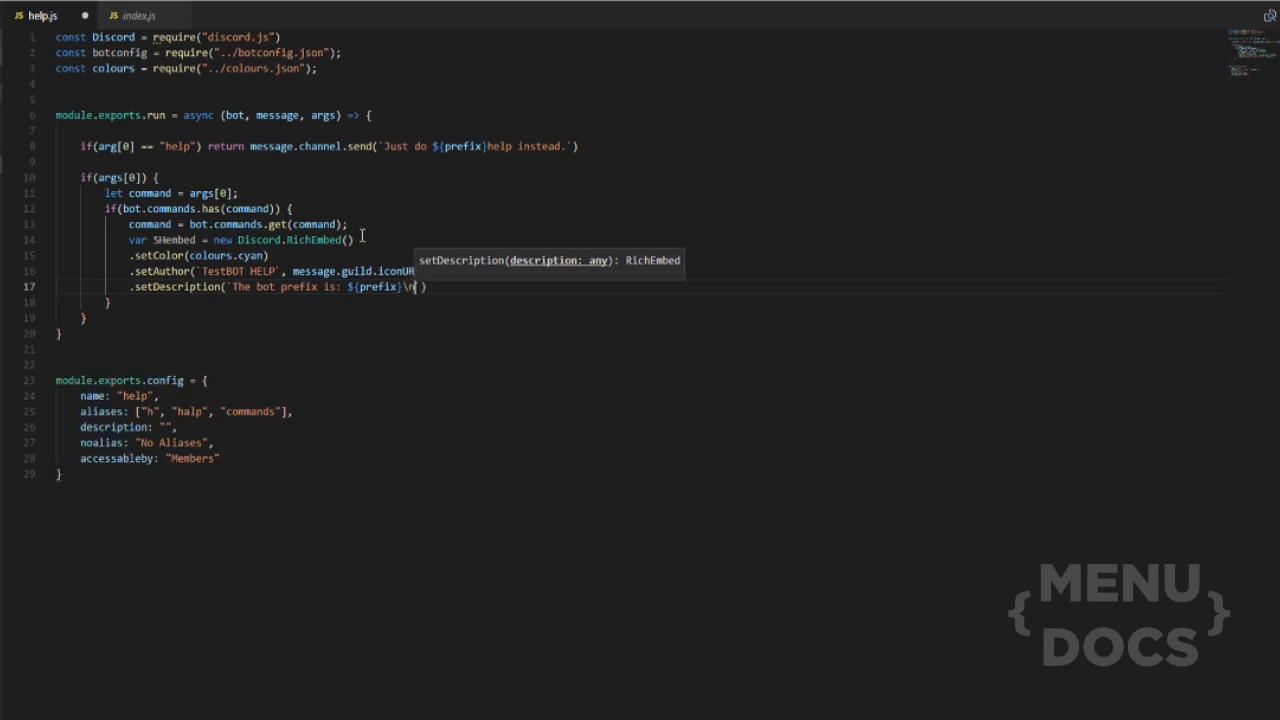
type("\\n")
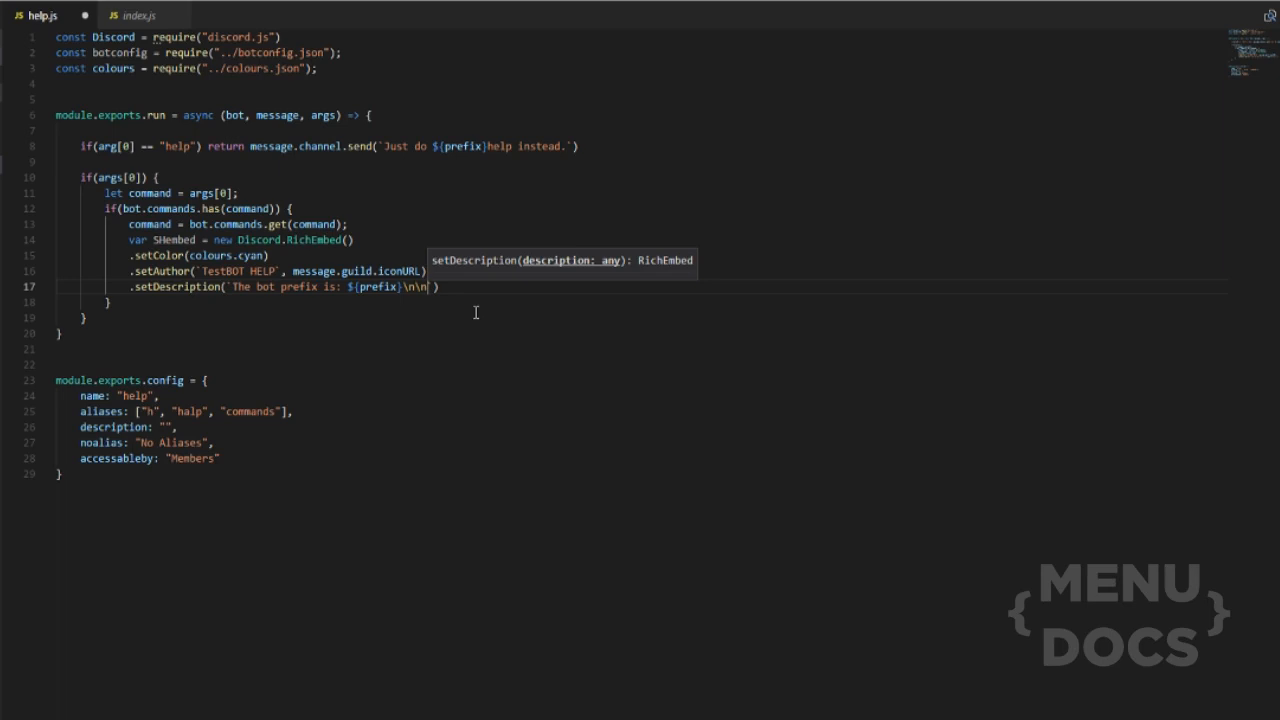
Add a bold **Command:** line showing ${command.config.name}
type("**Command:")
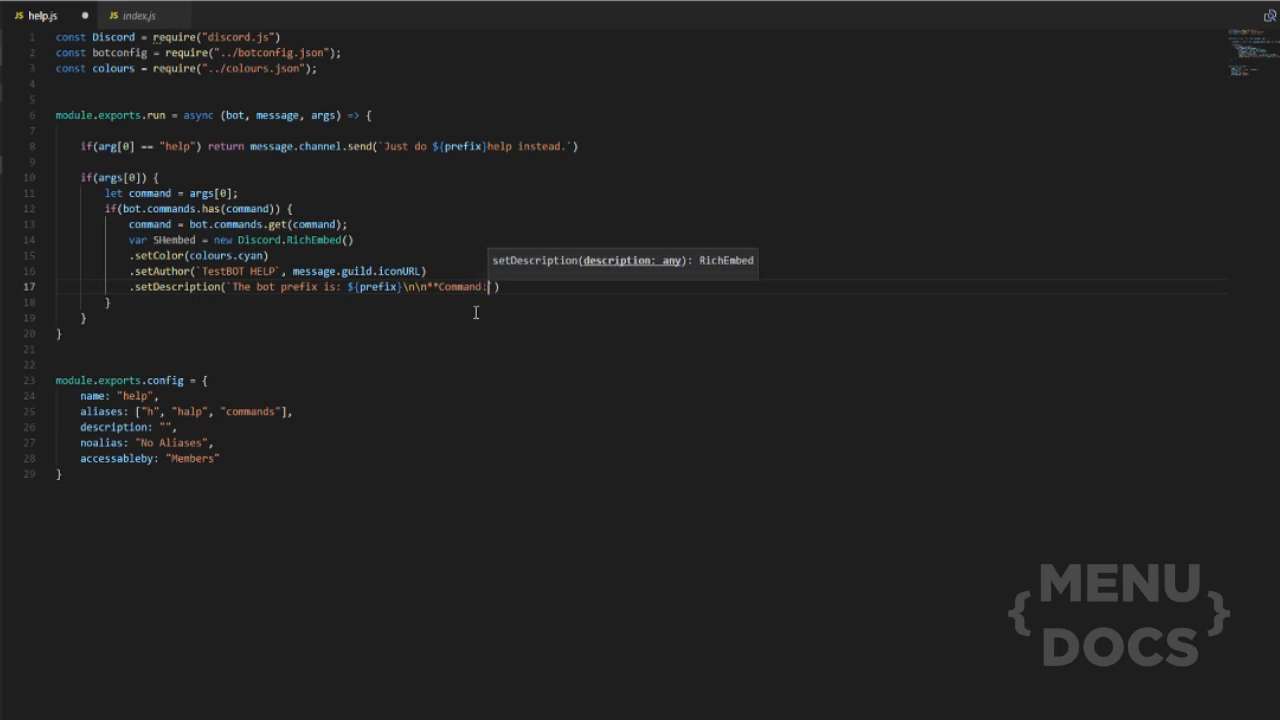
type("**")
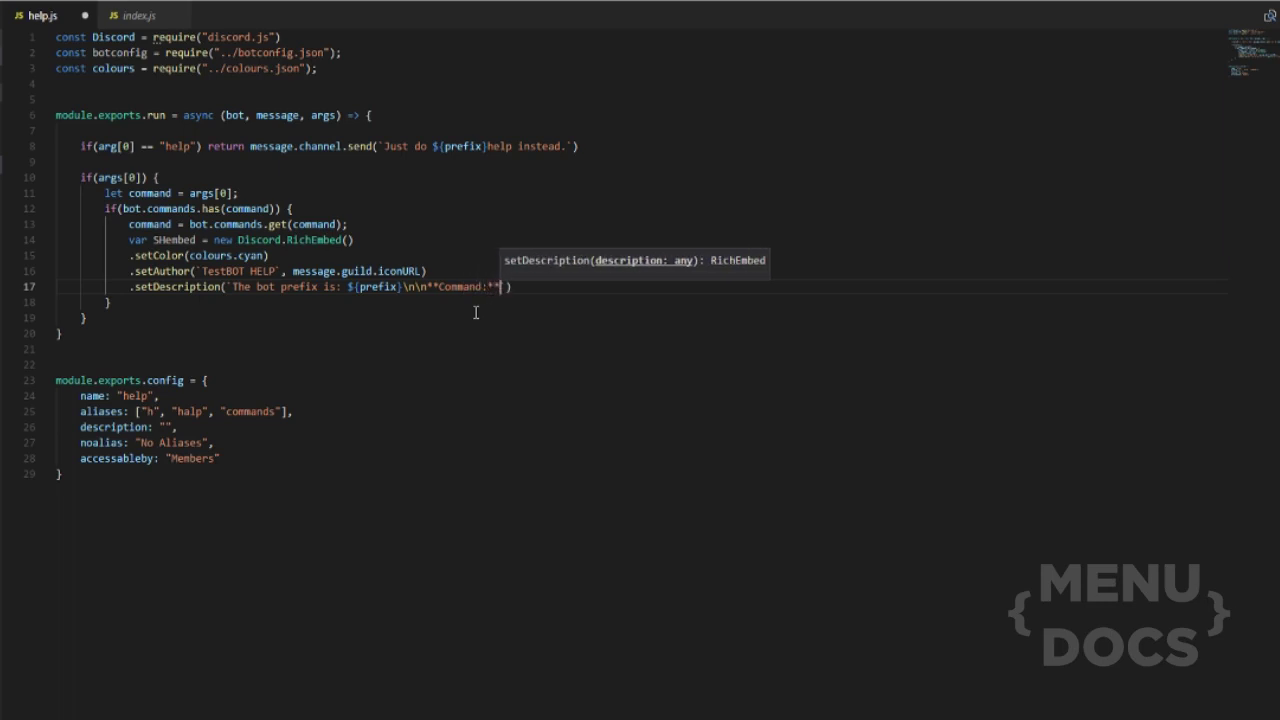
type("${")
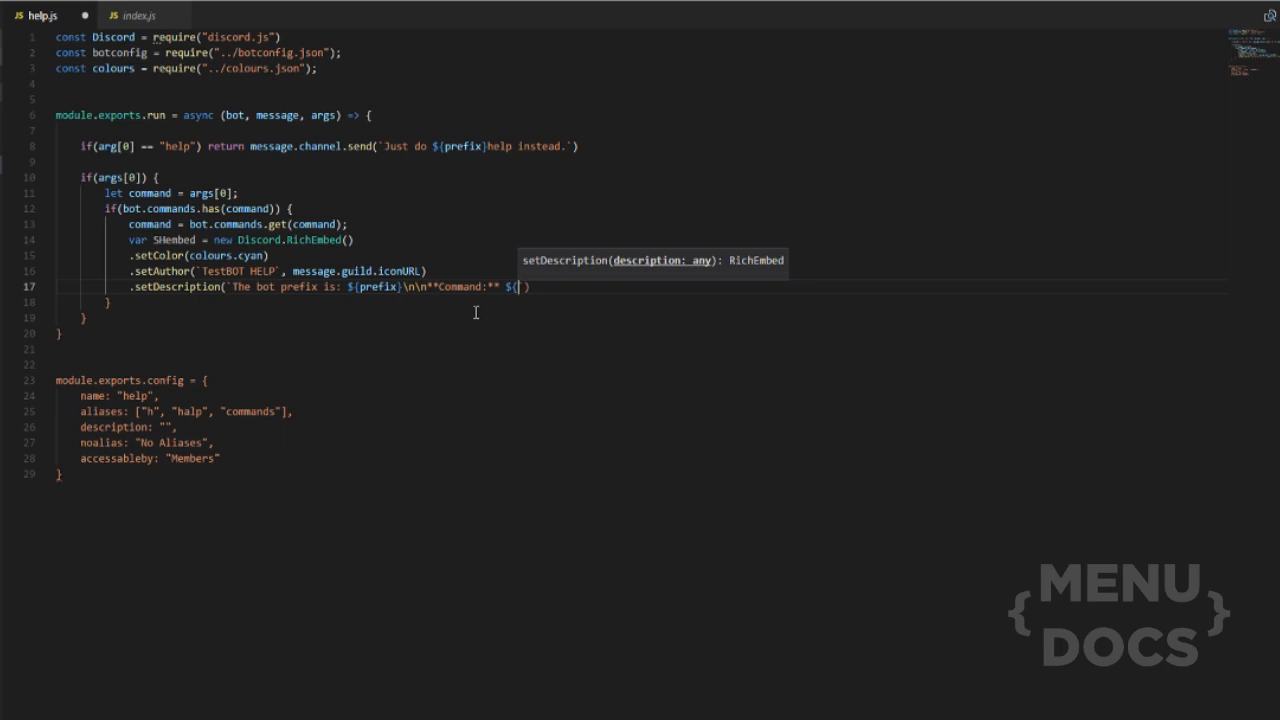
type("command.config.")
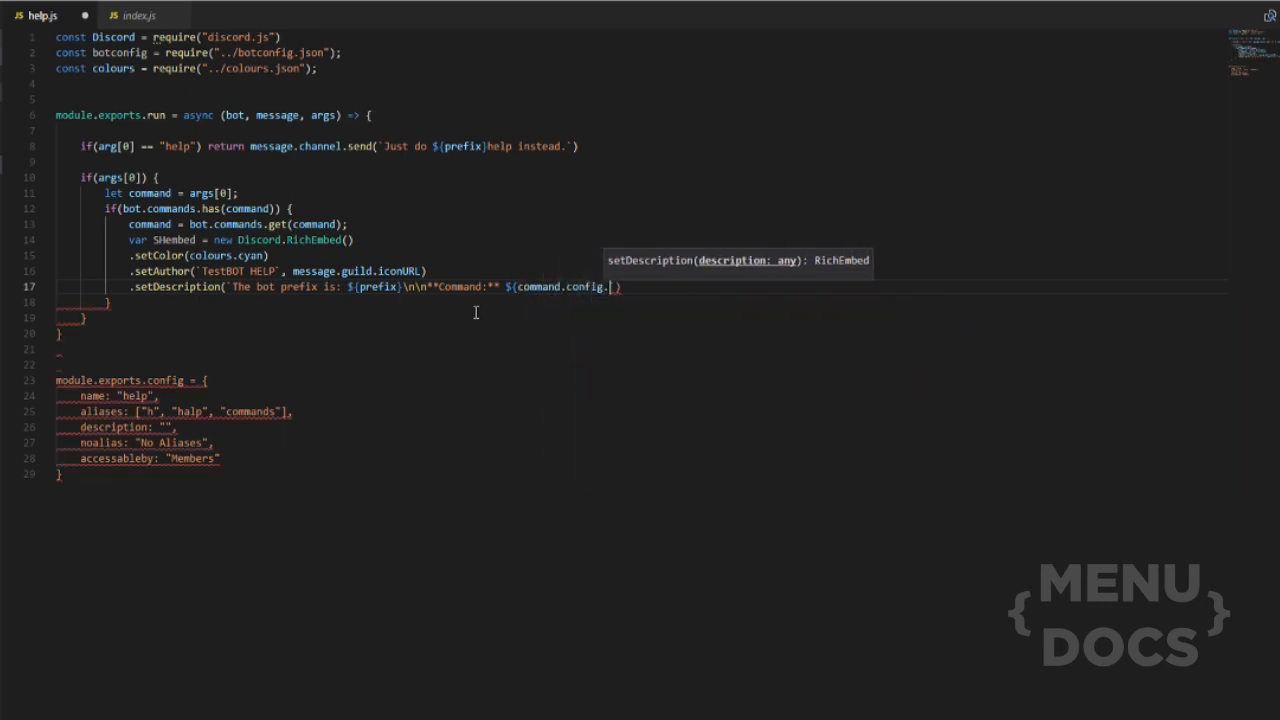
type("name}")
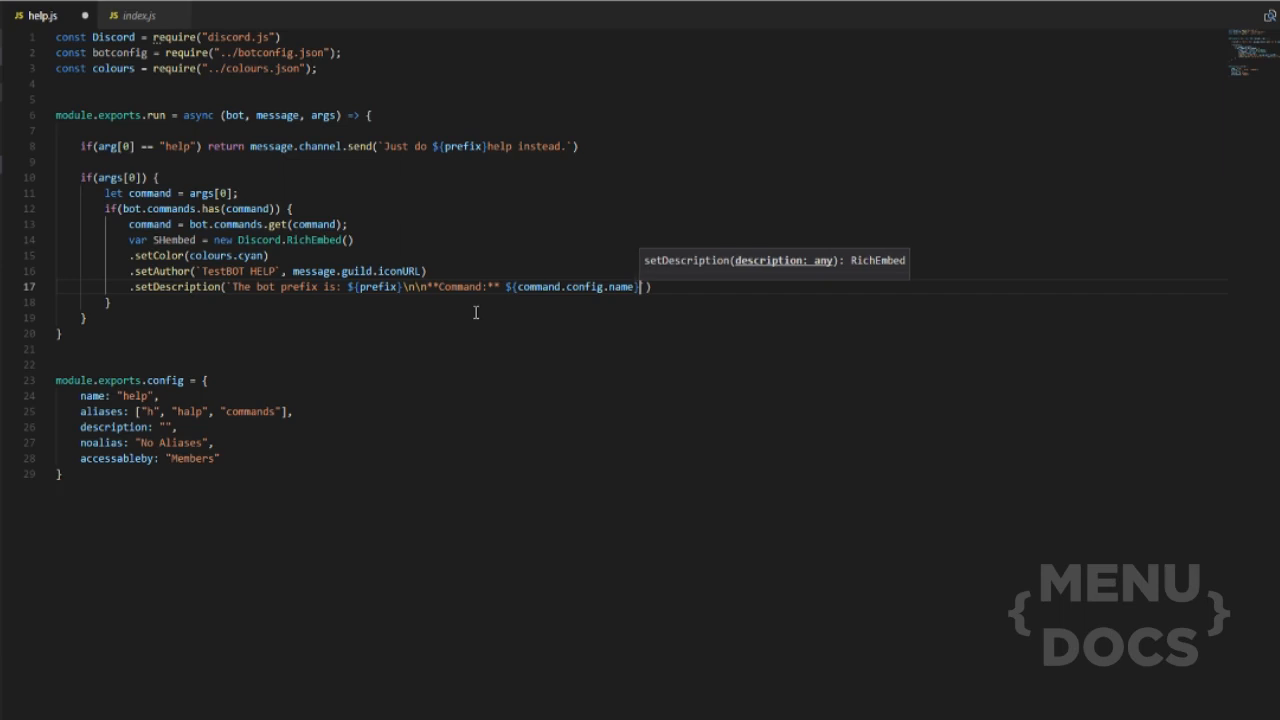
mouse_move(595, 475)
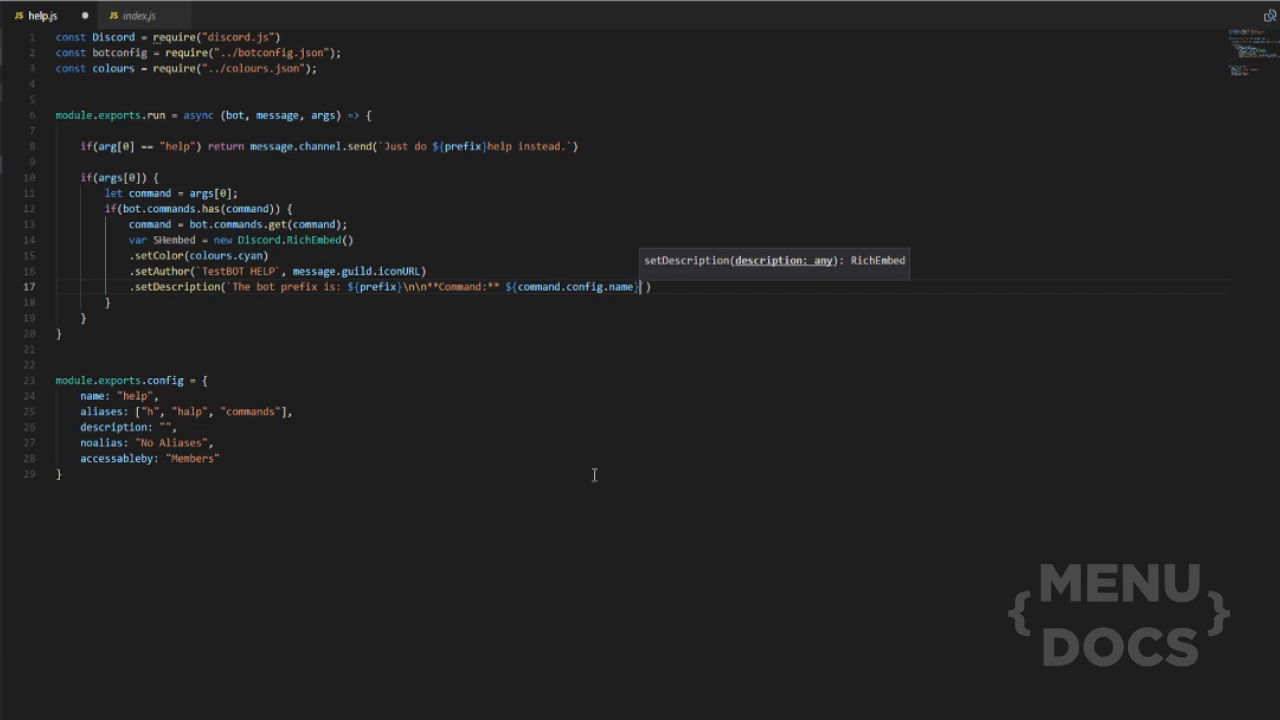
Add a bold **Description:** line showing the command's description
type("\\n**Description")
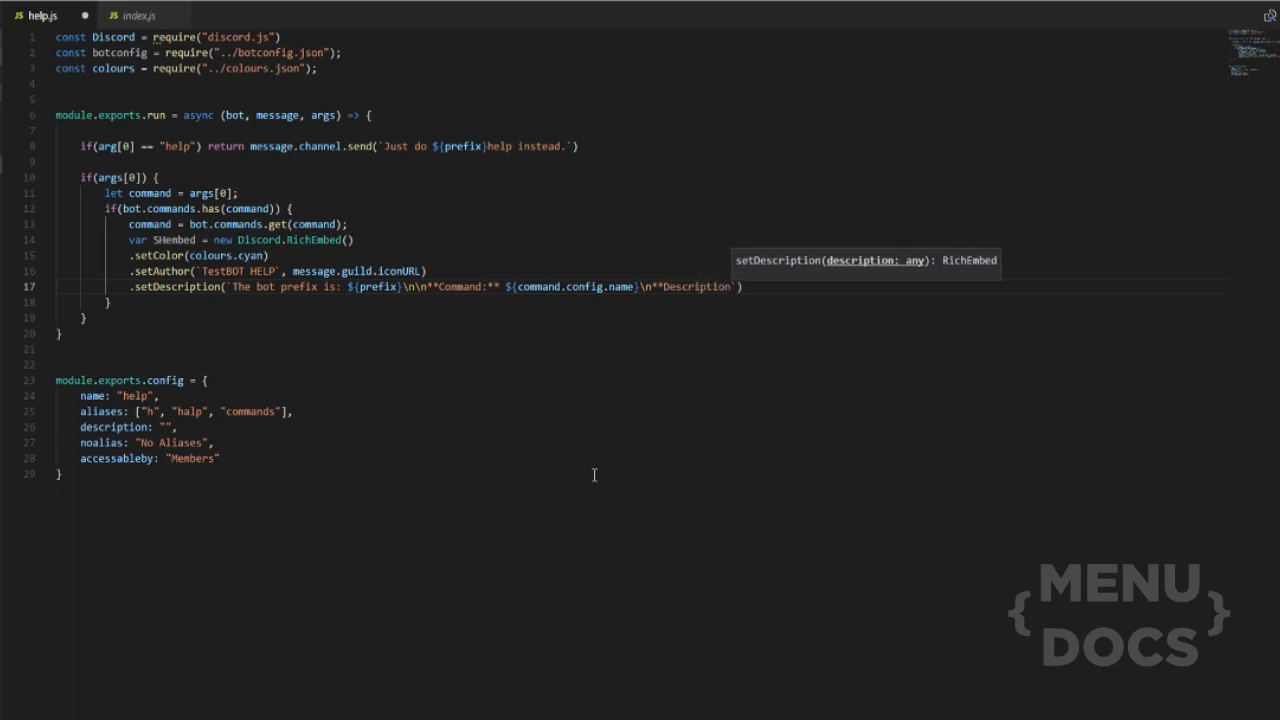
type(":")
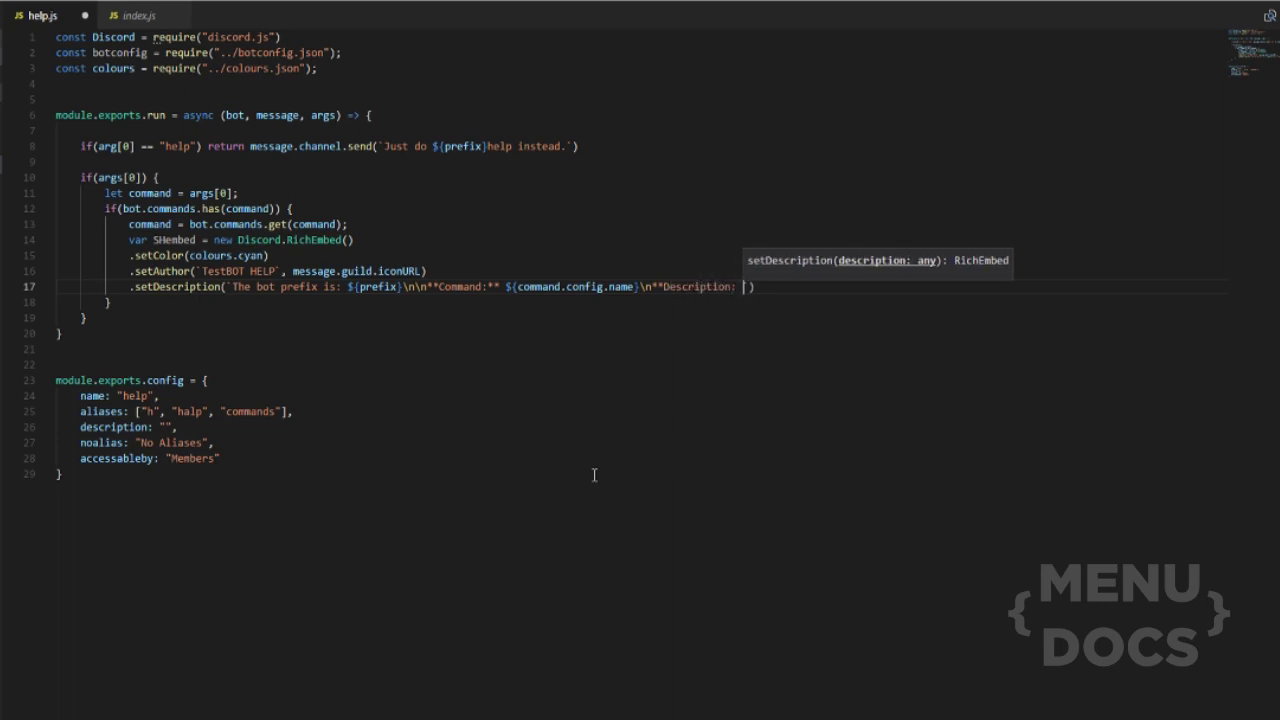
type("**")
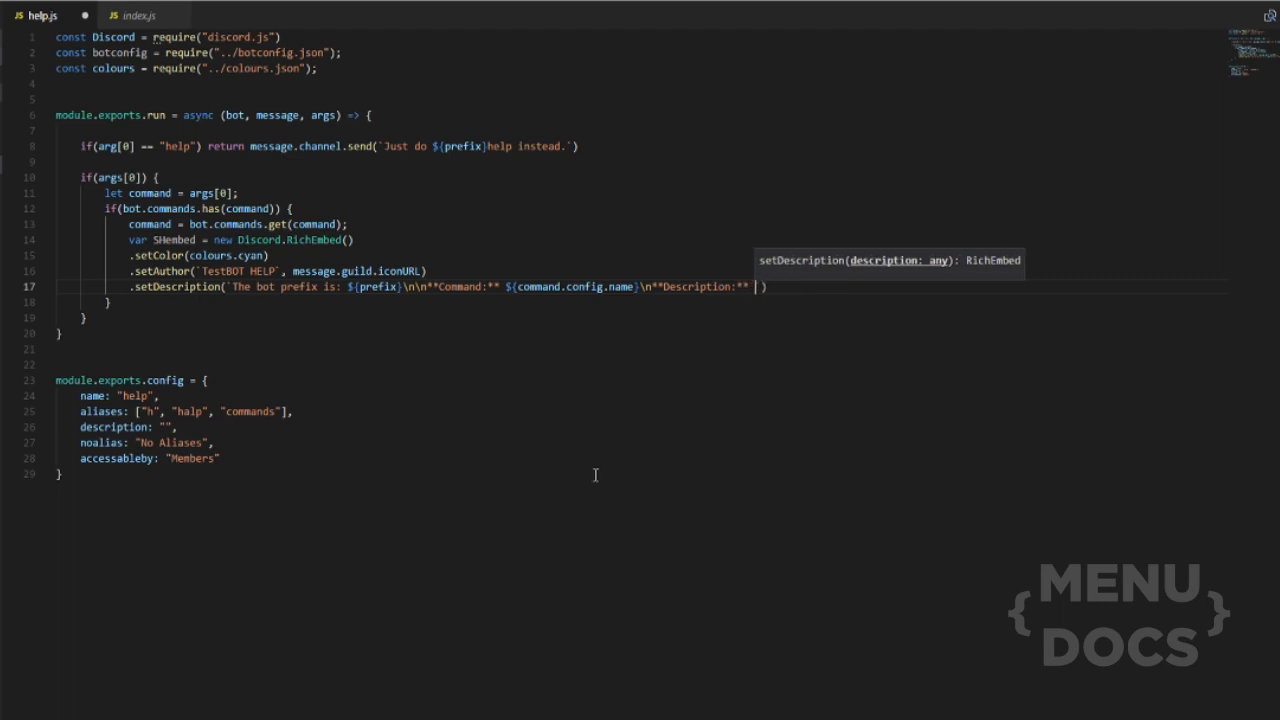
type("${}")
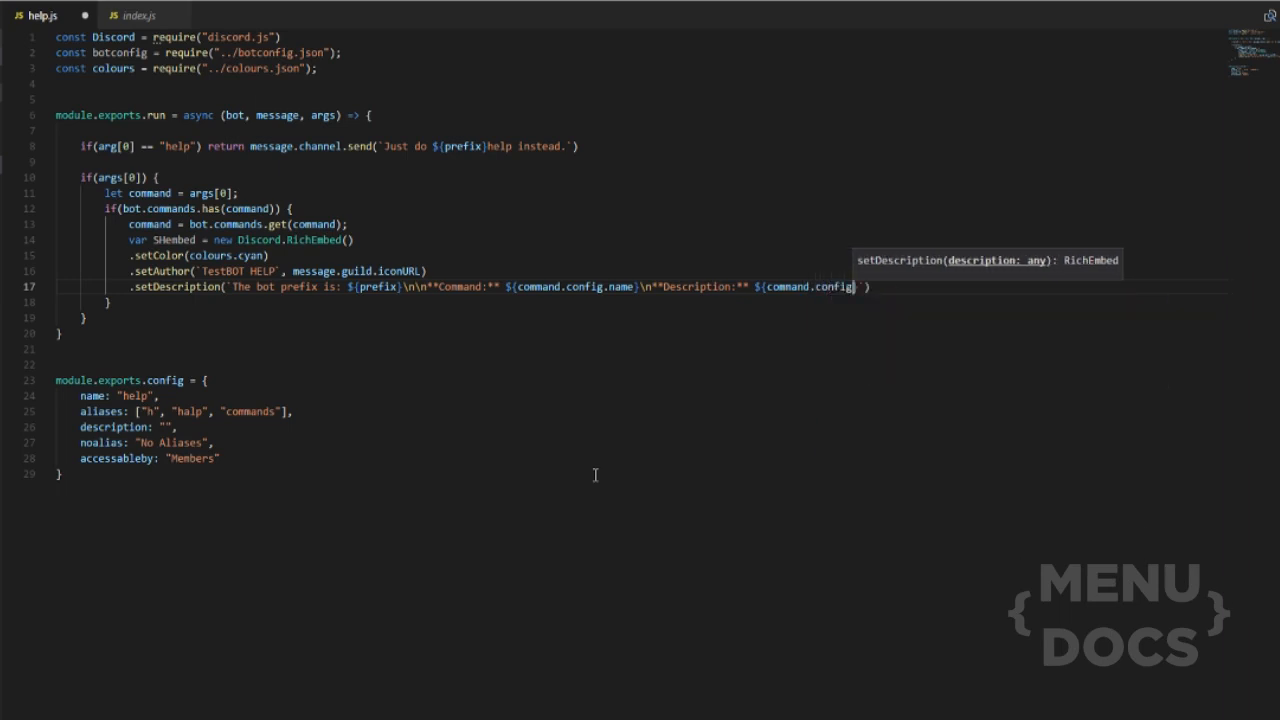
type(".description")
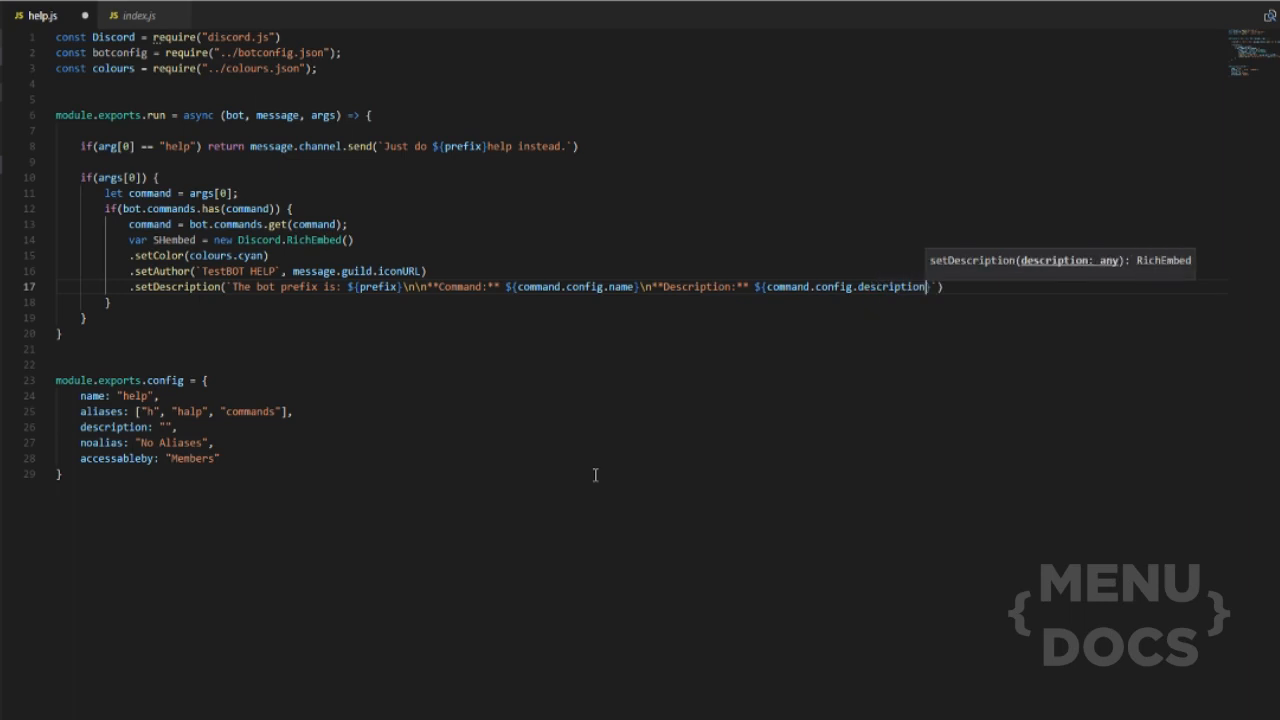
type("\\n**")
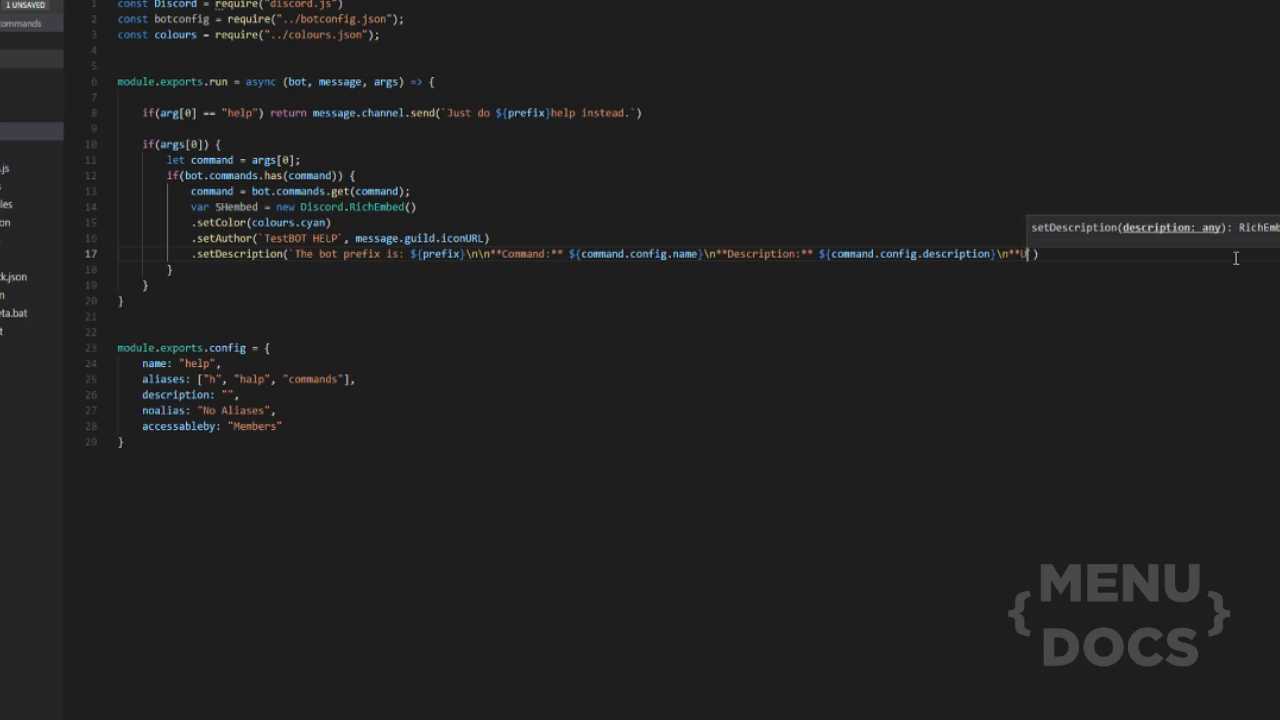
Add a **Usage:** label to the description and usage: "!usage" to the config
type("Usage:**")
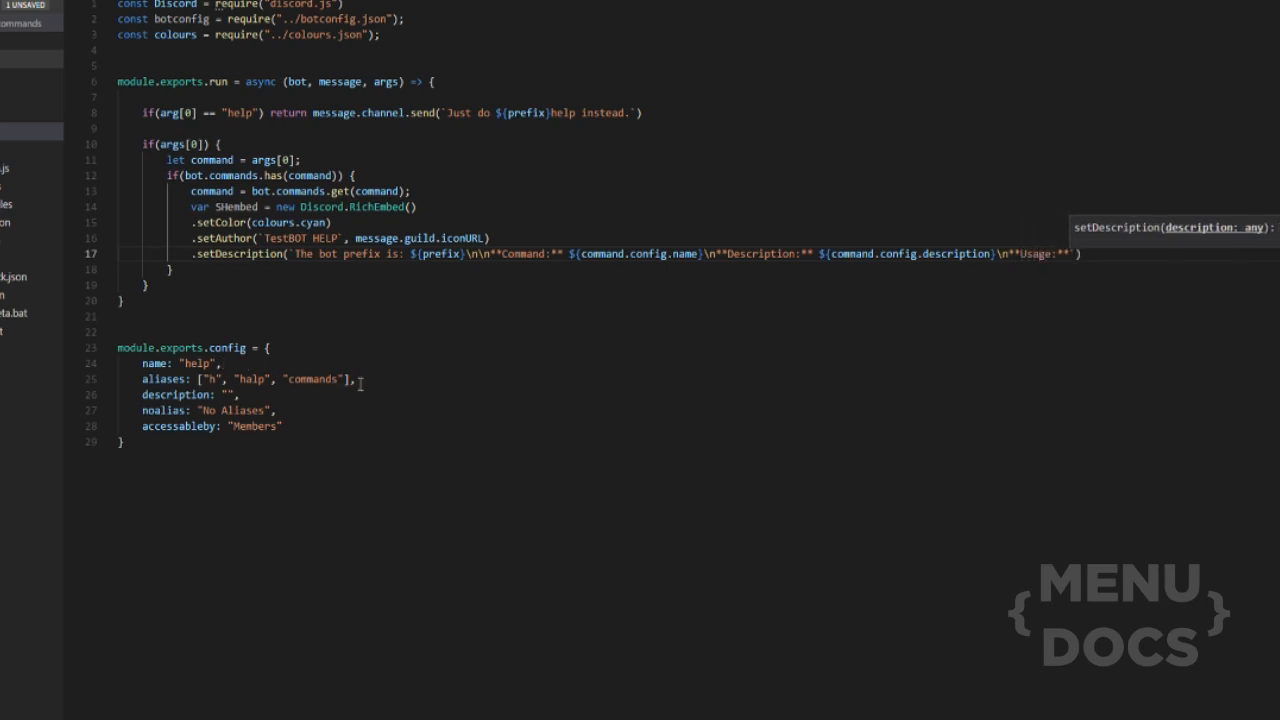
key("enter")
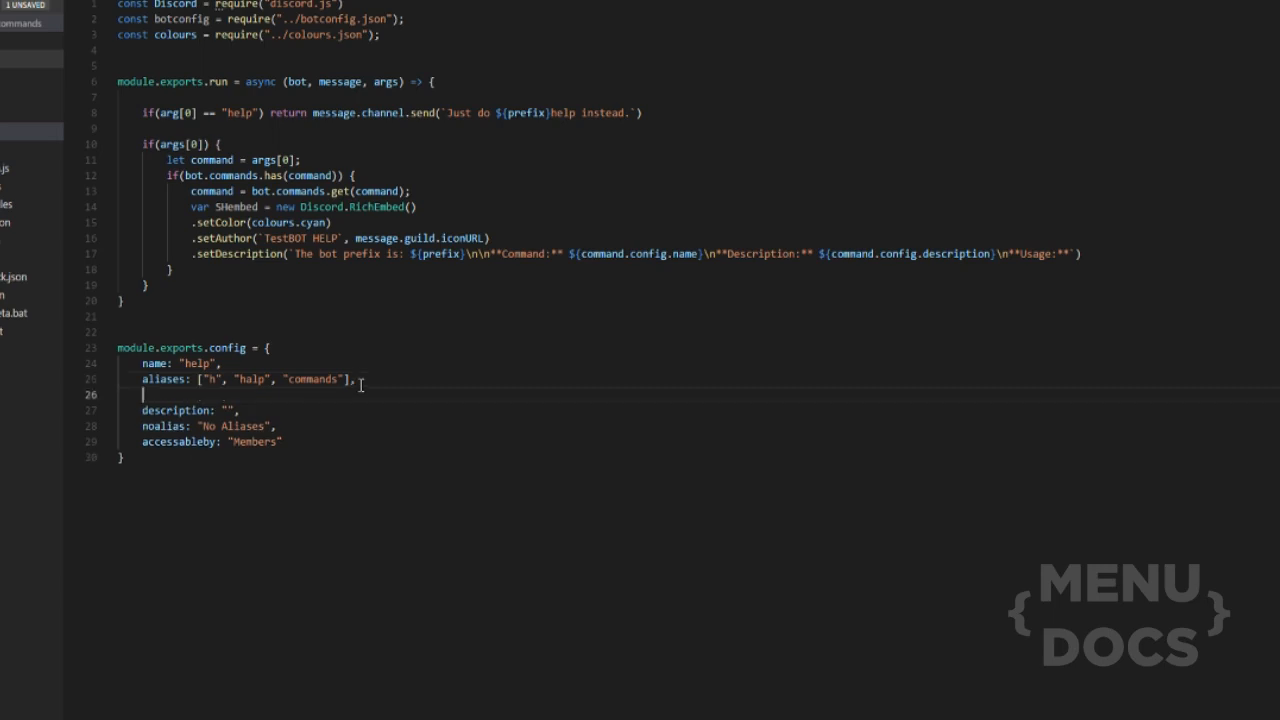
type("ua")
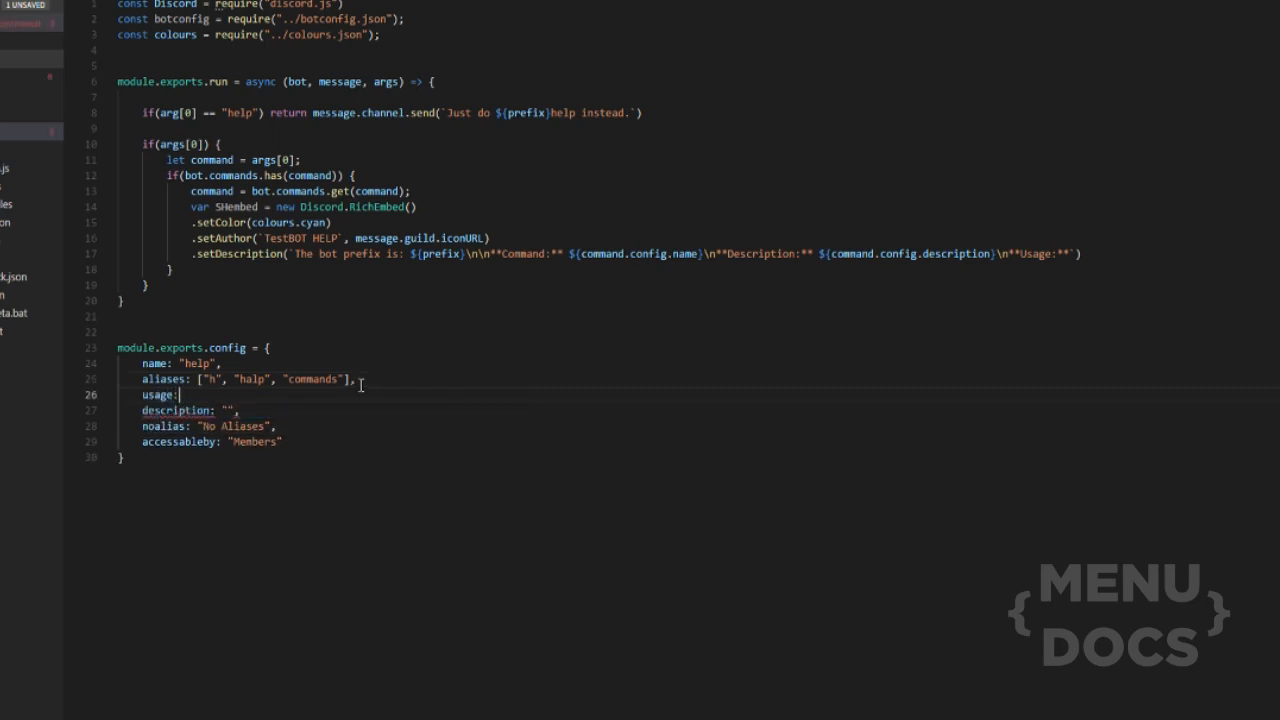
type("\"\",")
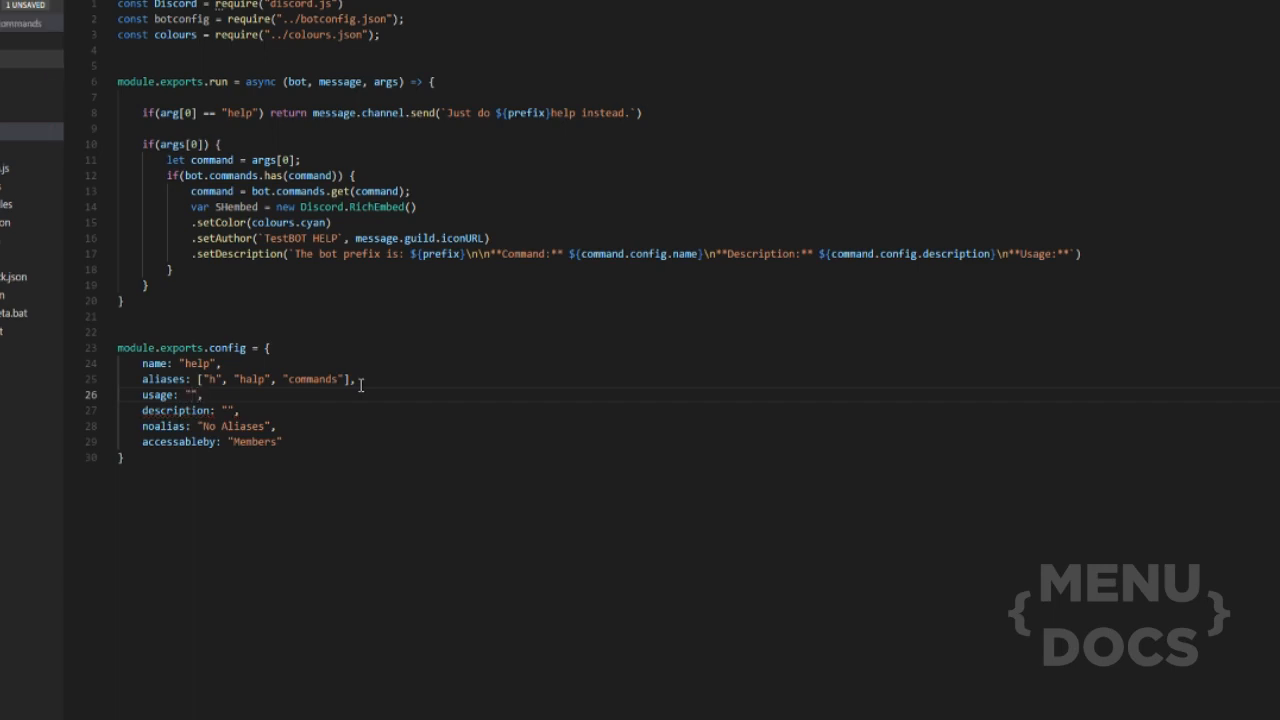
left_click(195, 395)
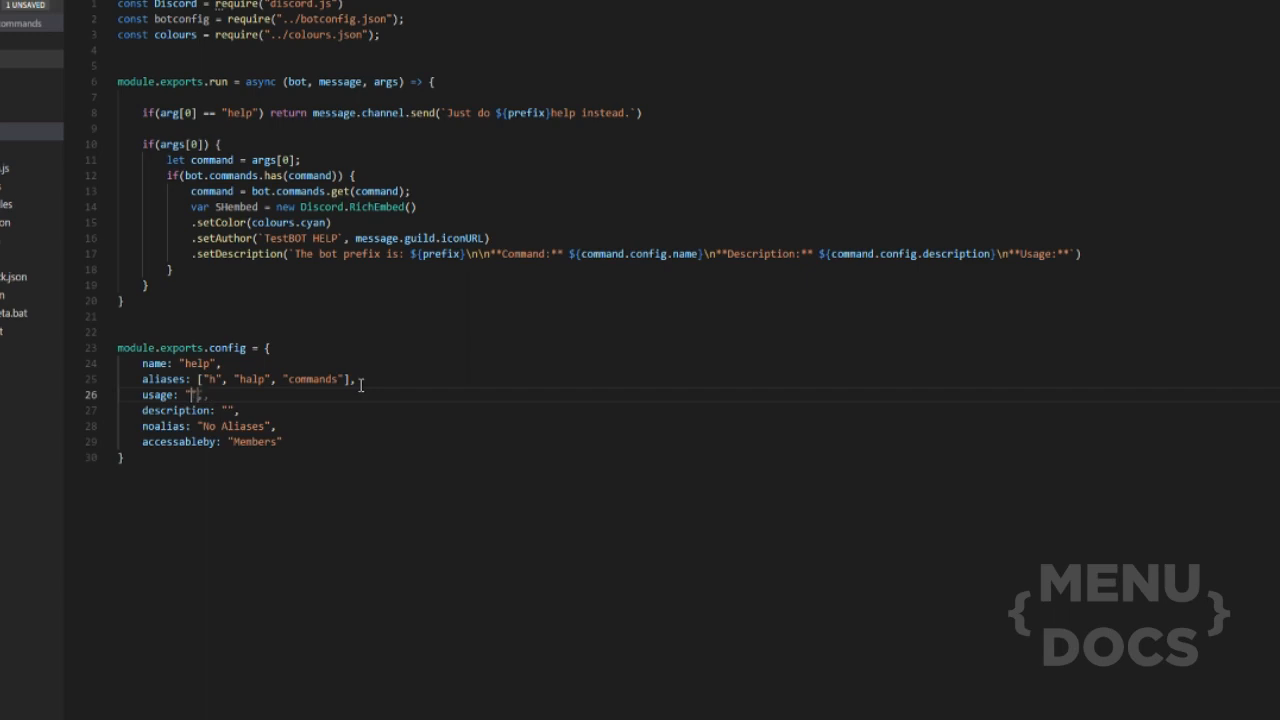
type("!usage")
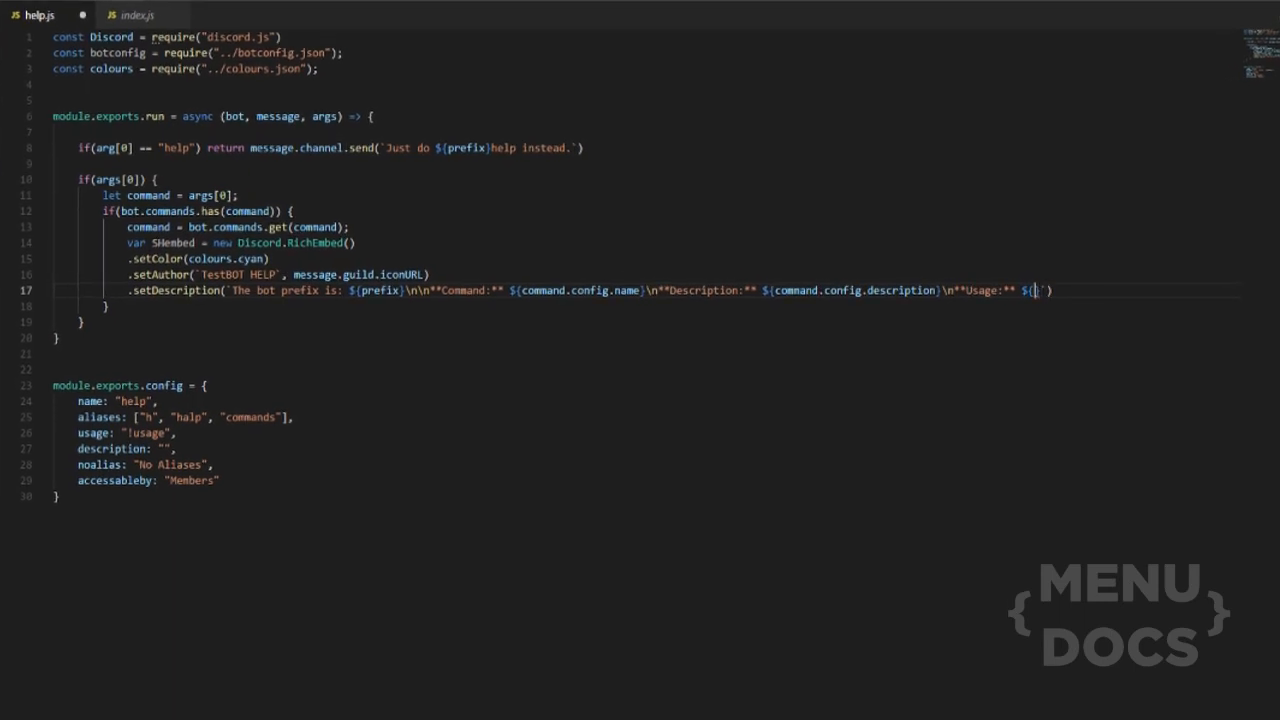
Show command.config.description || "No Description" and usage || "No Usage" in the description
type("ommand.config.usage")
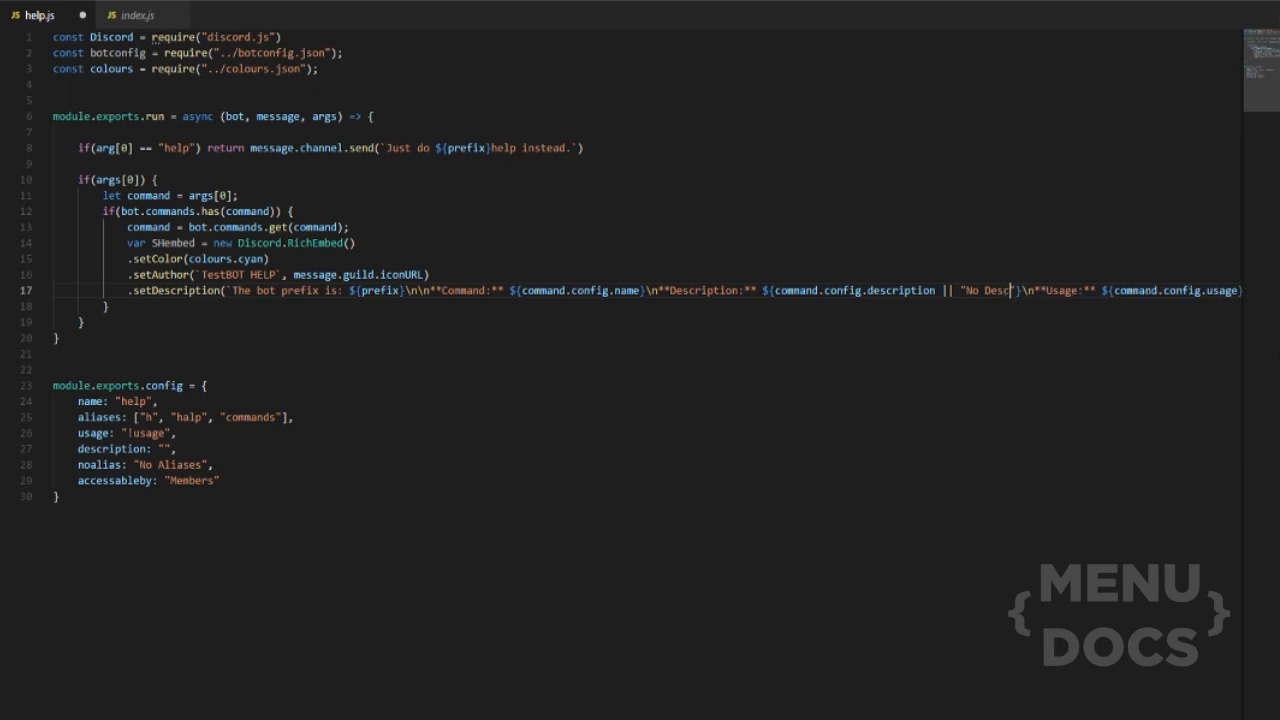
type("ription")
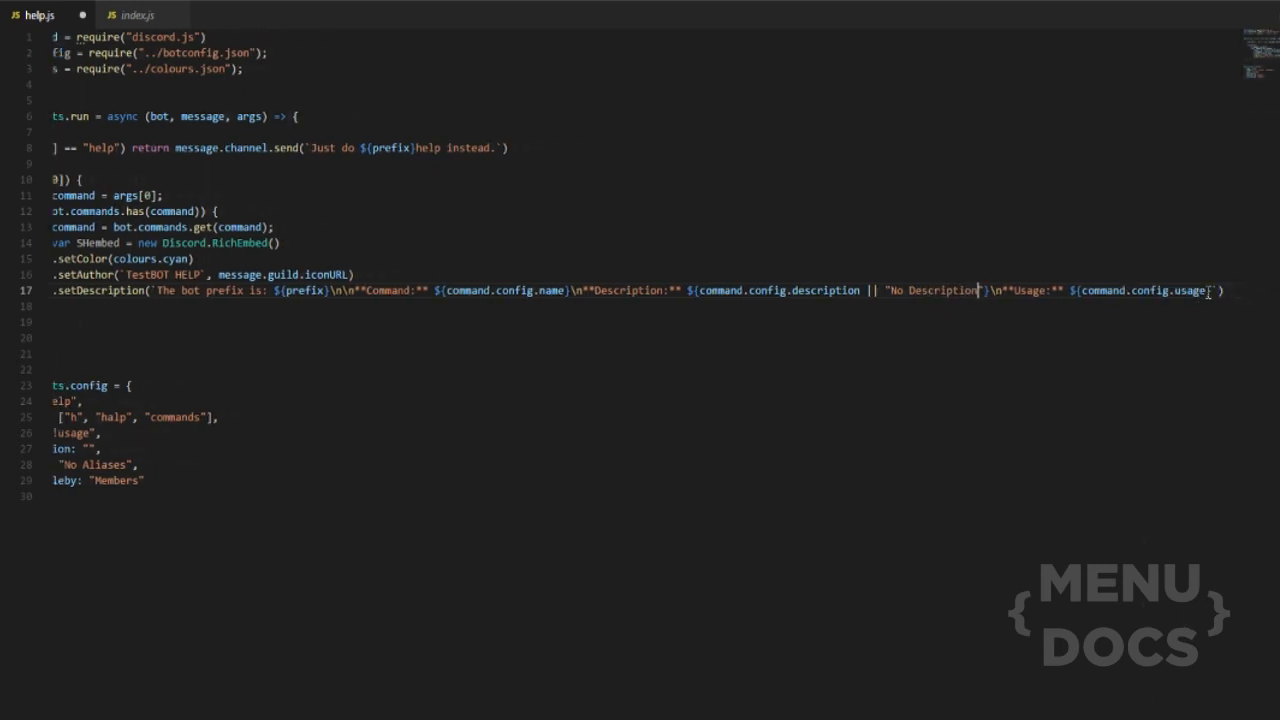
type("||")
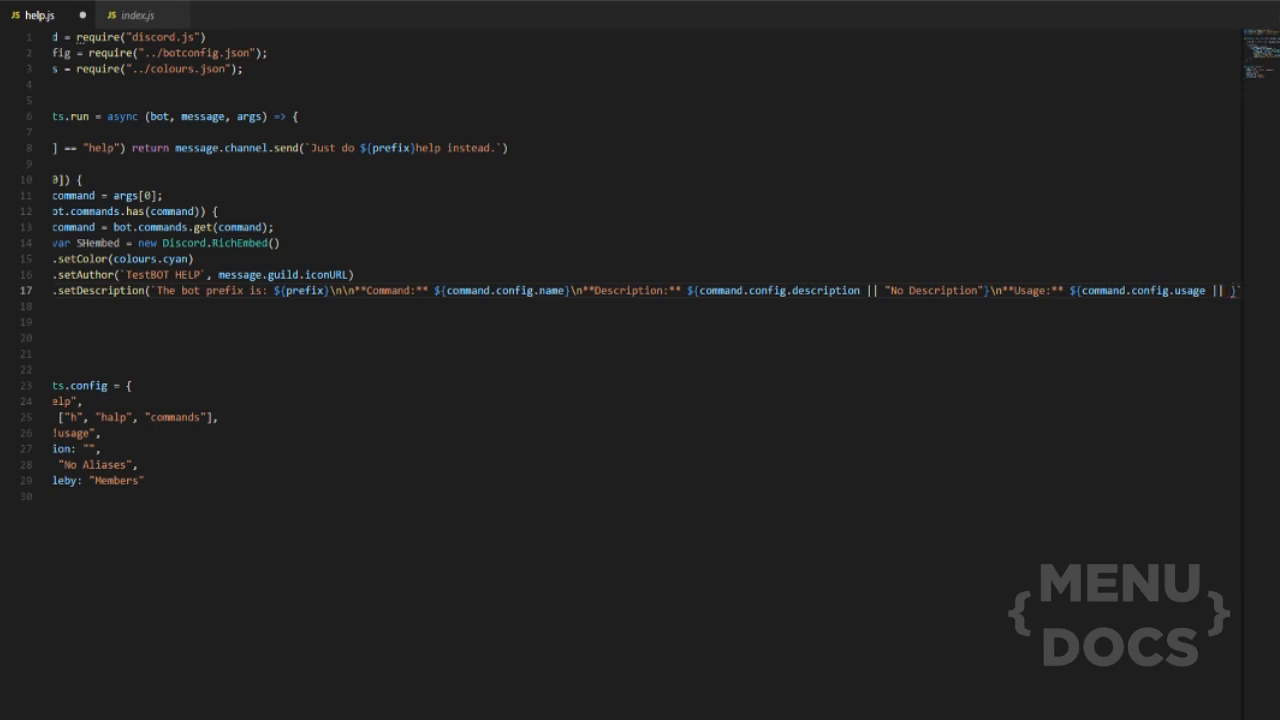
scroll("left", 3)
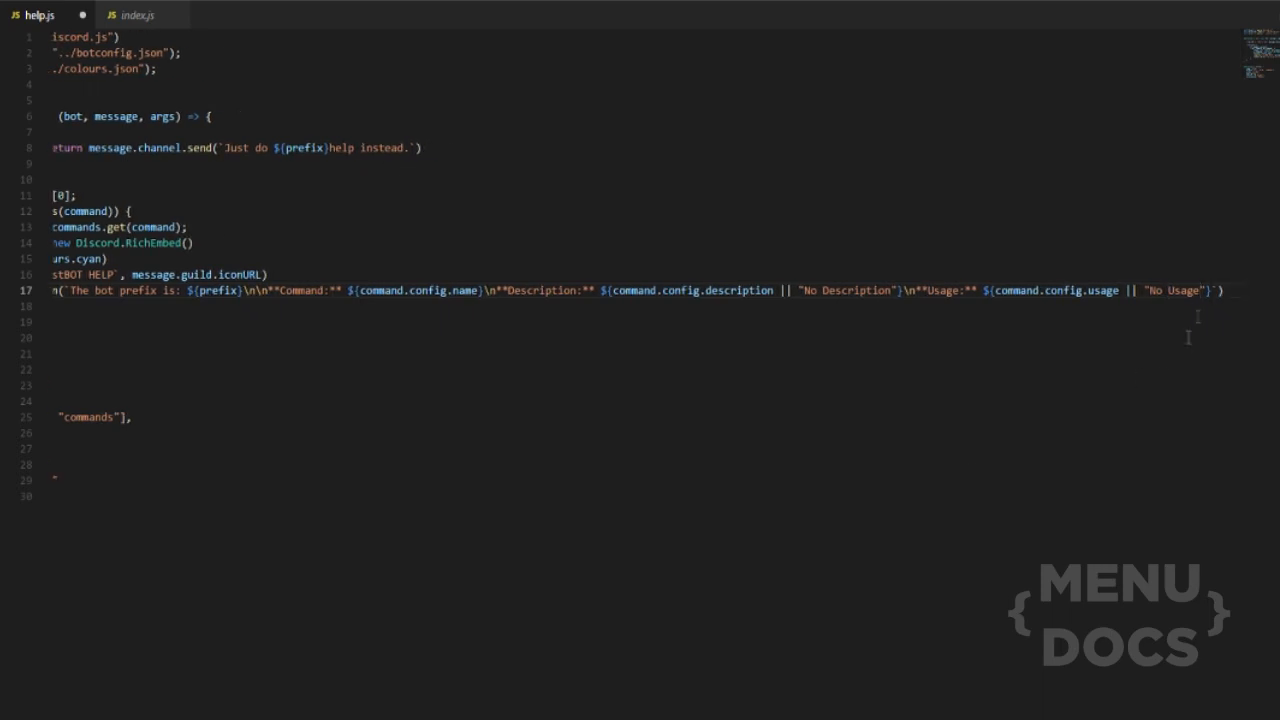
left_click(1213, 290)
type("\\n**Accessable by")
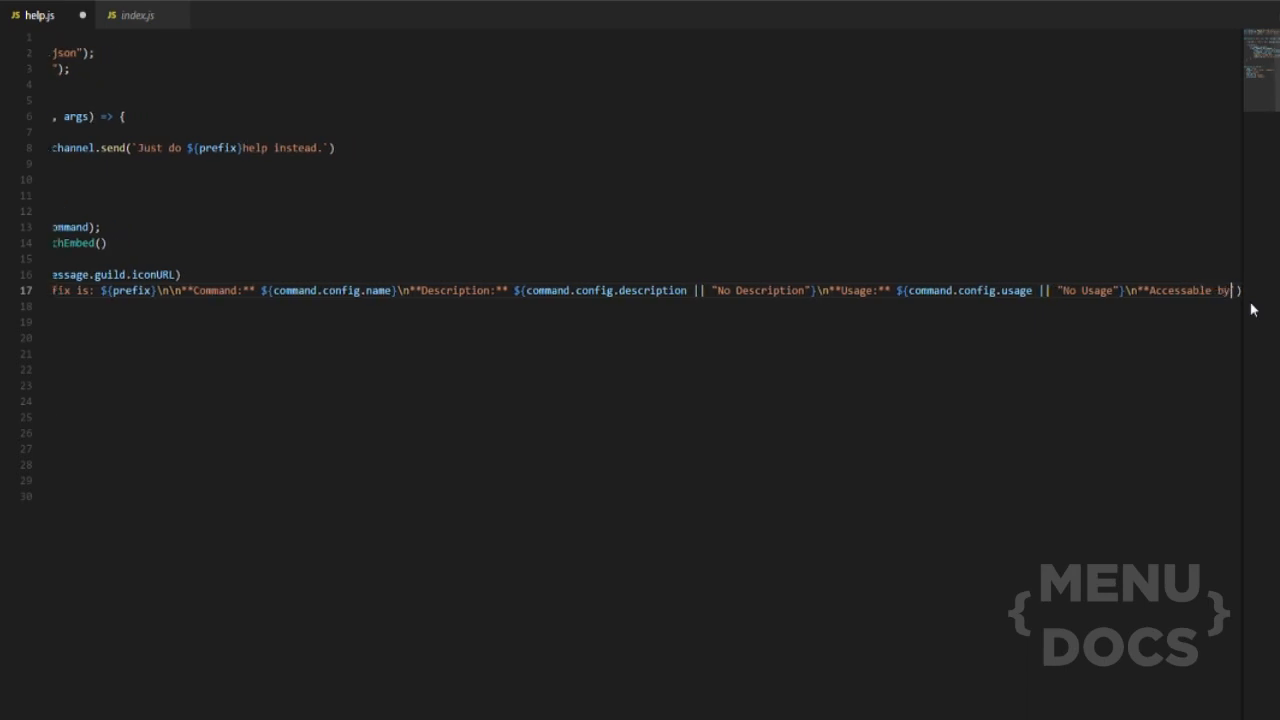
Add an **Accessable by:** line using command.config.accessableby || "Members"
type(":** ${")
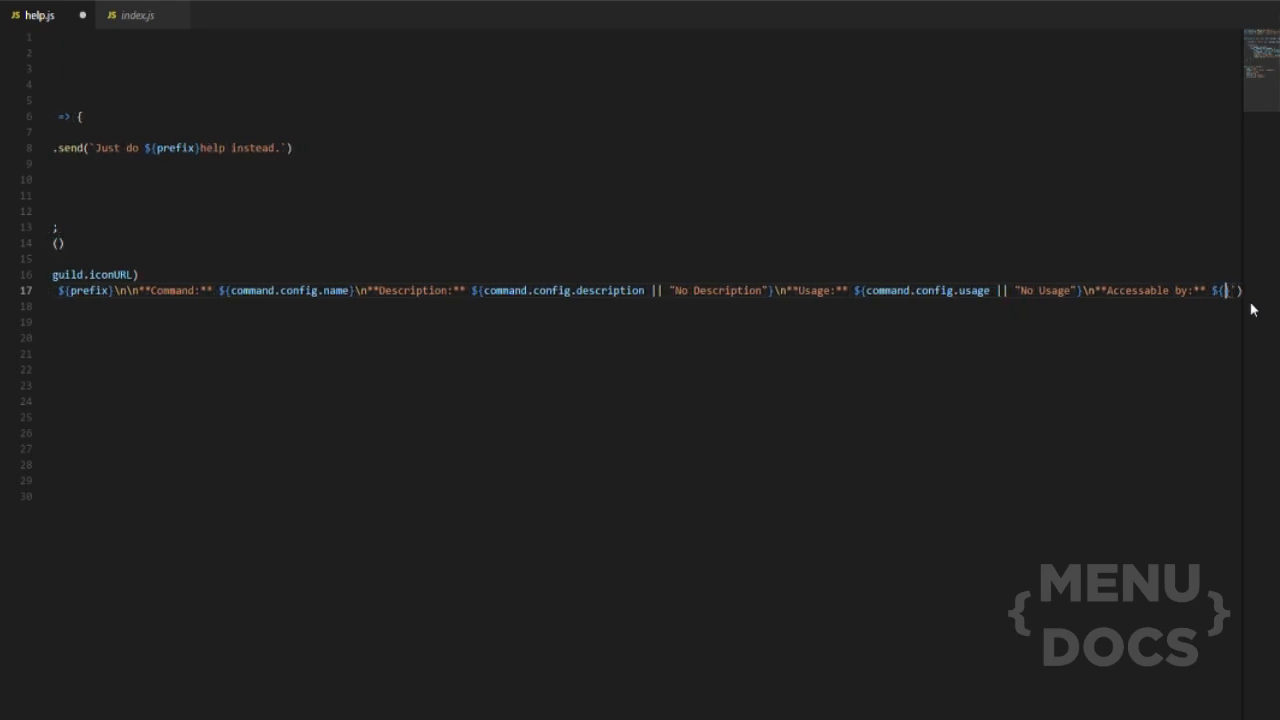
type("config")
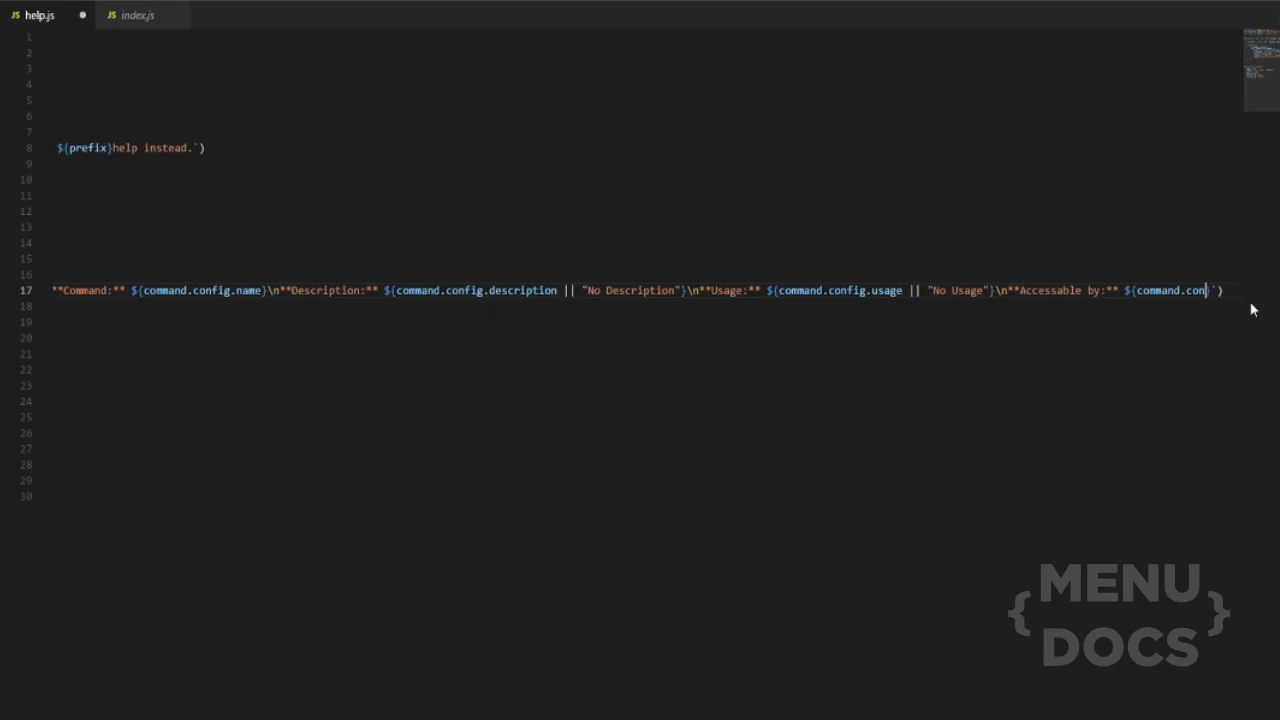
type("a")
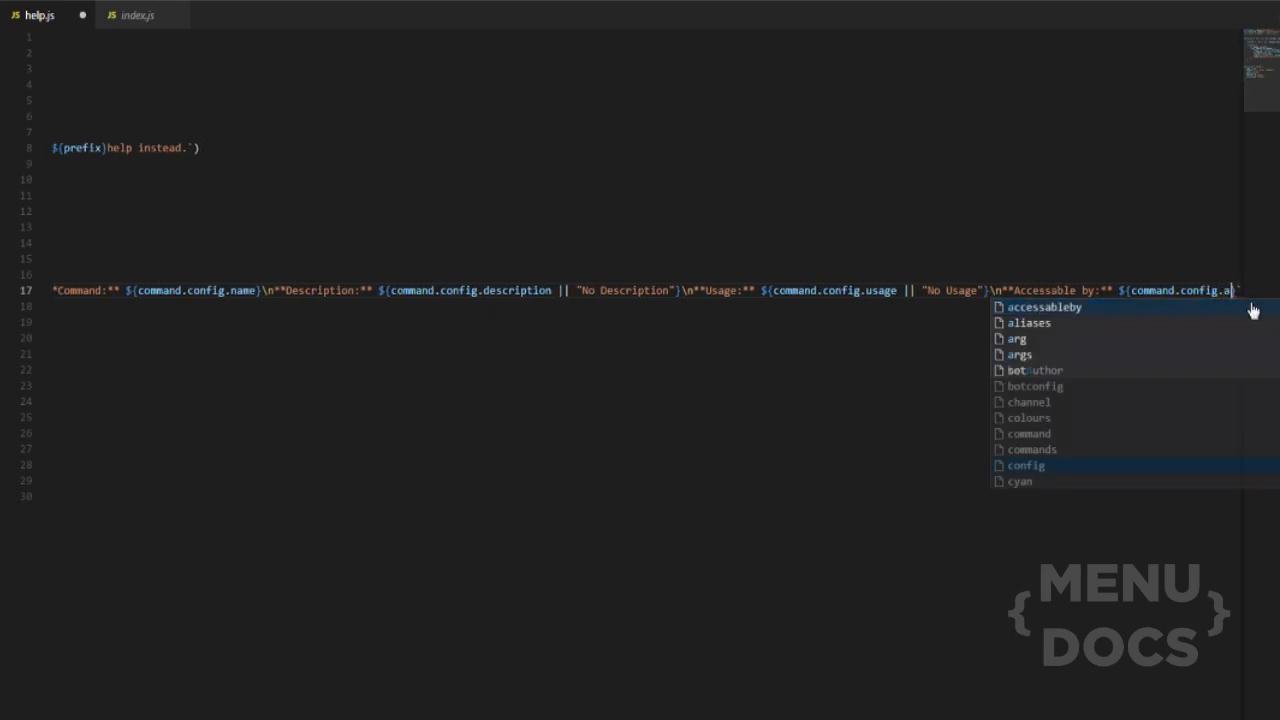
left_click(1046, 307)
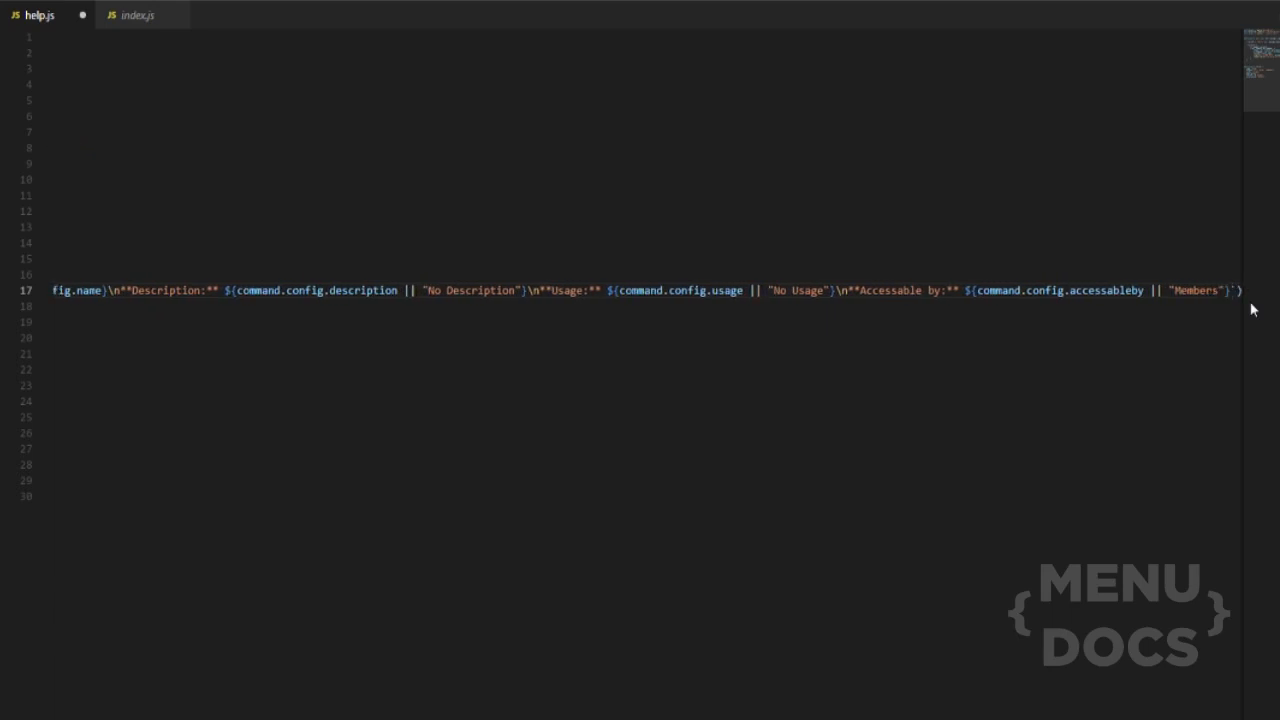
Add an **Aliases:** line showing command.config.noalias || command.config.aliases
type("\\n")
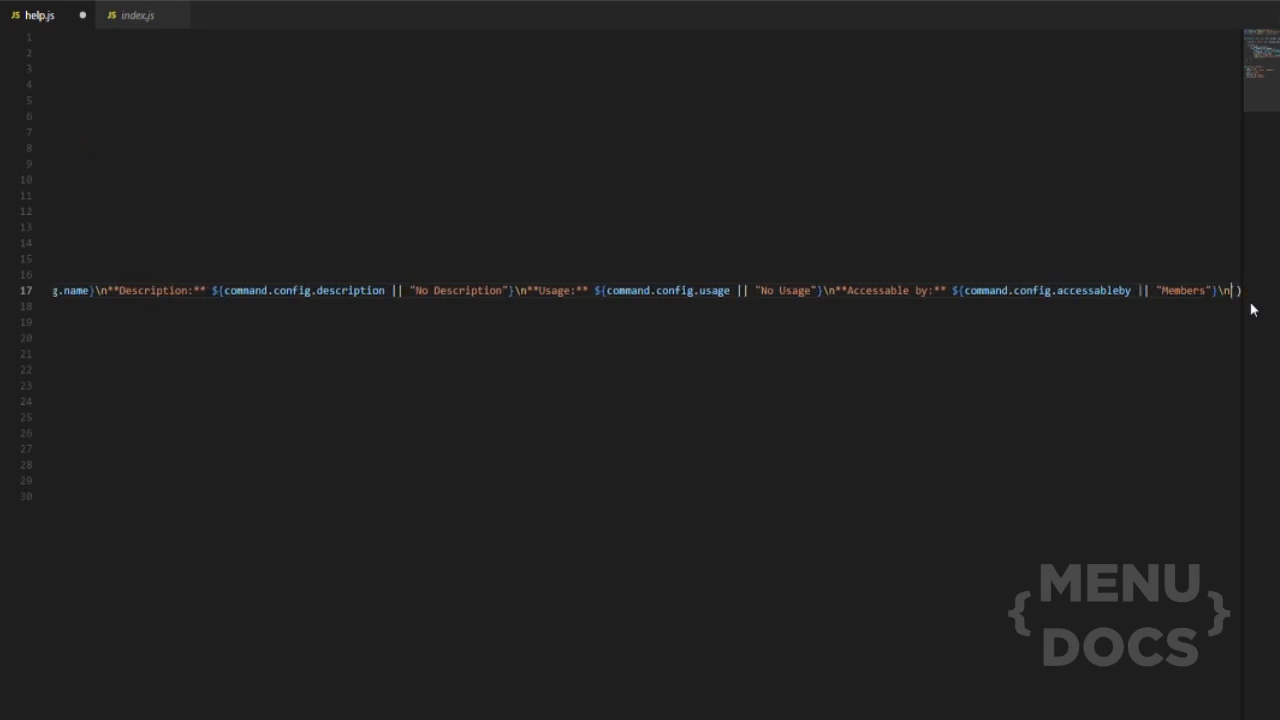
type("Aliases")
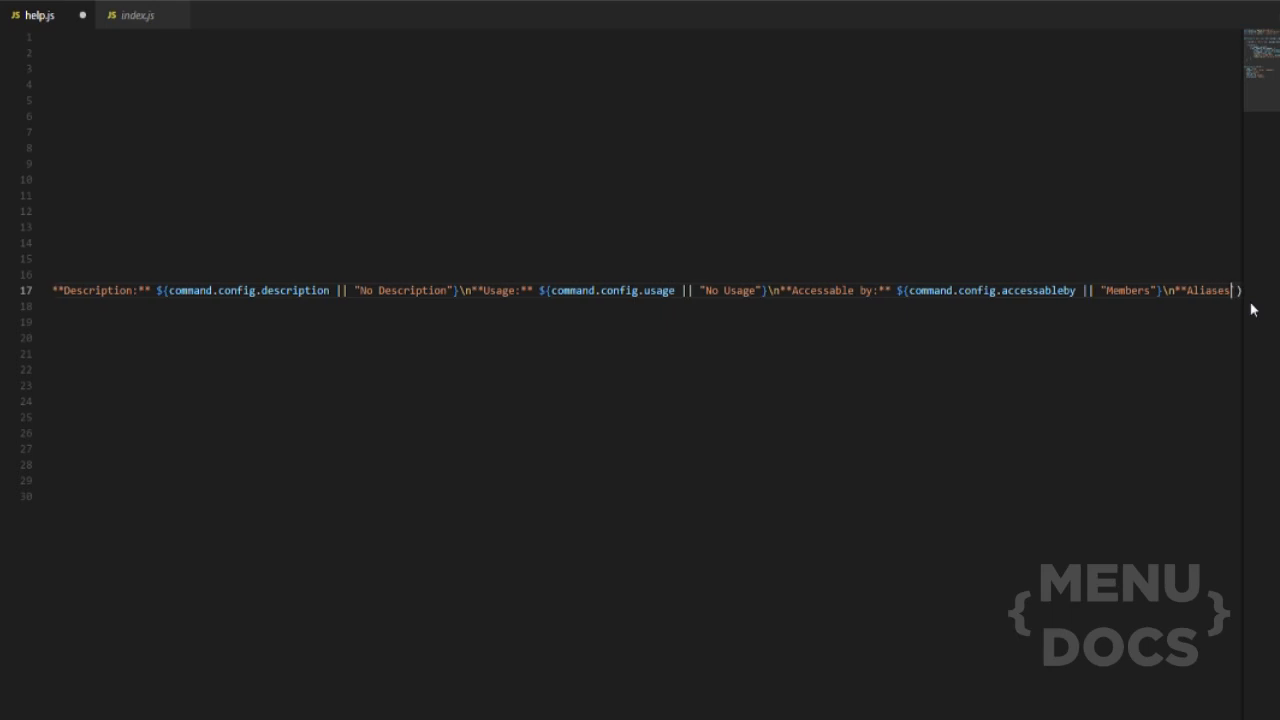
type(":** '")
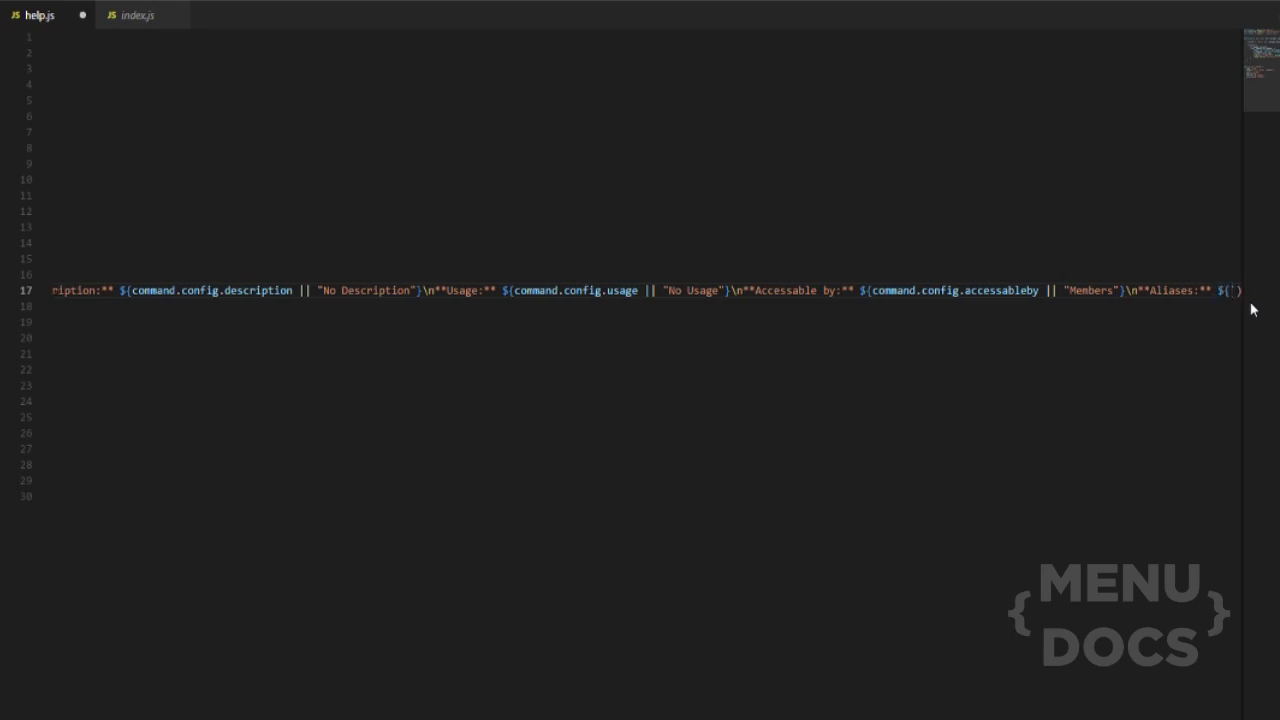
type(".config.noalias")
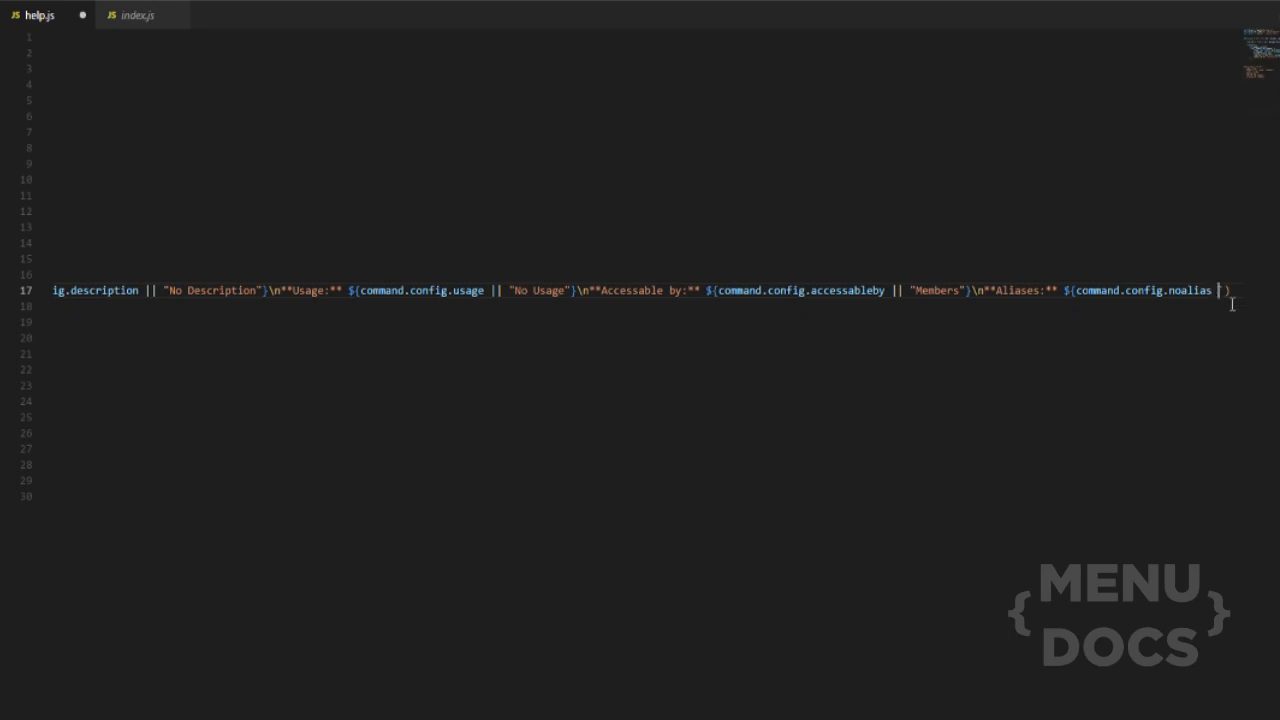
type("command")
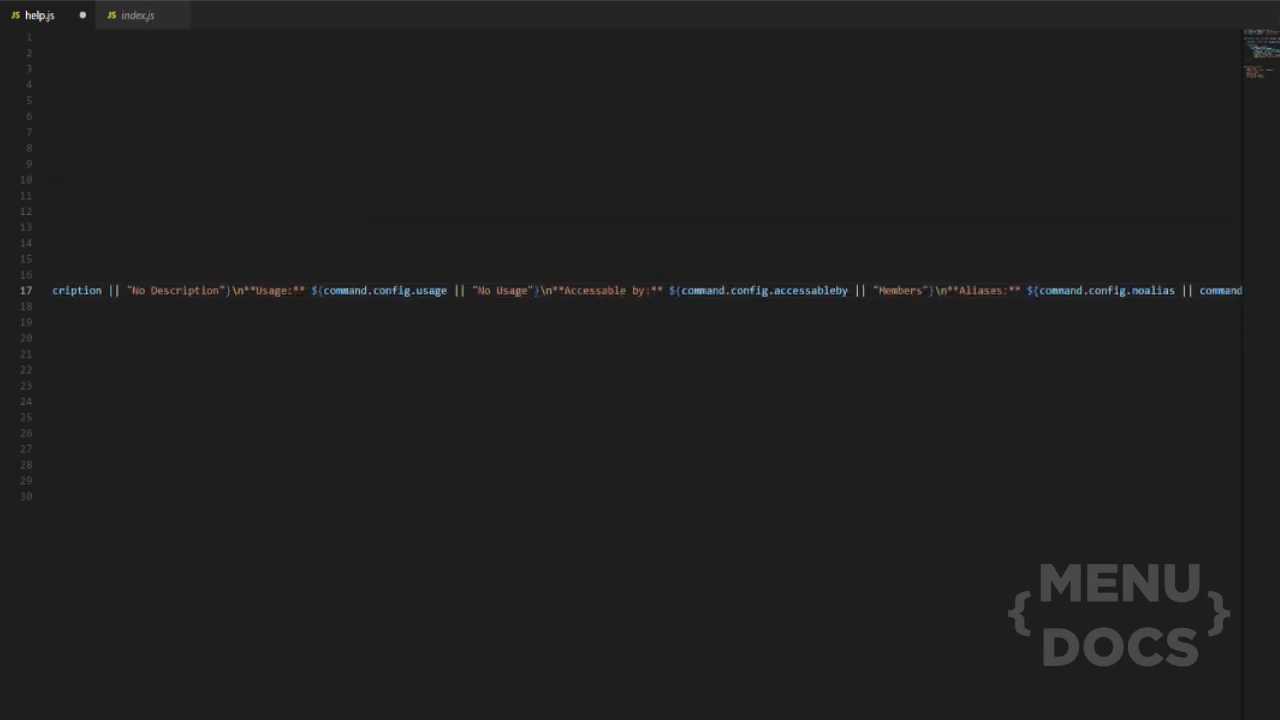
scroll("right", 3)
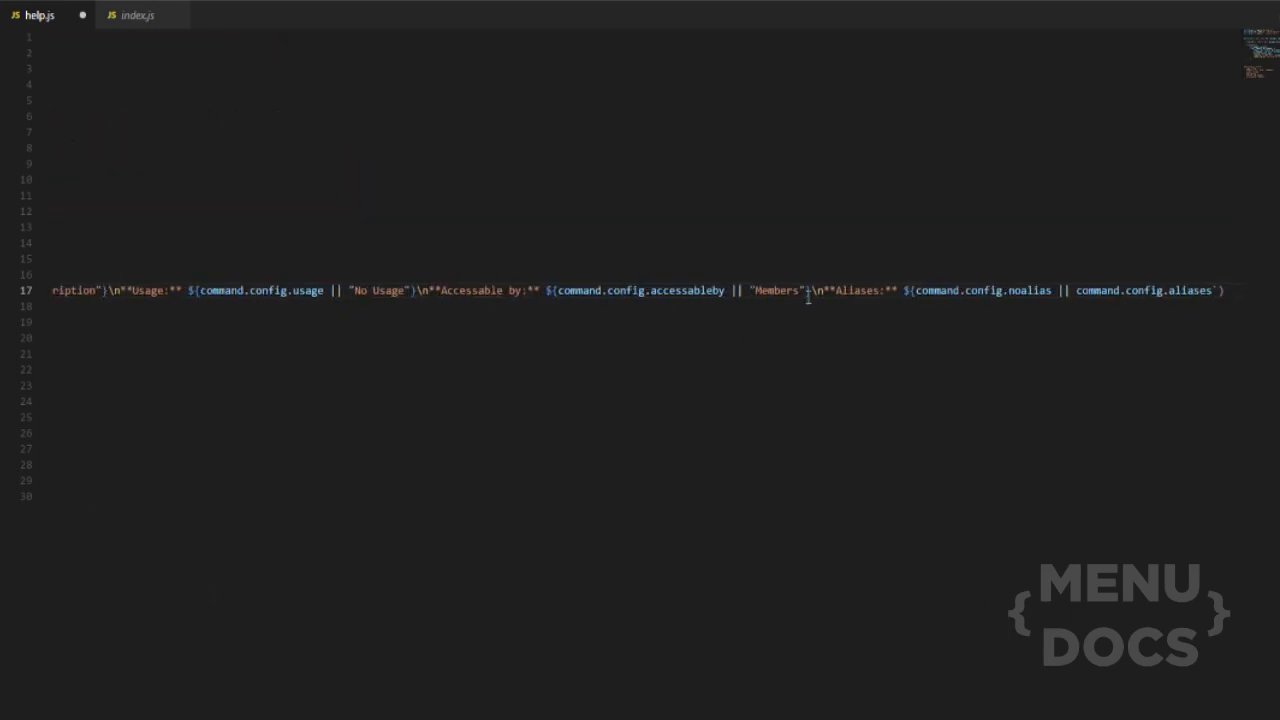
mouse_move(795, 357)
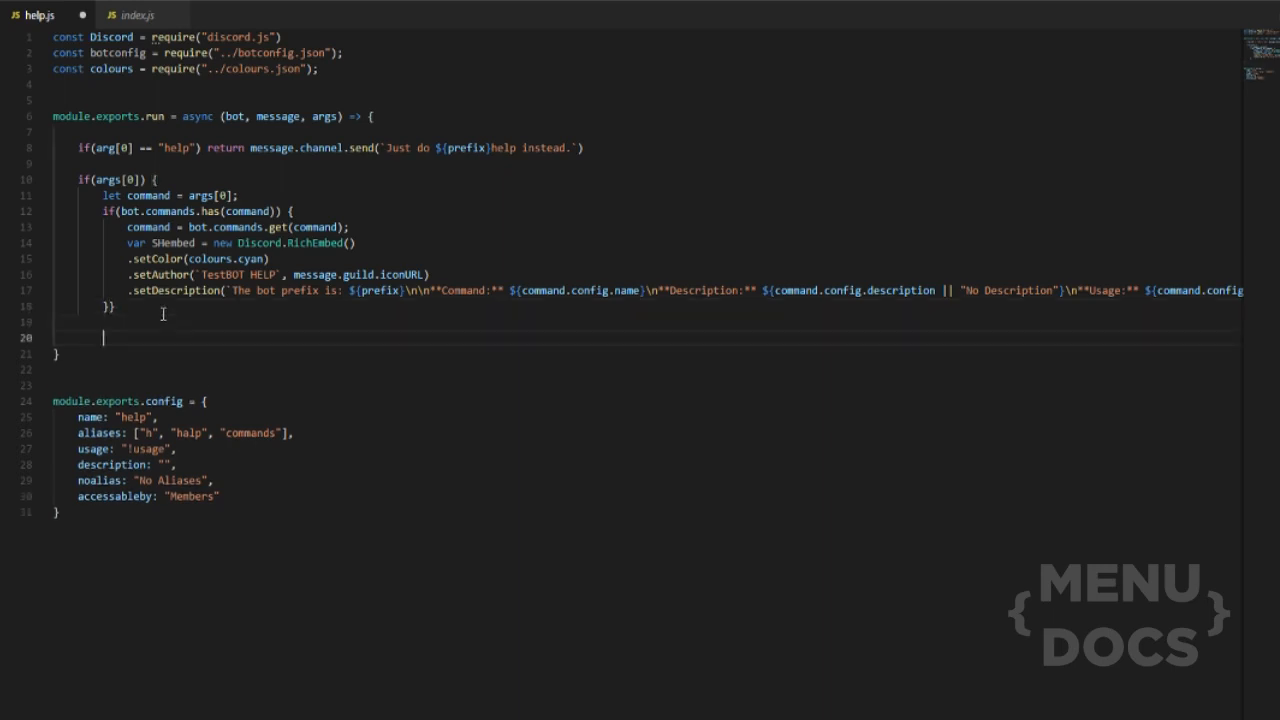
Add an if(!args[0]) branch that deletes the user's message
type("if()")
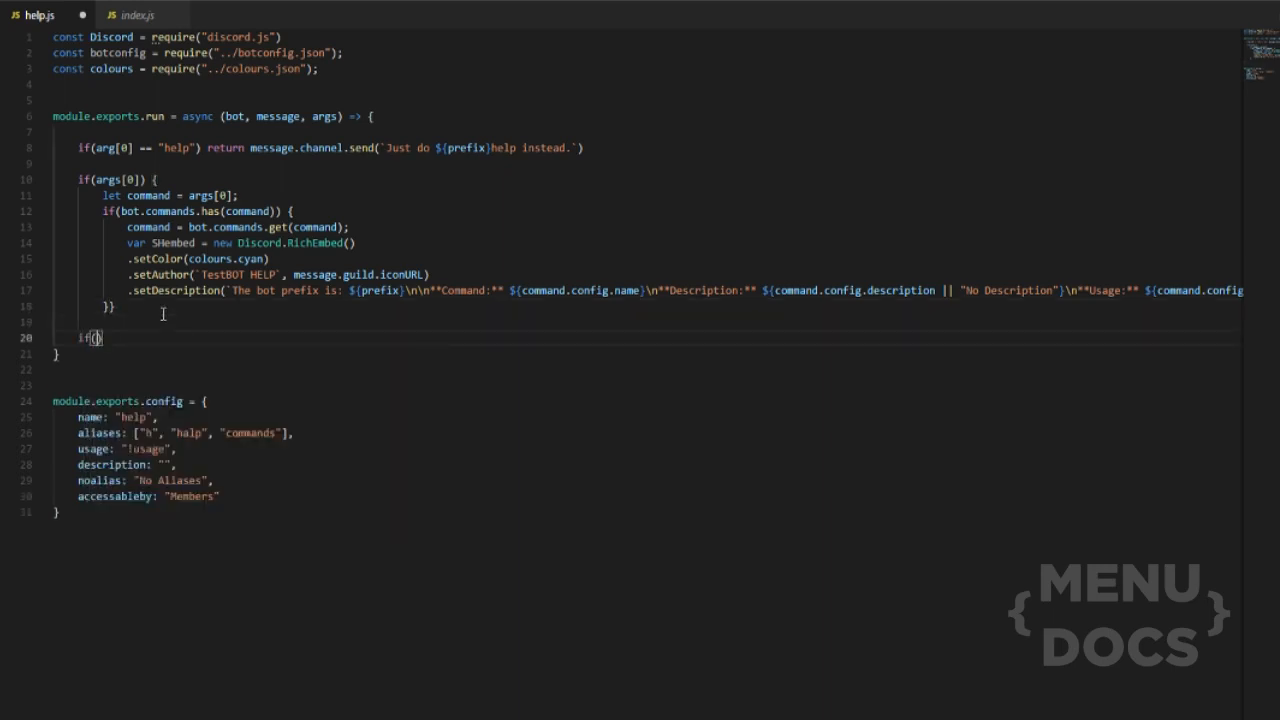
type("!args[0")
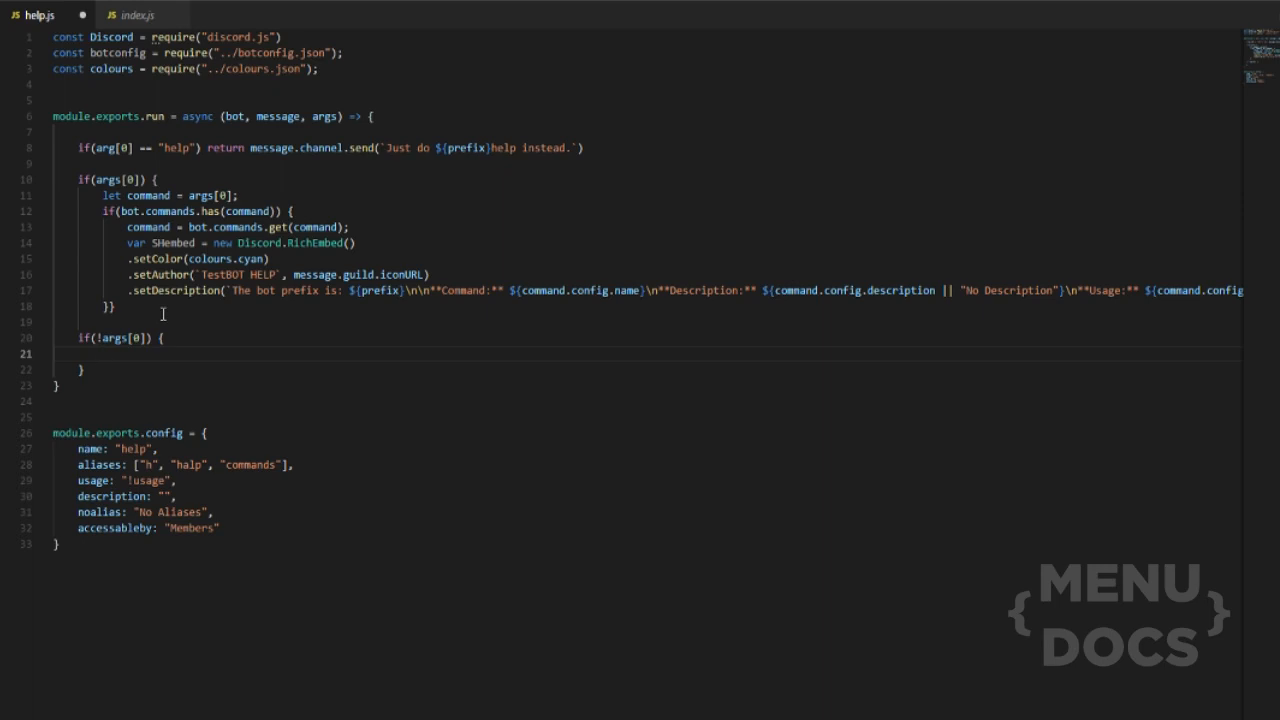
type("message.delete")
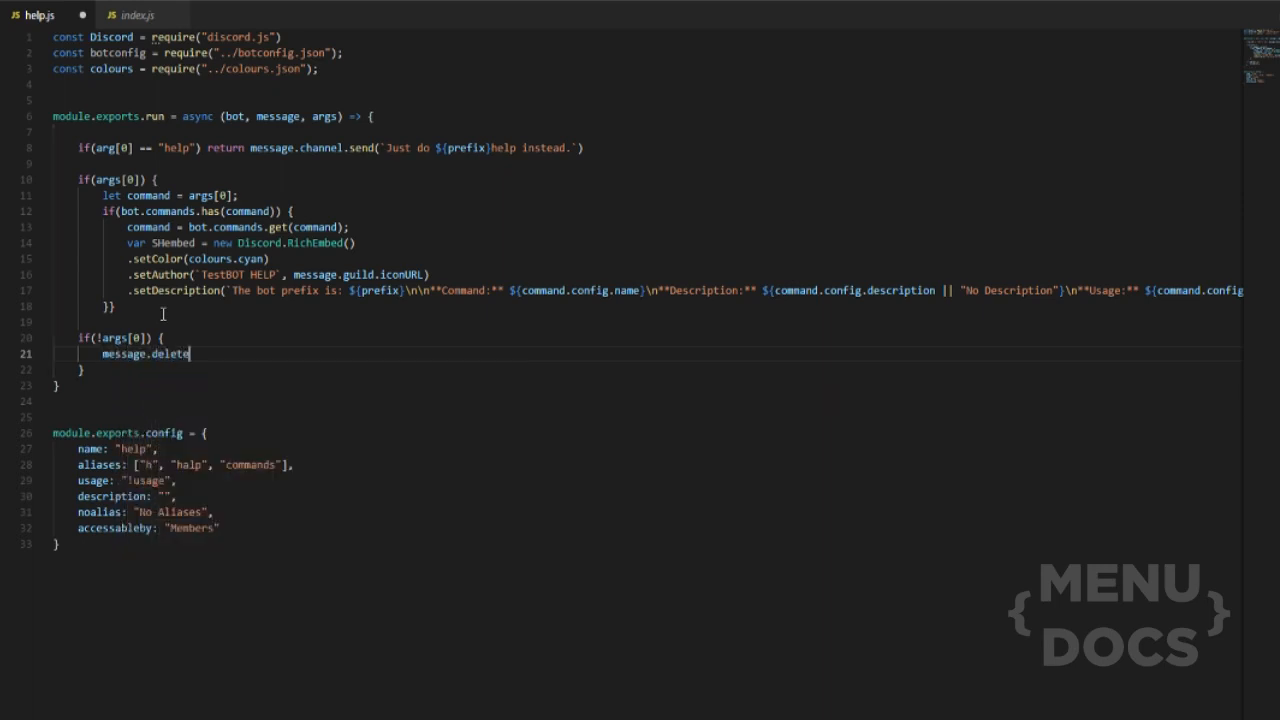
type("();")
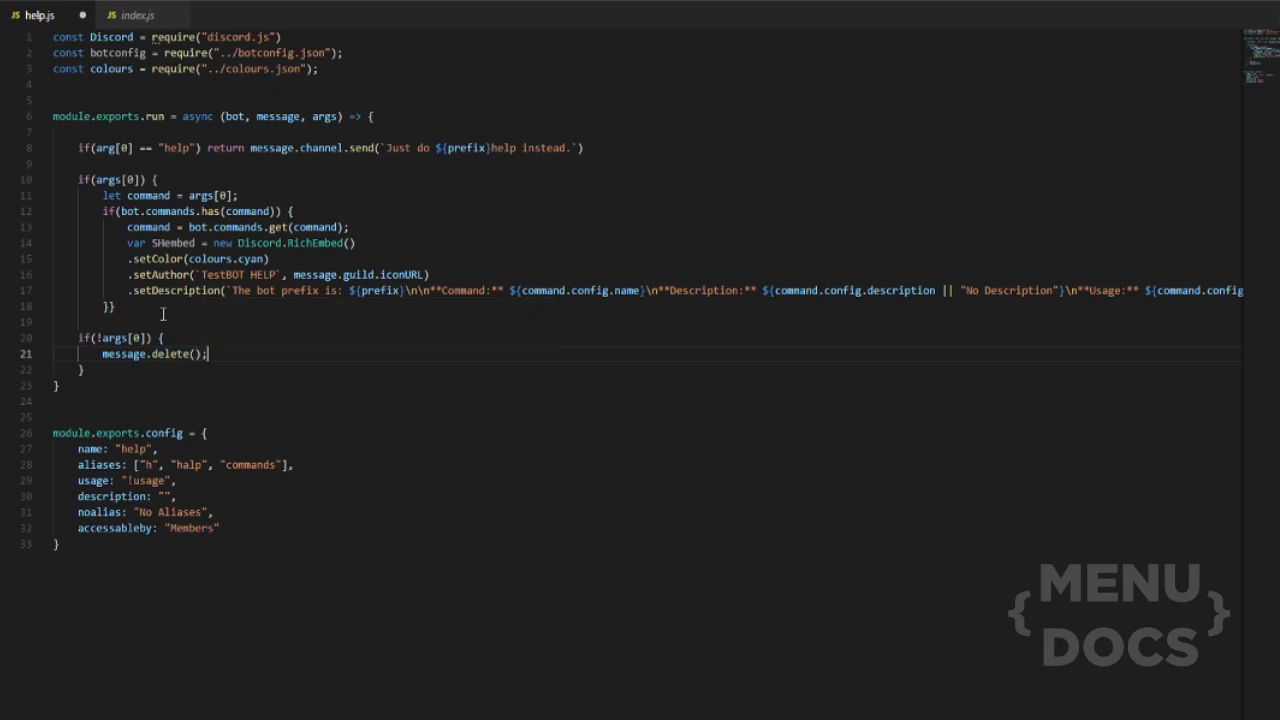
key("Enter")
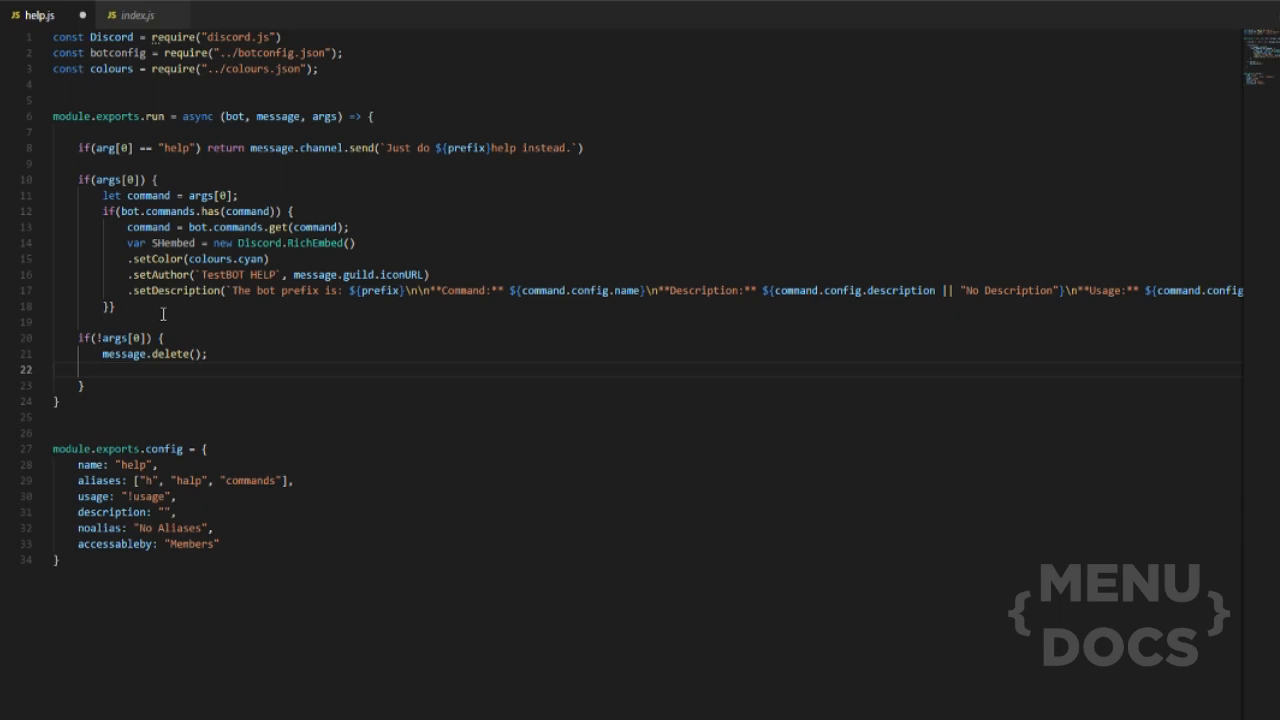
Create let embed = new Discord.RichEmbed() with a Help Command author
type("let embed")
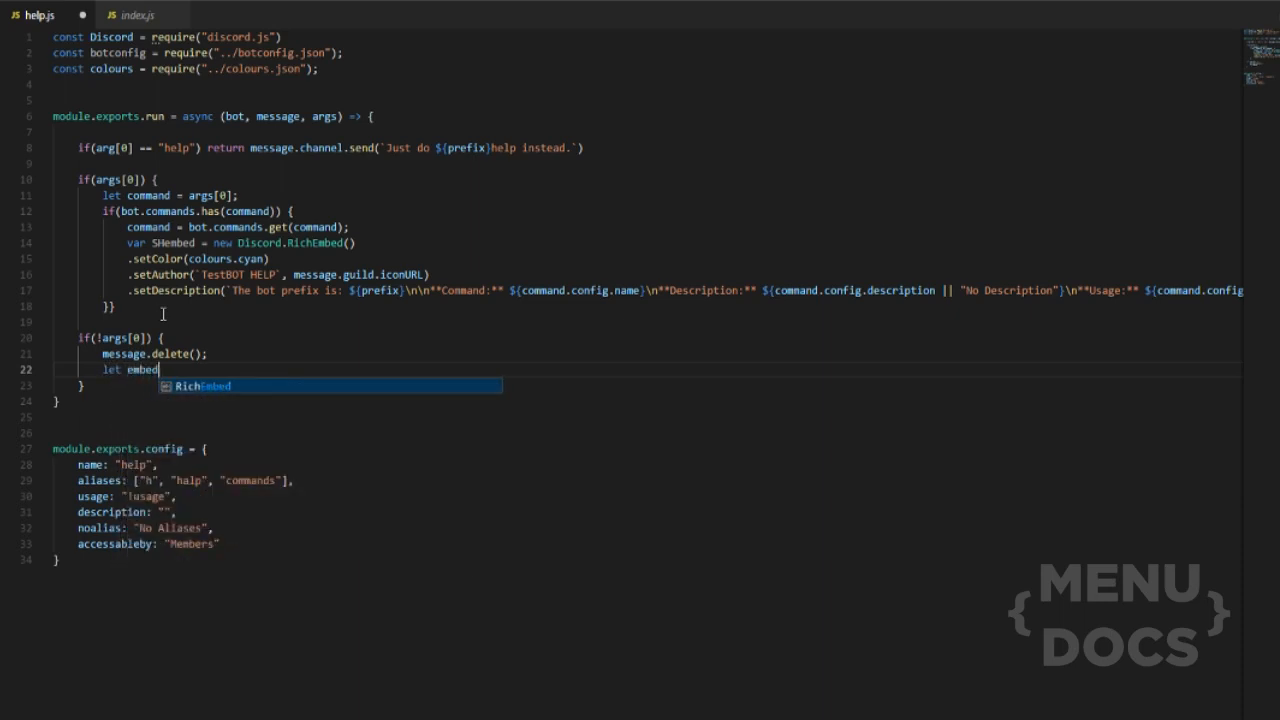
type("= ne")
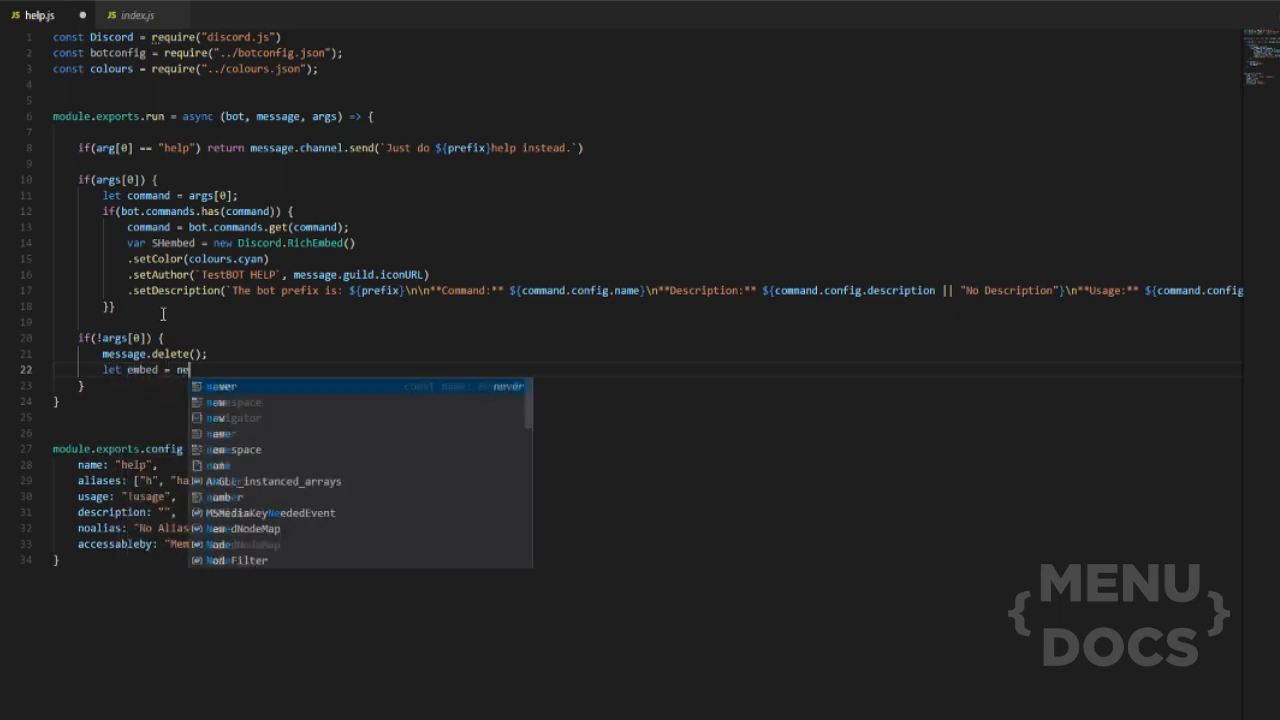
type("Discord")
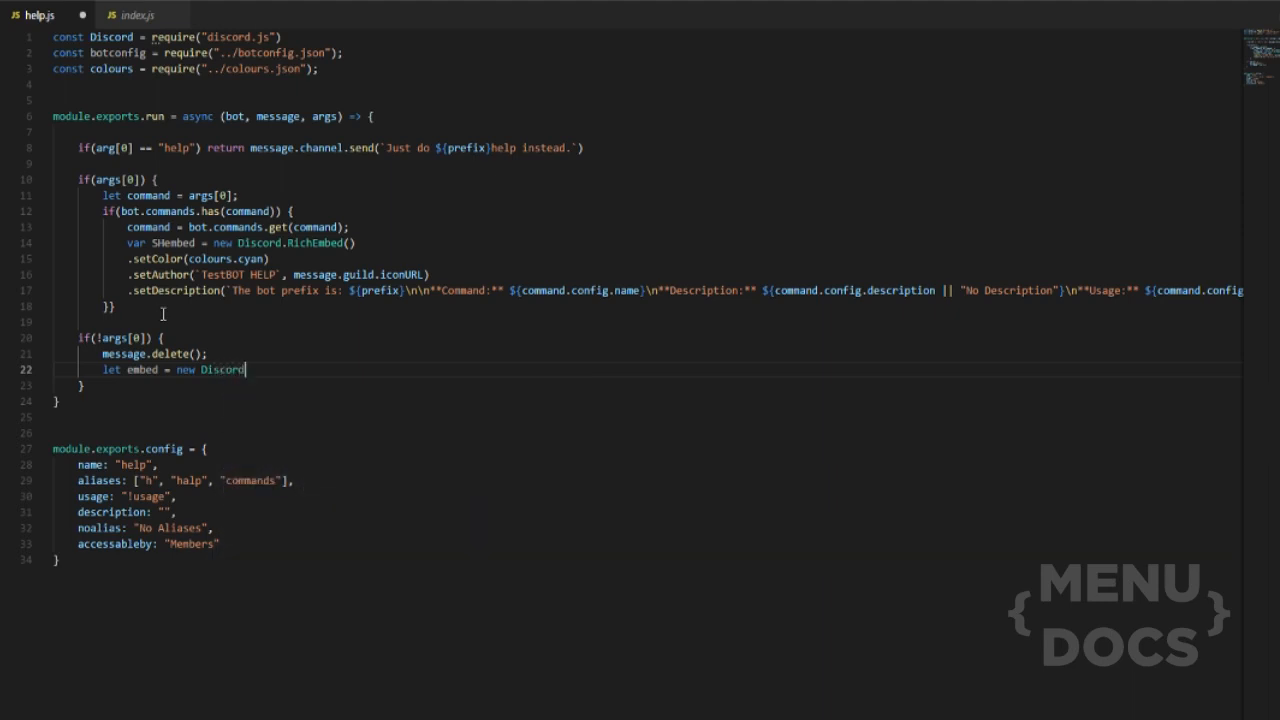
type(".RichEmbed(")
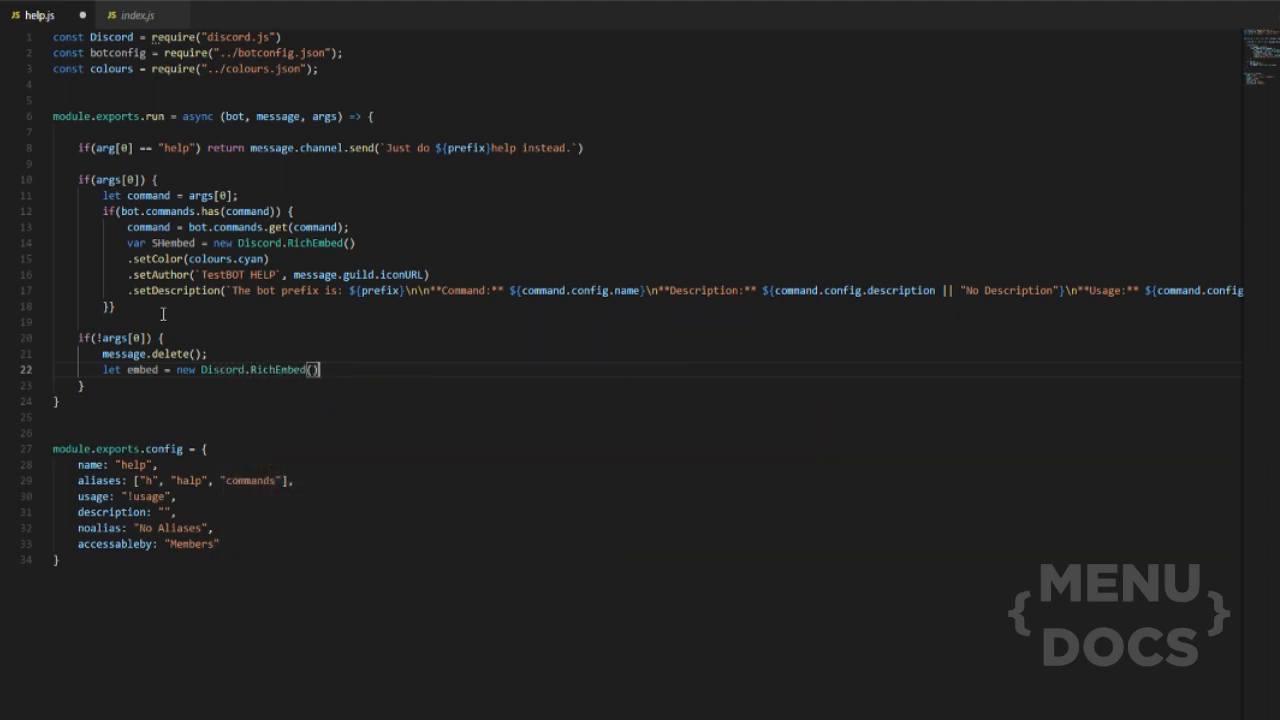
key("enter")
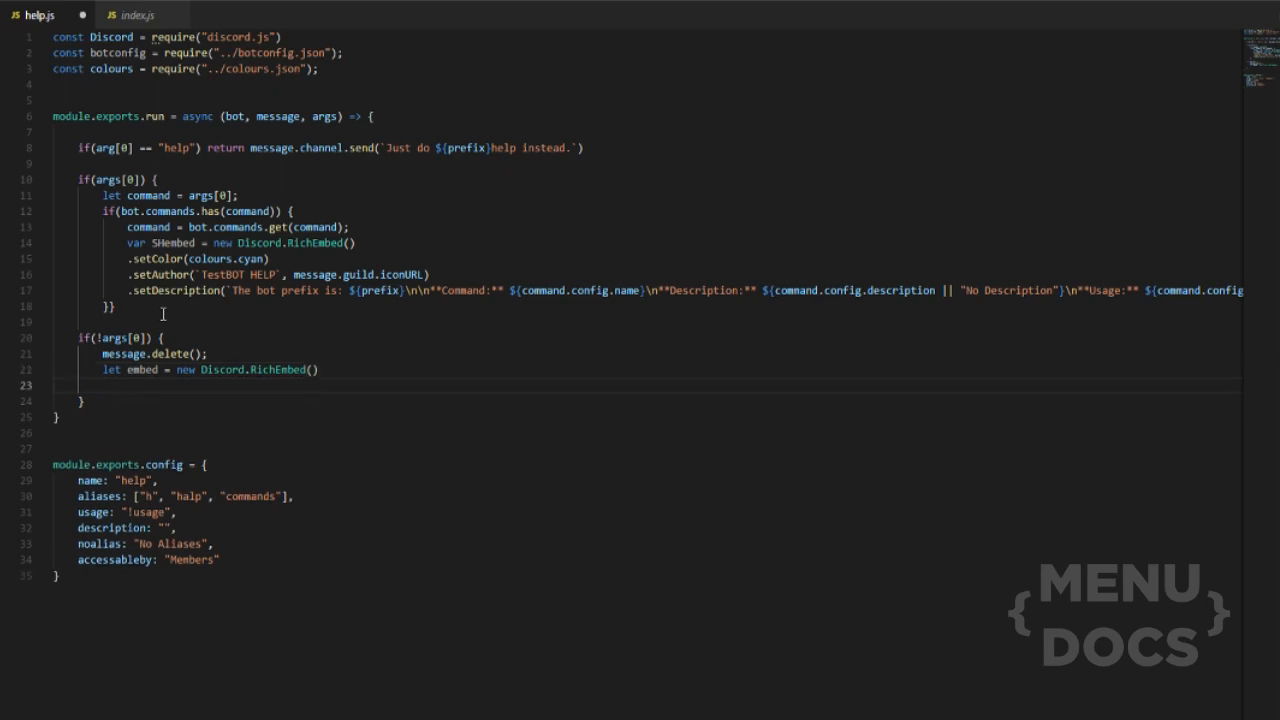
type(".setAuthor(`Help Command!`, message.guild.iconURL")
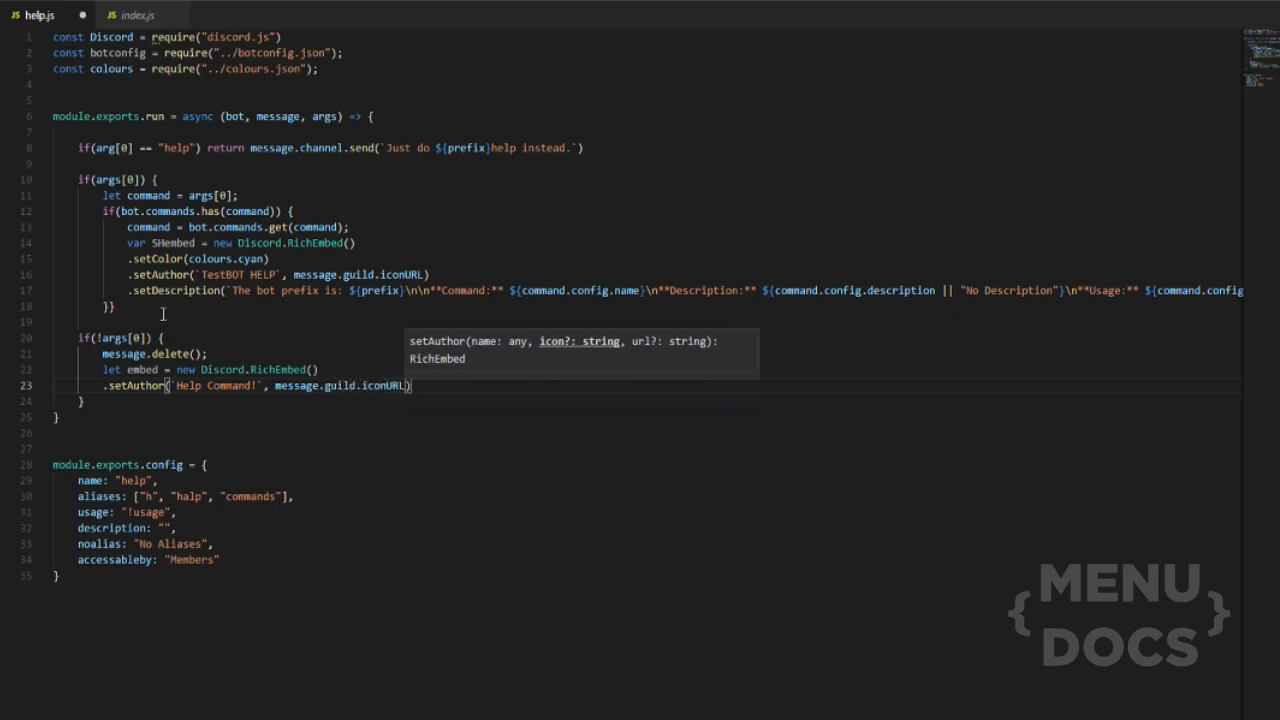
key("Enter")
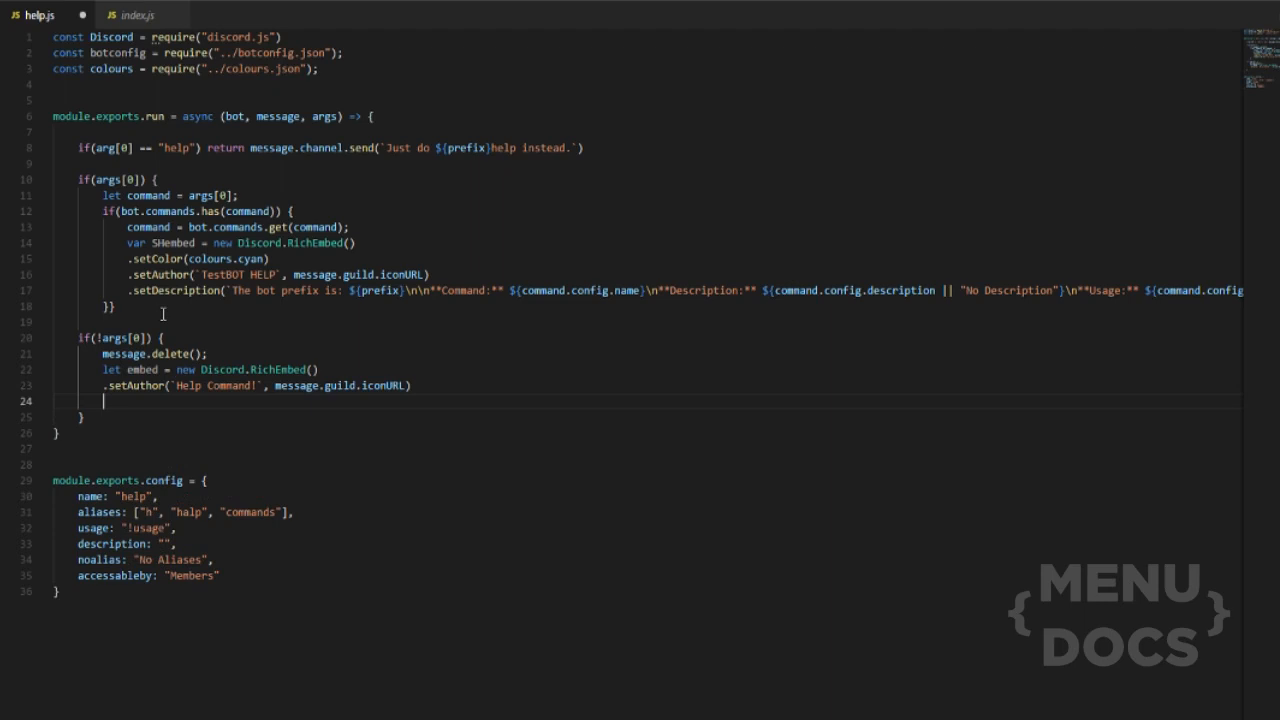
Give the embed colours.redlight and a `${message.author.username} check your dms!` description
type(".se")
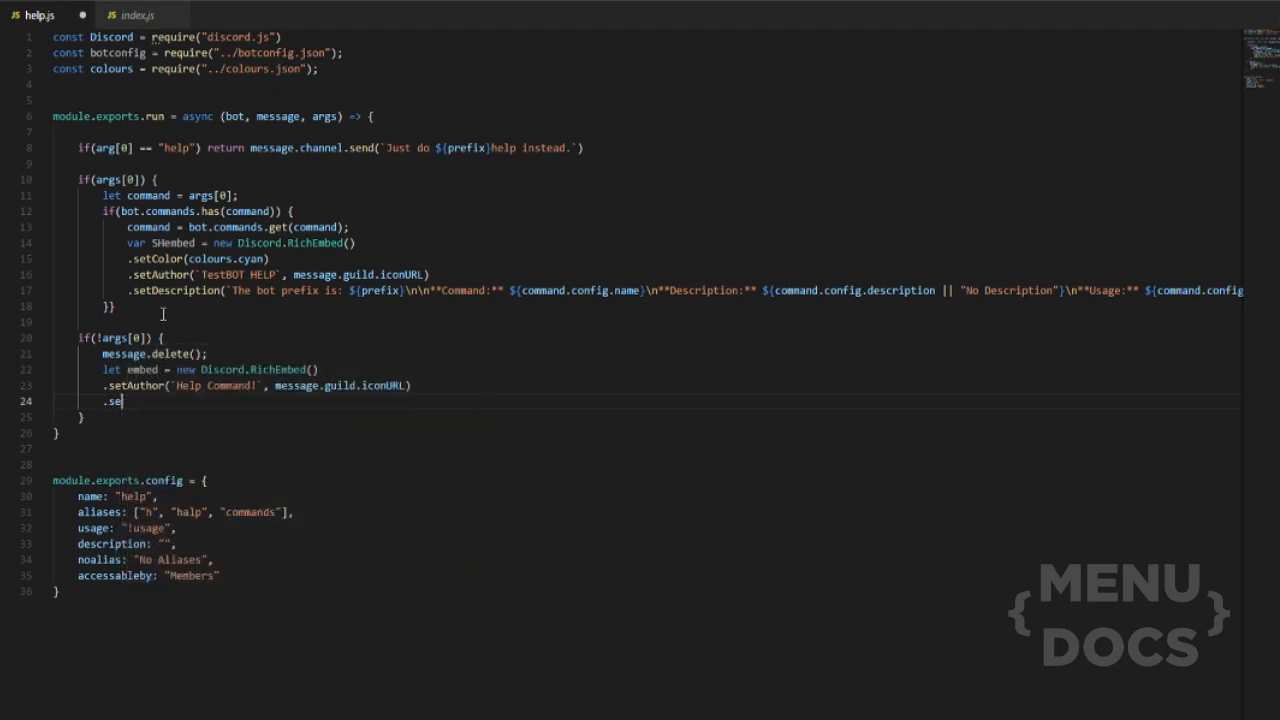
type("tColor")
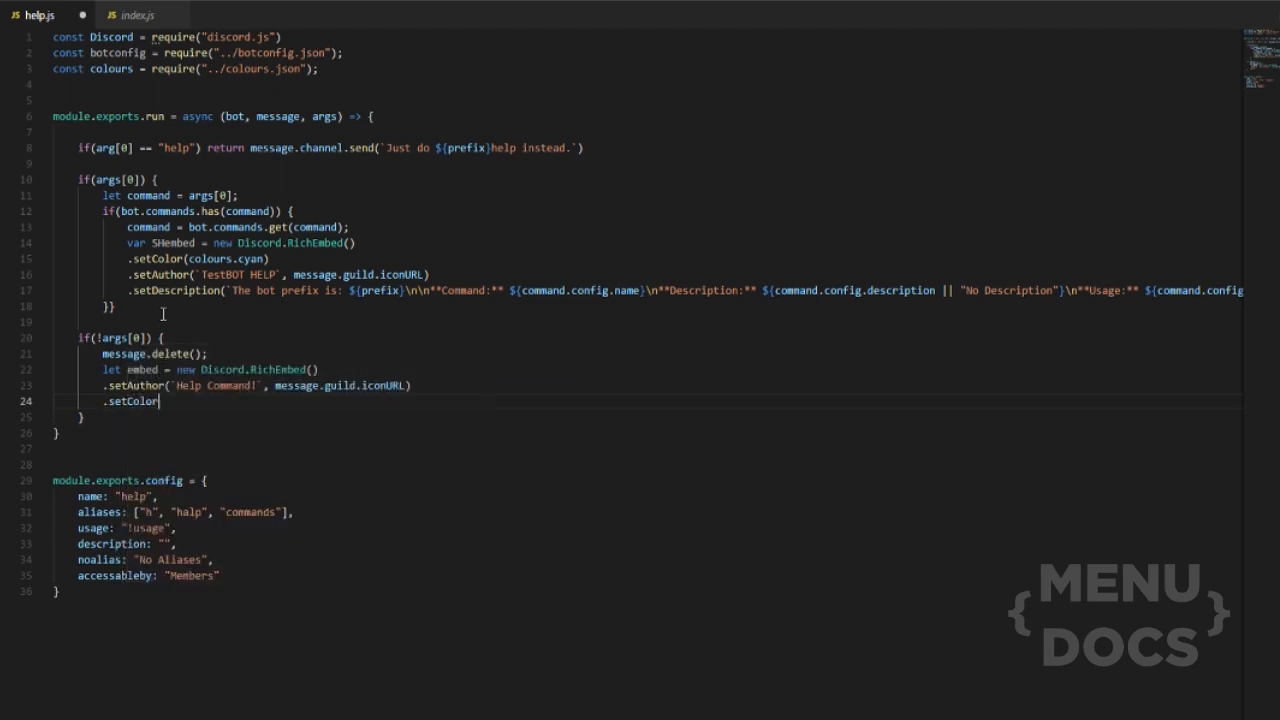
type("(")
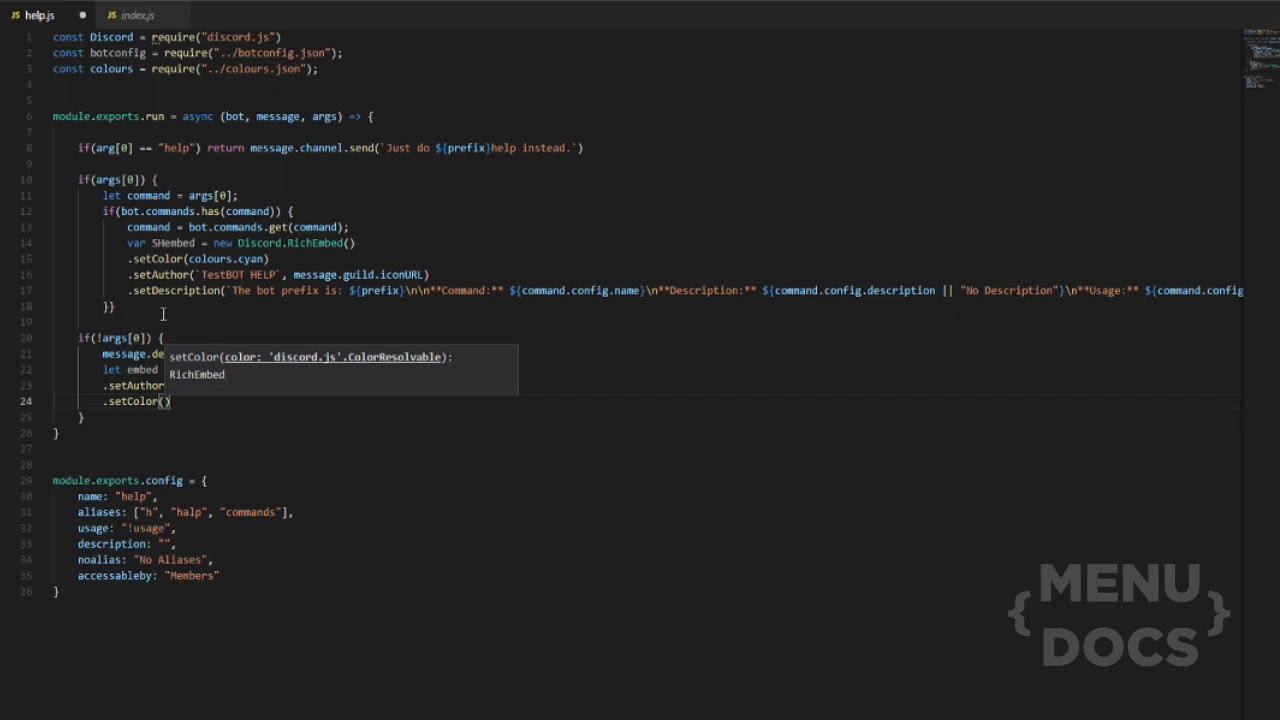
type("colou")
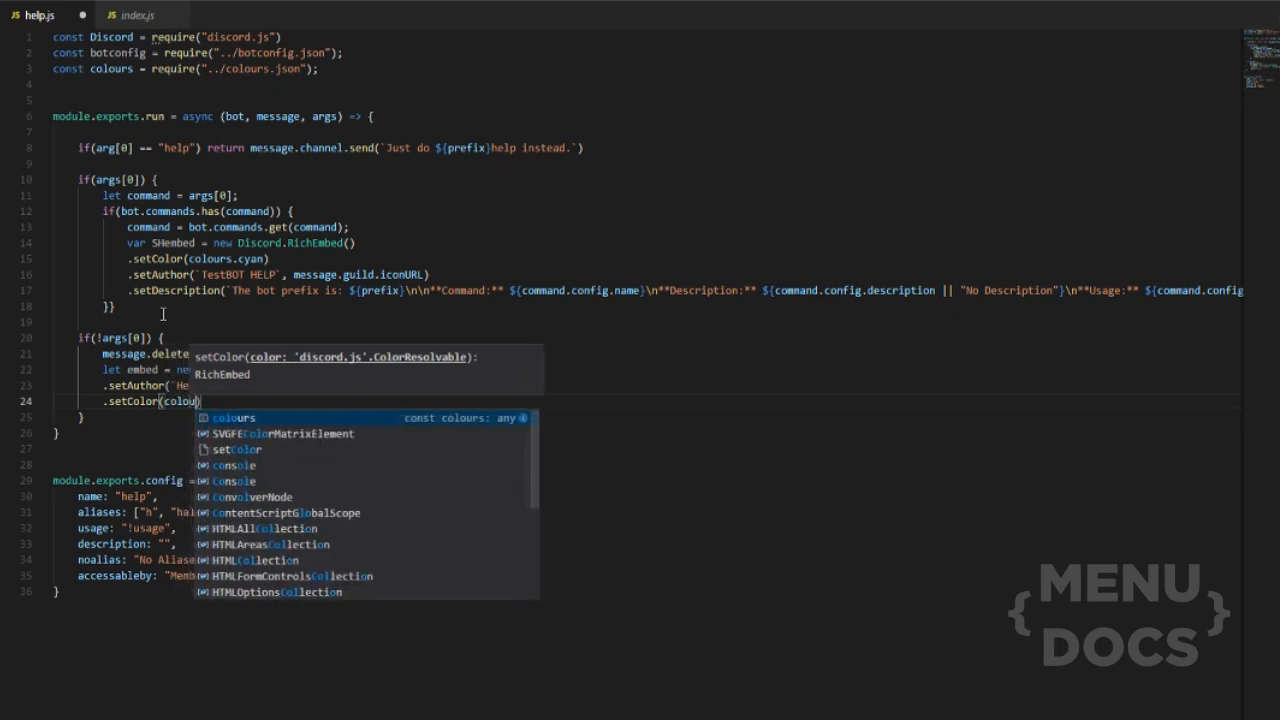
type("redlight")
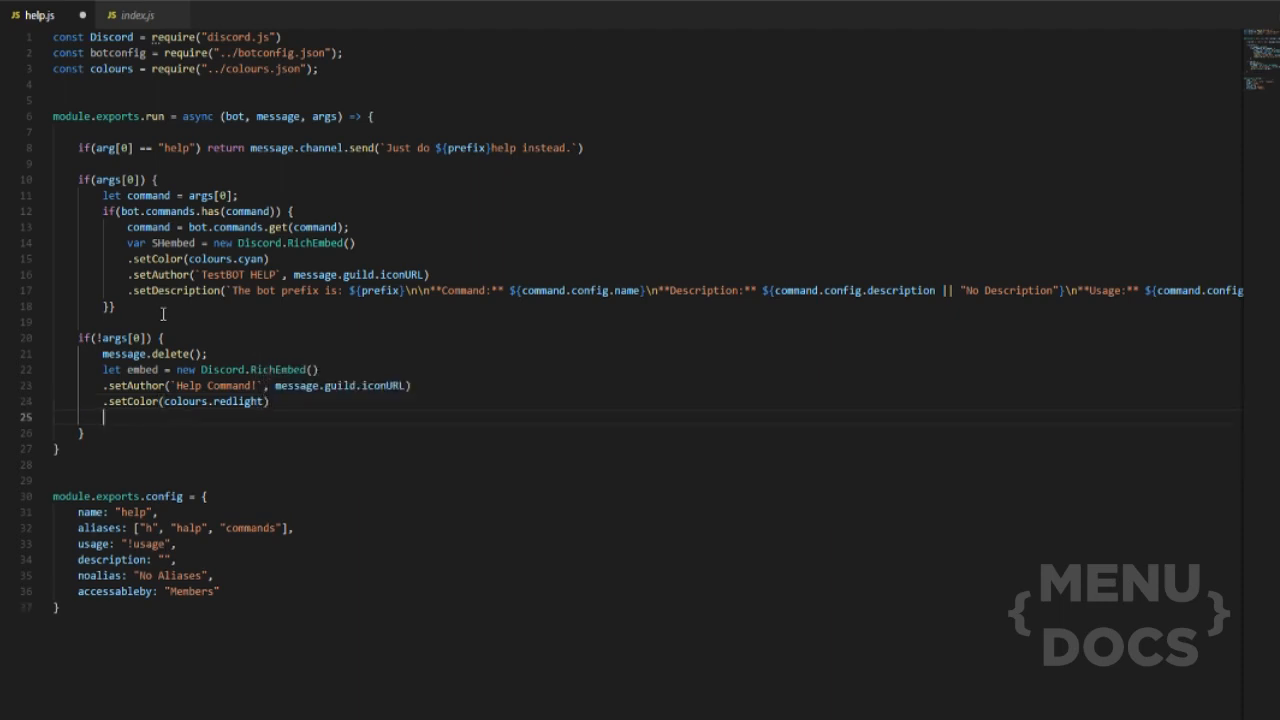
type(".setDescription(`${message.author.username}")
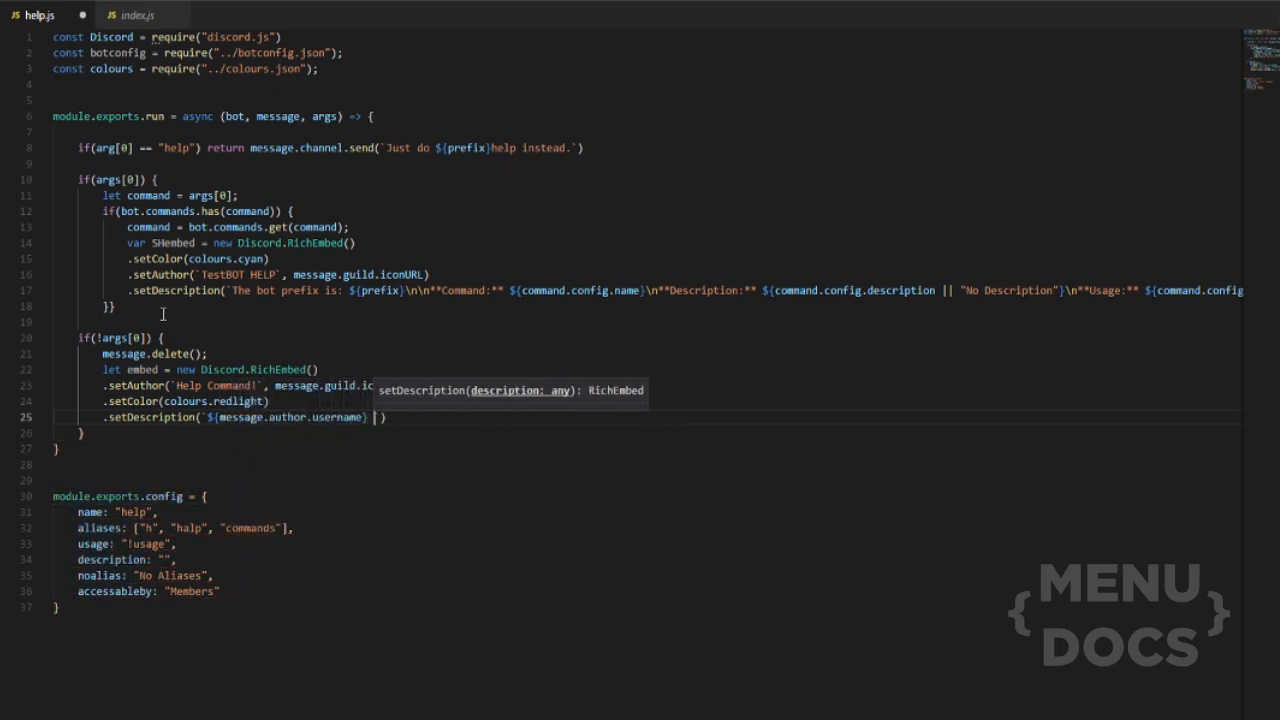
type("check your dms!")
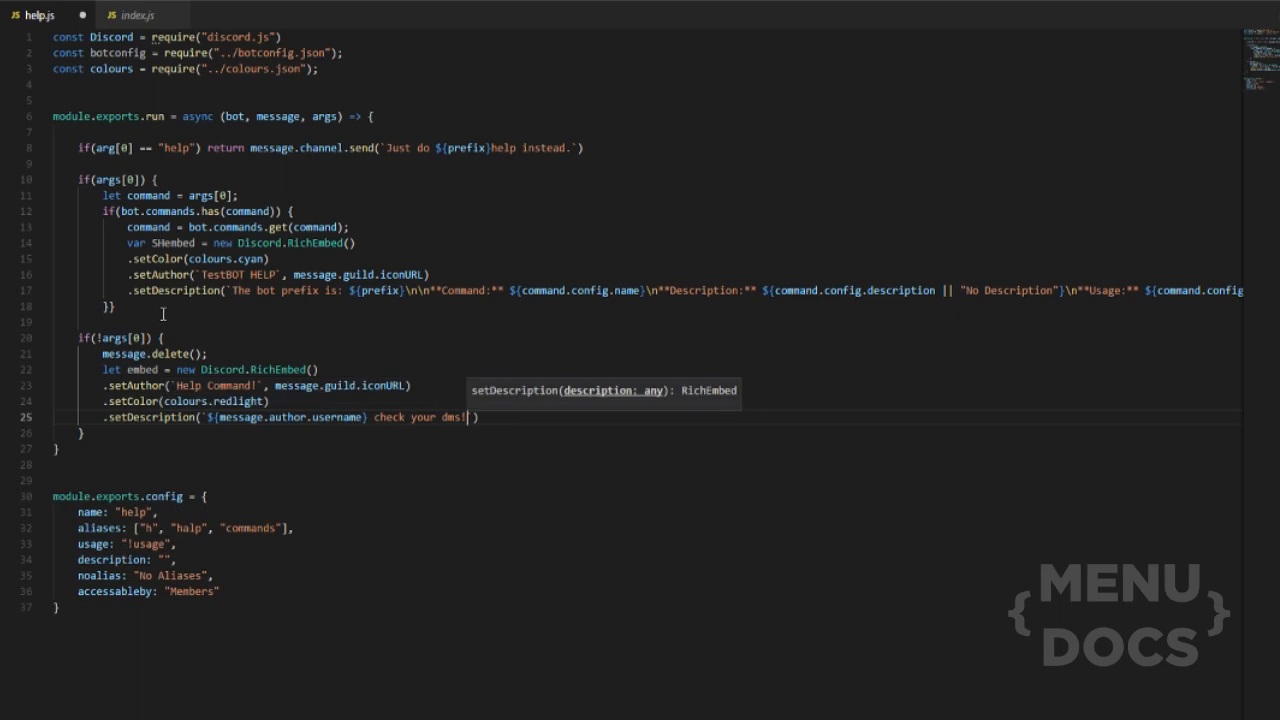
left_click(475, 417)
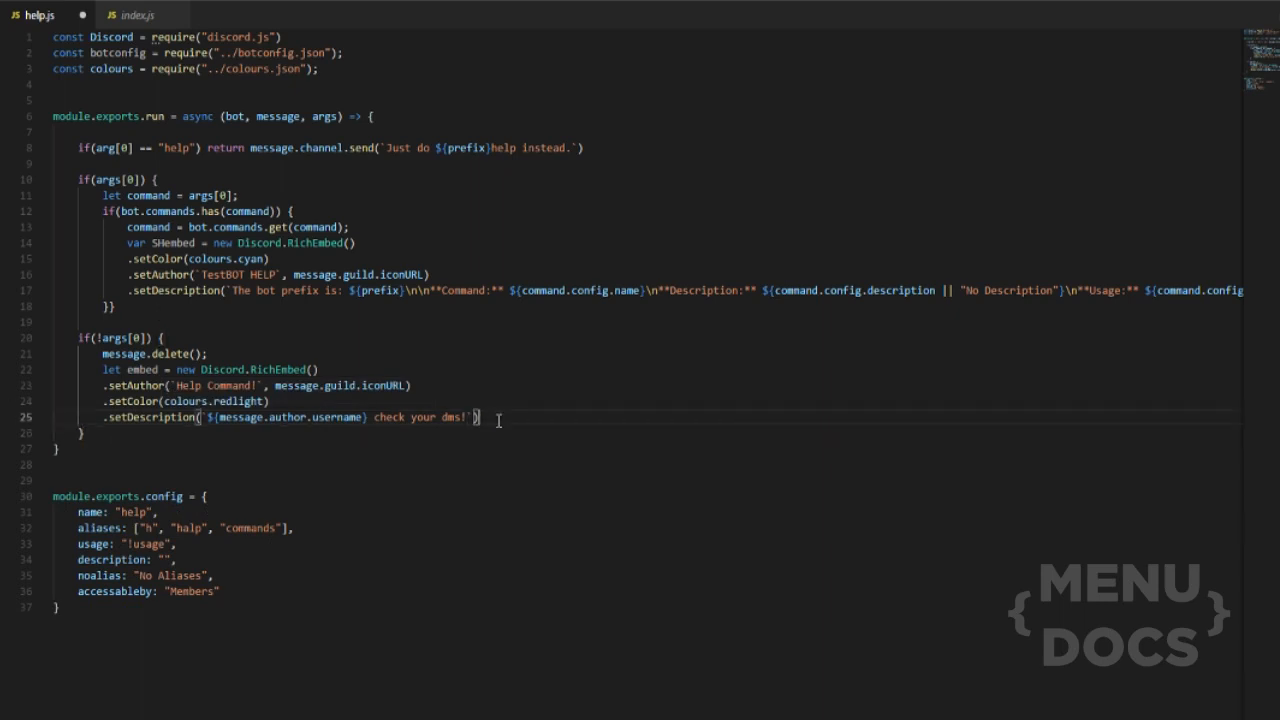
type("]")
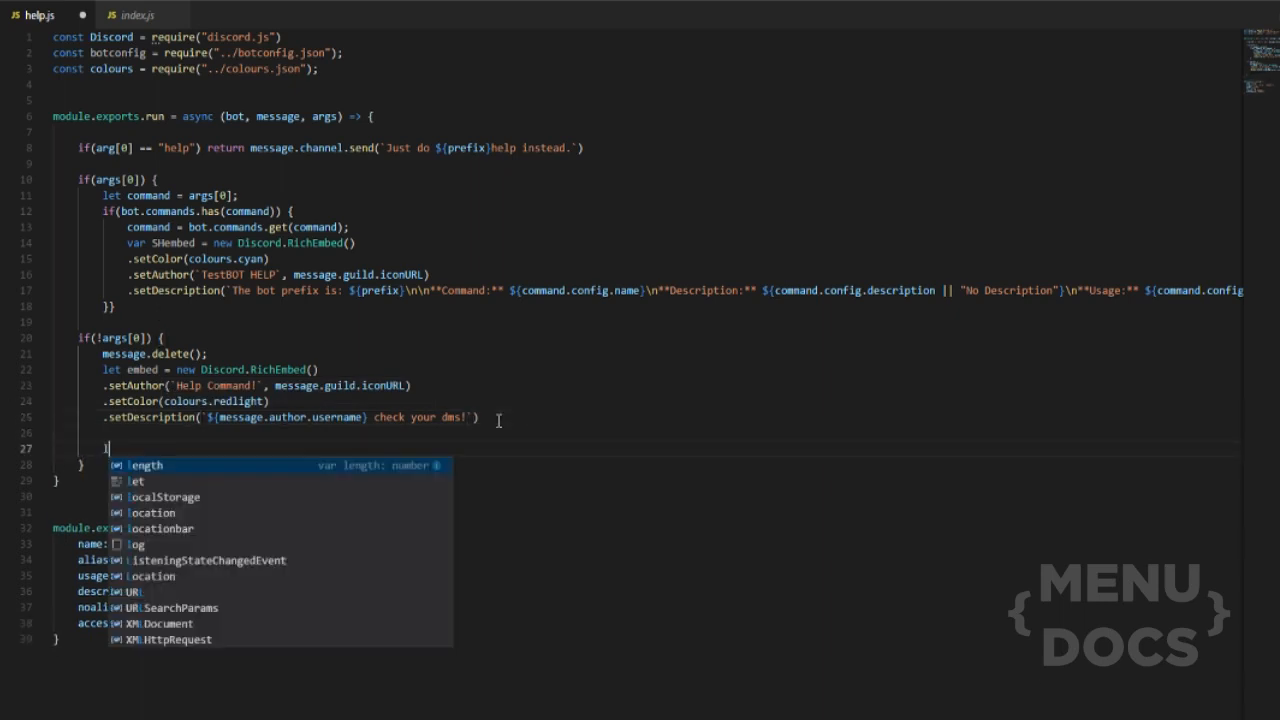
Create let Sembed RichEmbed with colours.cyan and author `TestBOT Help` using message.guild.iconURL
type("let Sembed = new")
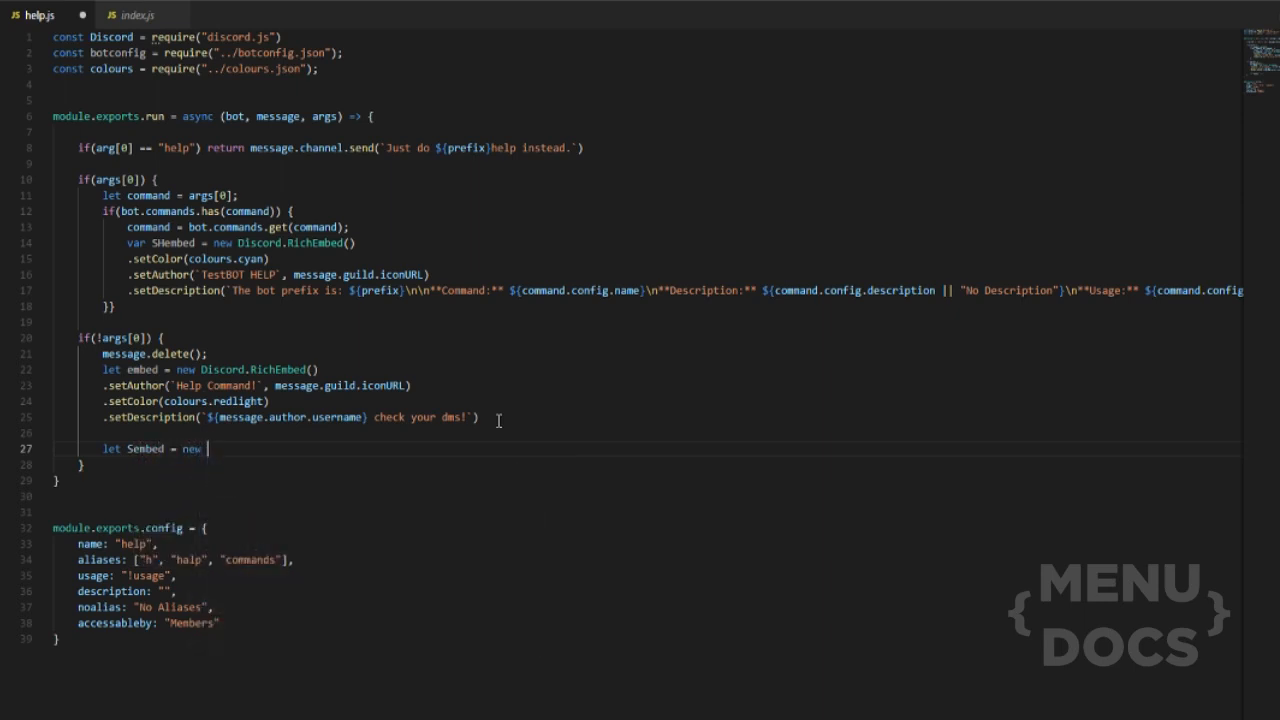
type("Discord.RichEmbed")
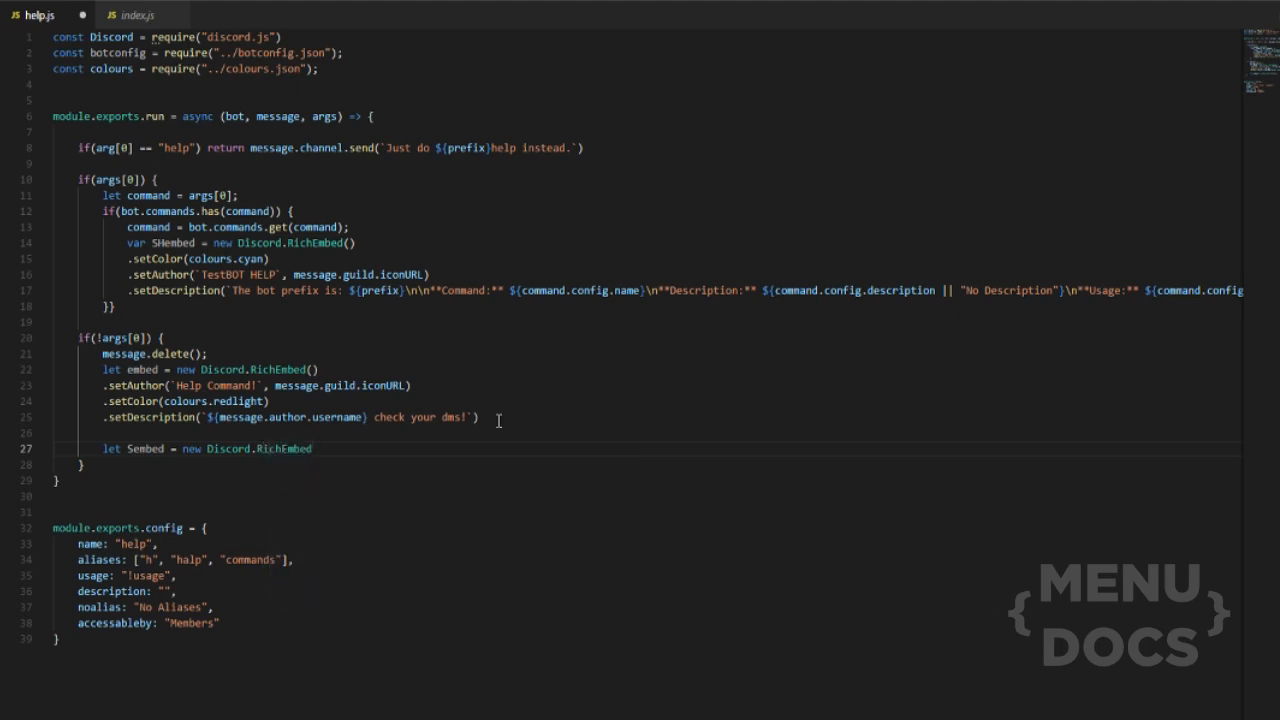
type("()")
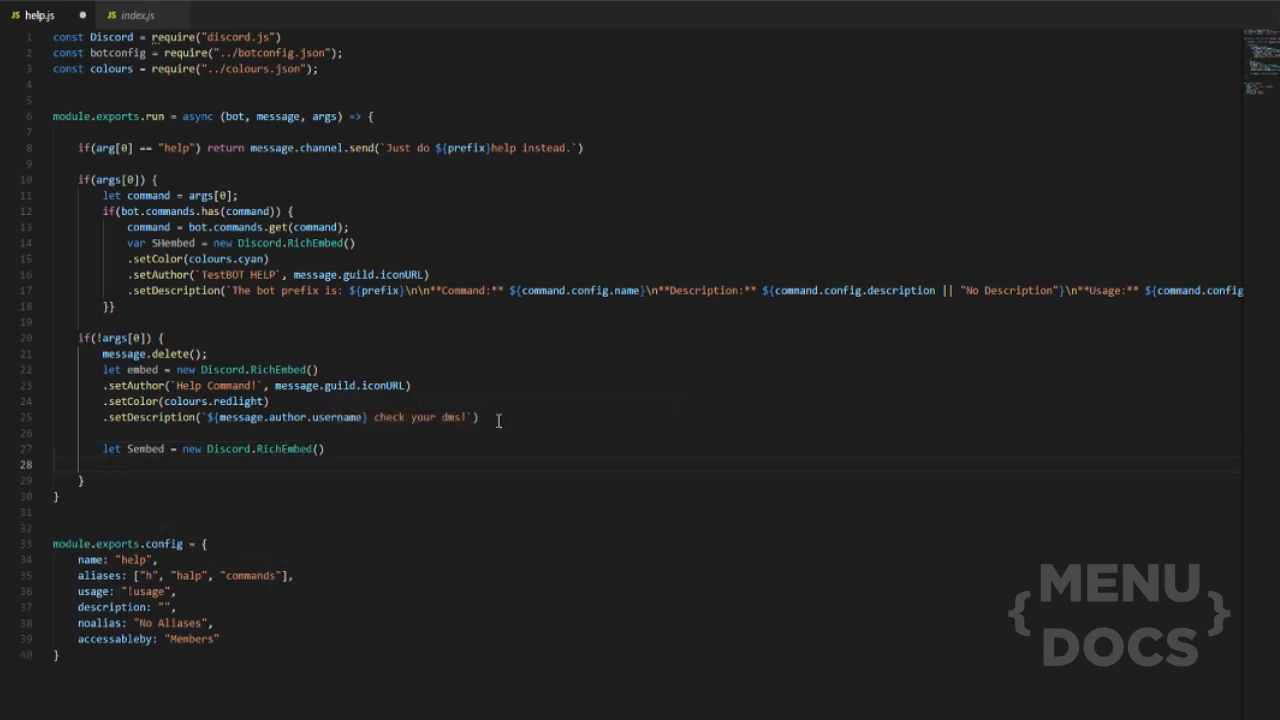
type(".setCo")
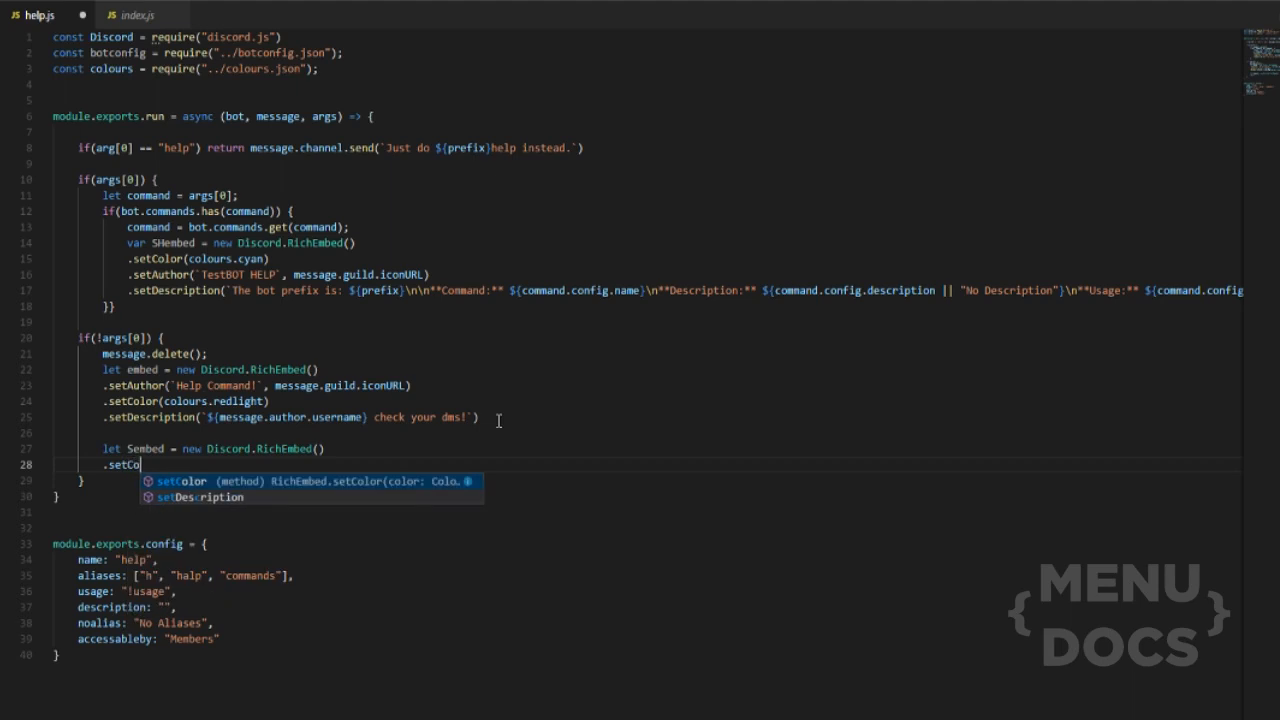
type("col")
type(".setAuthor(`Te")
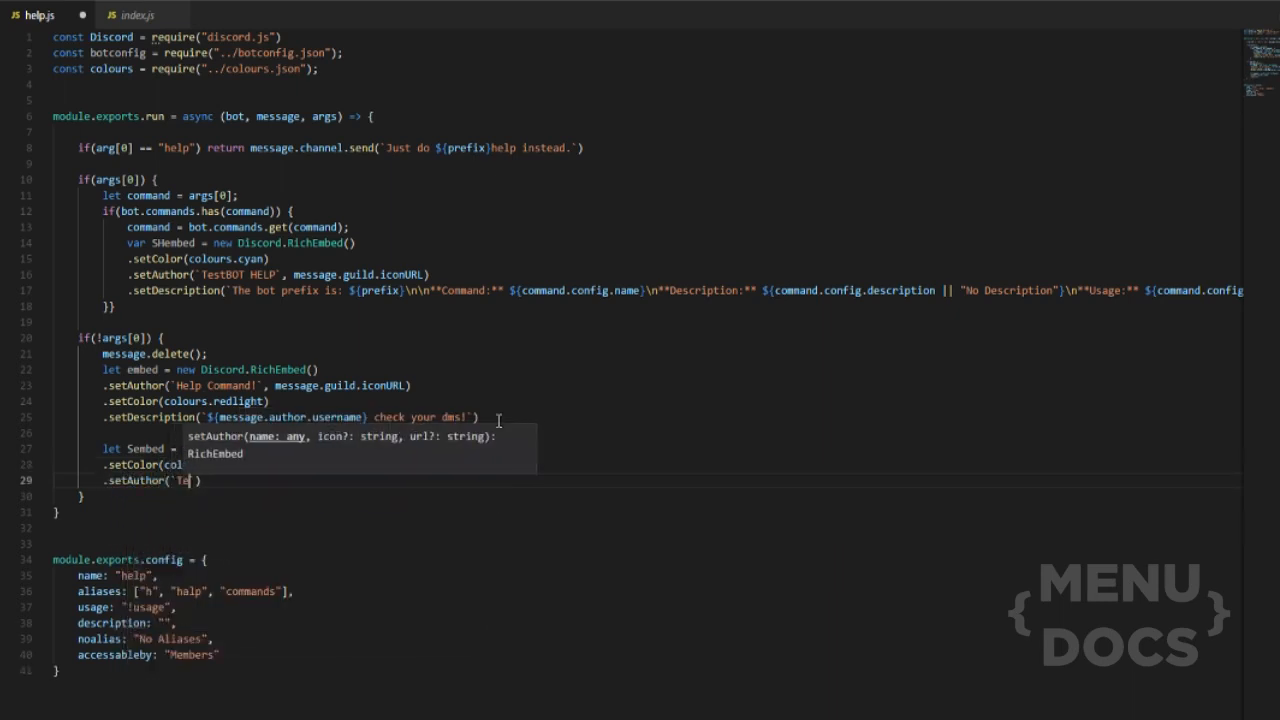
type("TestBOT H")
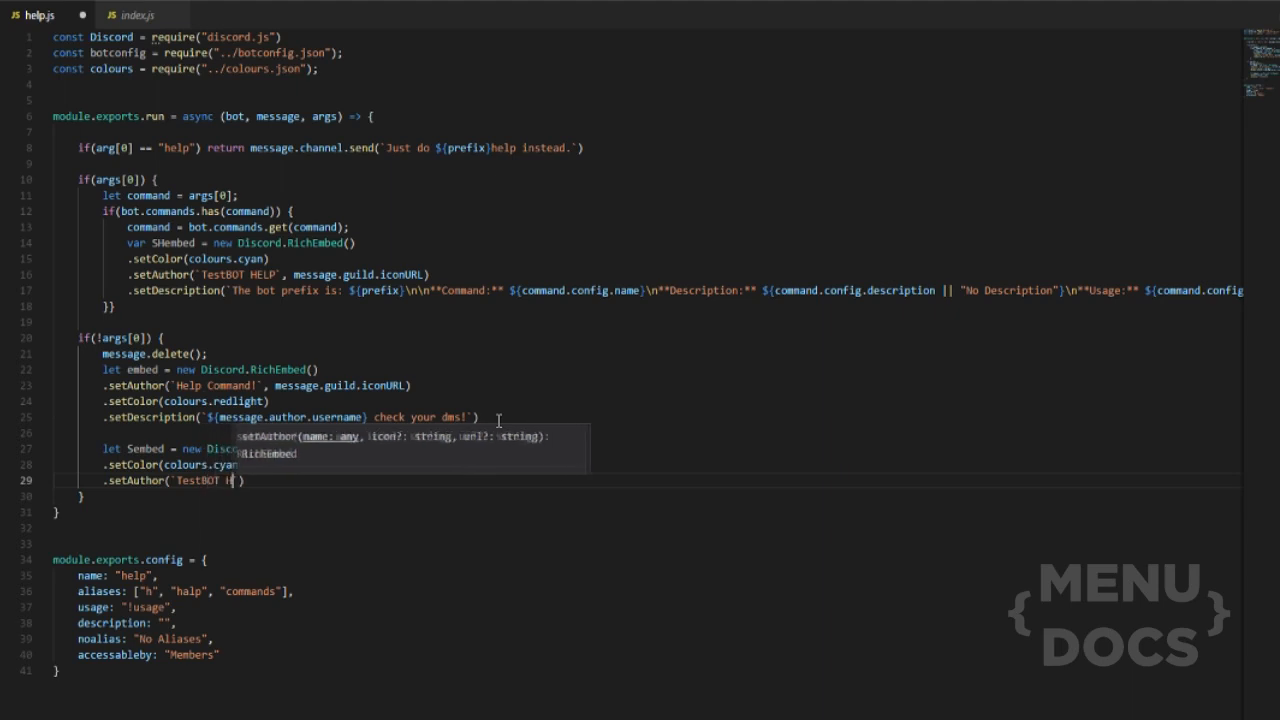
type("elp")
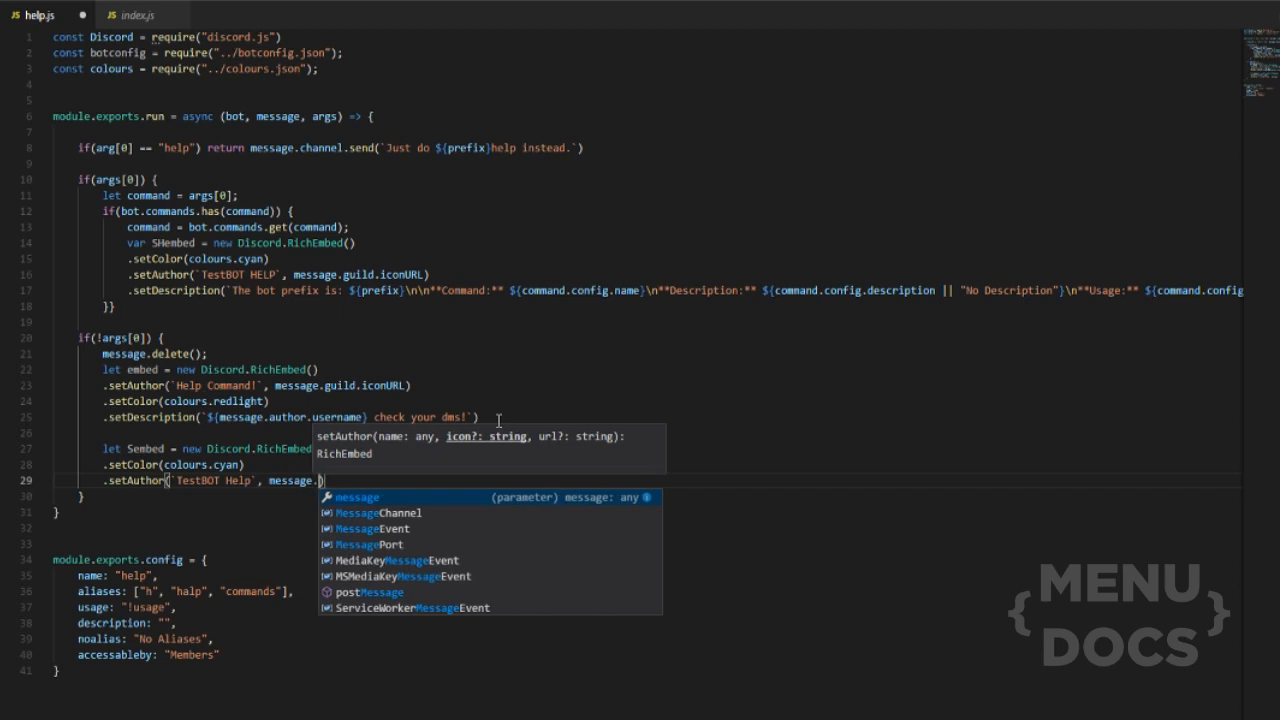
type("gh")
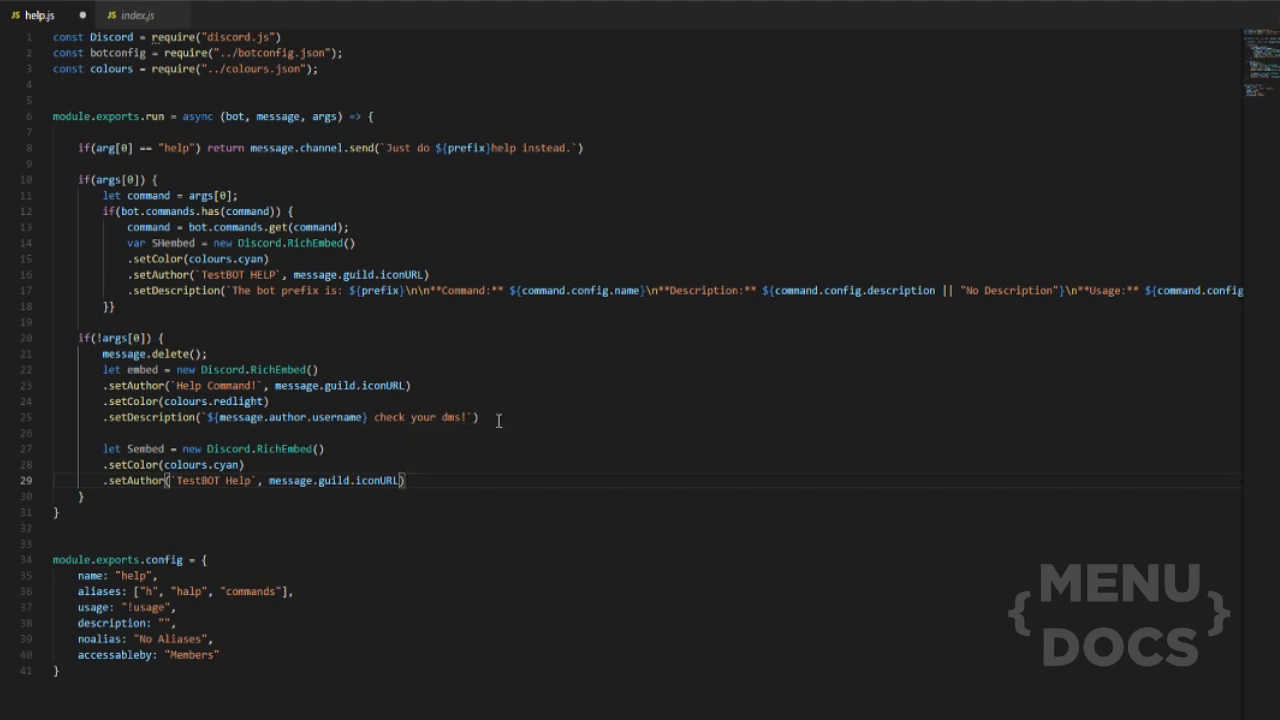
Set Sembed's thumbnail to bot.user.displayAvatarURL and add a timestamp
type(".setThumbnail(`")
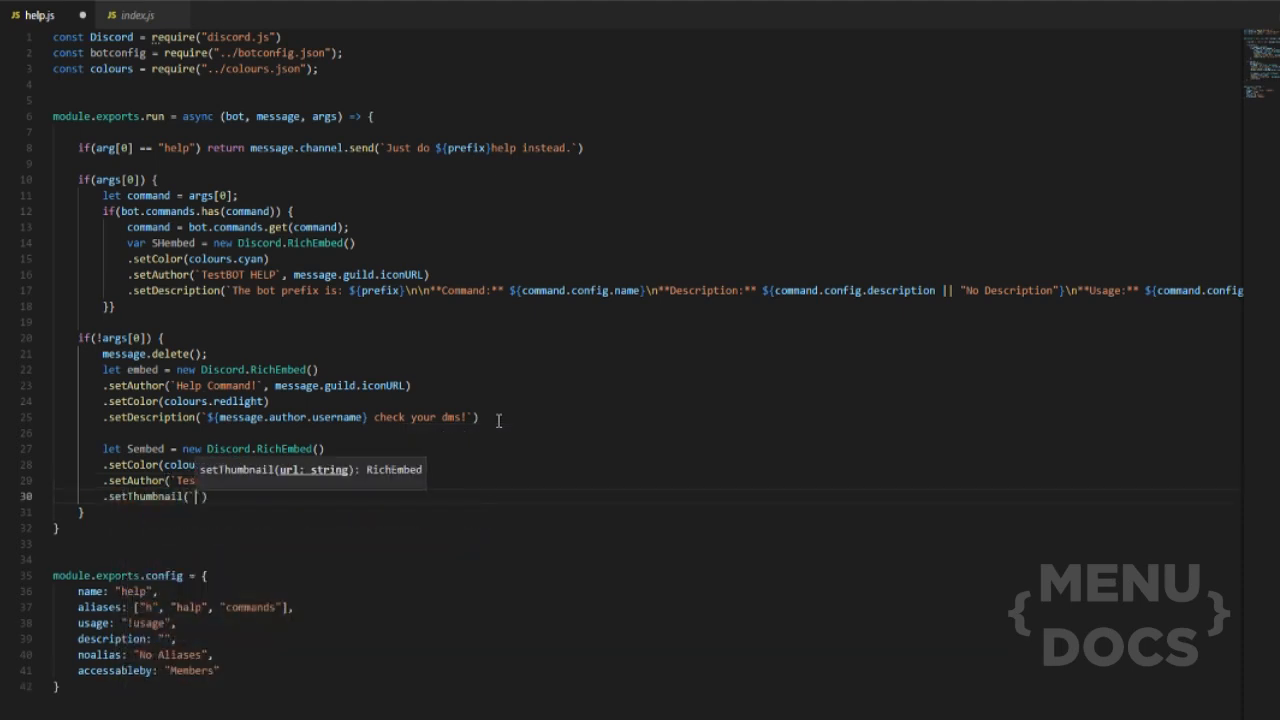
type("bo")
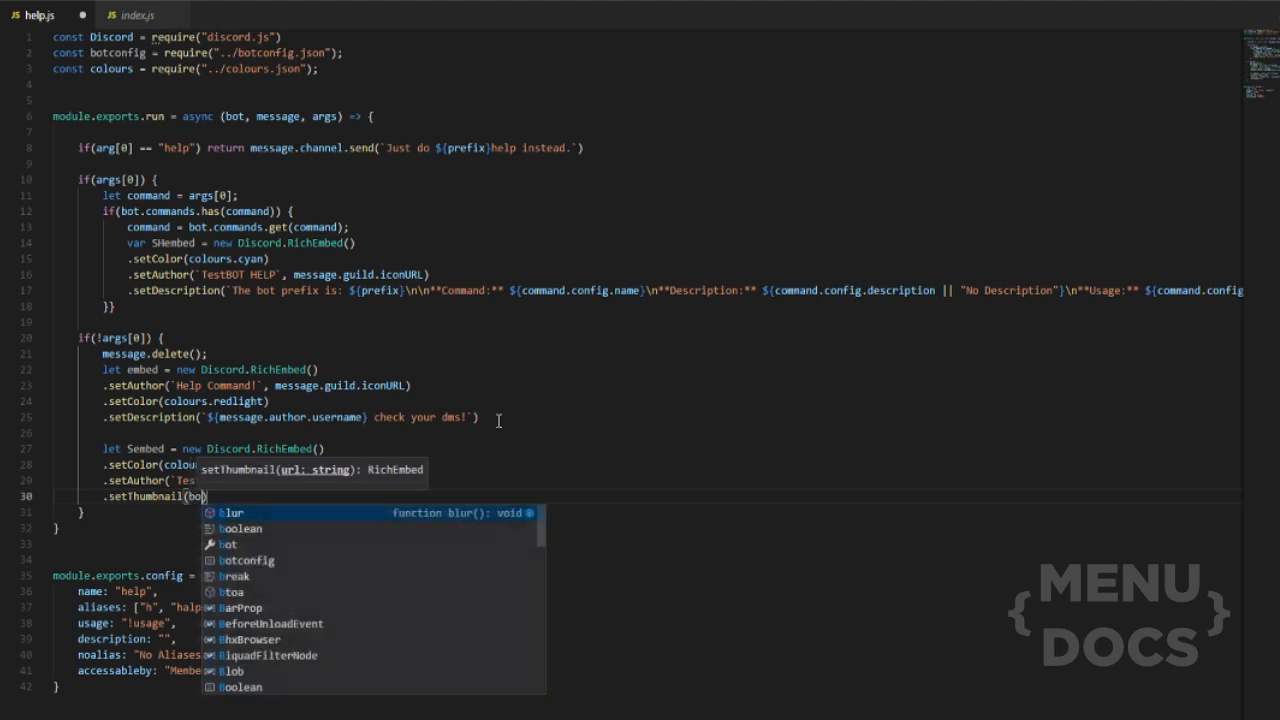
type("bot.user.")
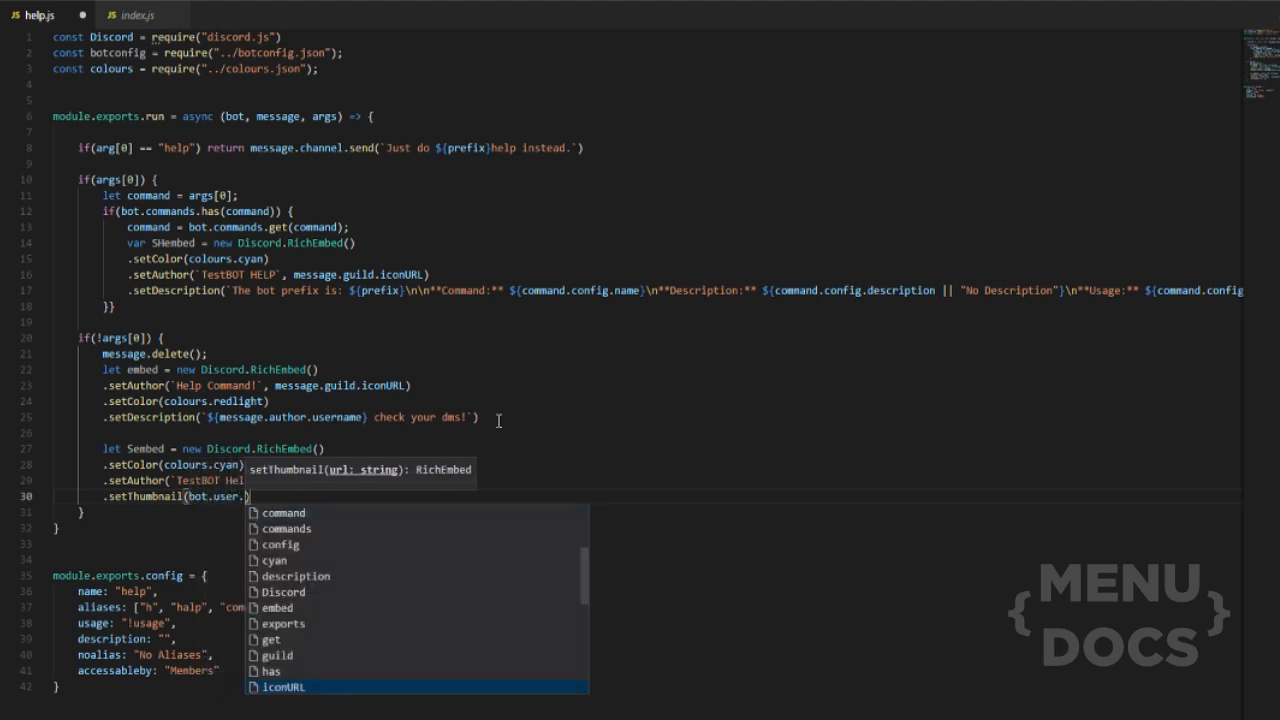
type("displayAvatarURL")
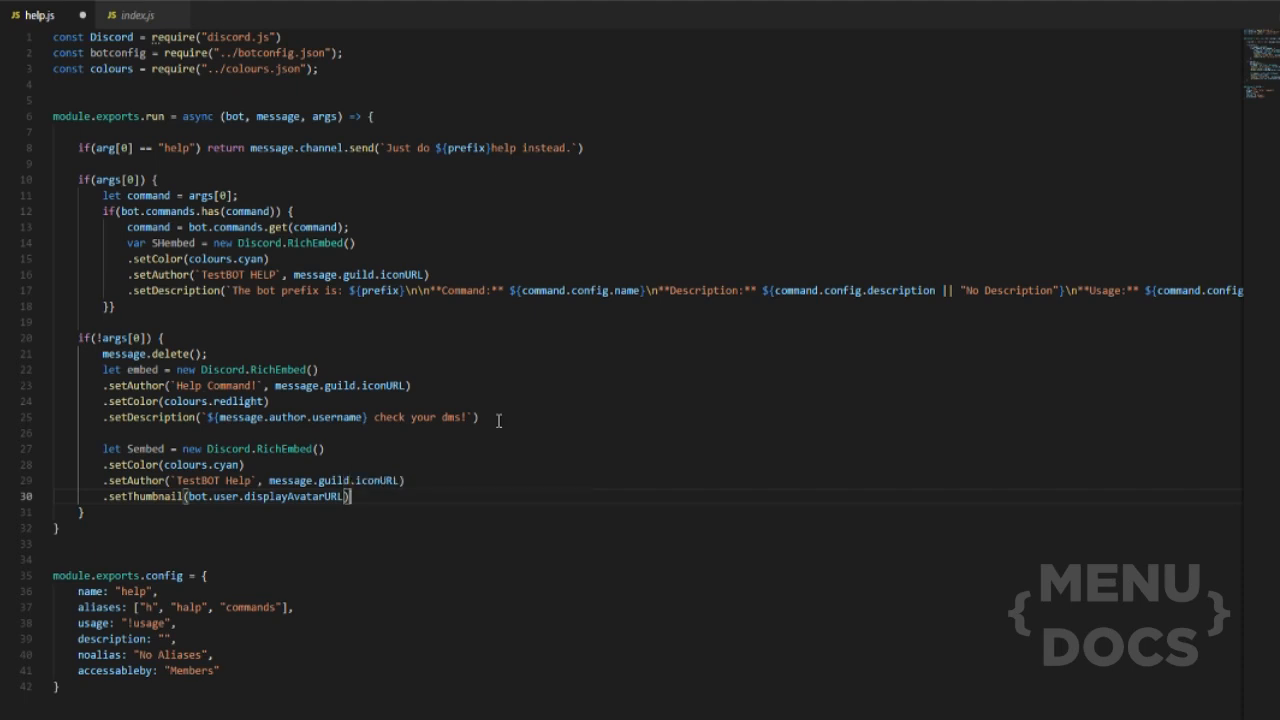
key("Enter")
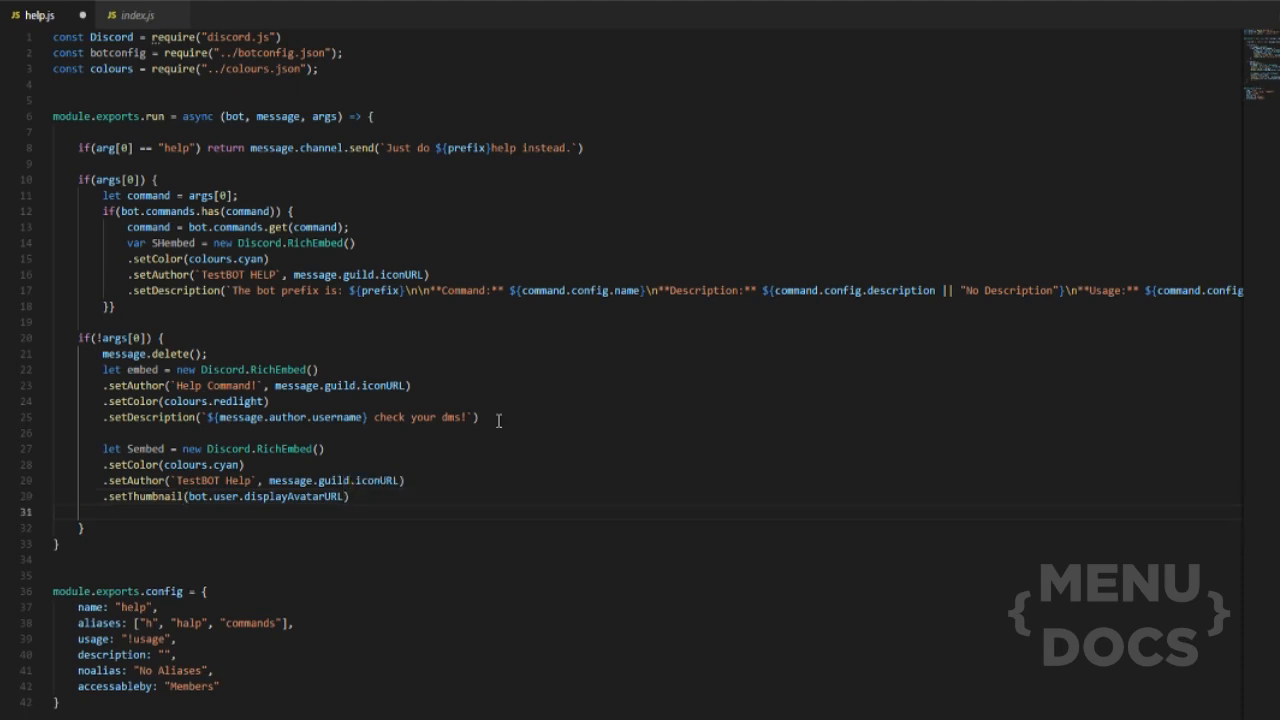
type(".setTimestamp(")
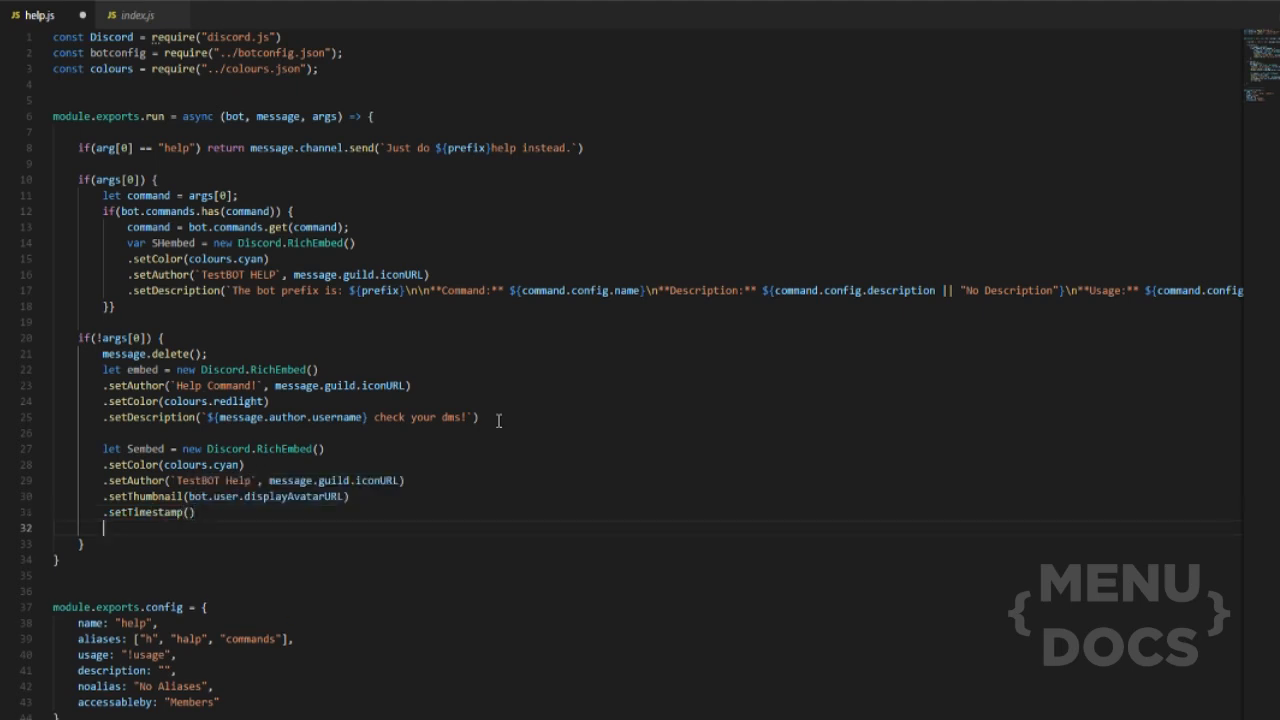
type(".se")
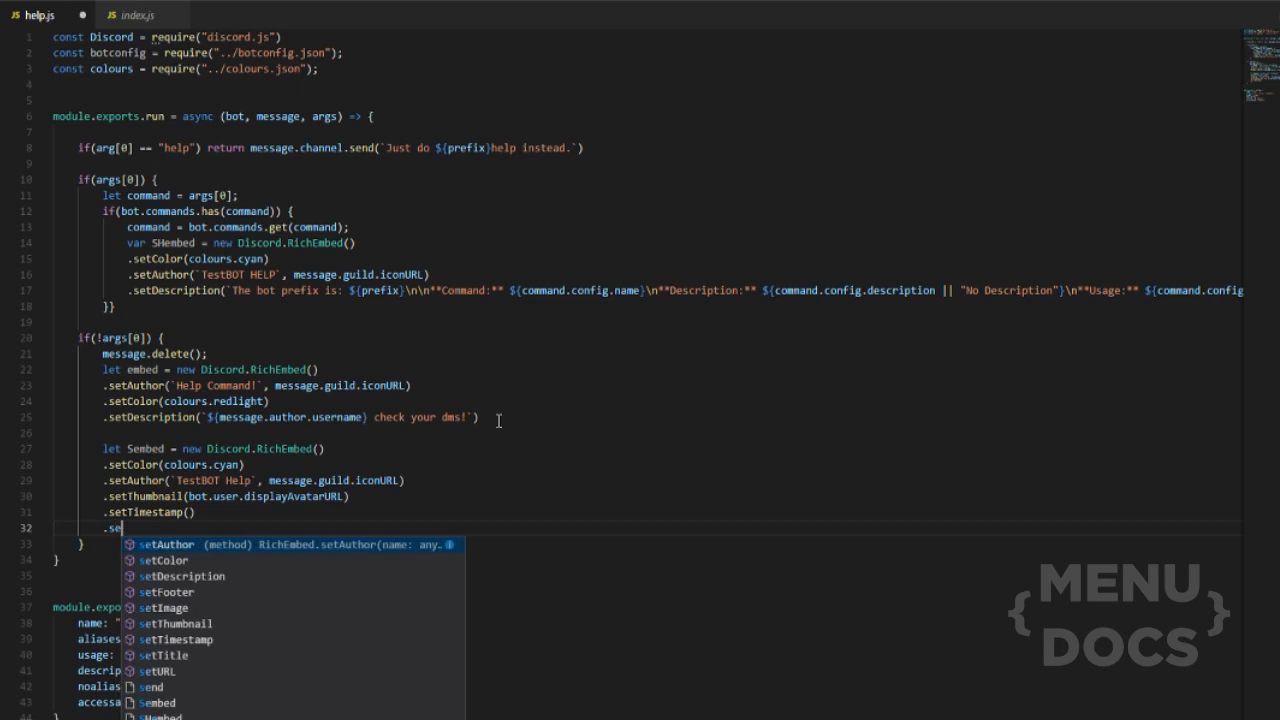
Set Sembed's description to 'The available commands for the TestBOT' plus a line 'The bot prefix is: ${prefix}'
left_click(181, 576)
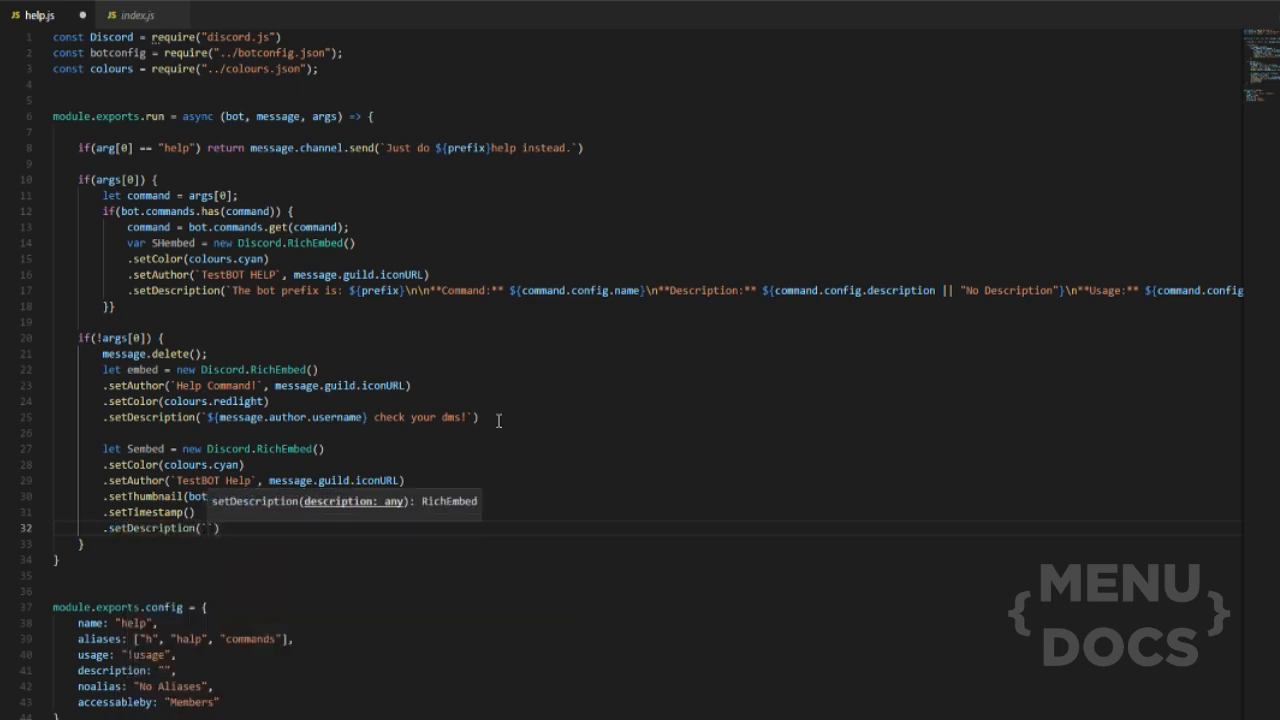
type("These are the ac")
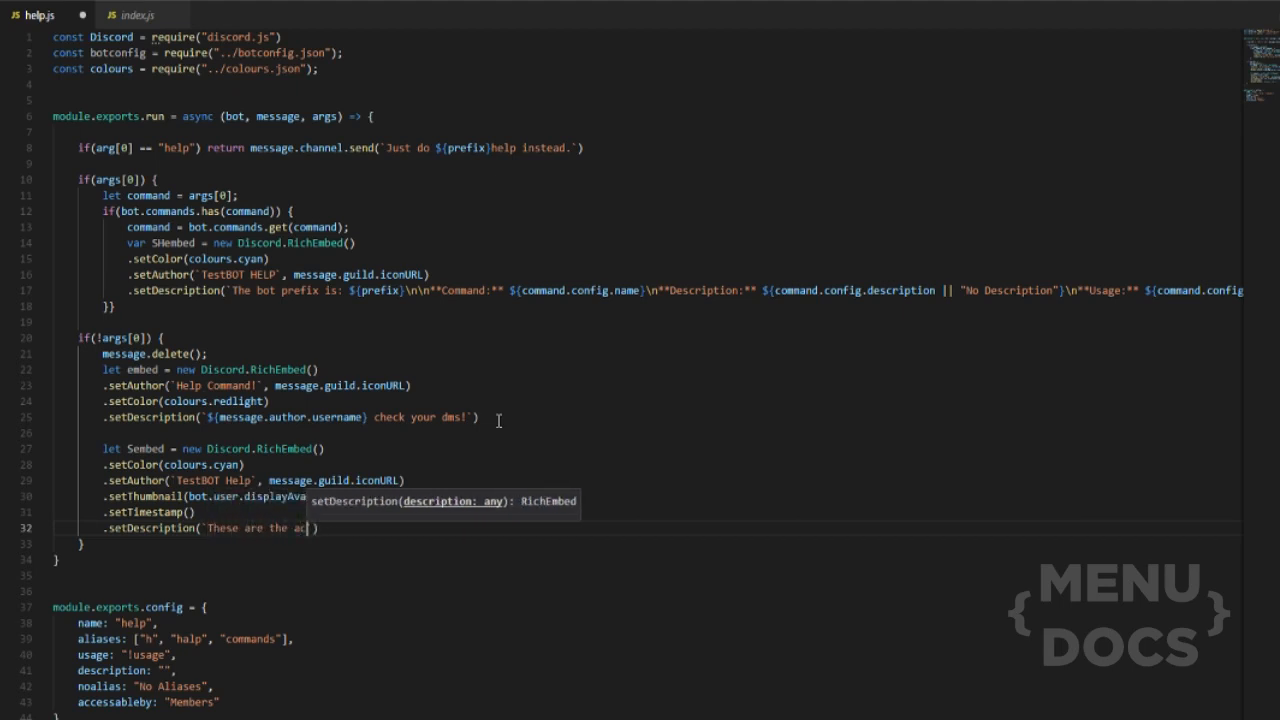
type("available")
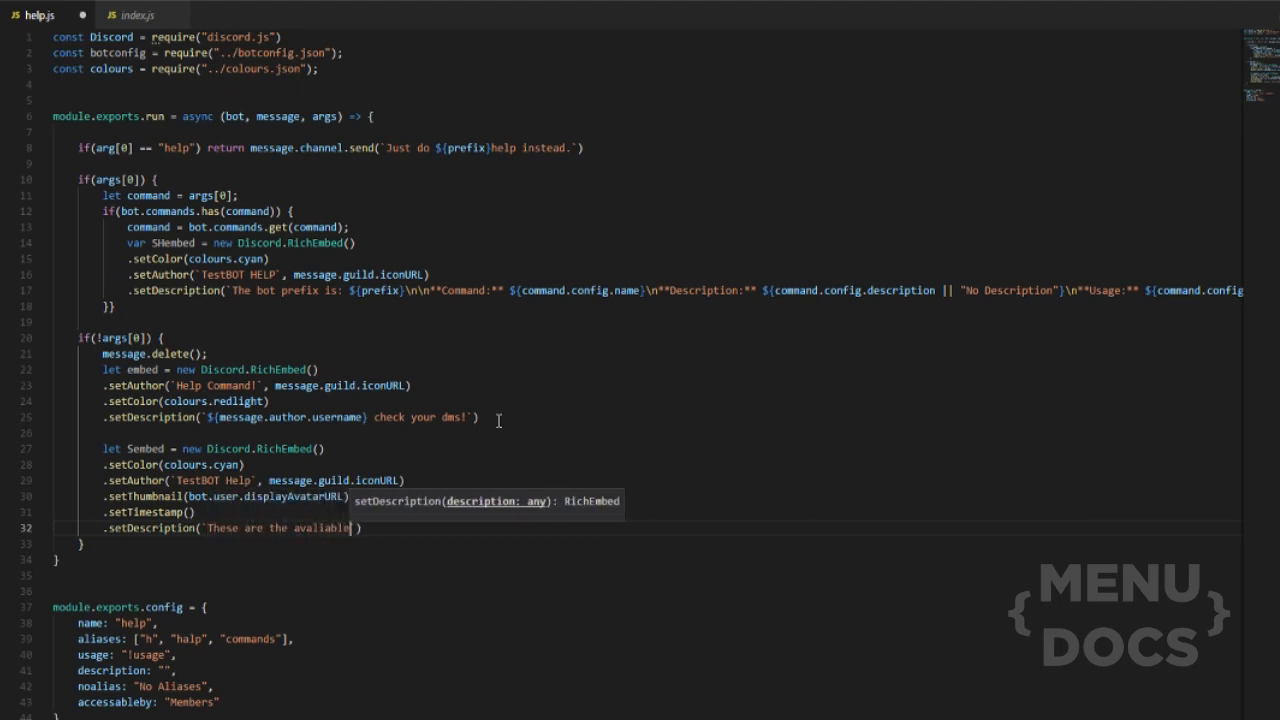
type("commands fr")
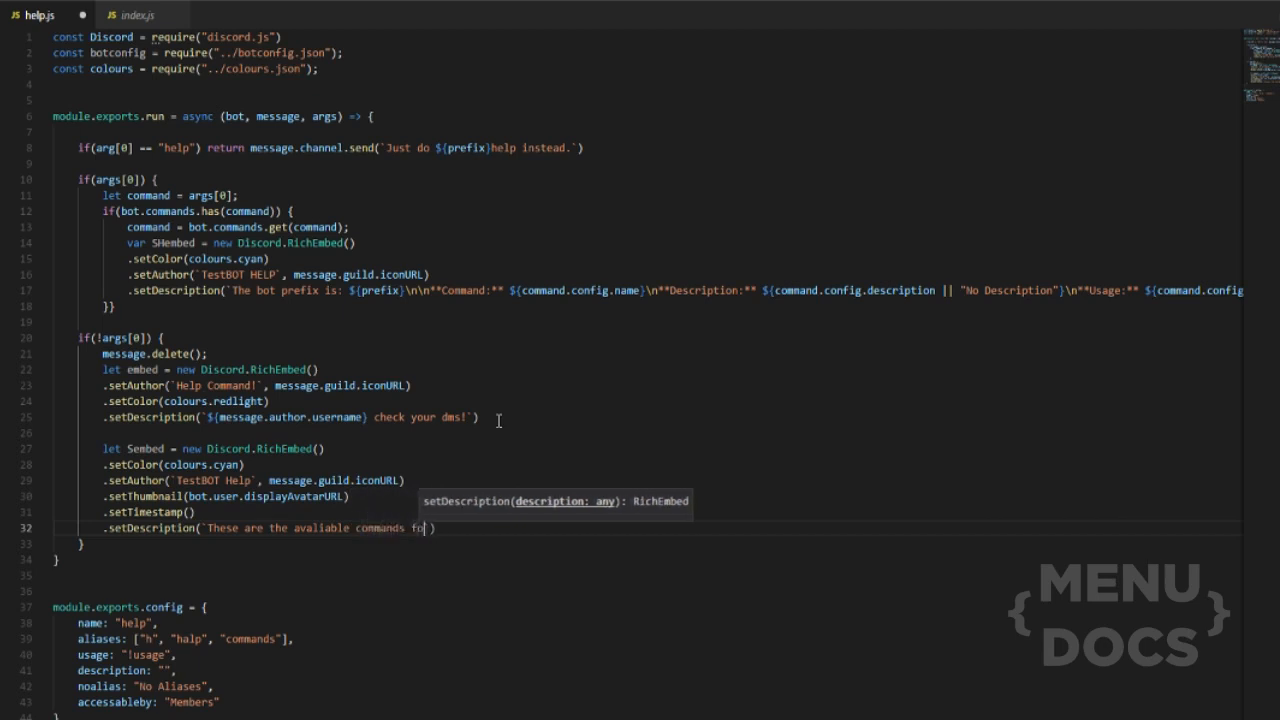
type("or the TestBOT")
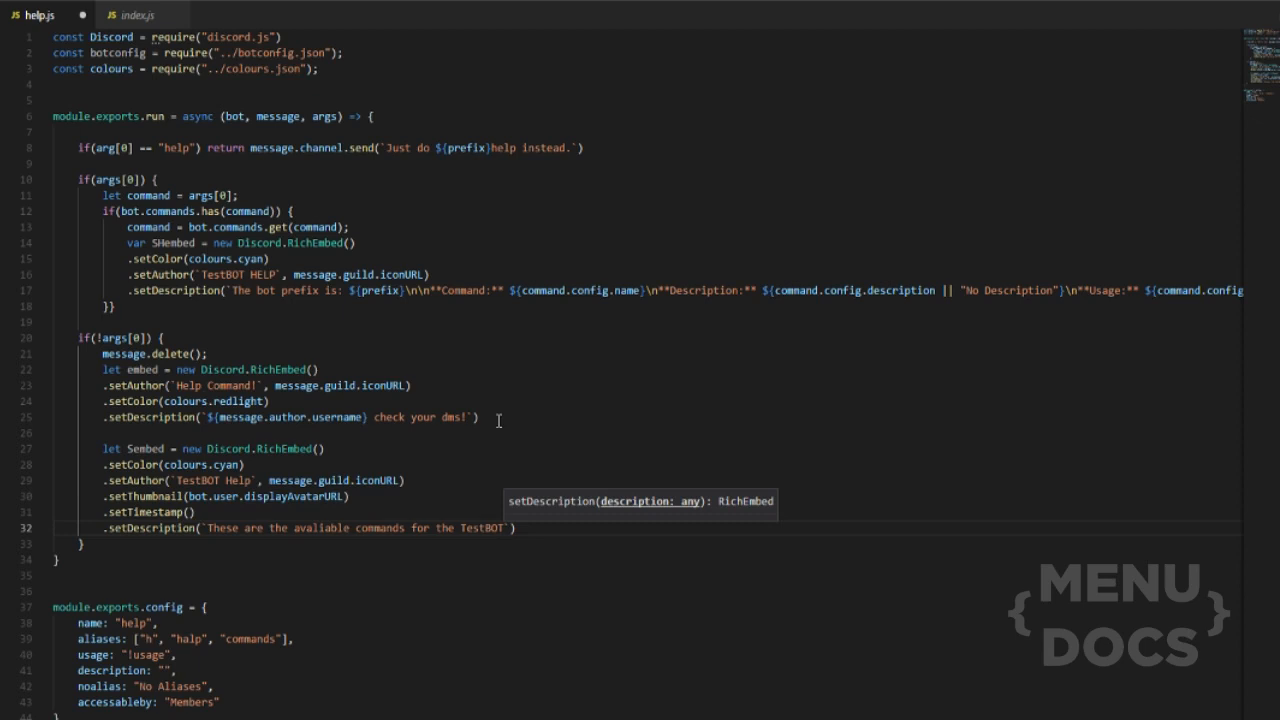
type("\\n")
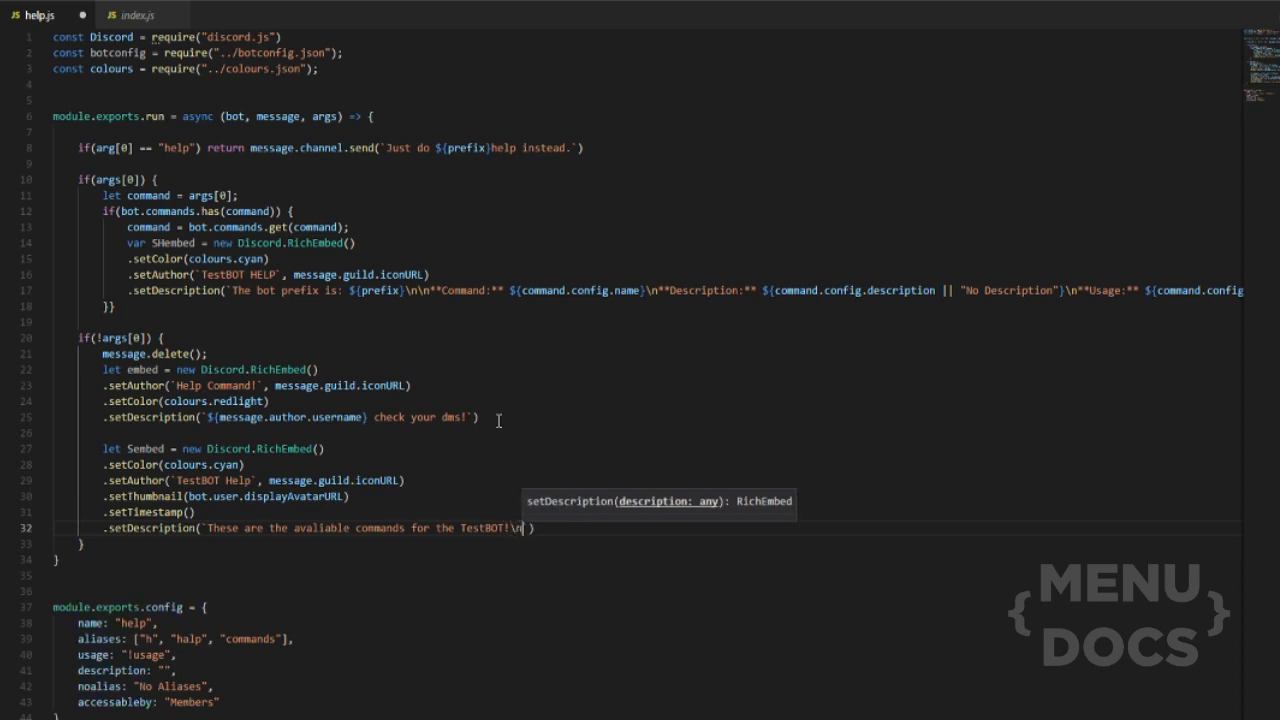
type("The bot prefix i")
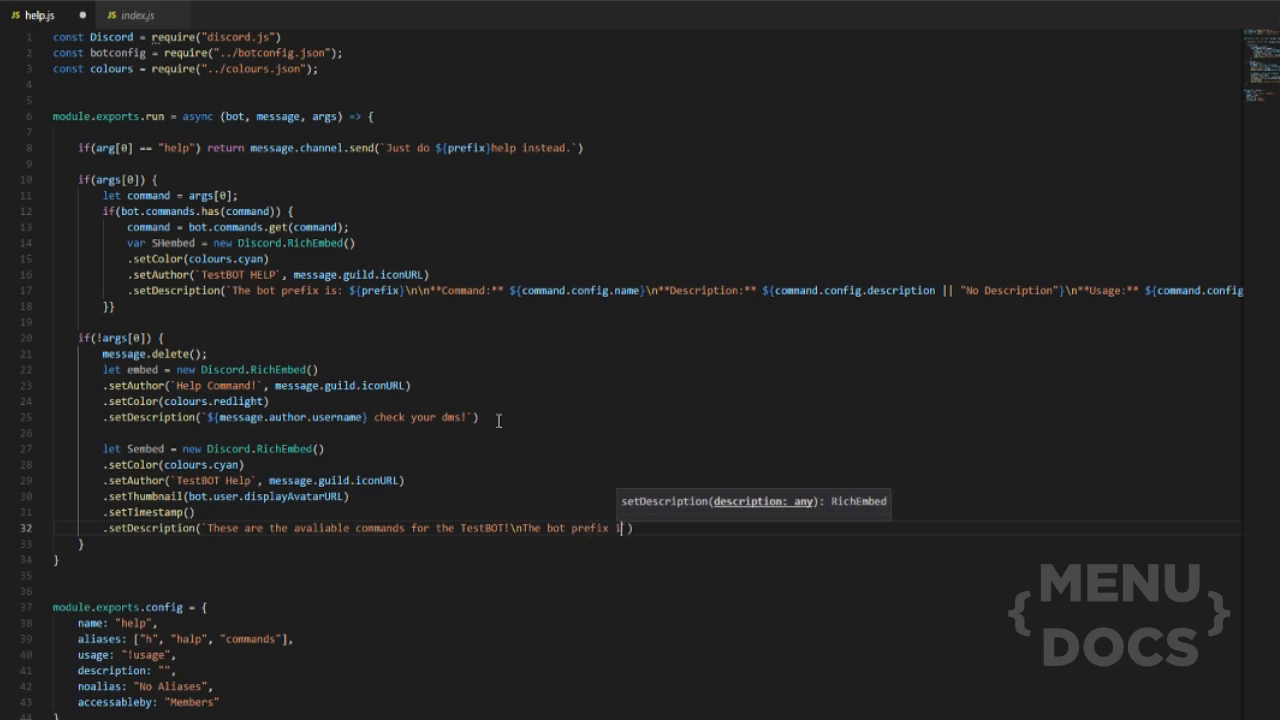
type("is:")
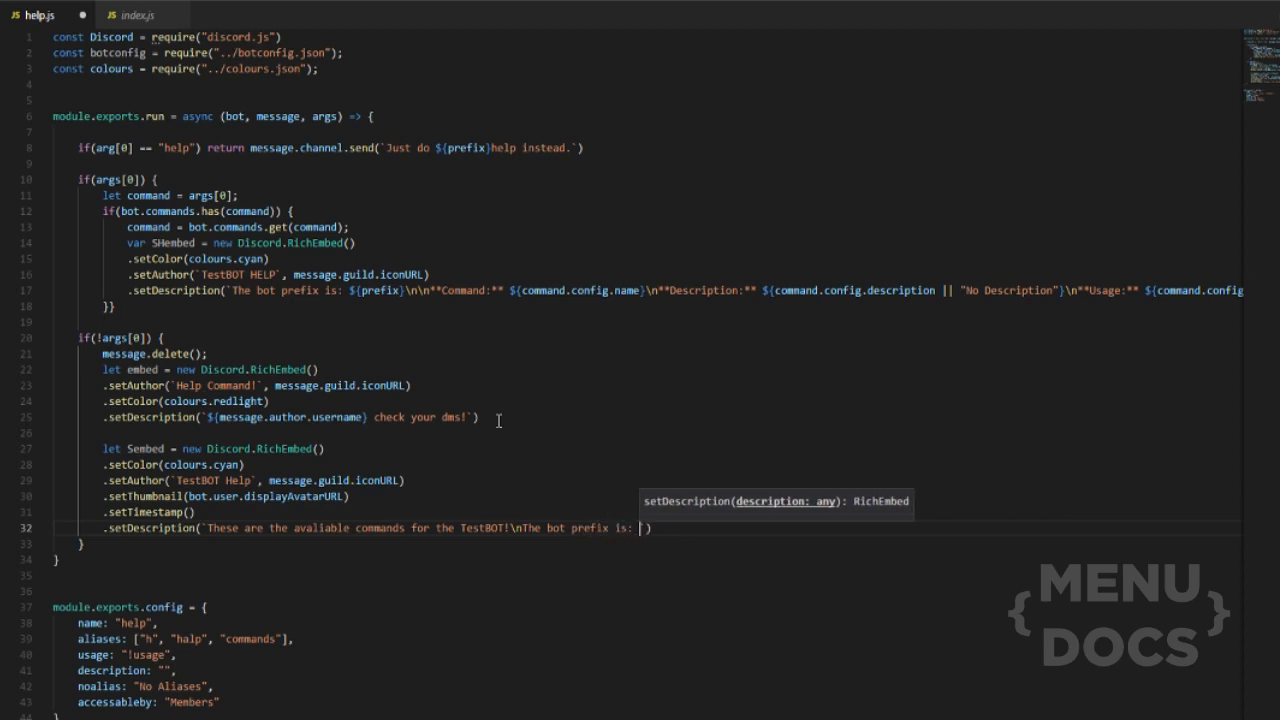
type("${")
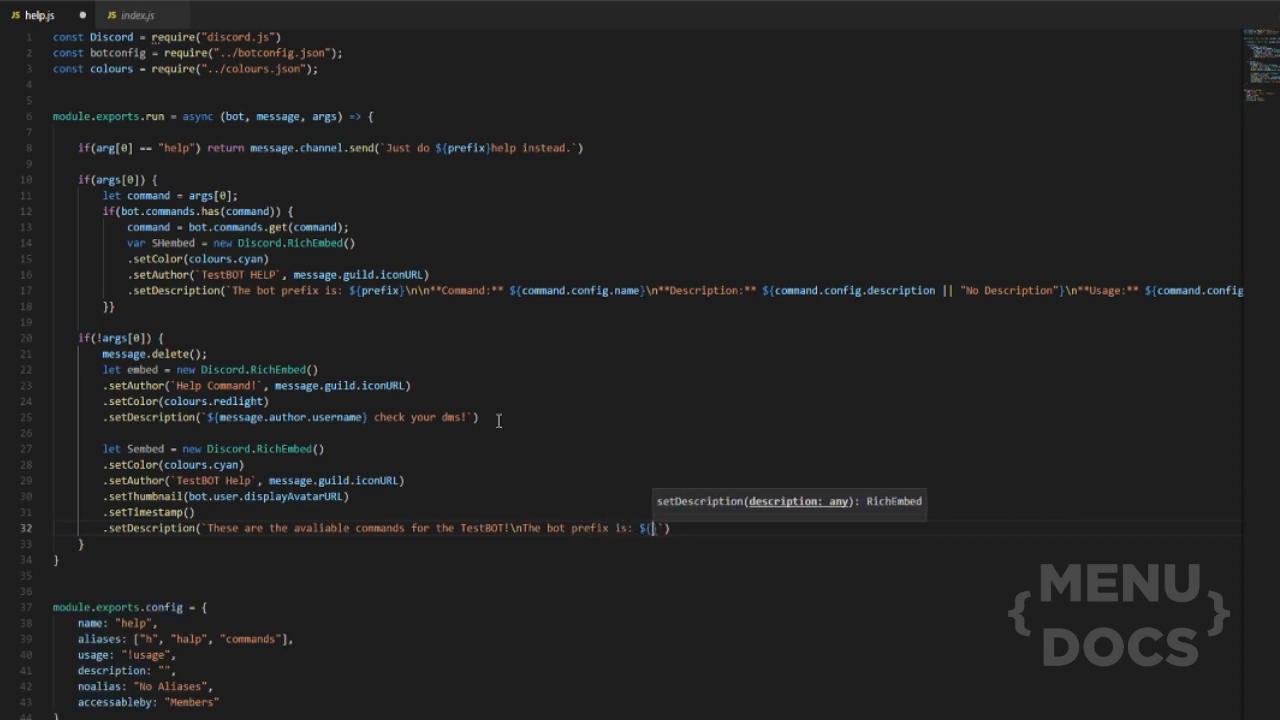
type("prefix")
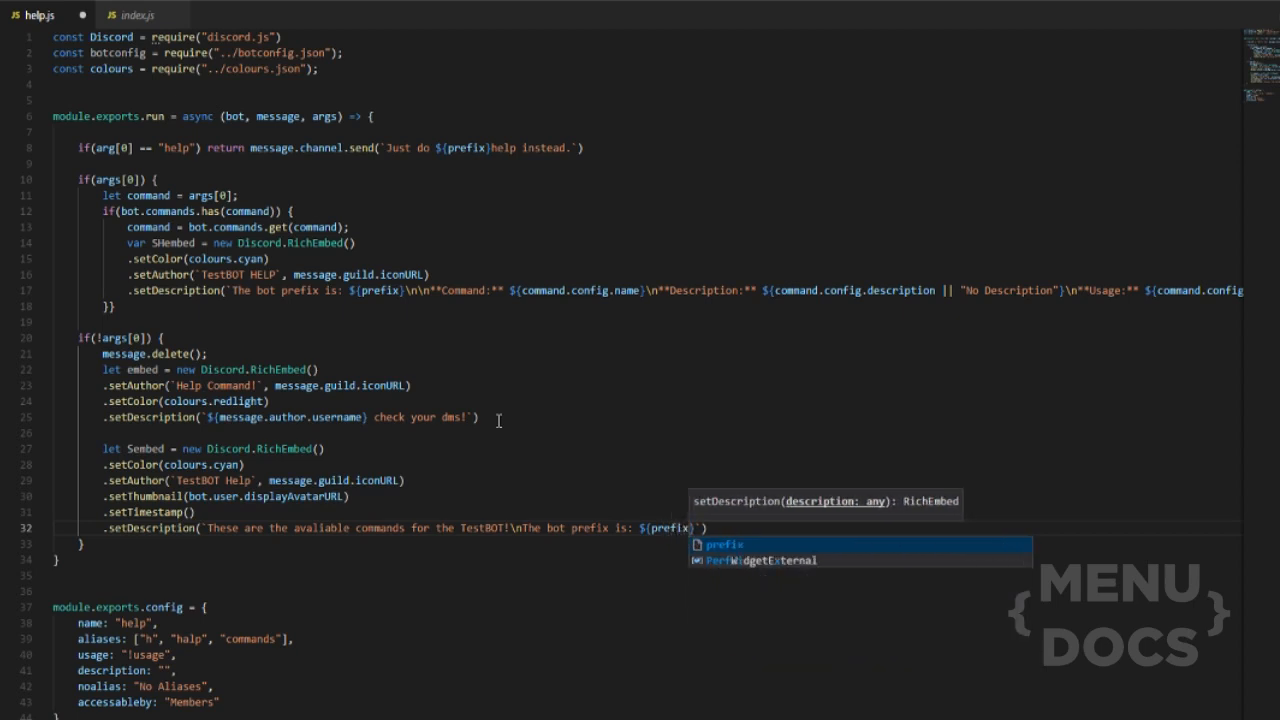
mouse_move(410, 360)
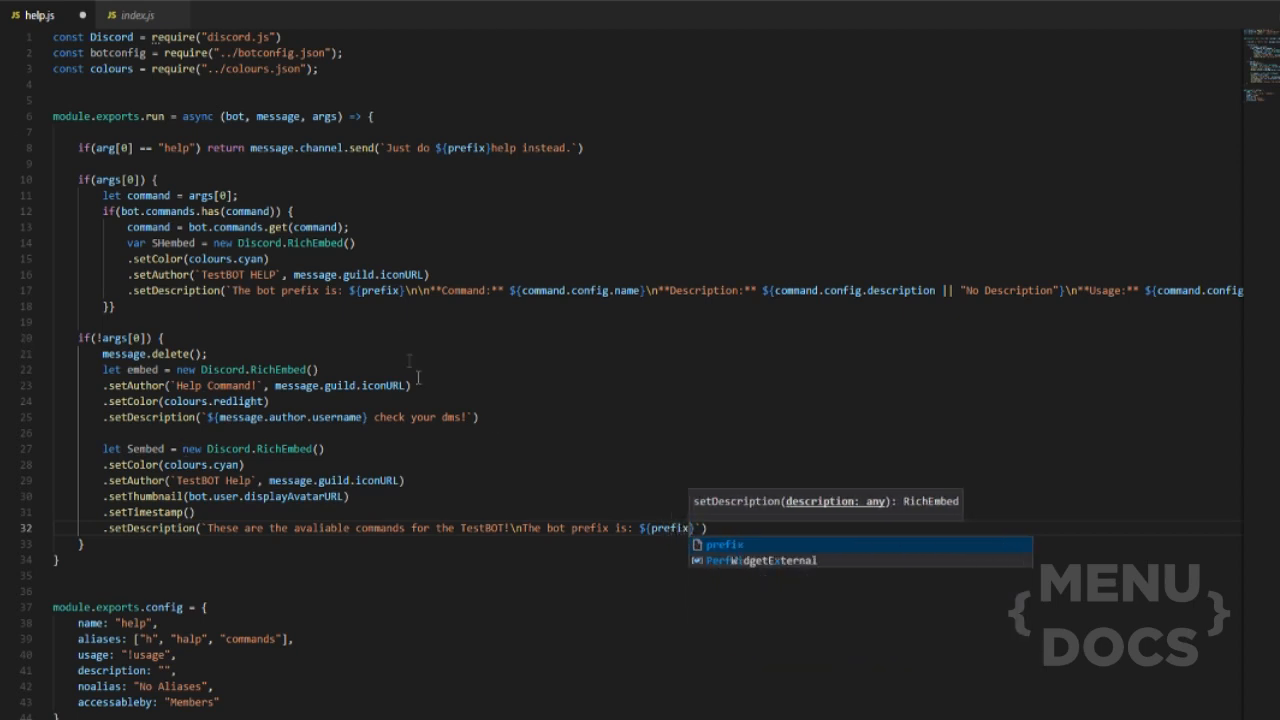
mouse_move(800, 308)
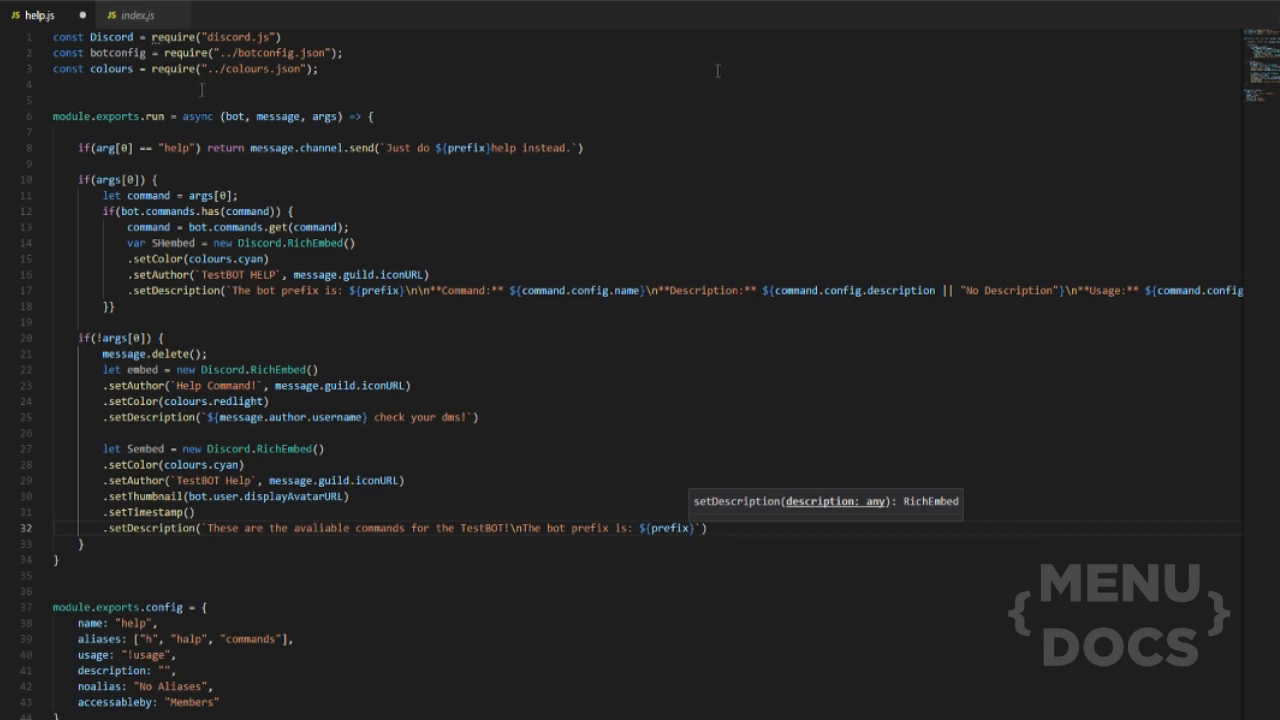
left_click(350, 52)
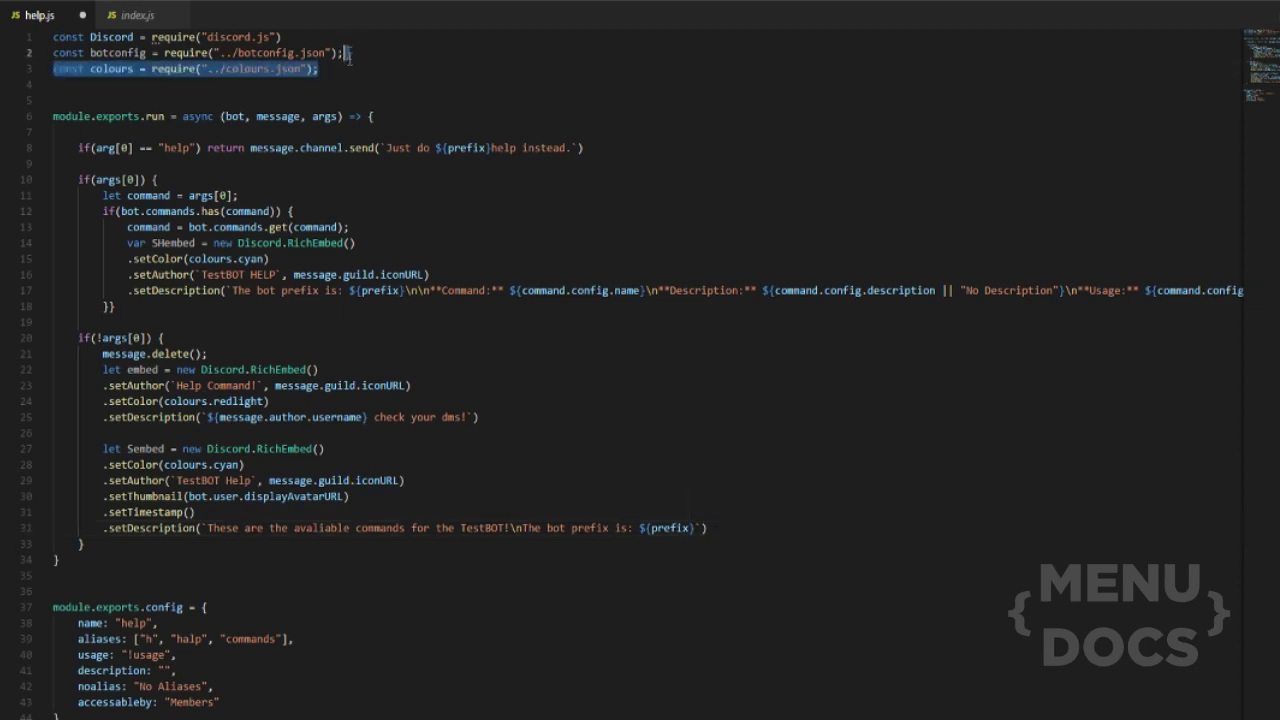
Add const prefix = botconfig.prefix below the require statements
type("const prefix =")
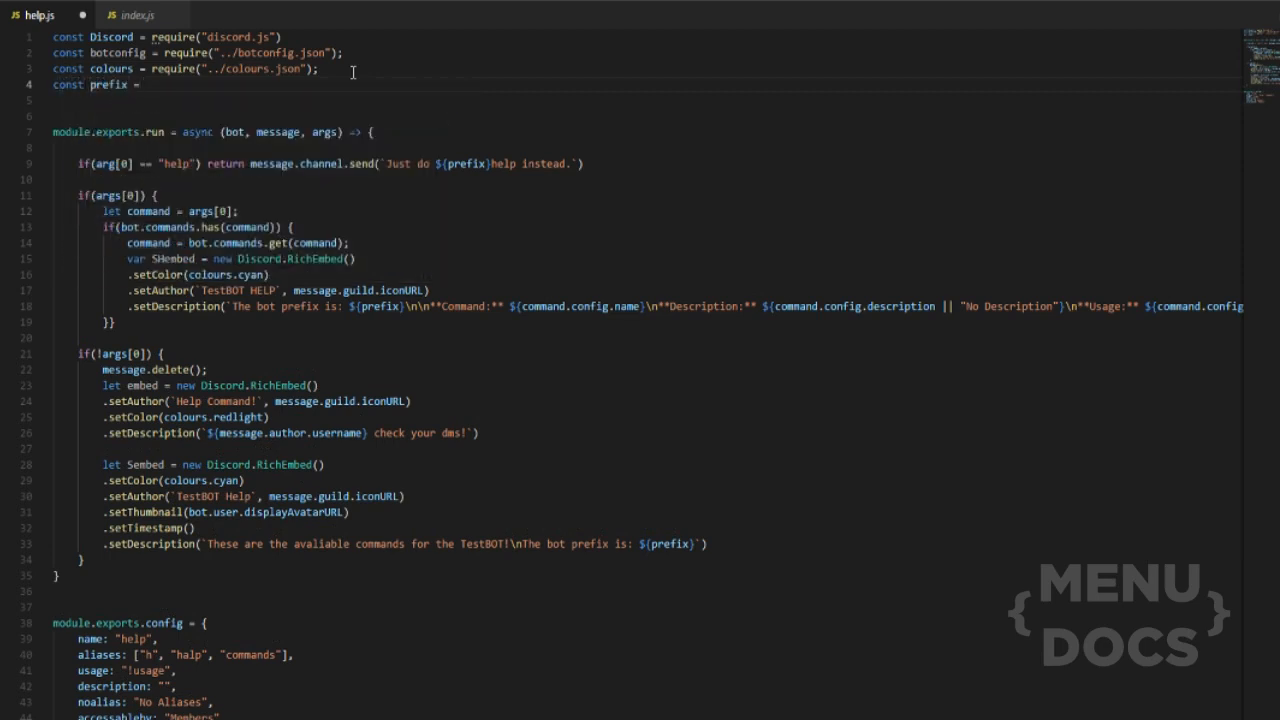
type("b")
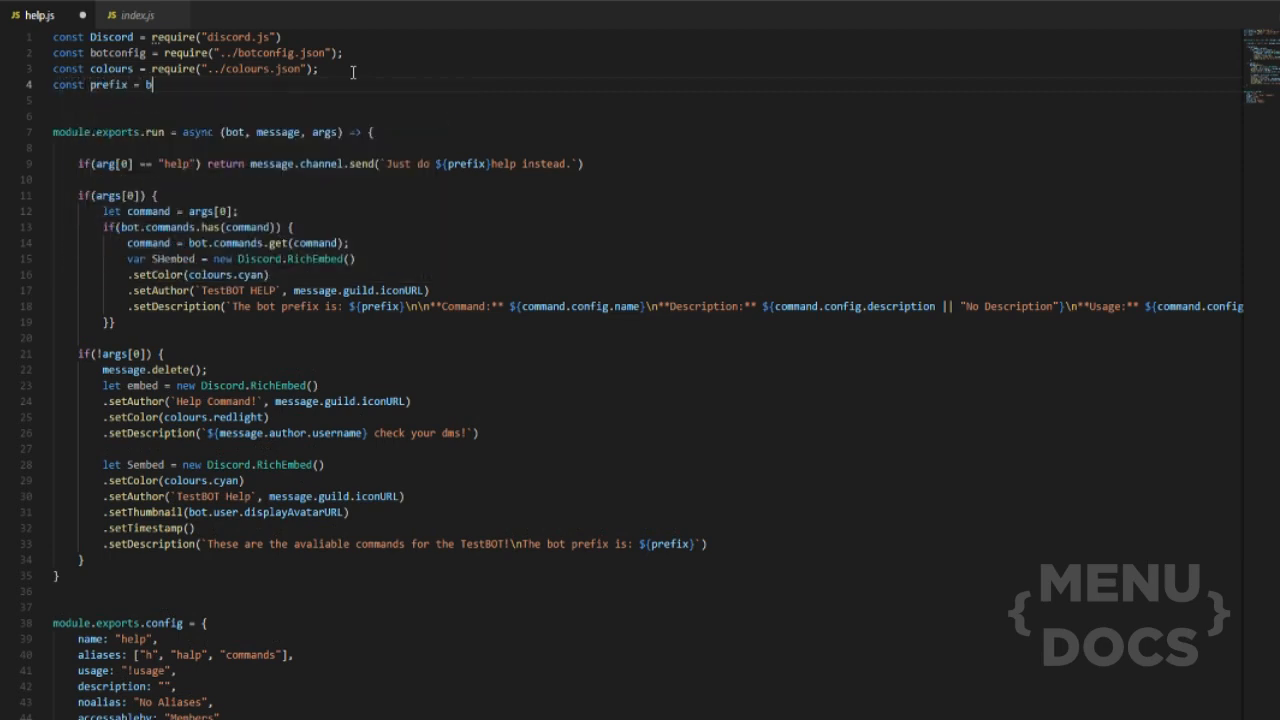
type("otconfig")
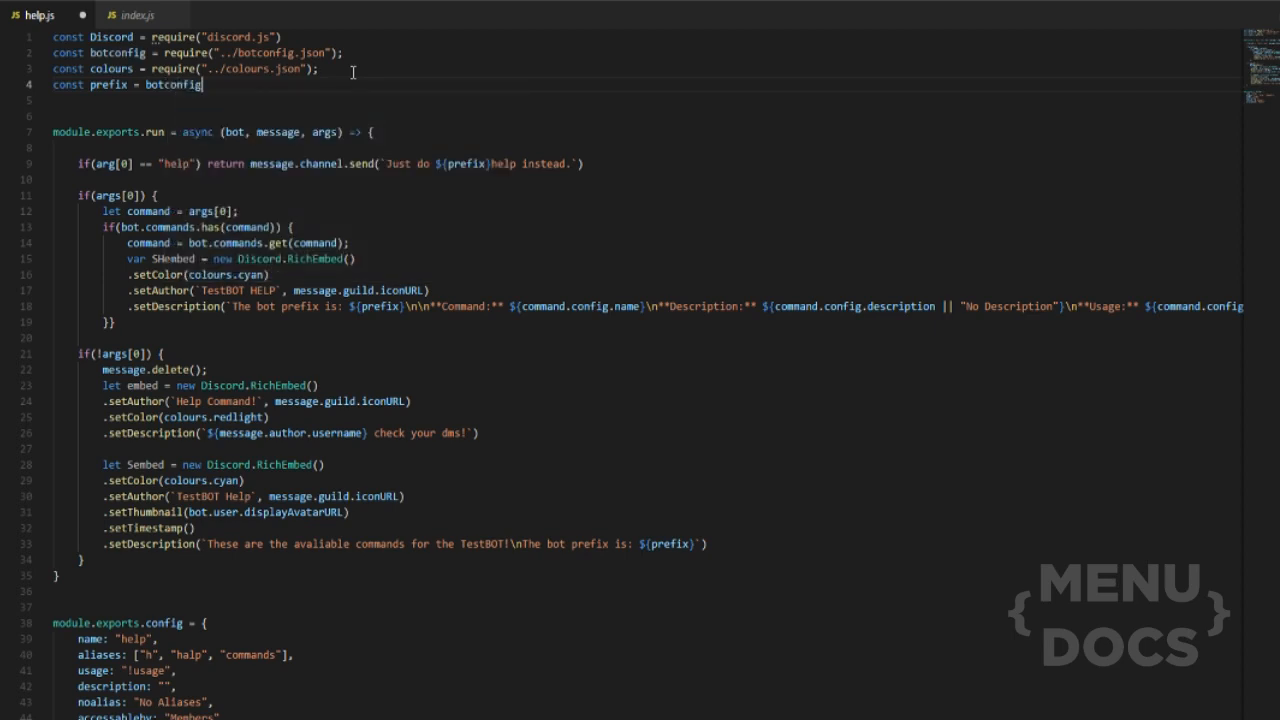
type(".prefix")
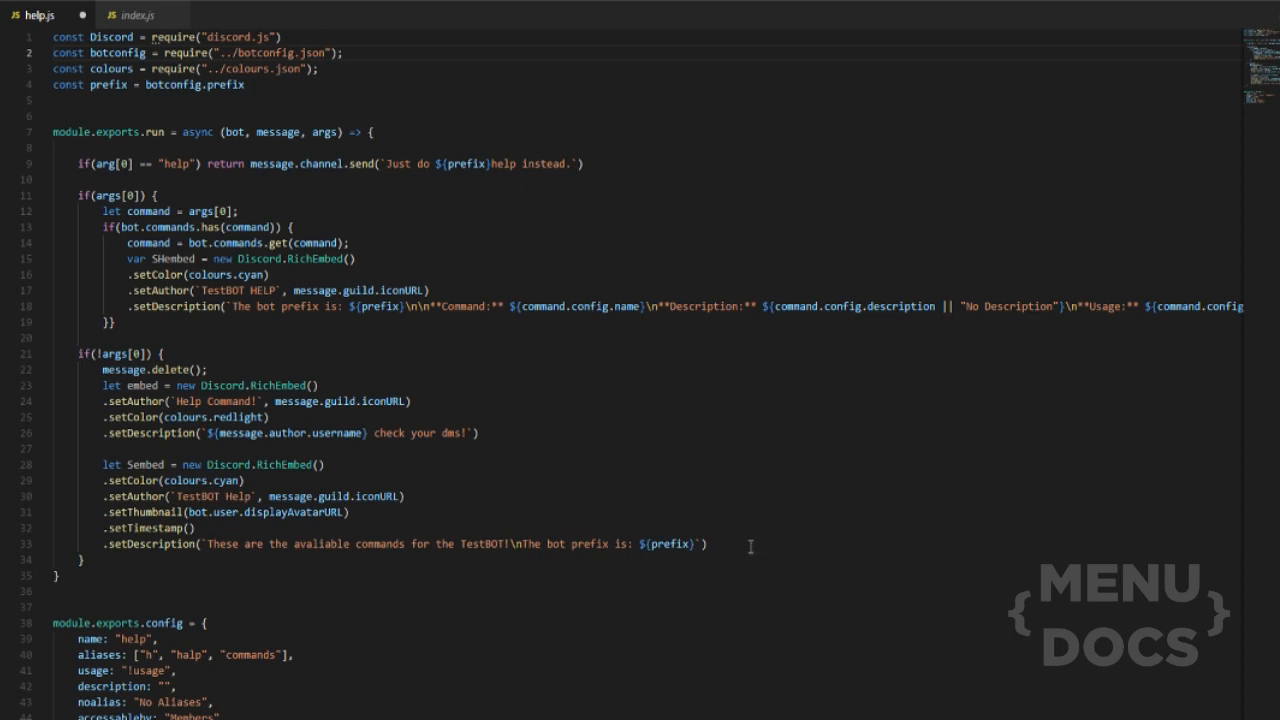
type(".addField(")
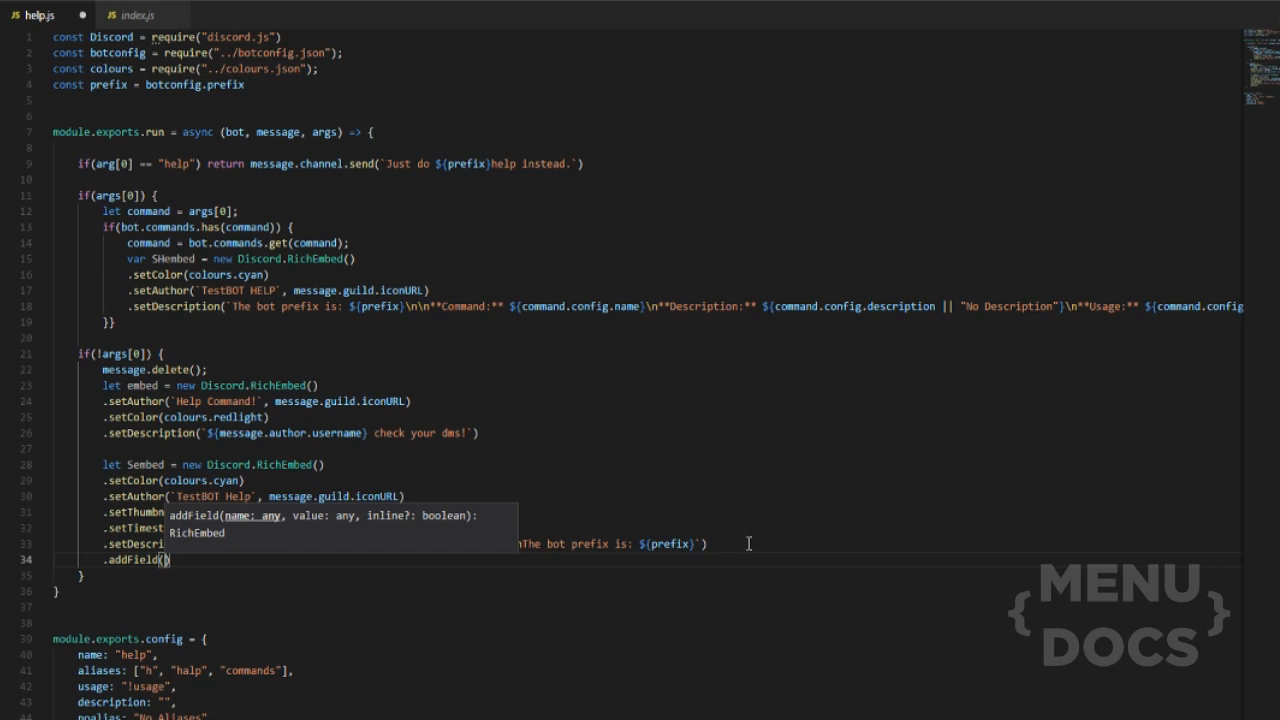
Chain a 'Commands:' field listing cat, dog, meme, help, serverinfo and userinfo onto Sembed
type("Commands:")
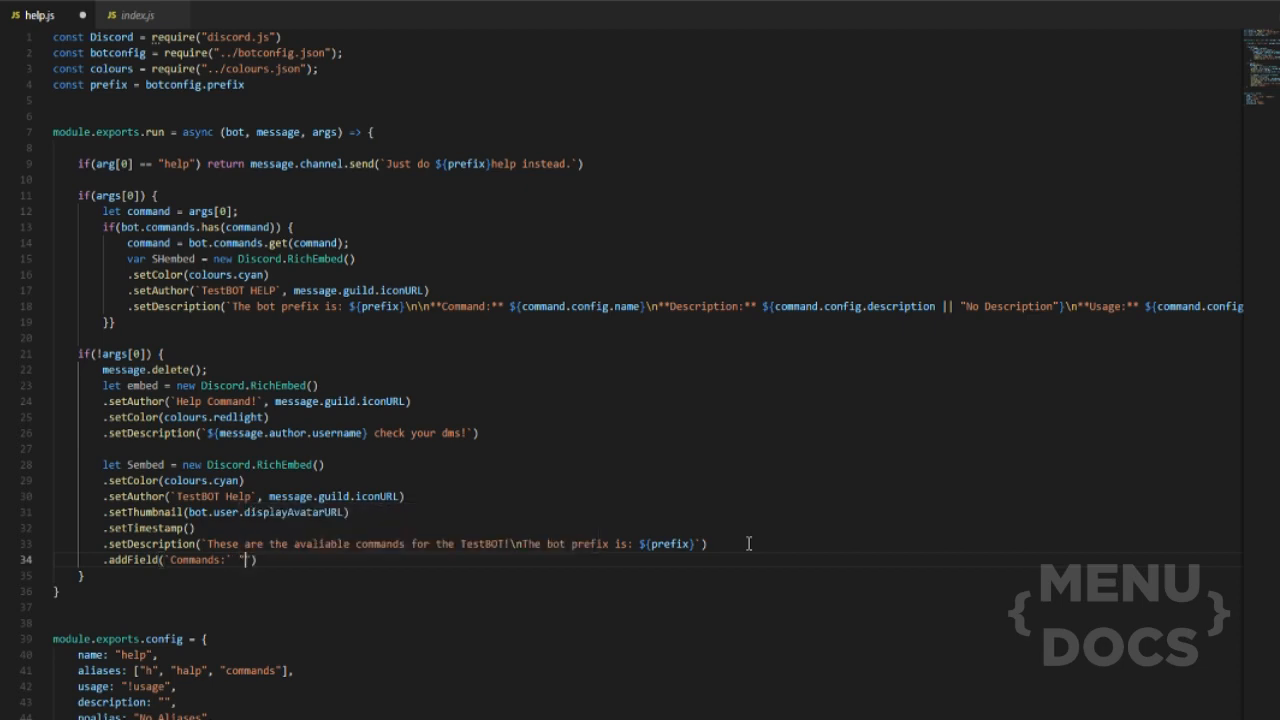
type("`````")
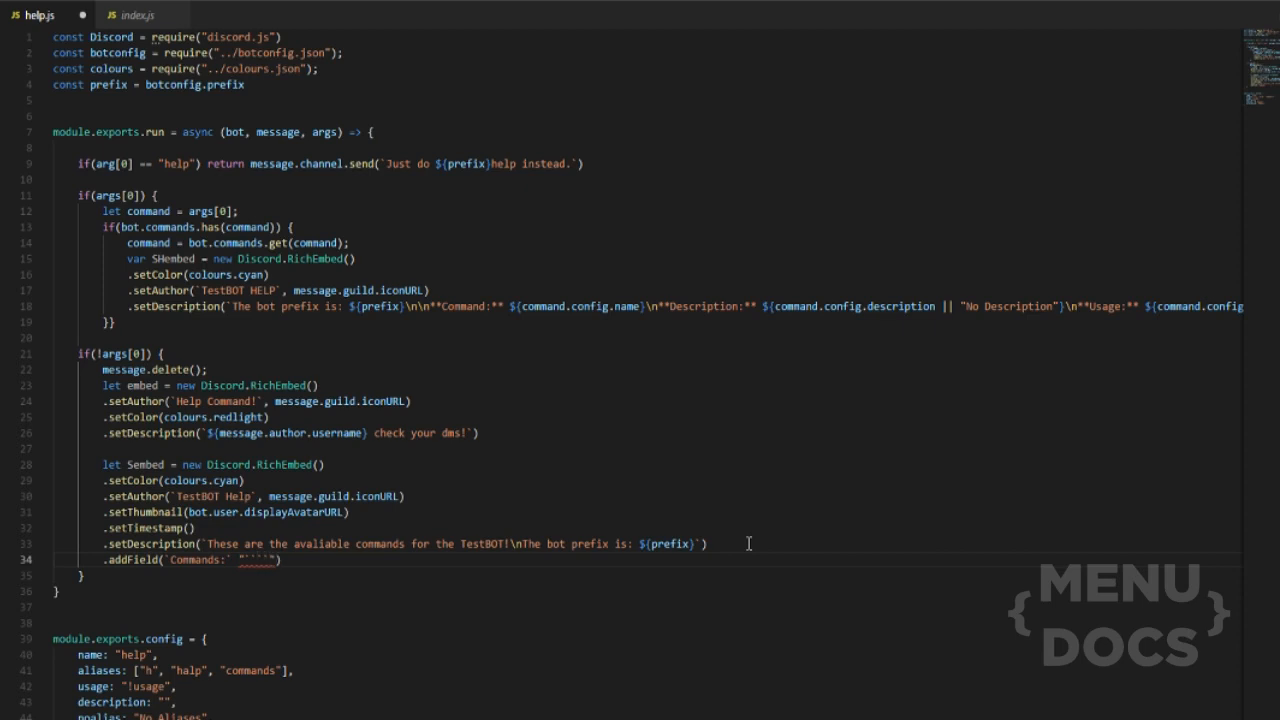
type("cat")
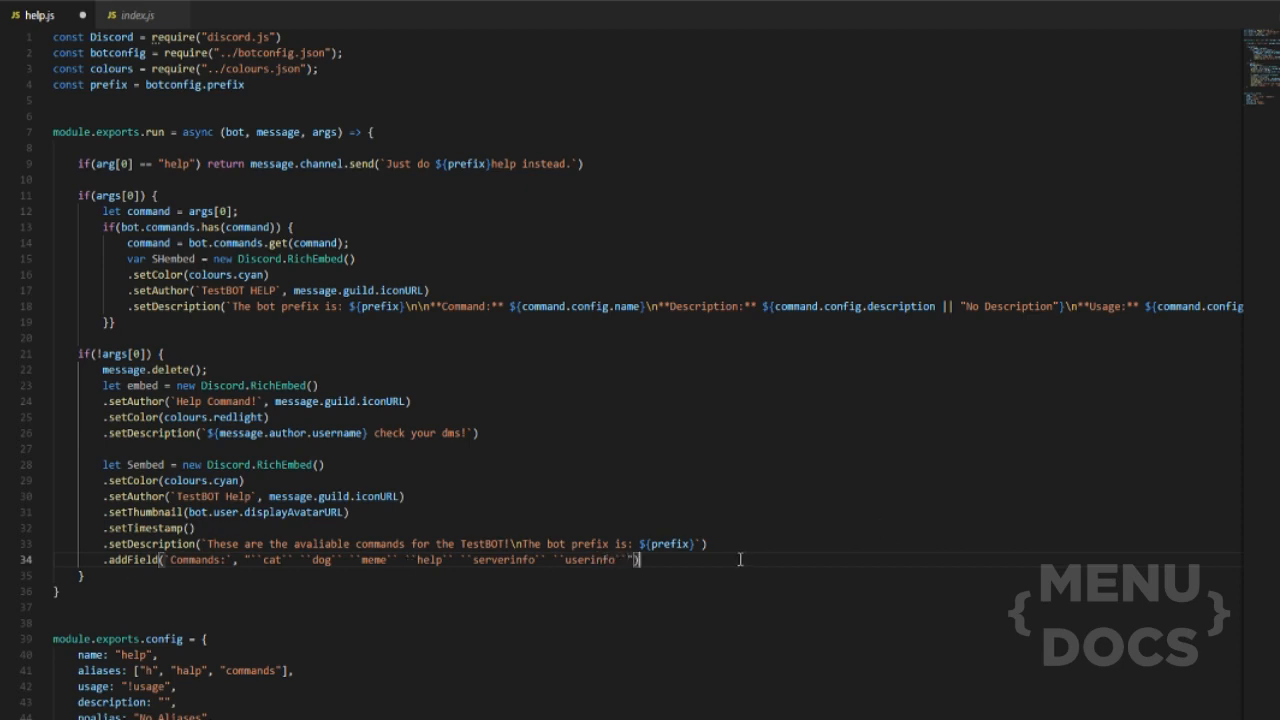
Give the commands embed a 'Test Bot 2k18' footer with the bot's avatar
type(".setFooter(\"Test Bot")
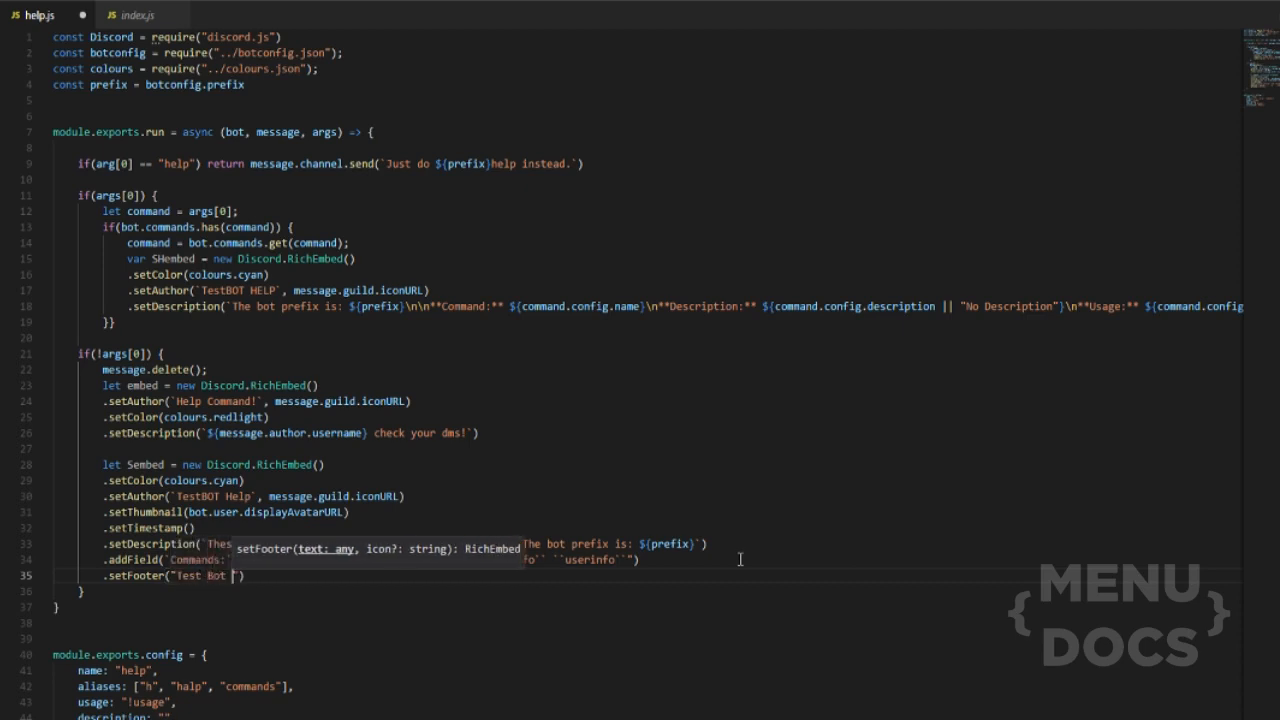
type("2k18")
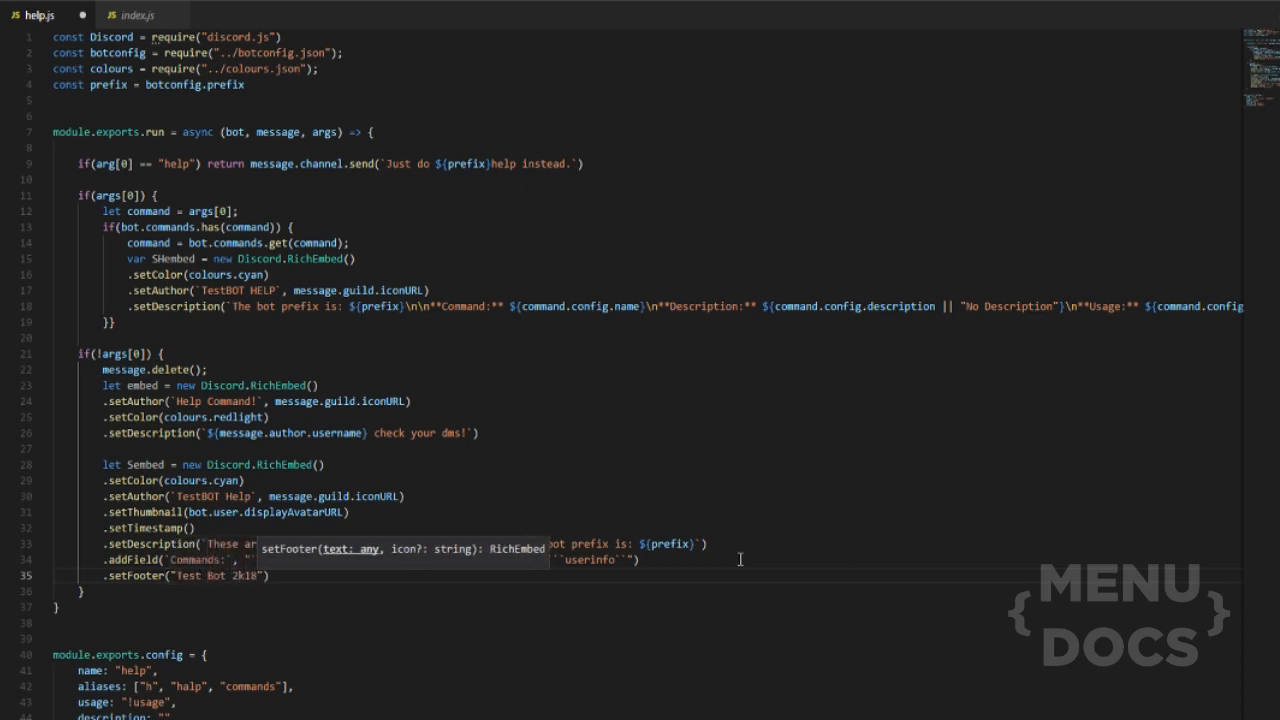
type(", bot.user")
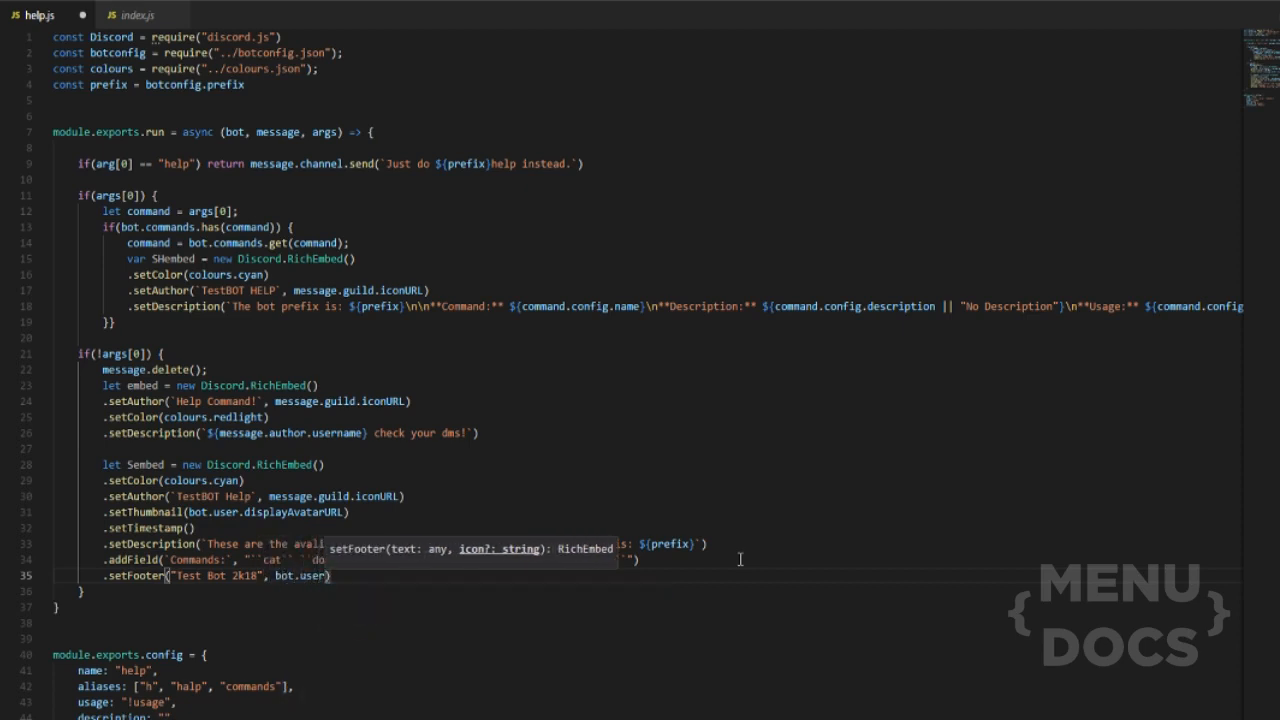
type("displayAvatarURL")
type("message.channel.send(embed")
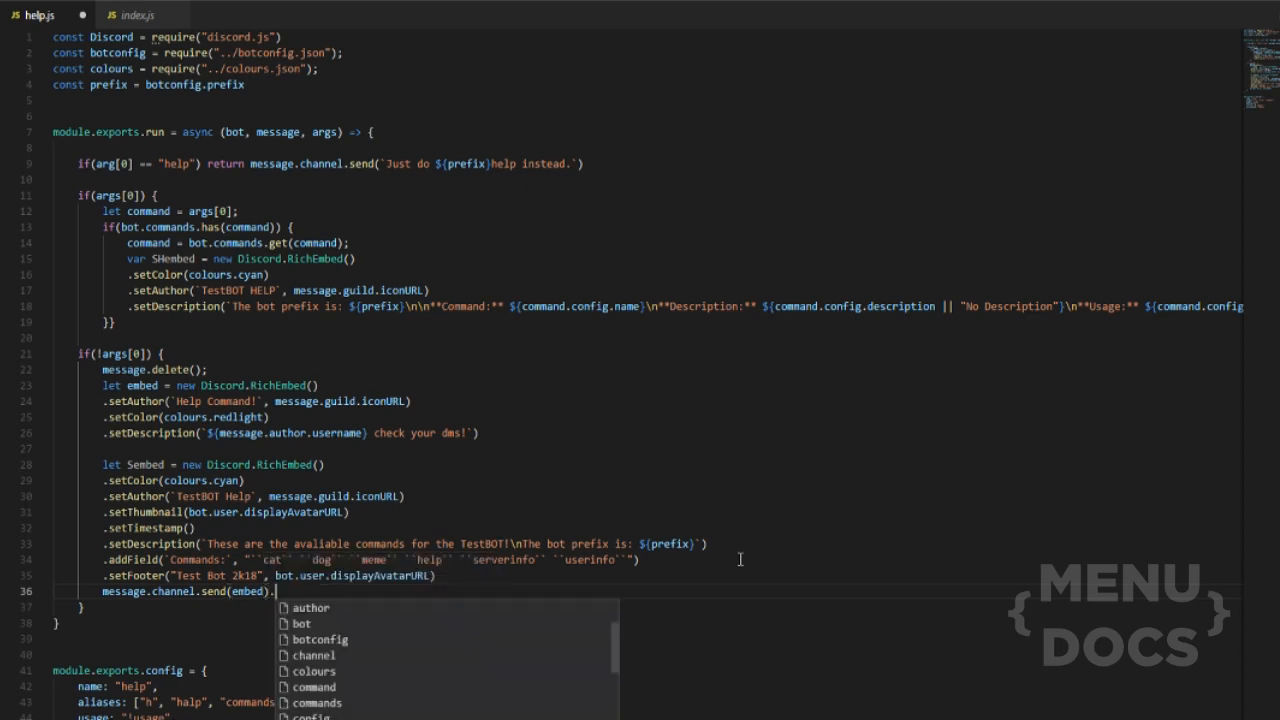
Delete the channel notice after 10 seconds and DM Sembed to the message author
type(".then(m =")
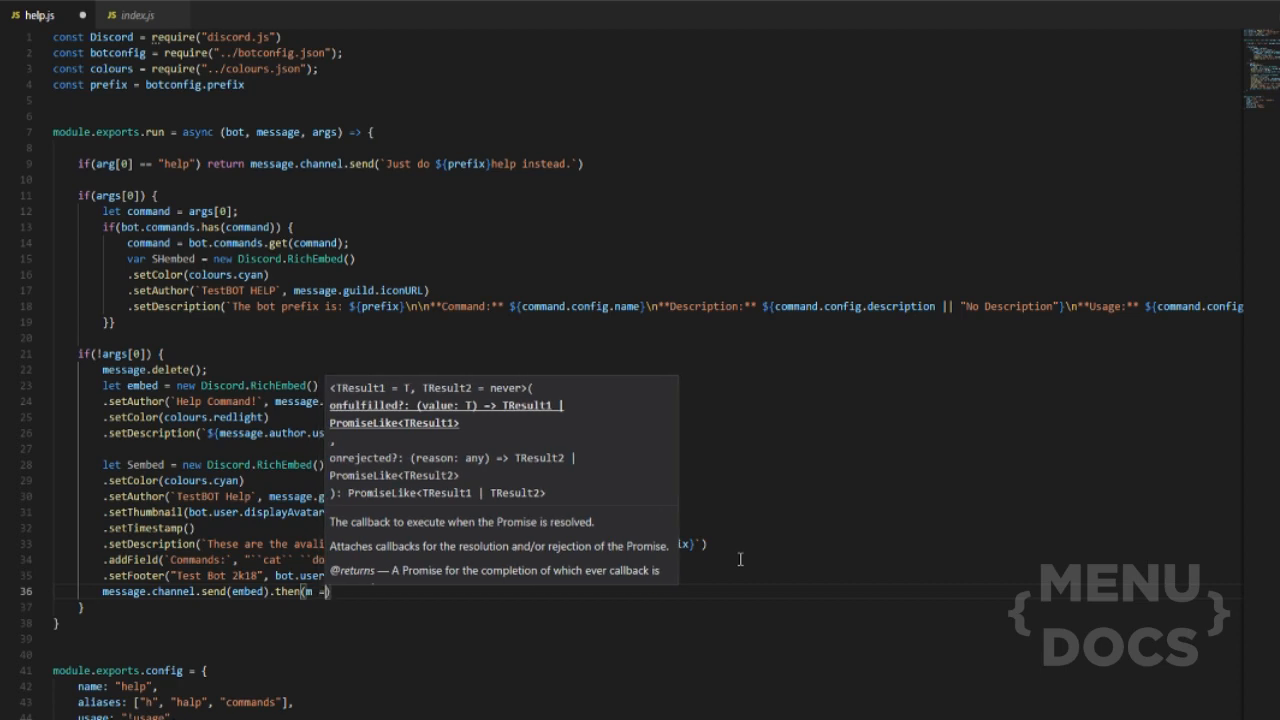
type("delete(10000")
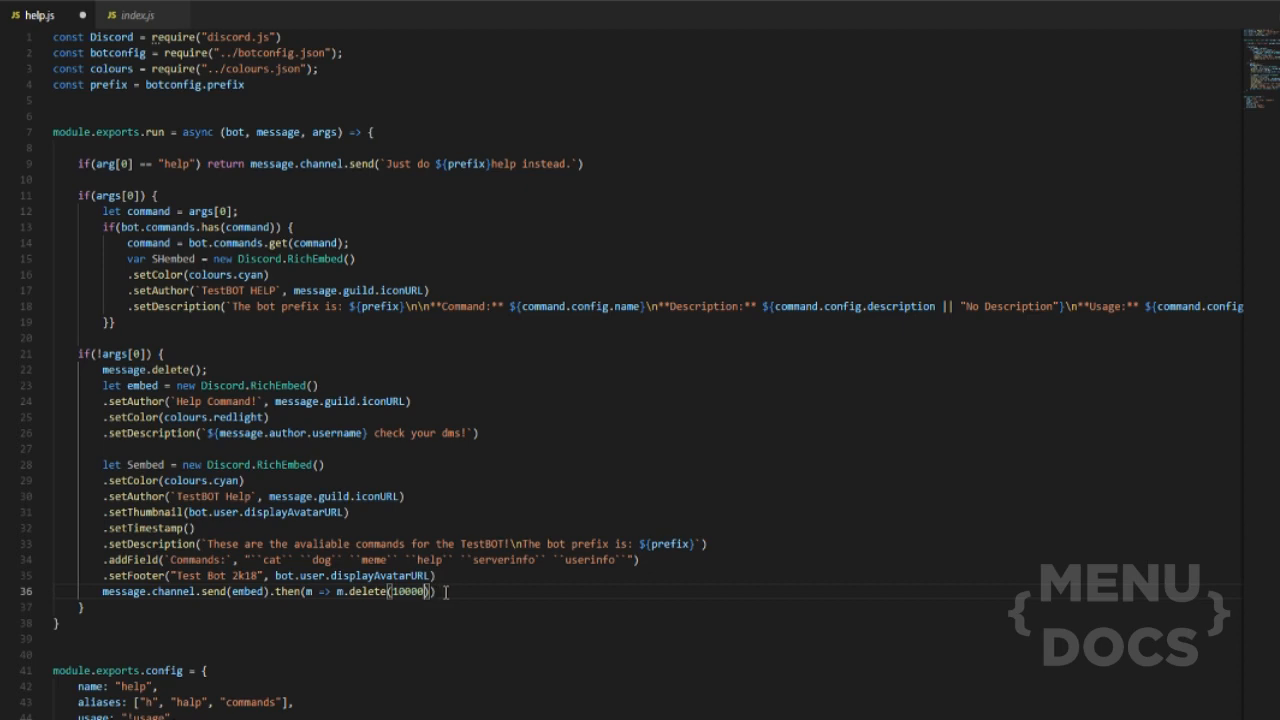
type("message.author.send(")
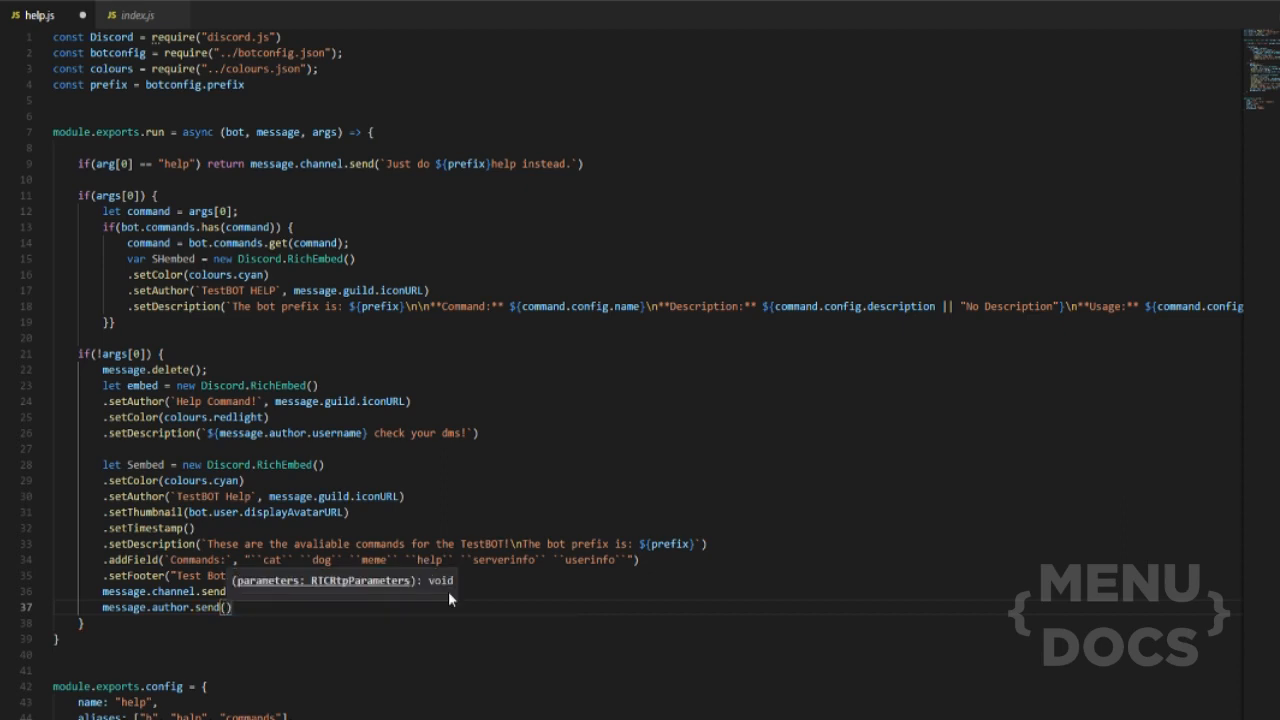
type("Sembed")
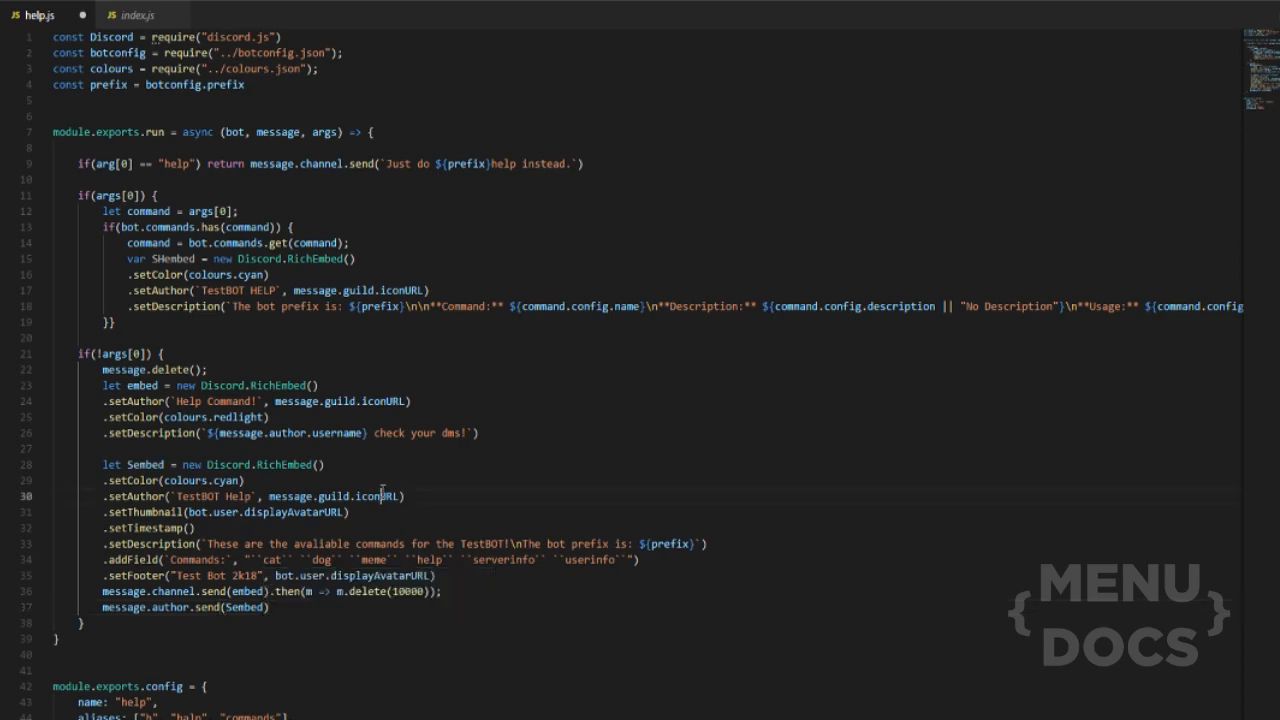
Select and delete the noalias line in help.js's module.exports.config
scroll("down", 3)
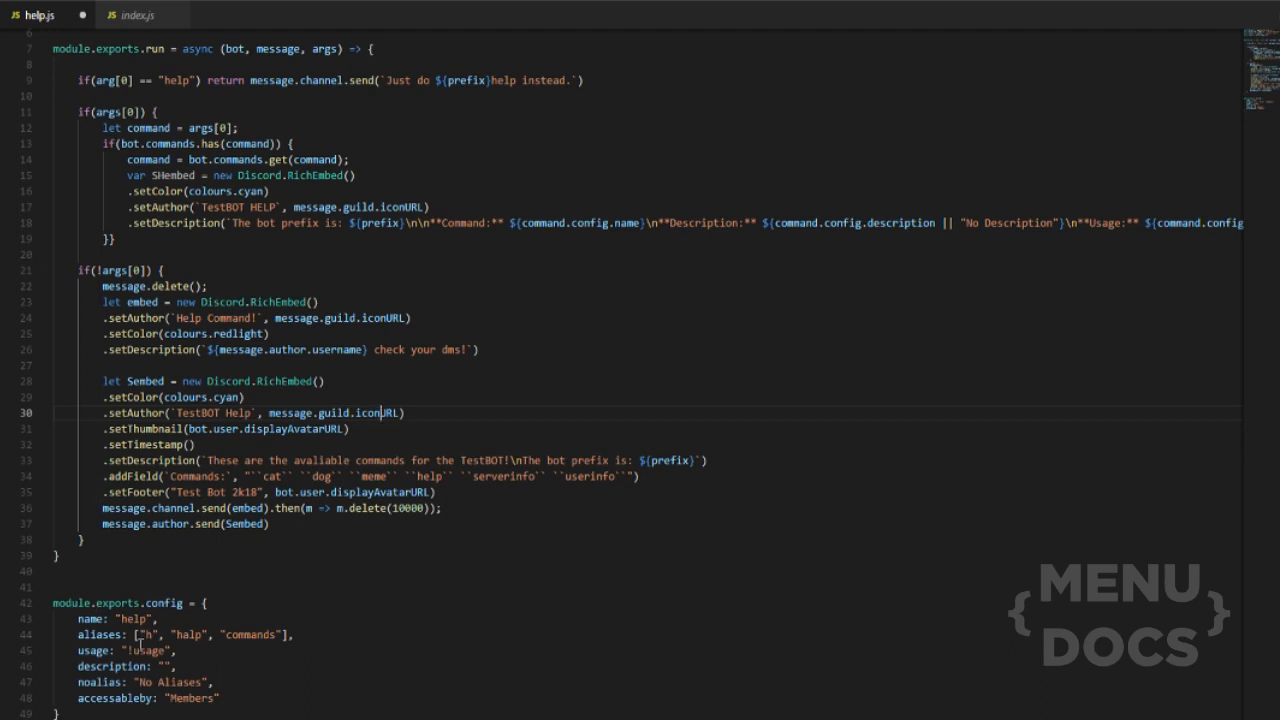
double_click(150, 682)
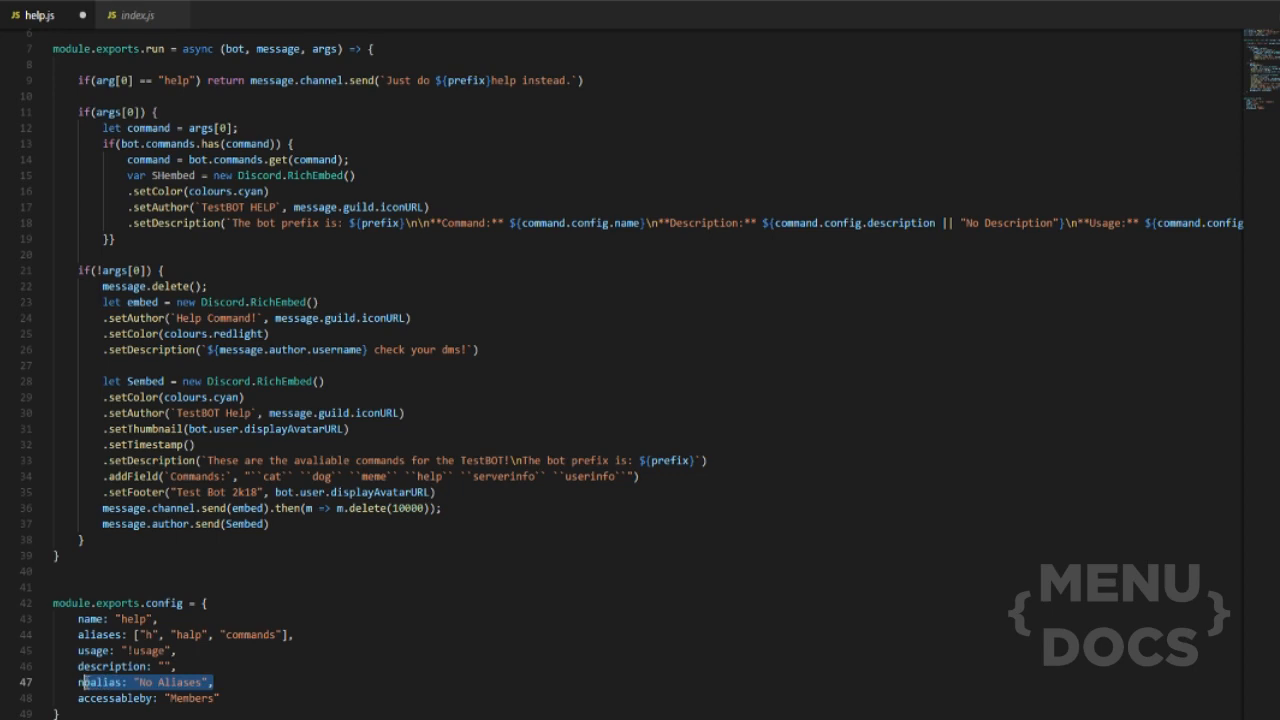
left_click(105, 681)
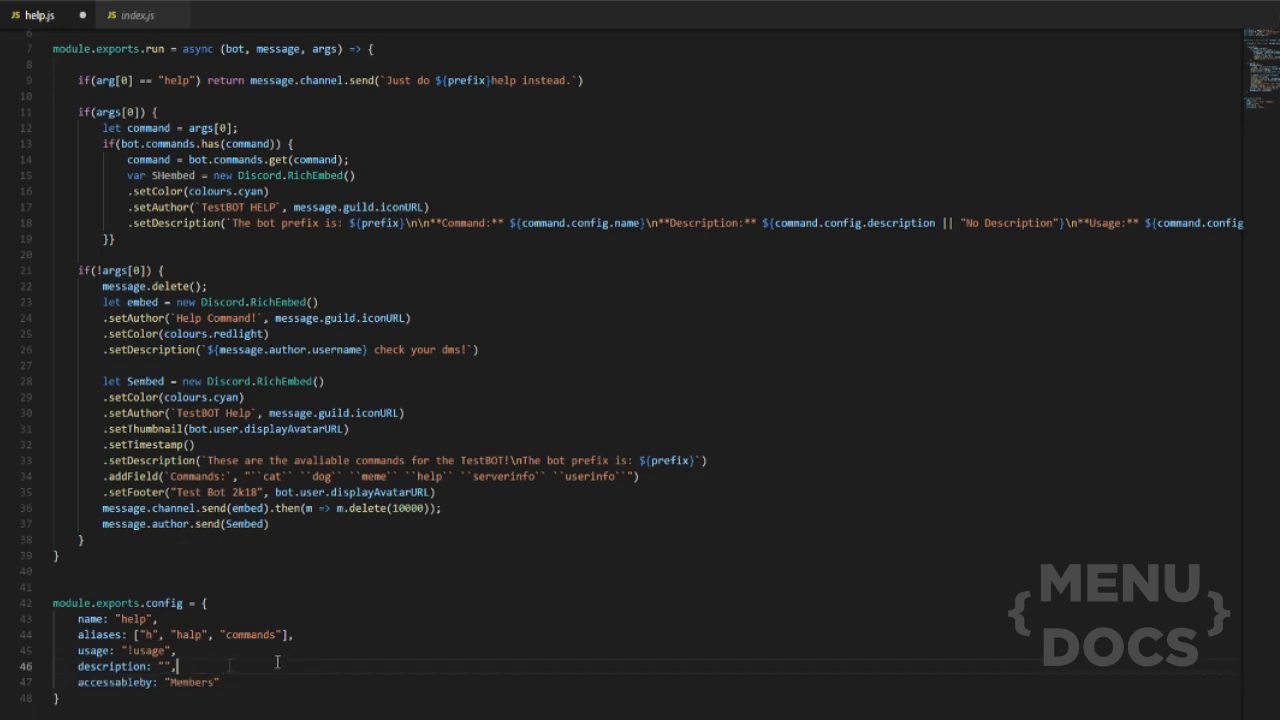
mouse_move(228, 656)
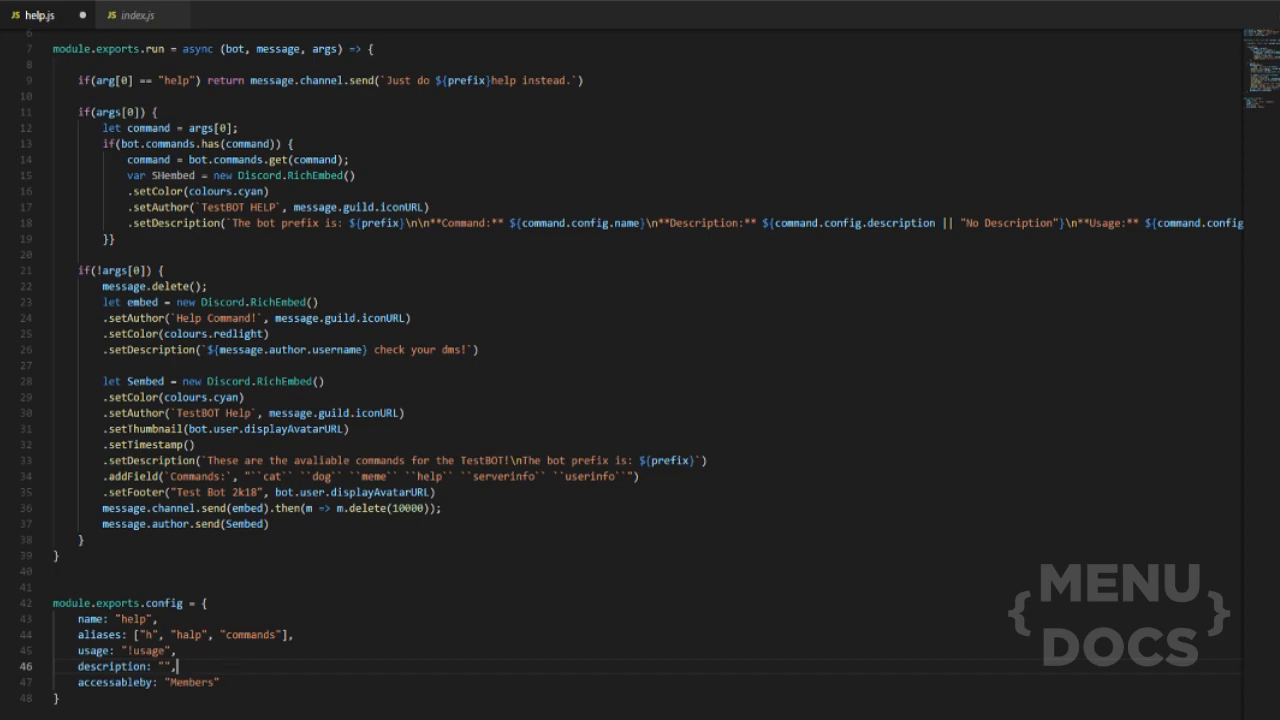
Open userinfo.js, set its aliases to "ui", and switch back to help.js
left_click(142, 15)
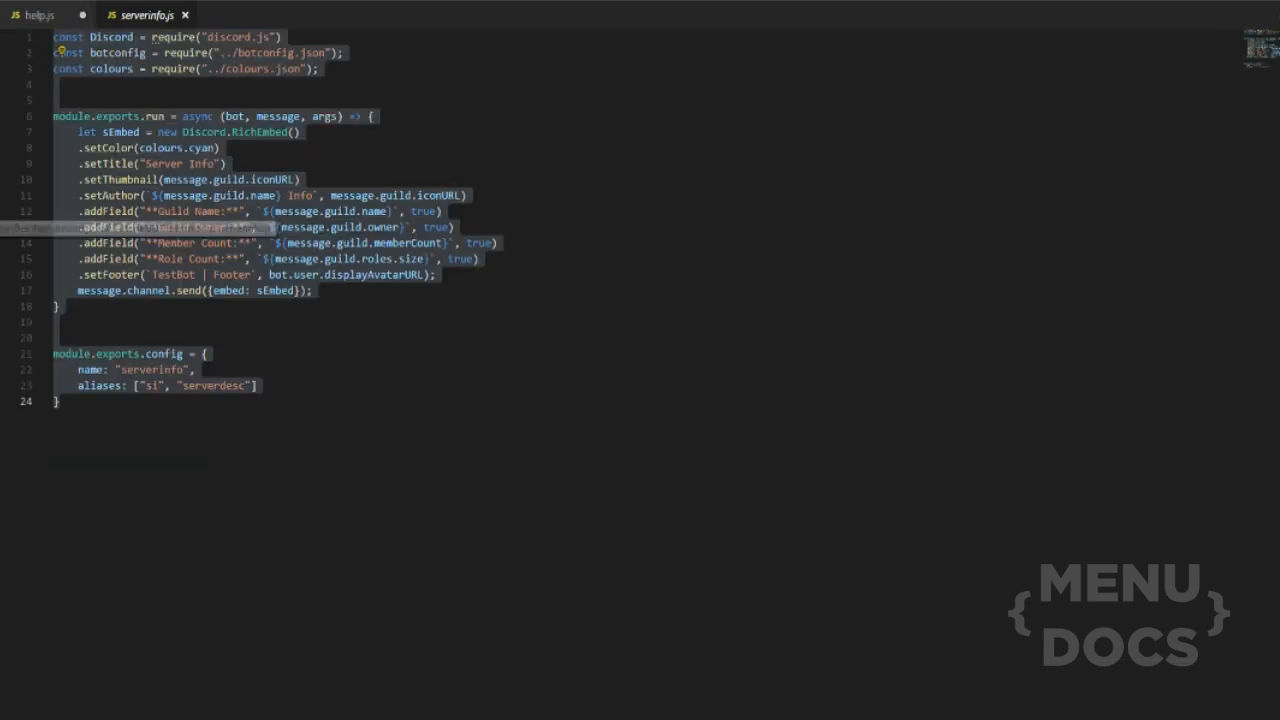
left_click(40, 14)
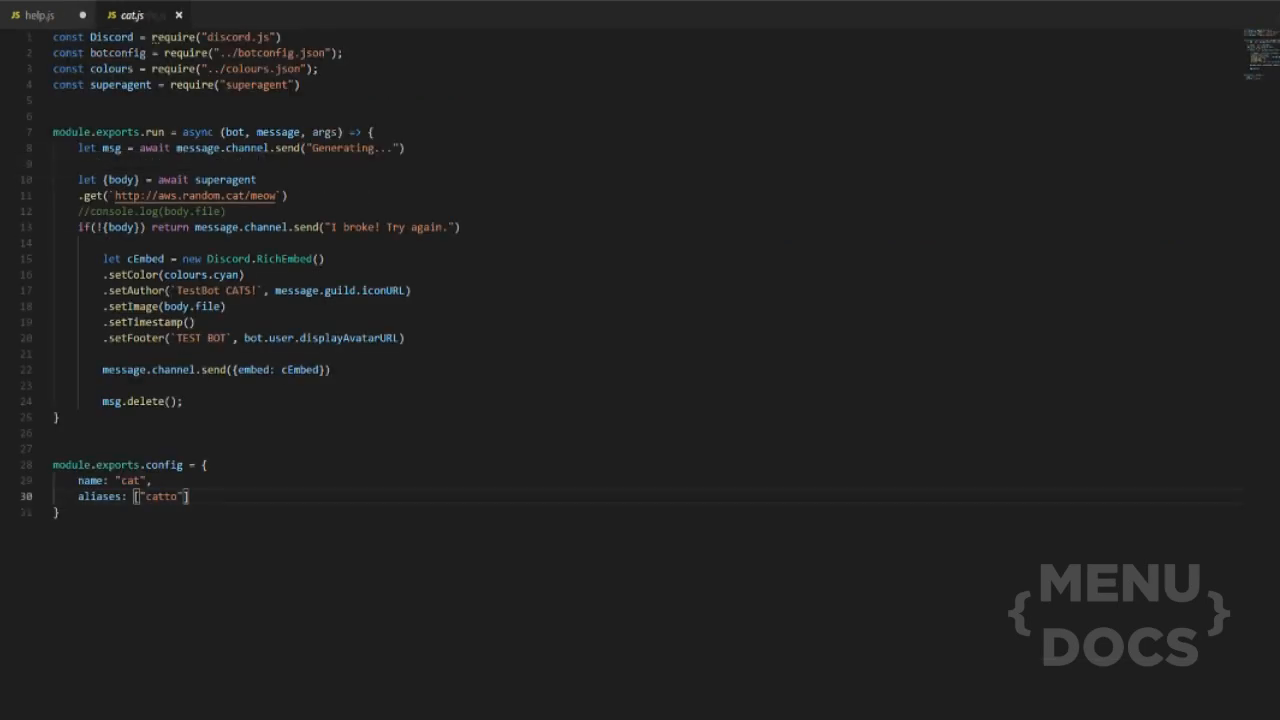
left_click(143, 15)
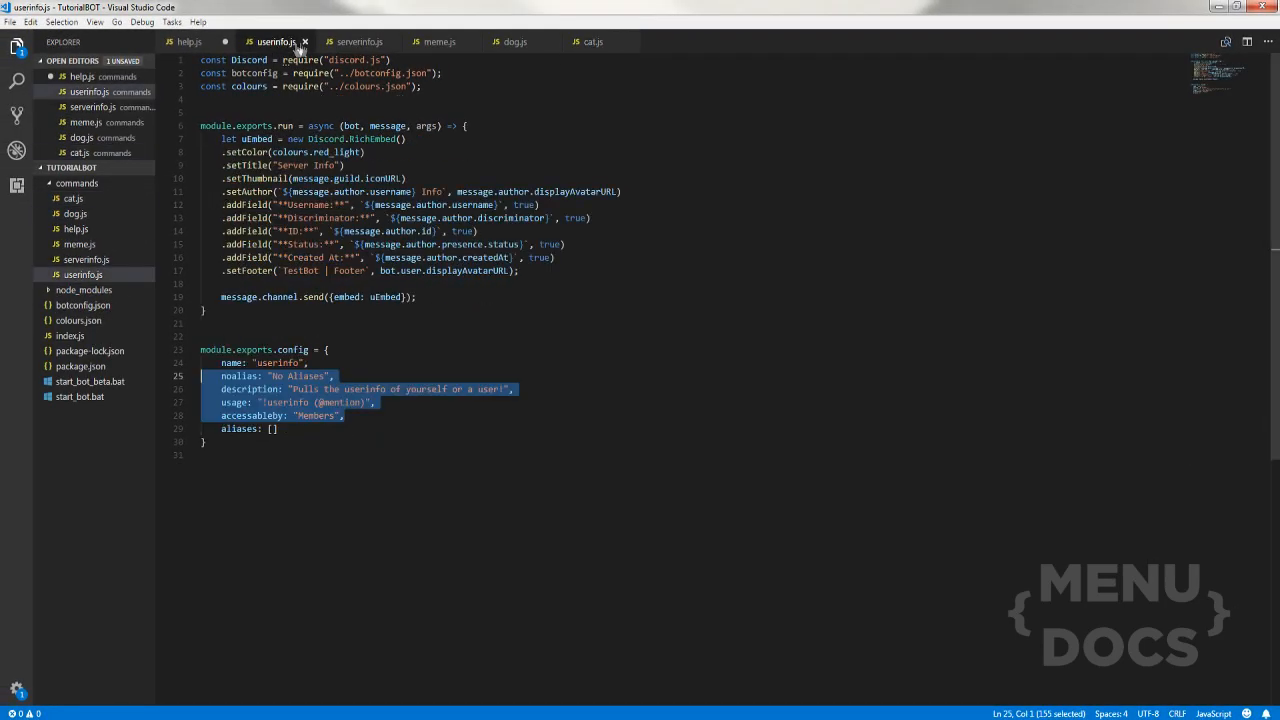
left_click(440, 41)
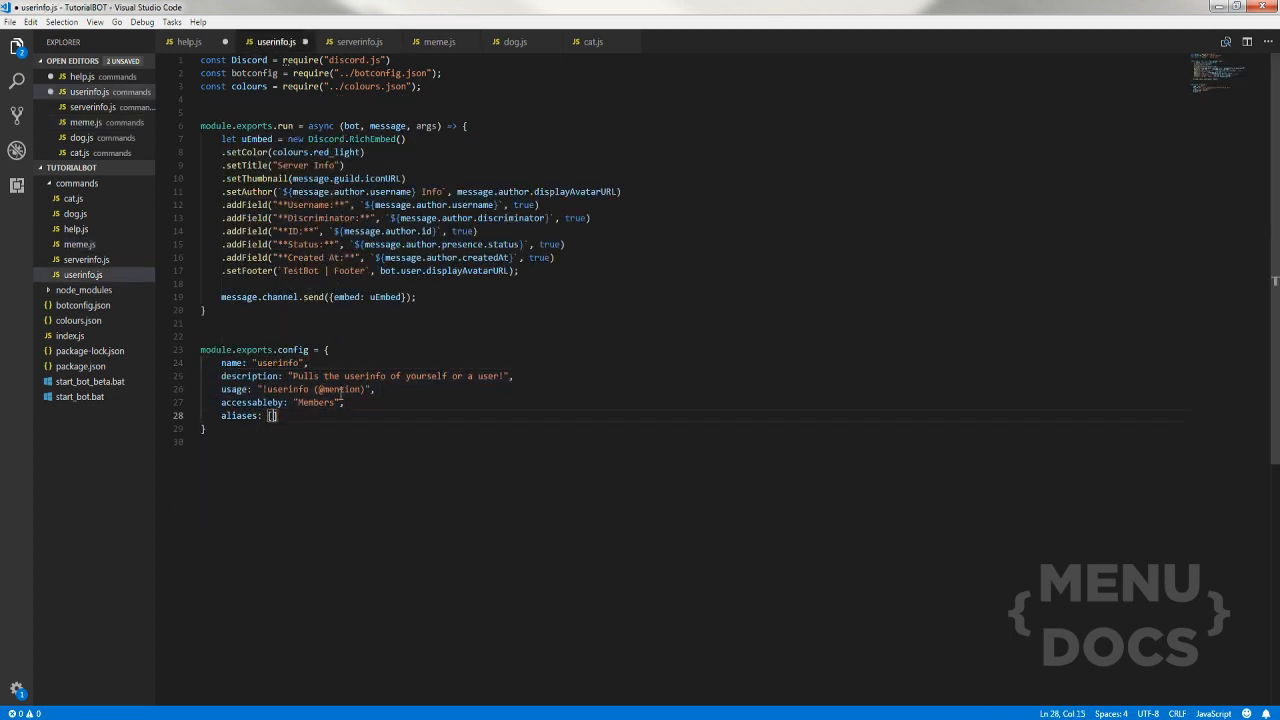
type("\"ui\"")
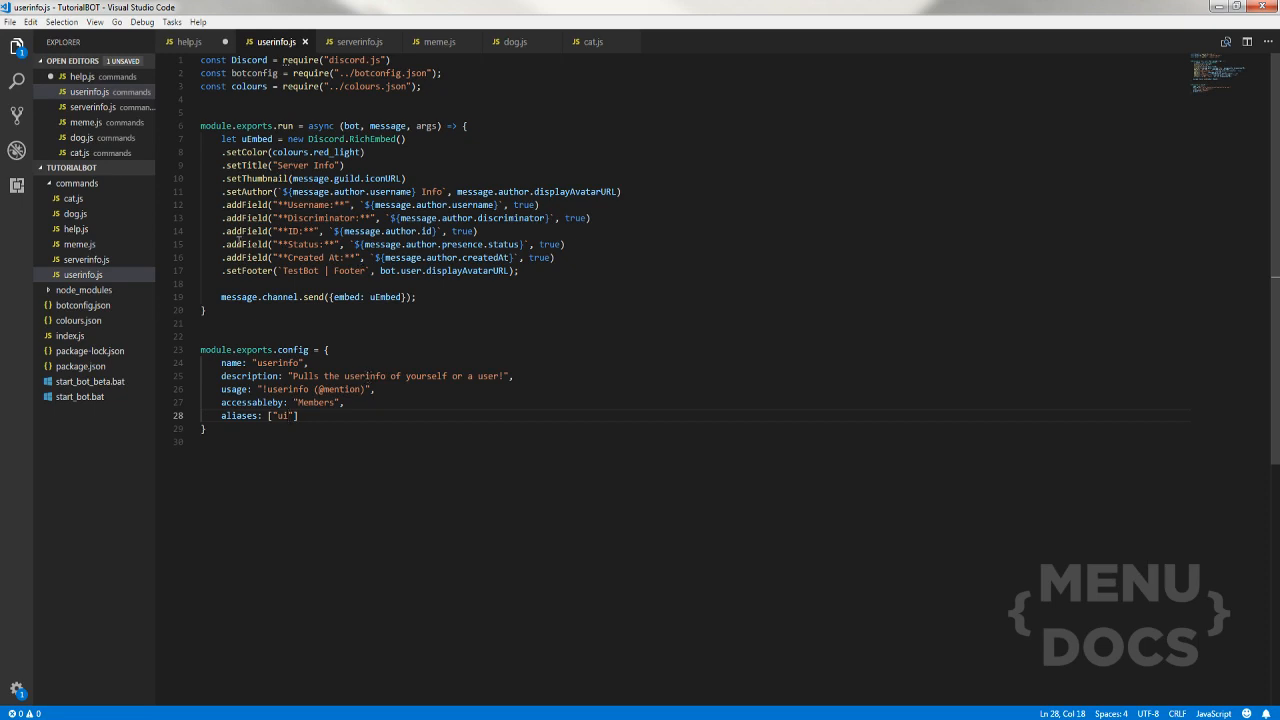
left_click(190, 41)
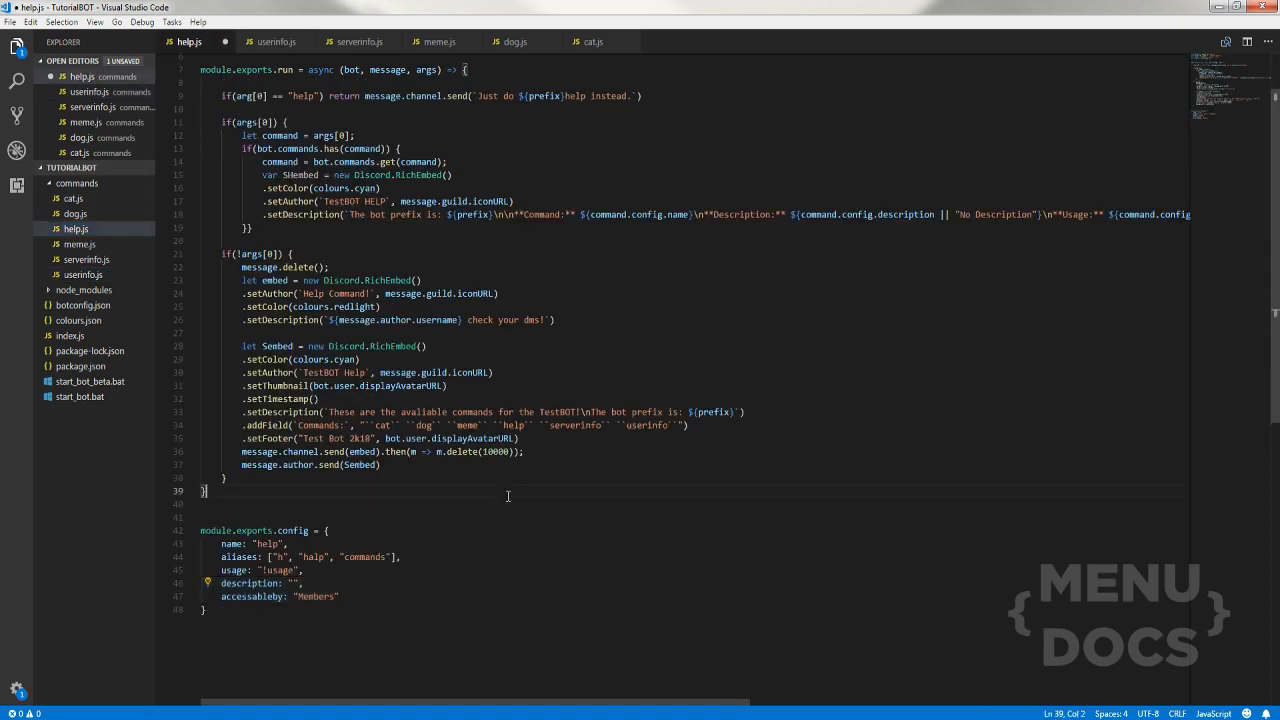
scroll("up", 3)
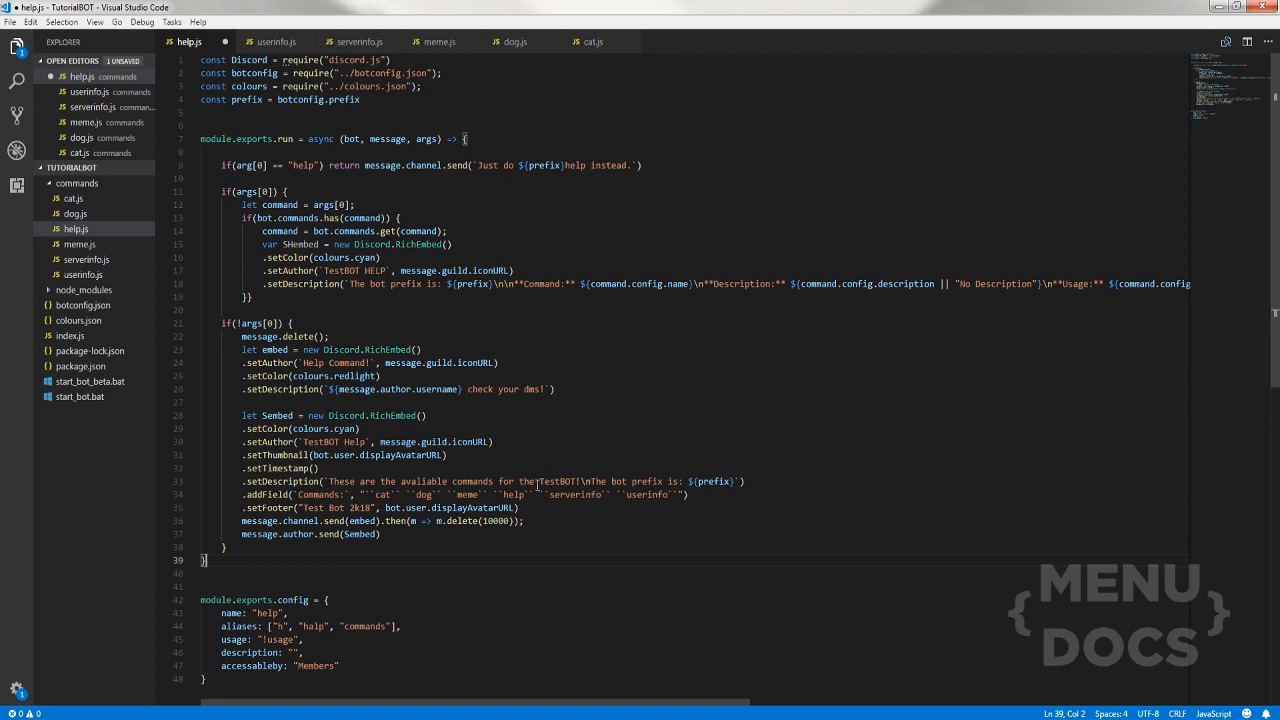
Save help.js and go to the staff-bot-testing channel in Discord
key("ctrl+s")
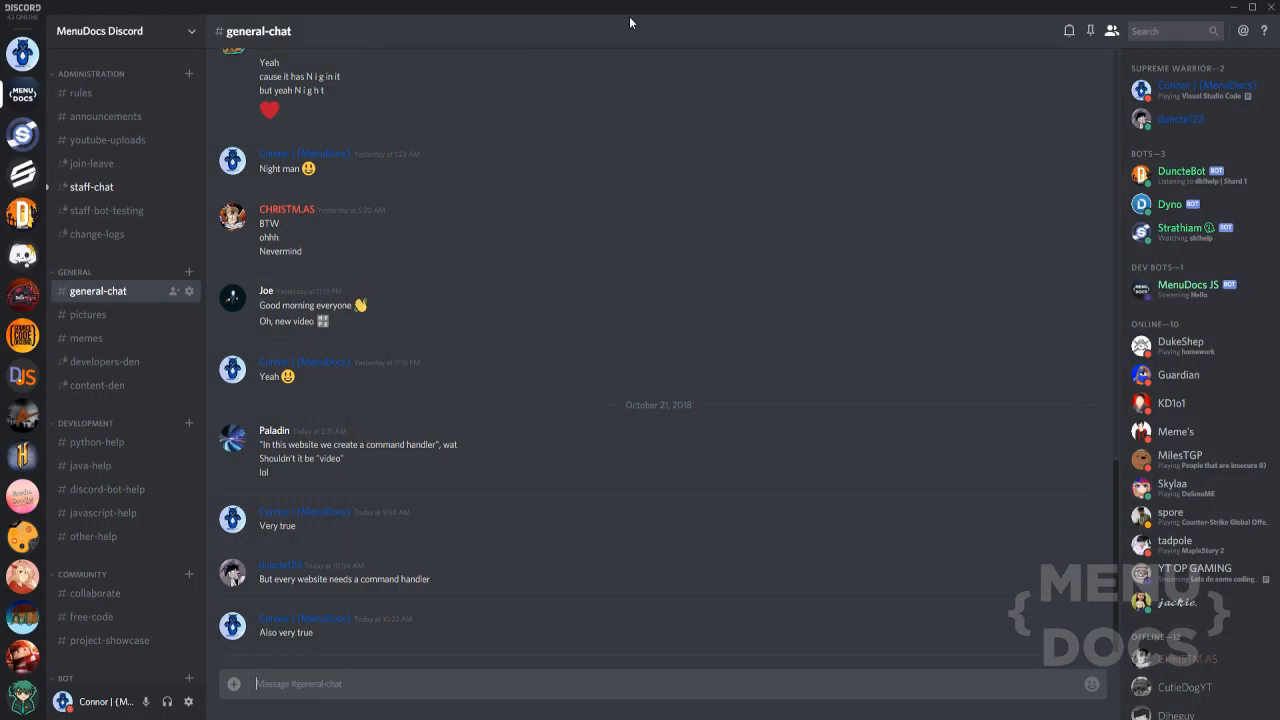
left_click(91, 186)
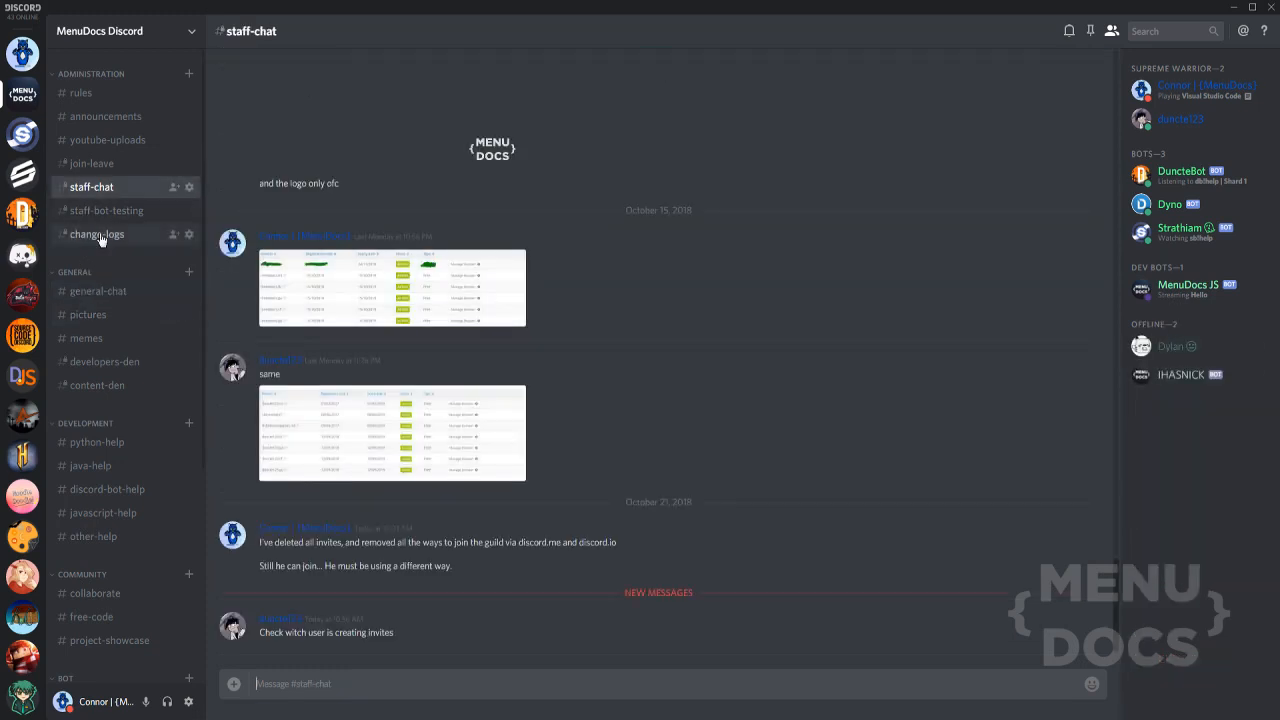
left_click(106, 210)
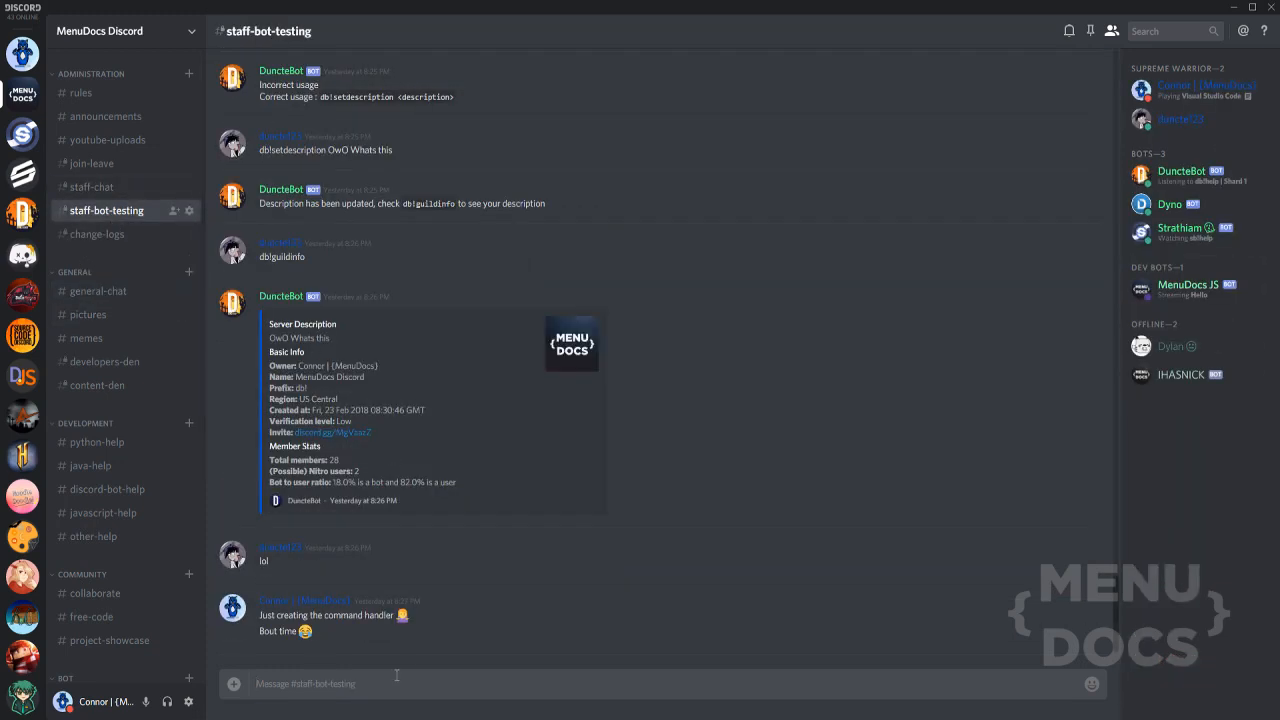
scroll("down", 3)
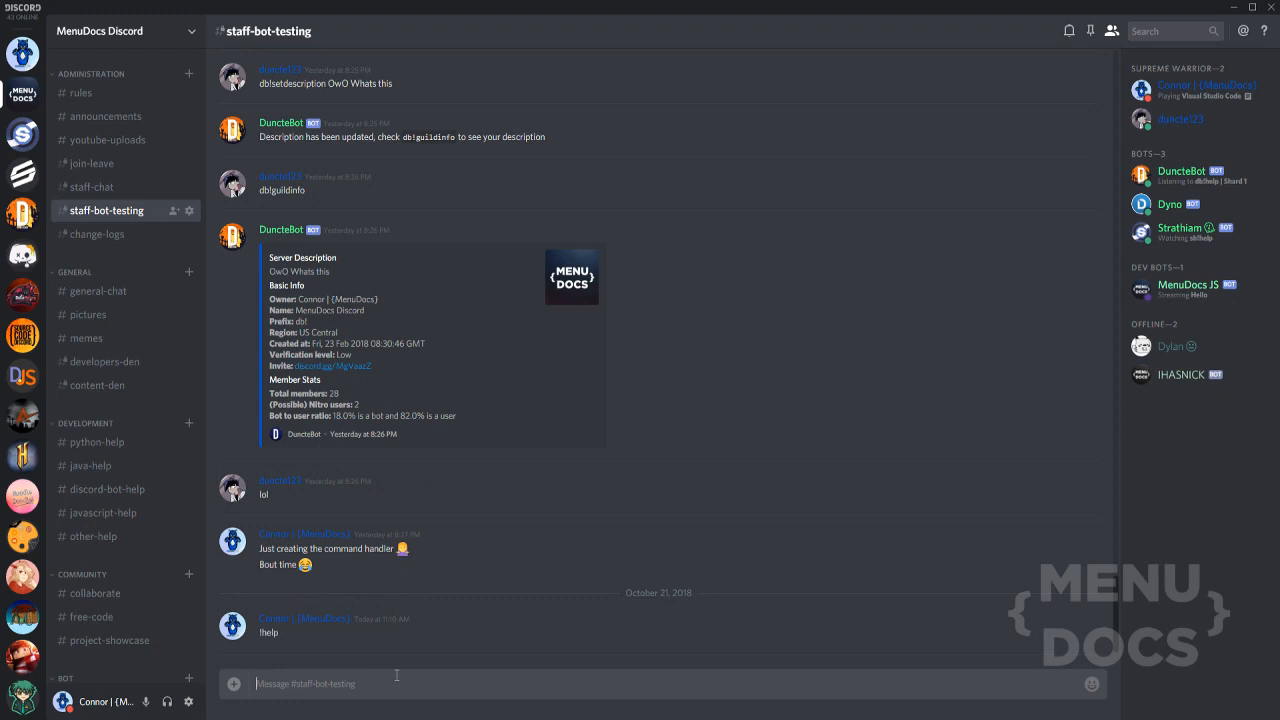
mouse_move(397, 675)
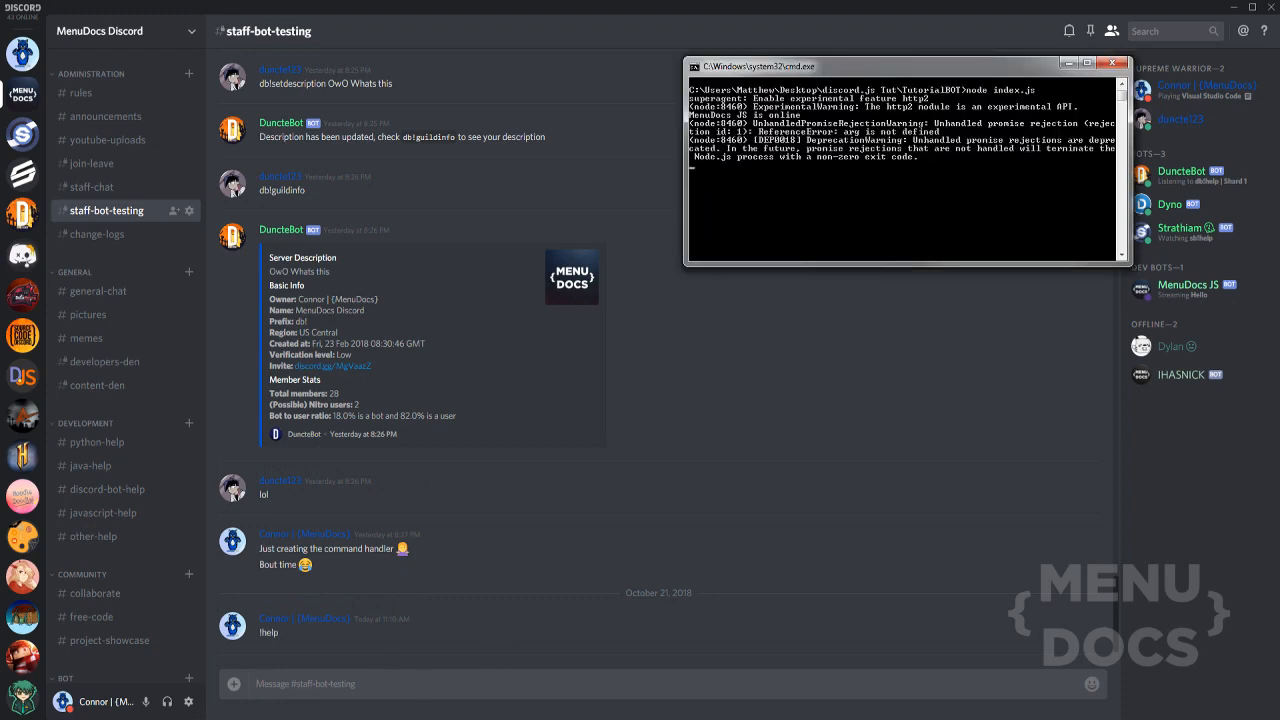
mouse_move(573, 707)
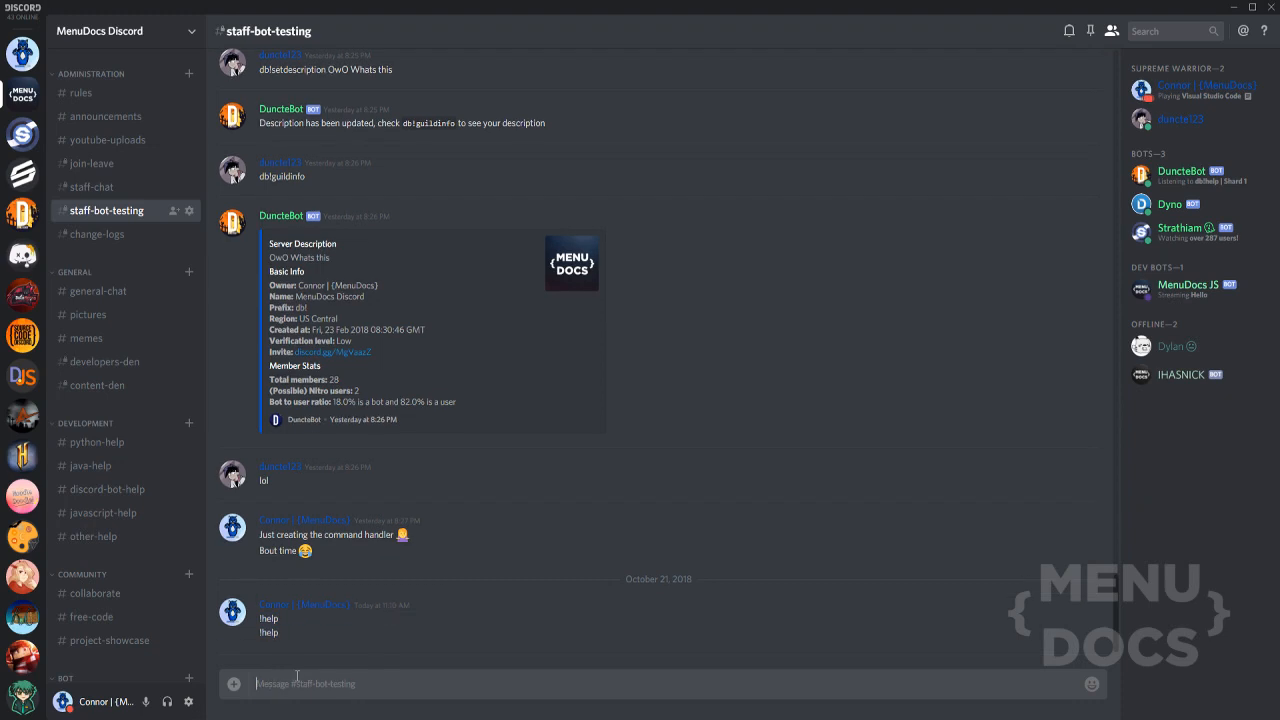
View the bot's commands-list DM, then return to the MenuDocs server
scroll("down", 3)
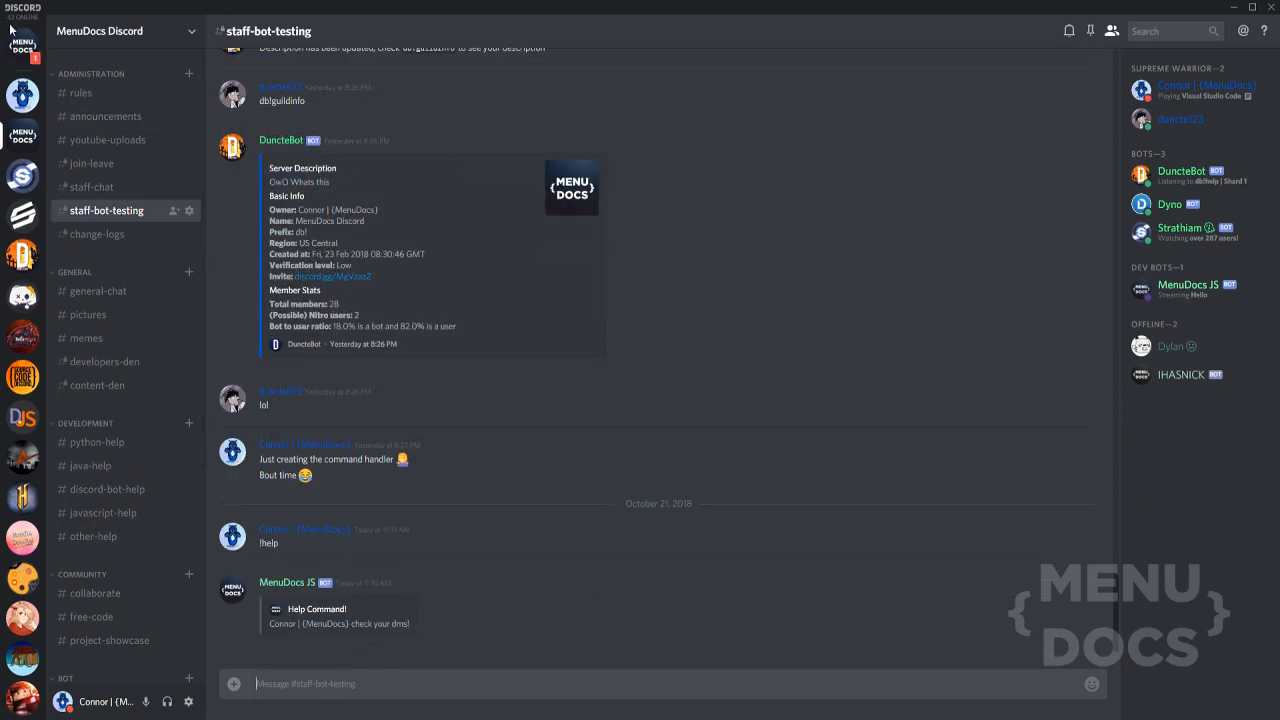
left_click(1188, 290)
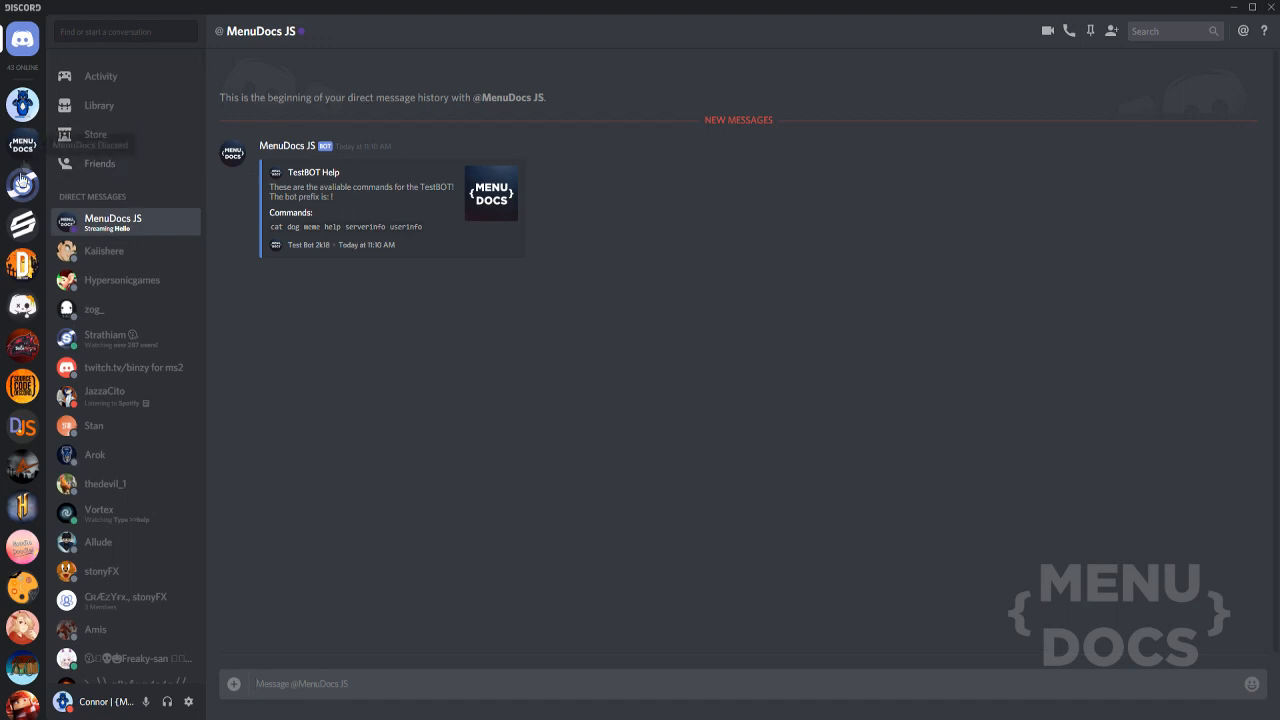
left_click(22, 143)
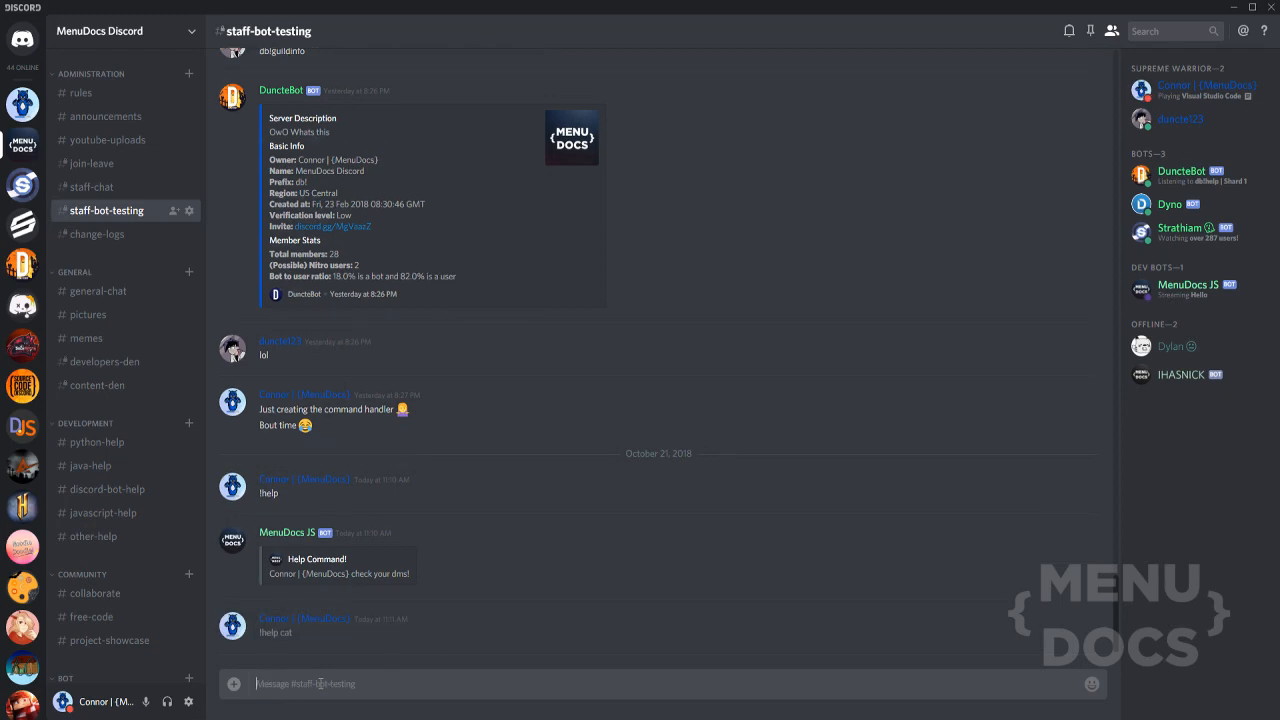
scroll("up", 3)
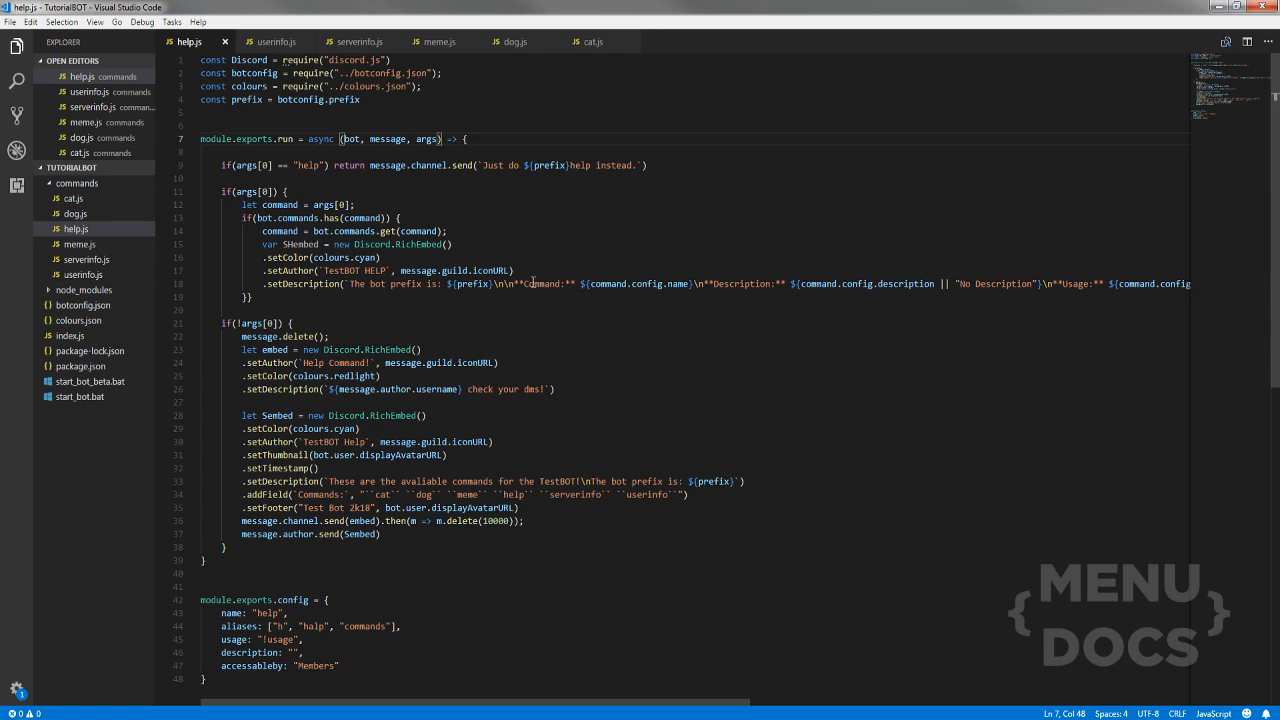
mouse_move(533, 281)
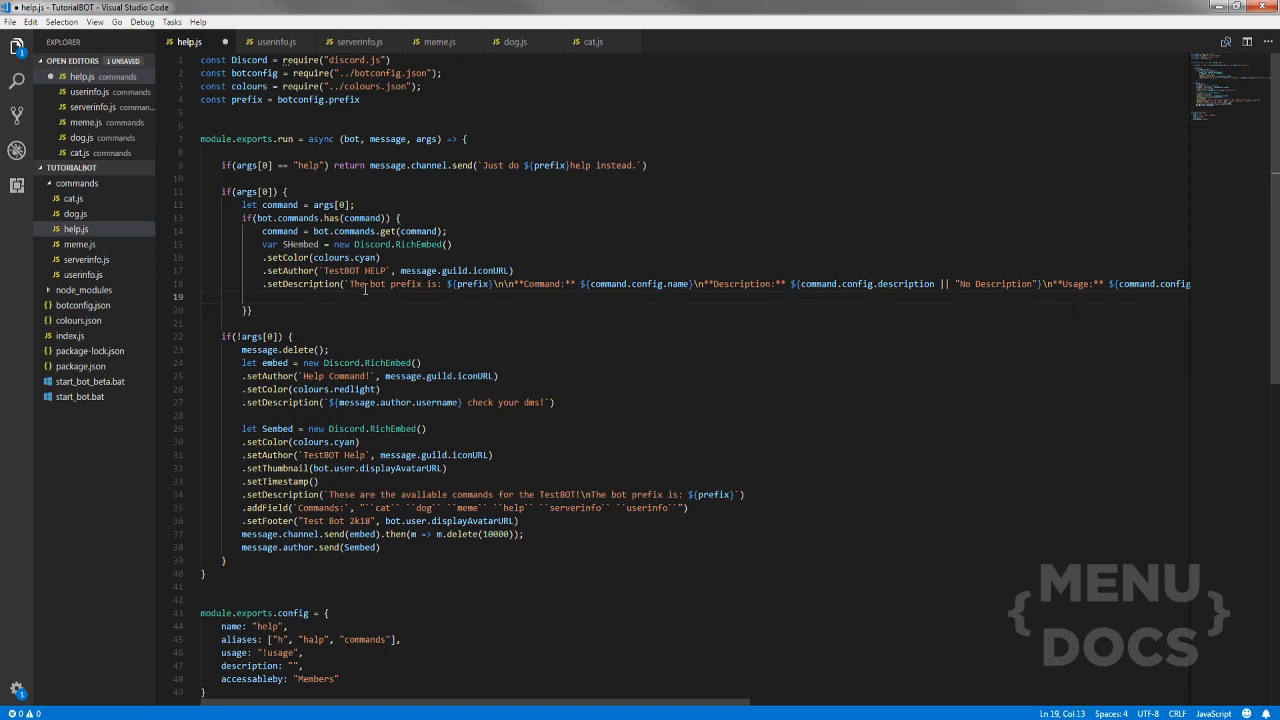
Add message.channel.send(SHembed) inside help.js's if(args[0]) block
type("message.c")
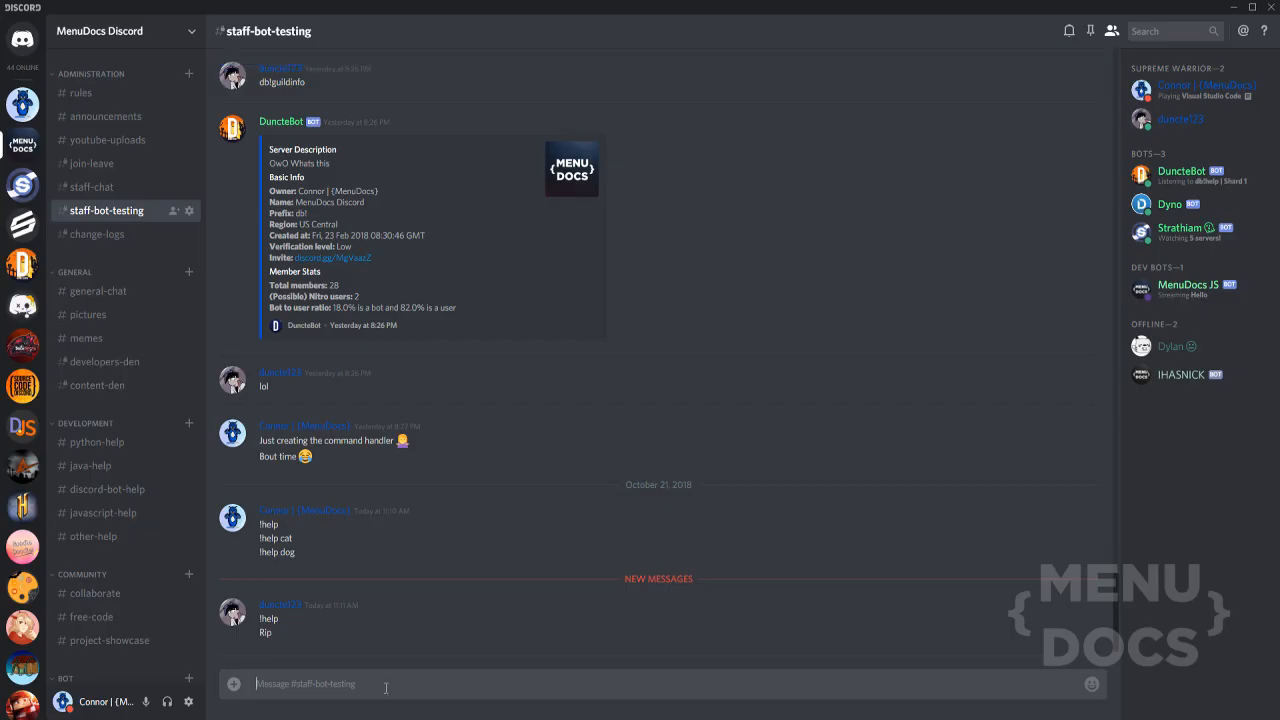
mouse_move(325, 681)
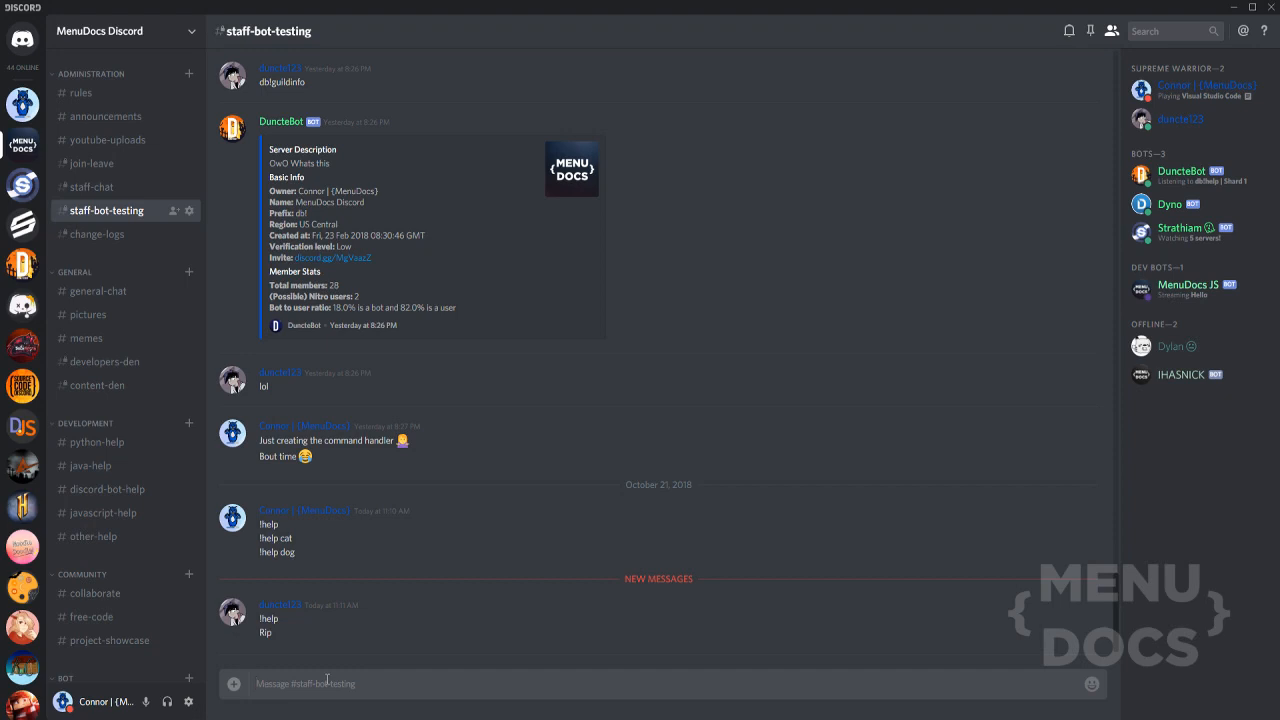
Send !help dog and sb!help dog in staff-bot-testing, then check the console window
type("!help dog")
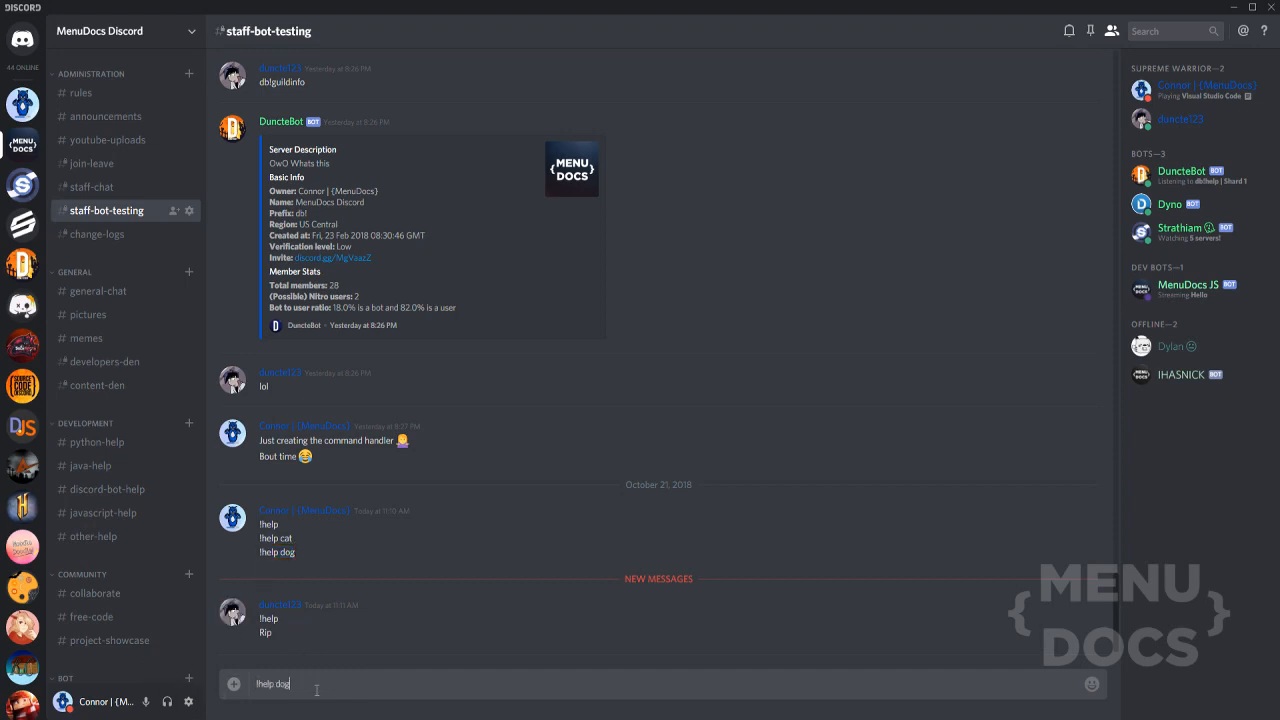
key("Return")
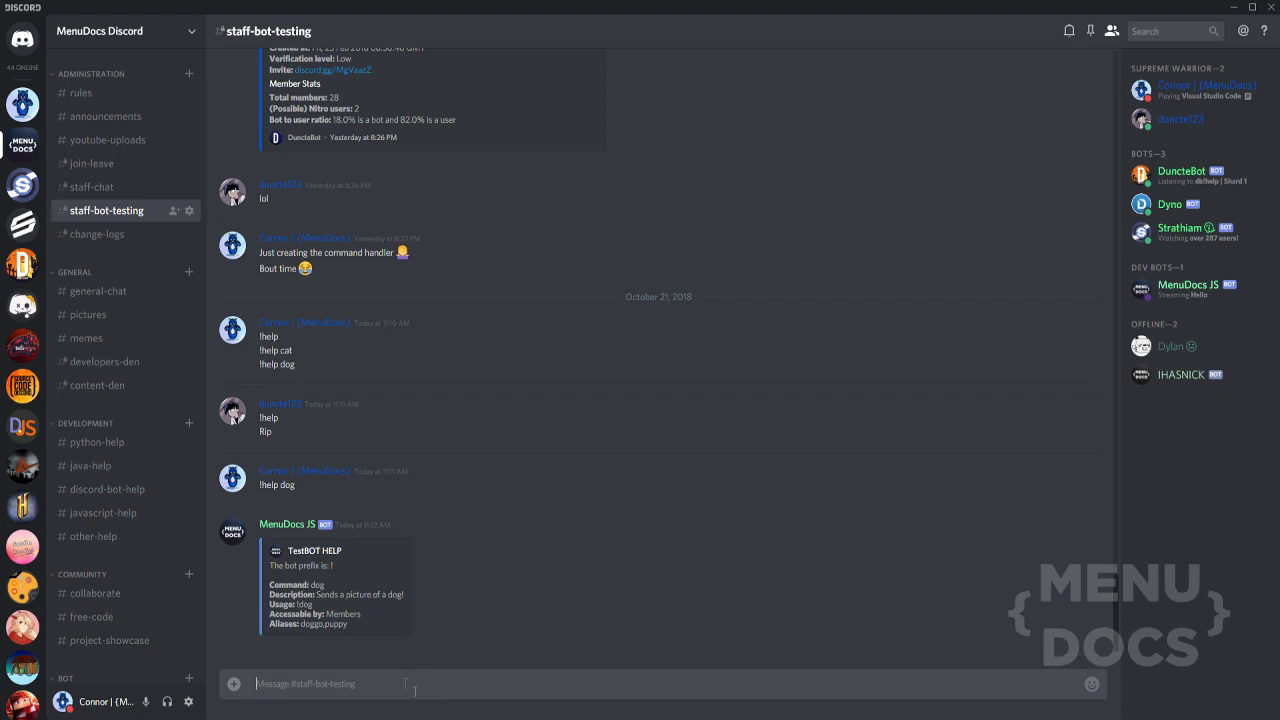
type("sb!help")
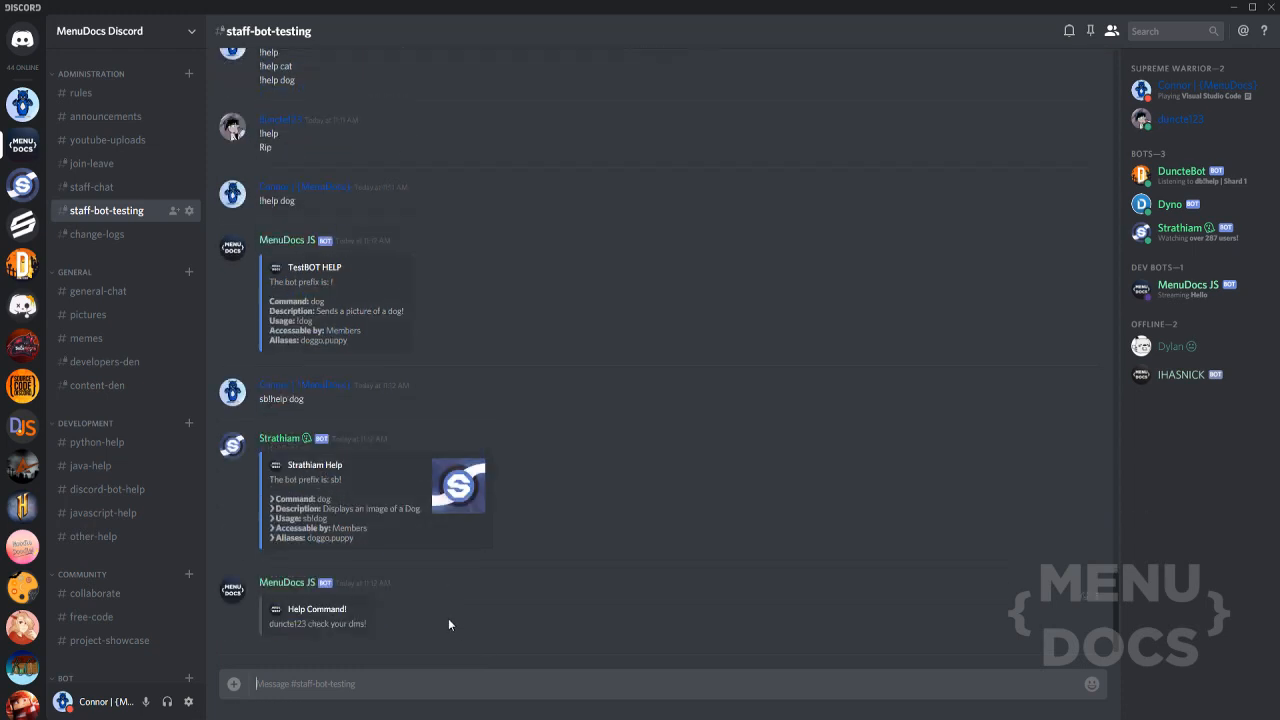
mouse_move(376, 493)
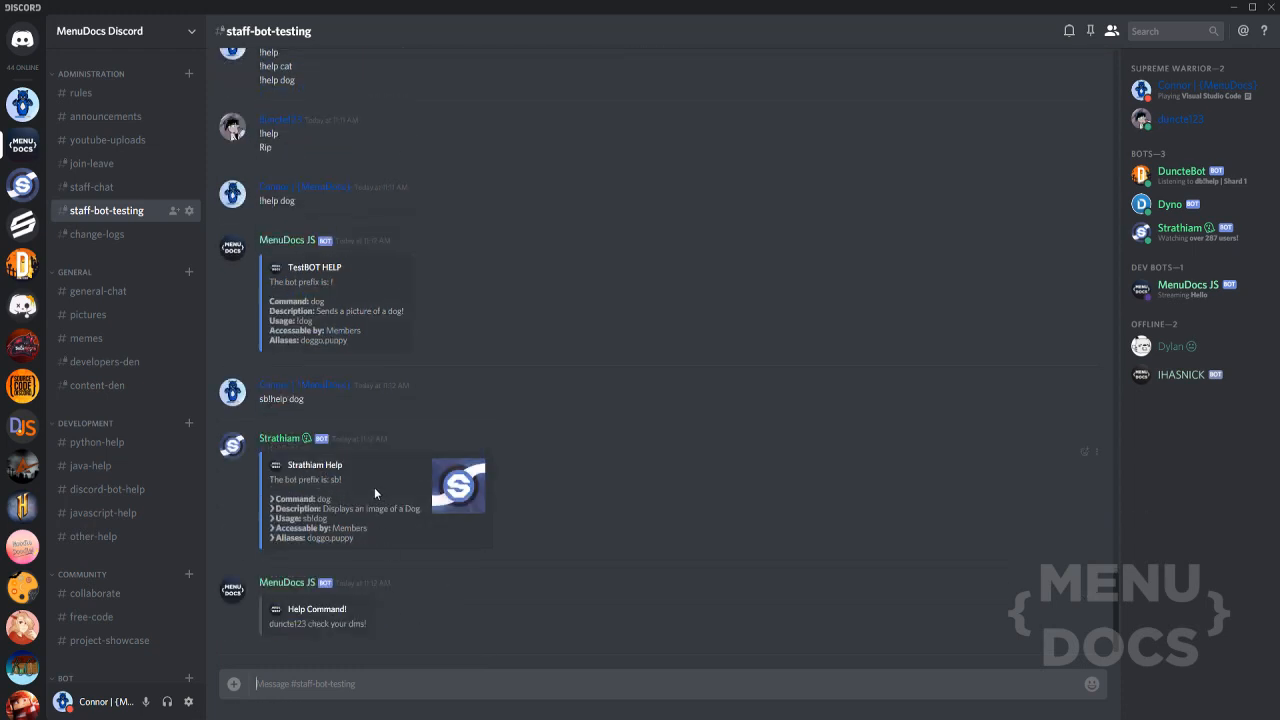
mouse_move(360, 483)
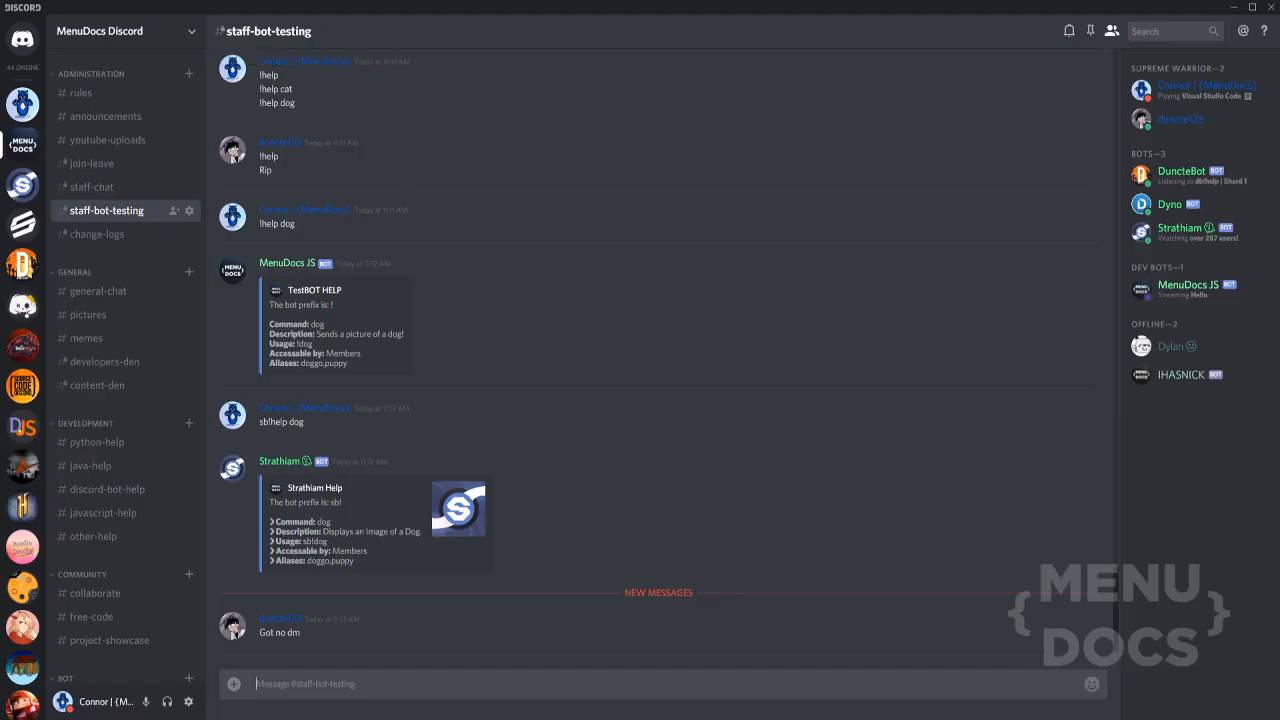
mouse_move(620, 674)
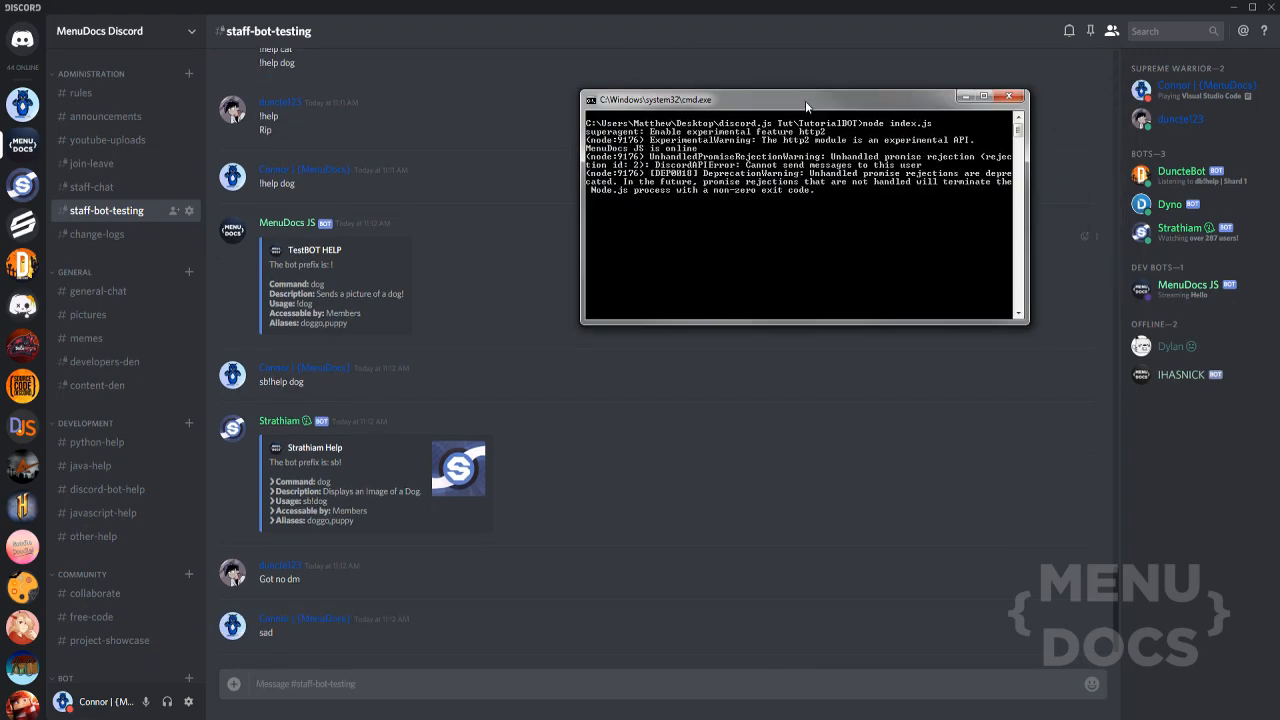
left_click(1010, 96)
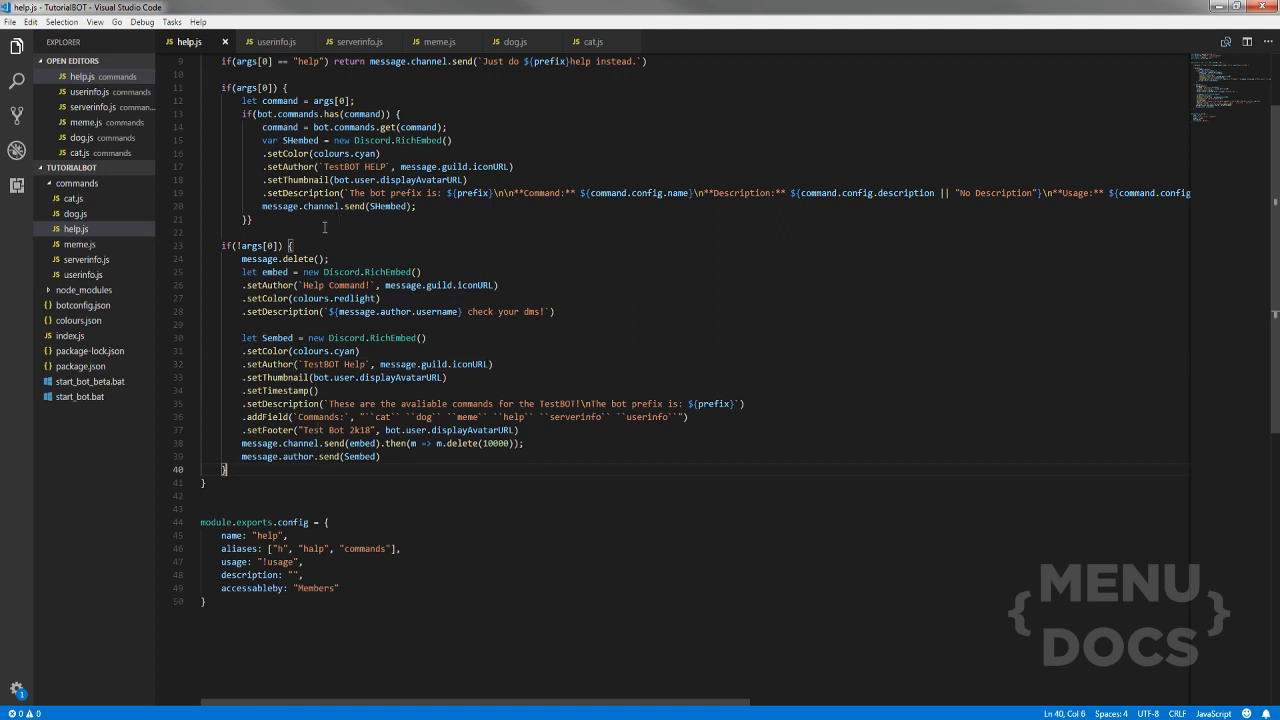
Scroll up in help.js to the SHembed chain to add the avatar thumbnail
scroll("up", 3)
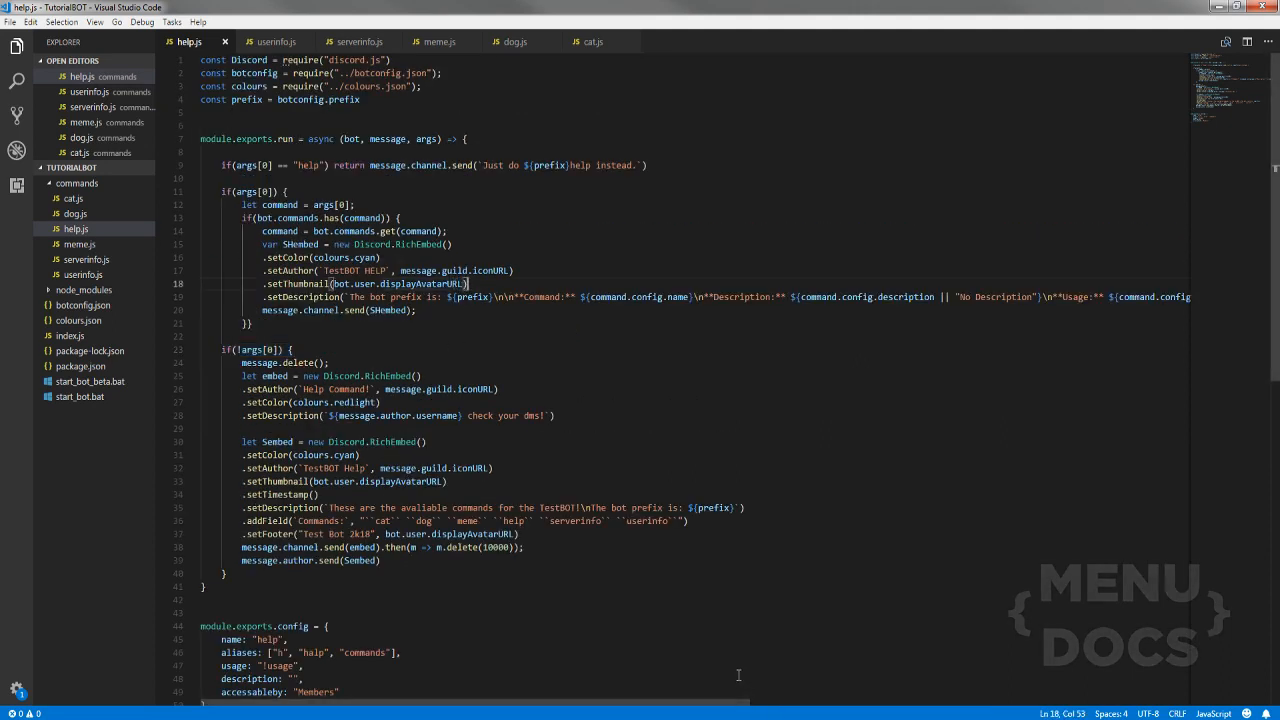
mouse_move(563, 473)
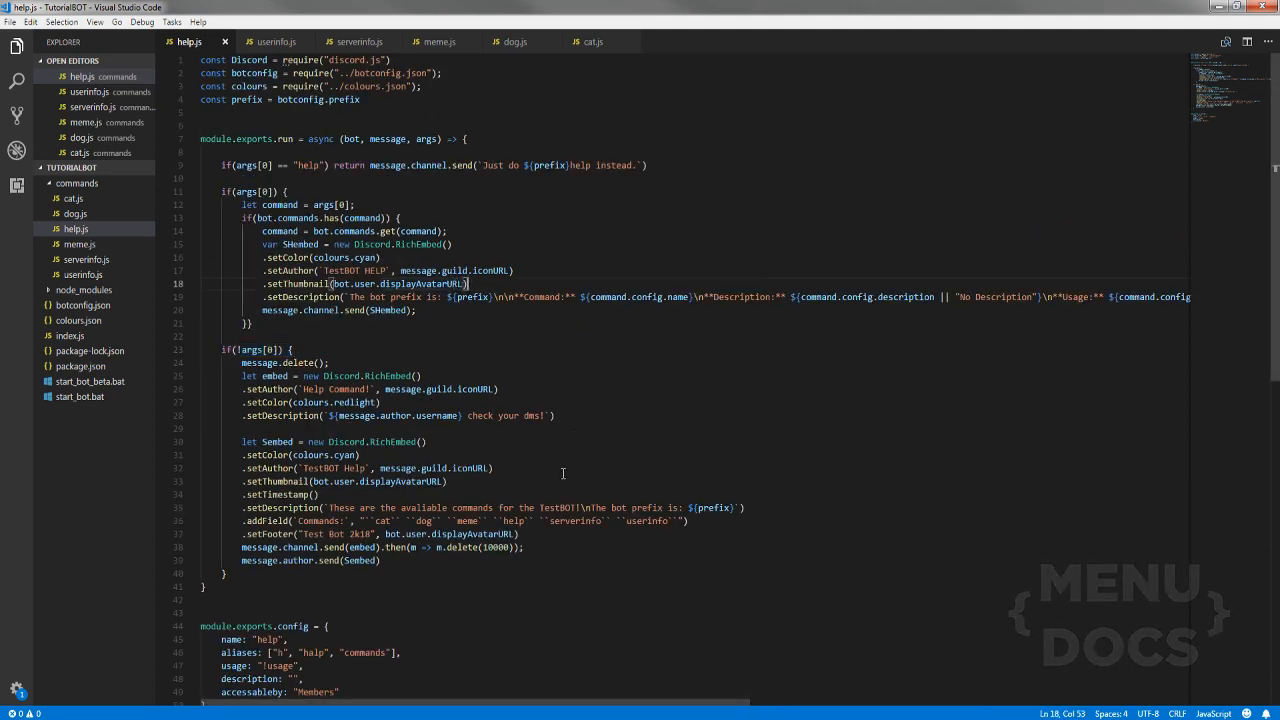